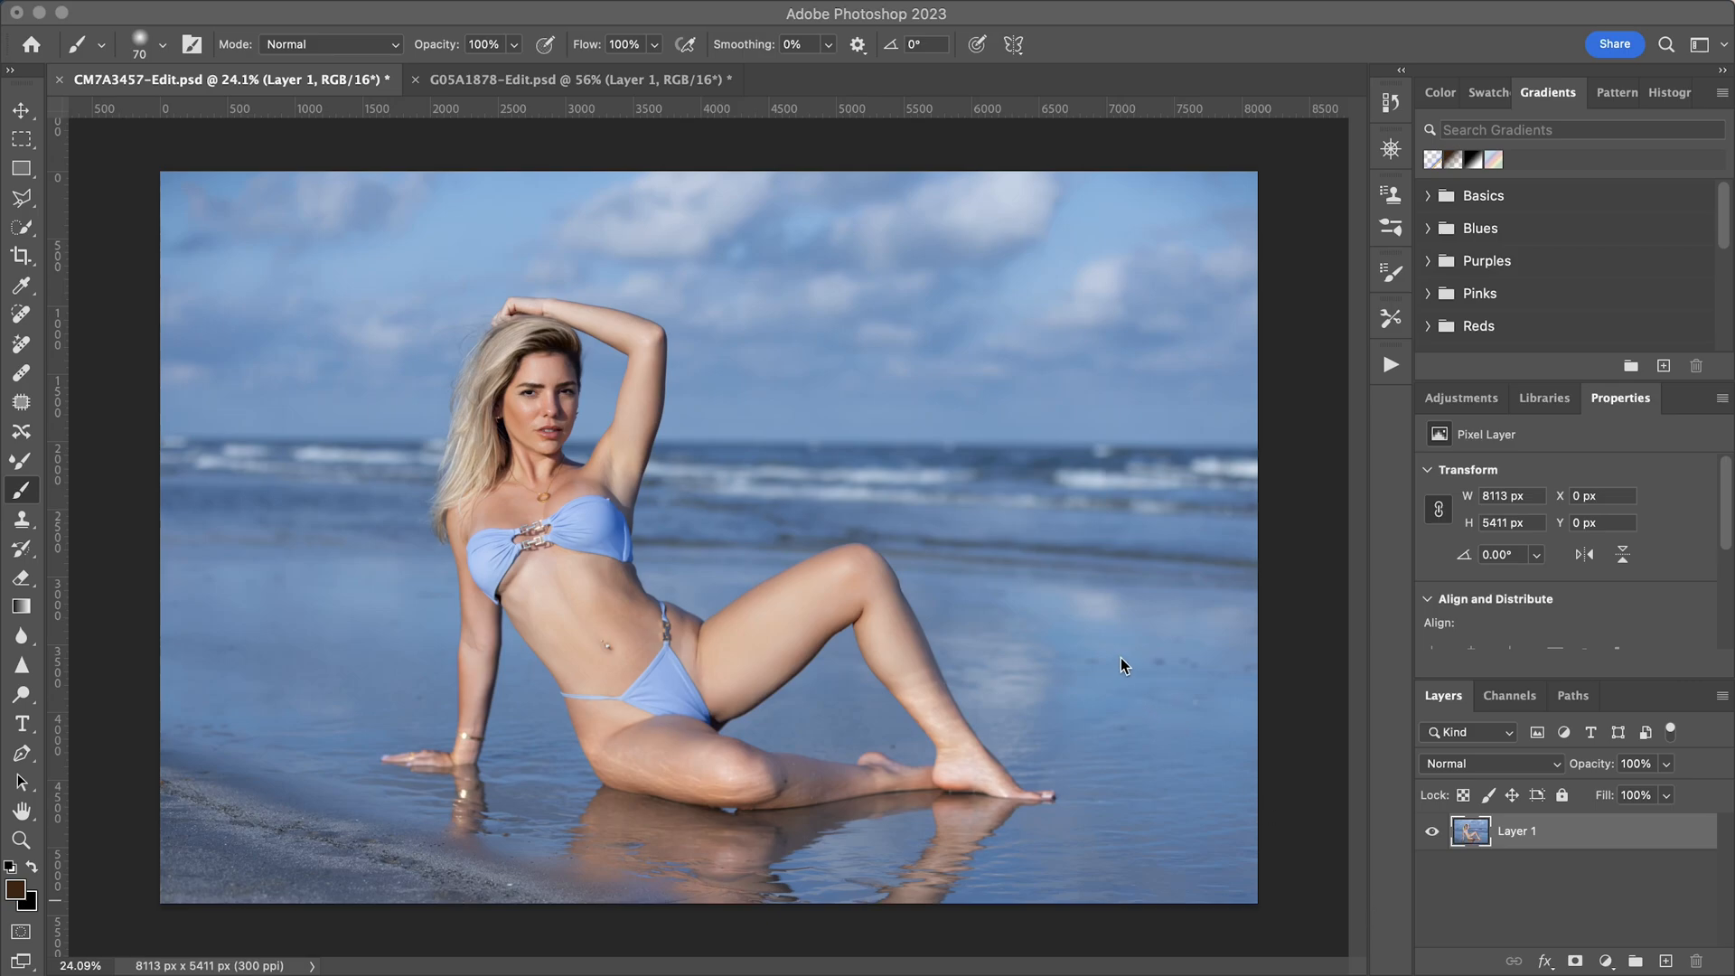
pyautogui.moveTo(1568, 831)
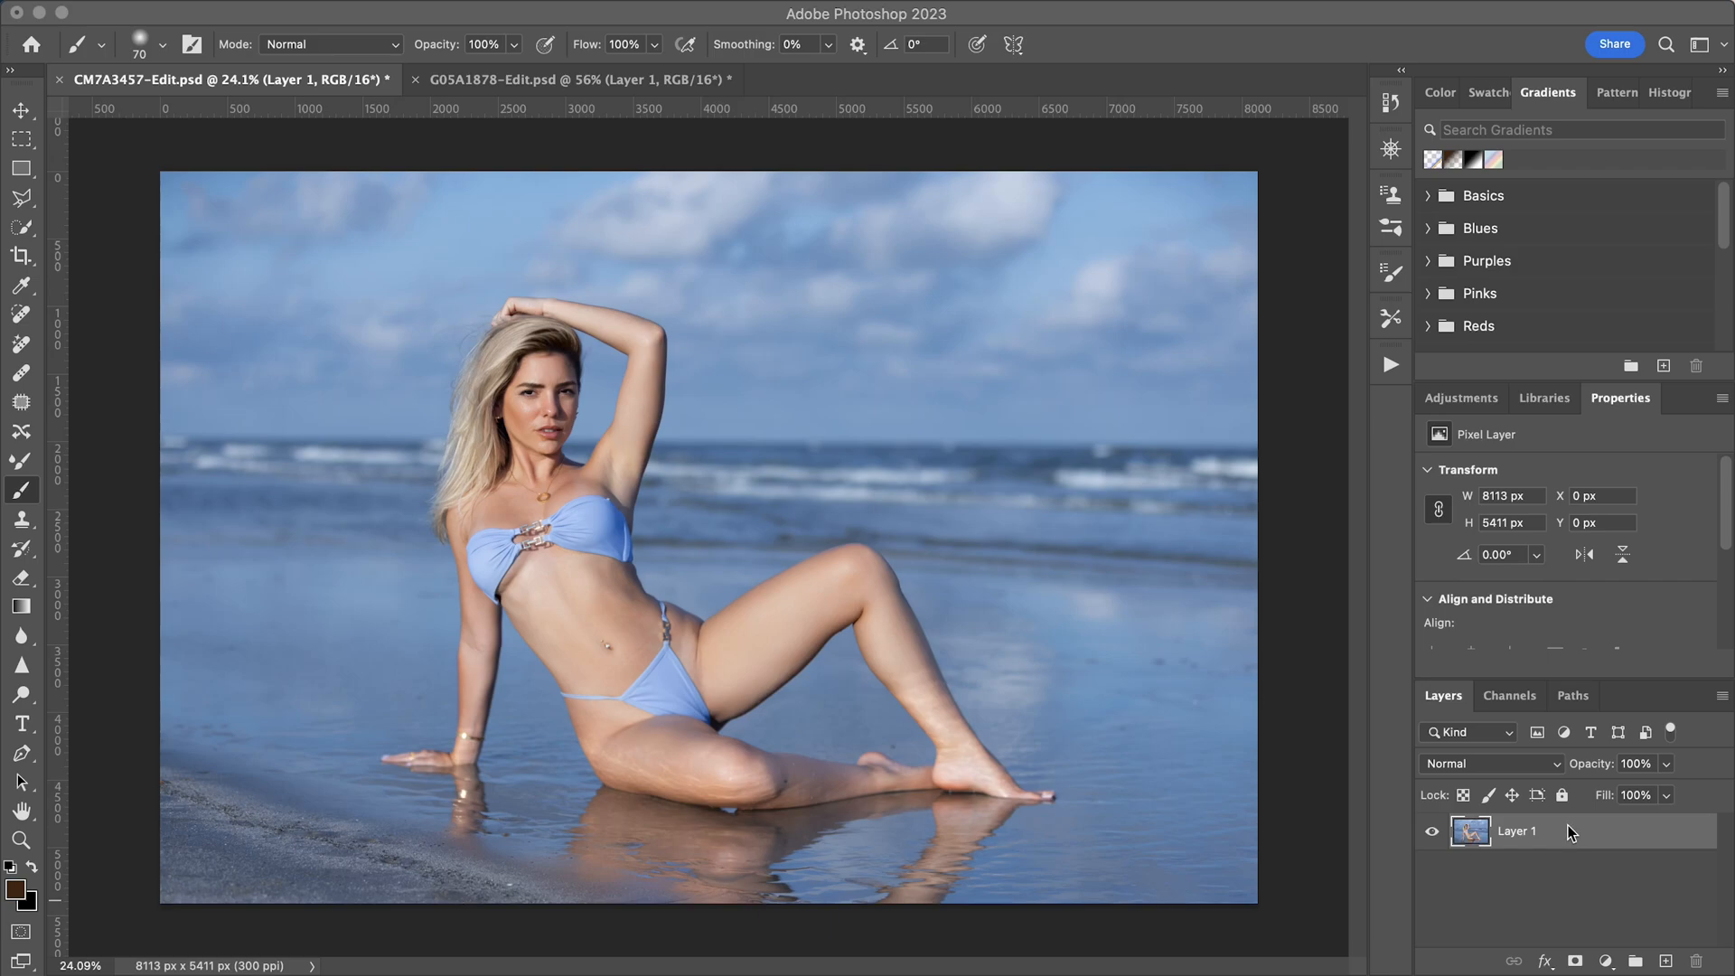
pyautogui.moveTo(1565, 837)
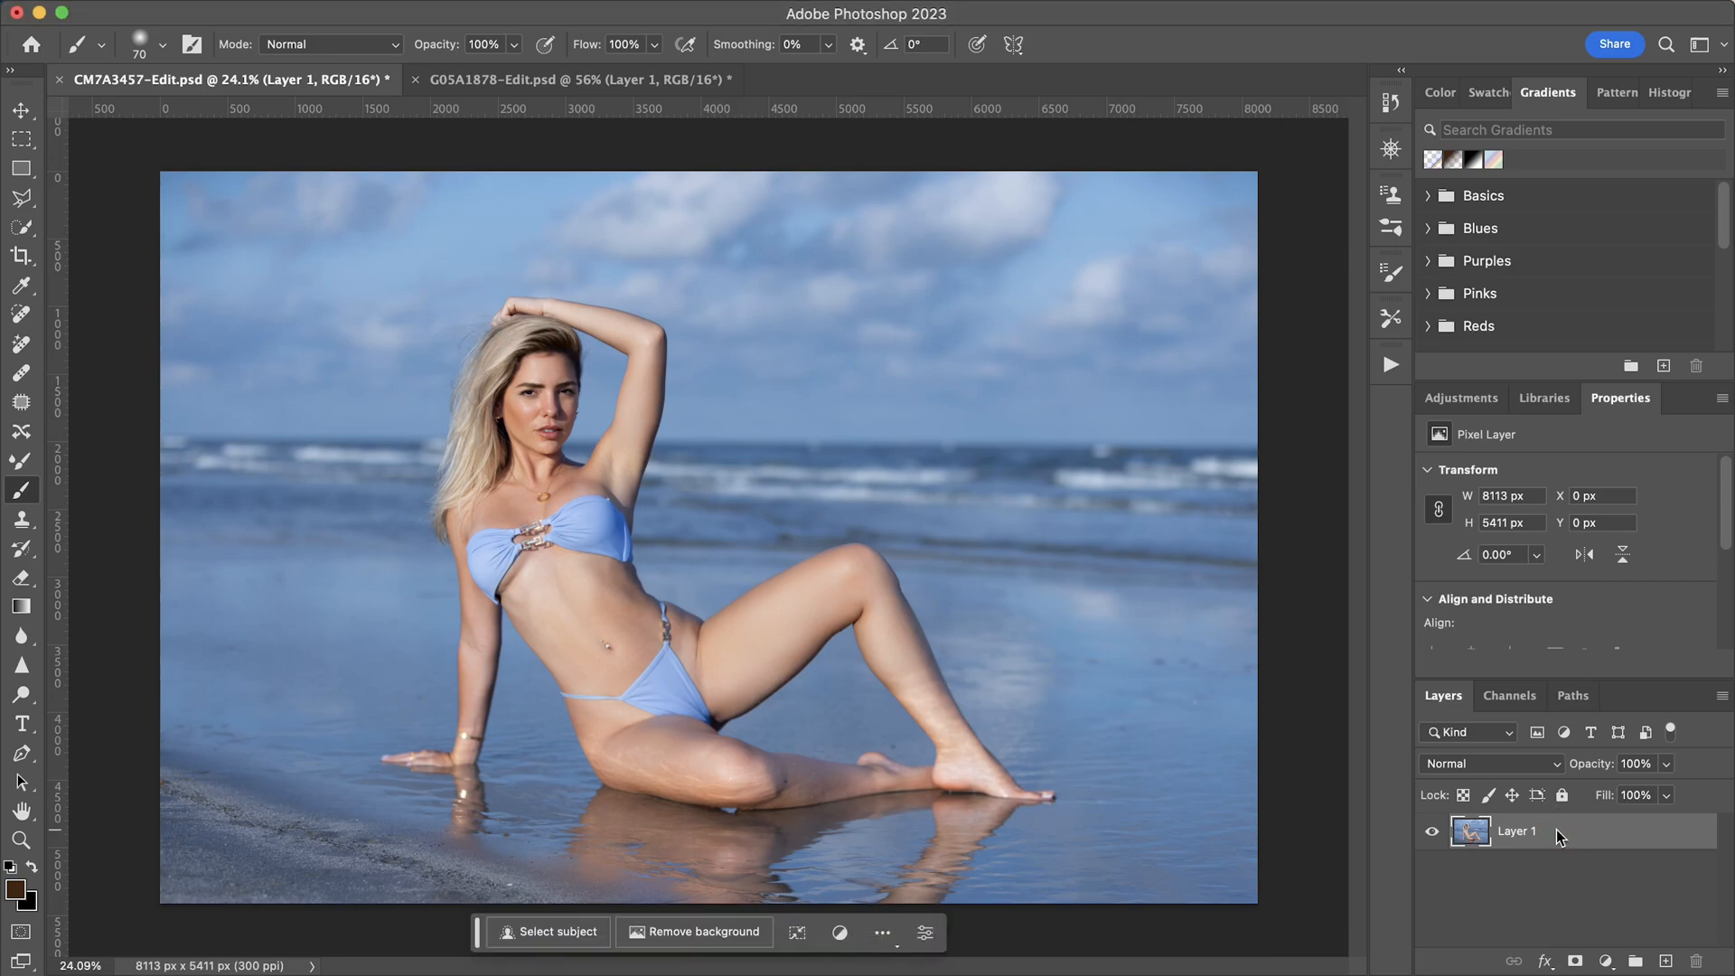
# - Duplicate the beach portrait's Layer 1 into Layer 1 copy with Cmd+J
pyautogui.press('cmd+j')
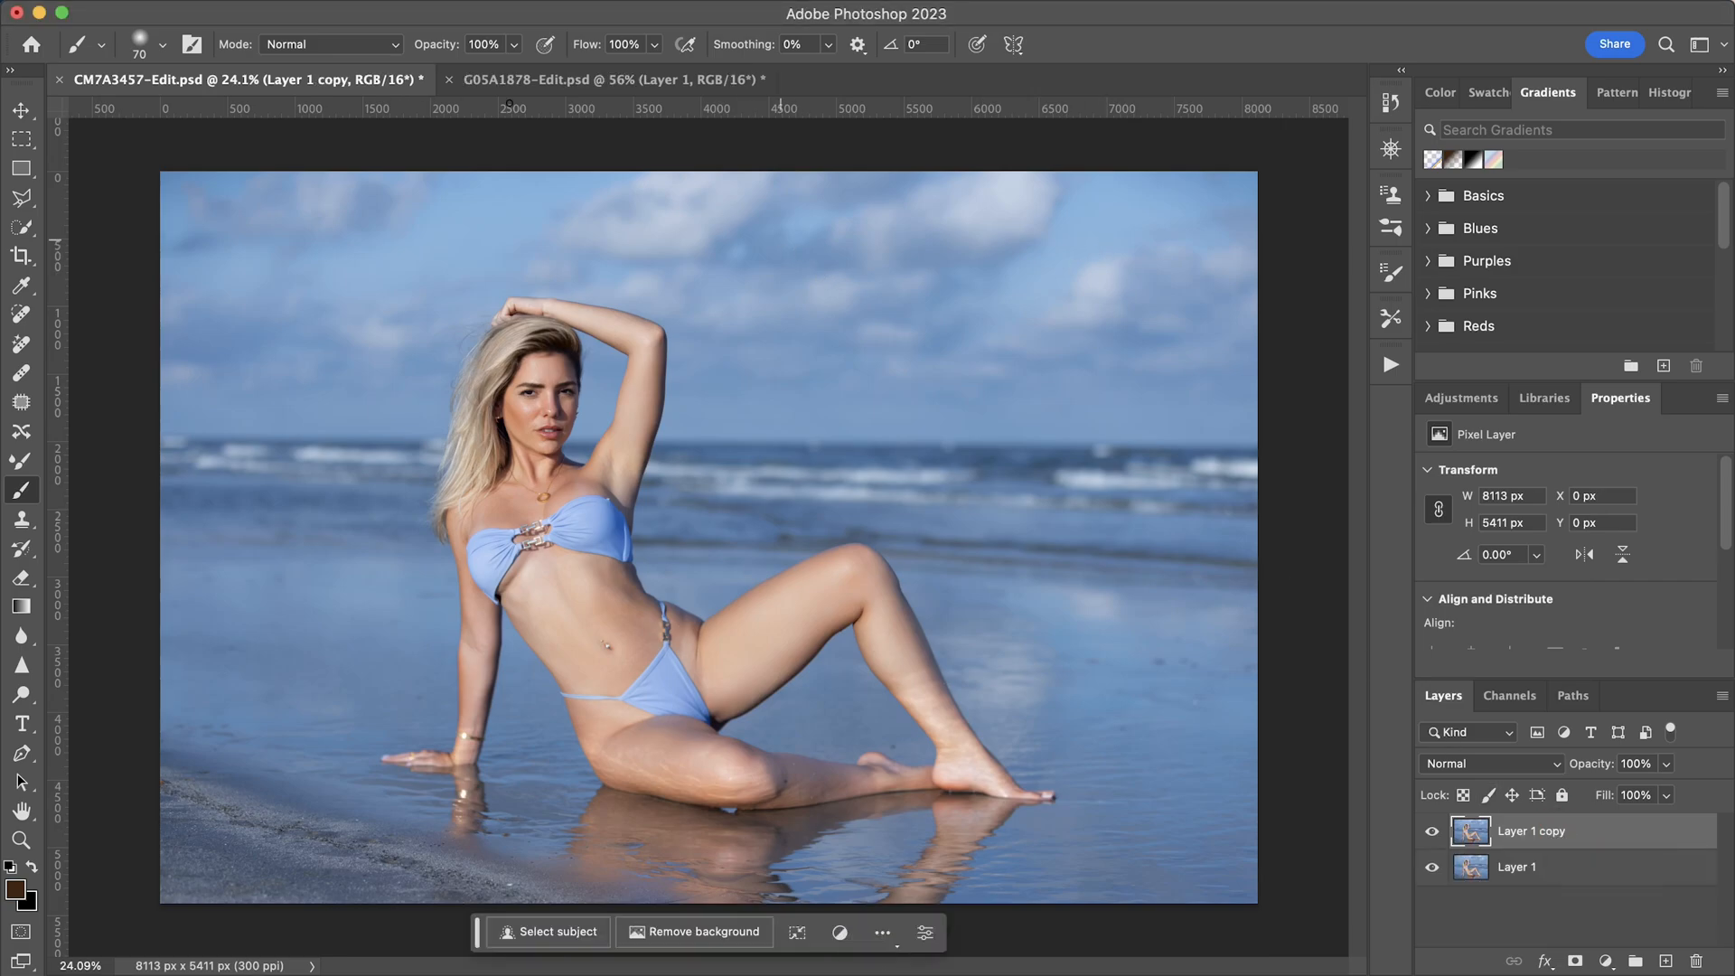
# - Launch Liquify on Layer 1 copy and re-expand the Face-Aware Liquify settings
pyautogui.click(574, 0)
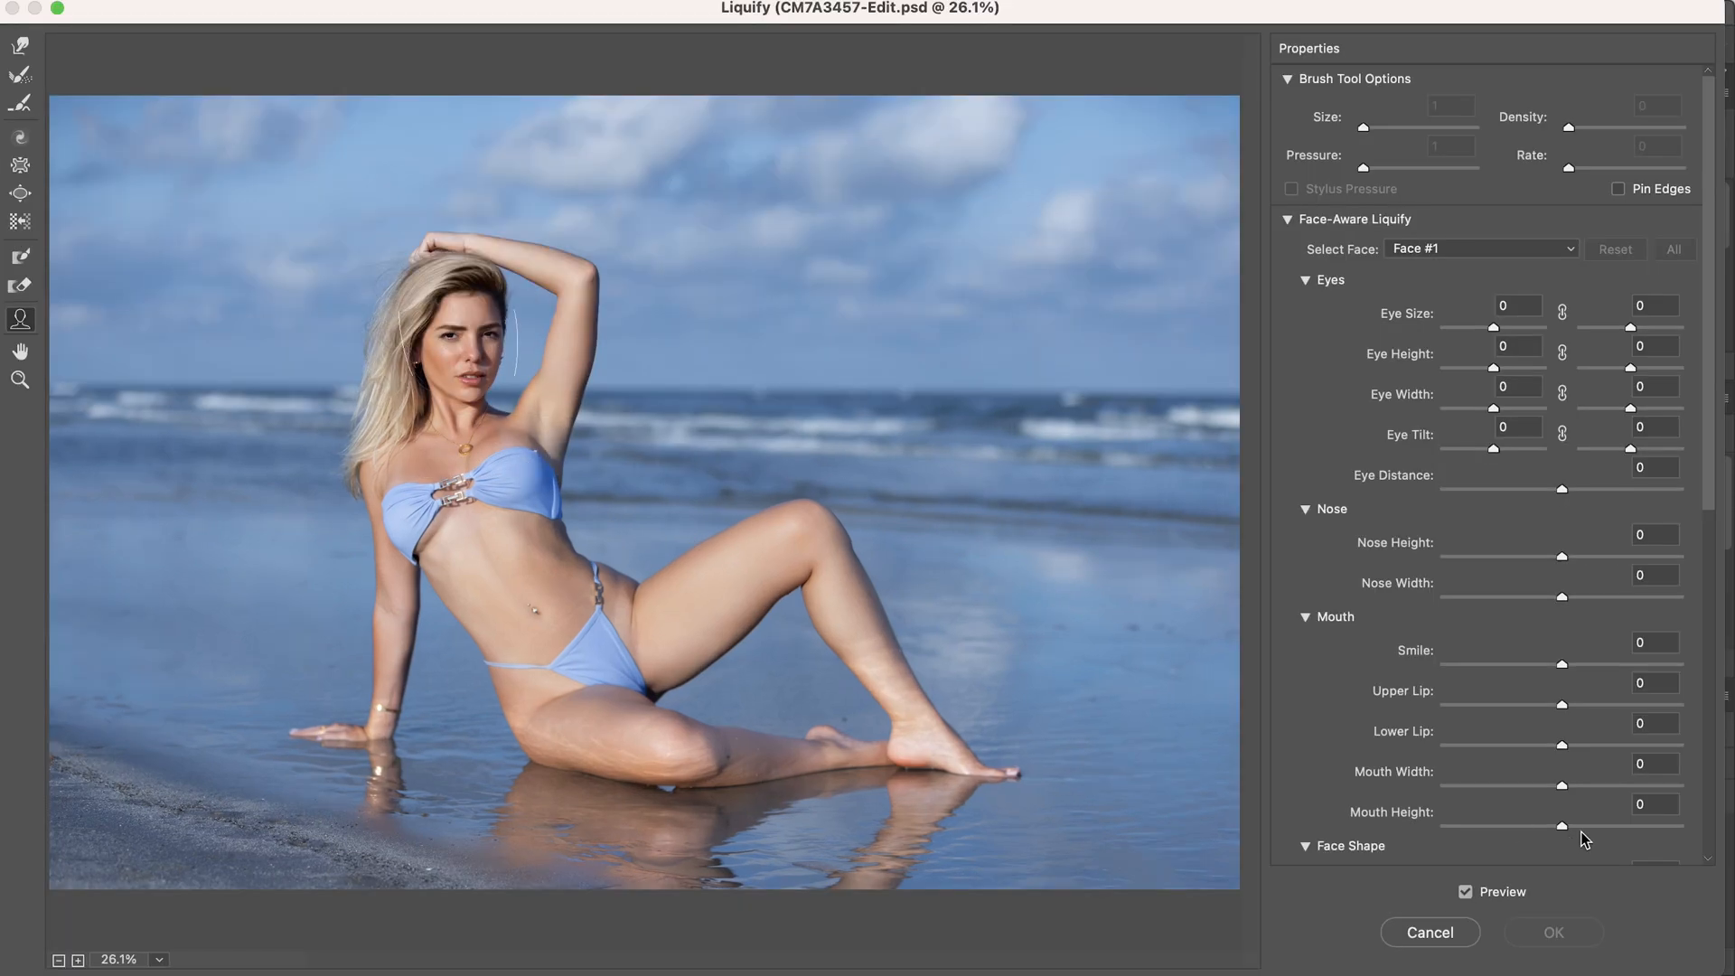
pyautogui.moveTo(448, 418)
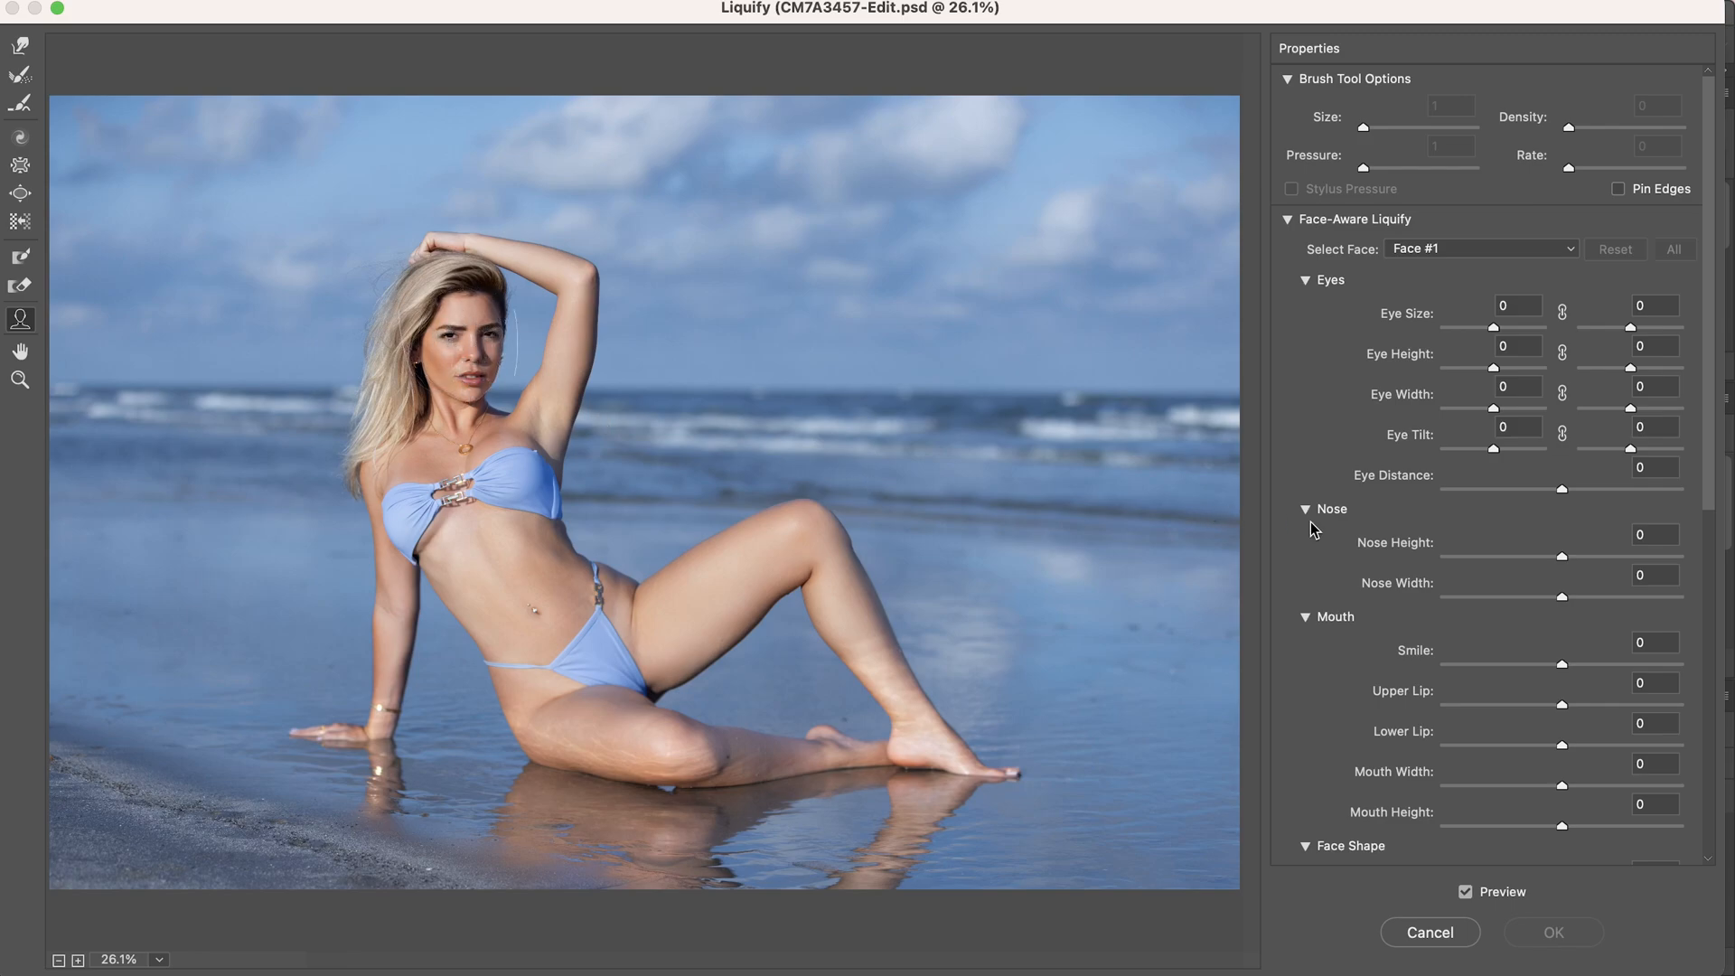
pyautogui.click(1288, 219)
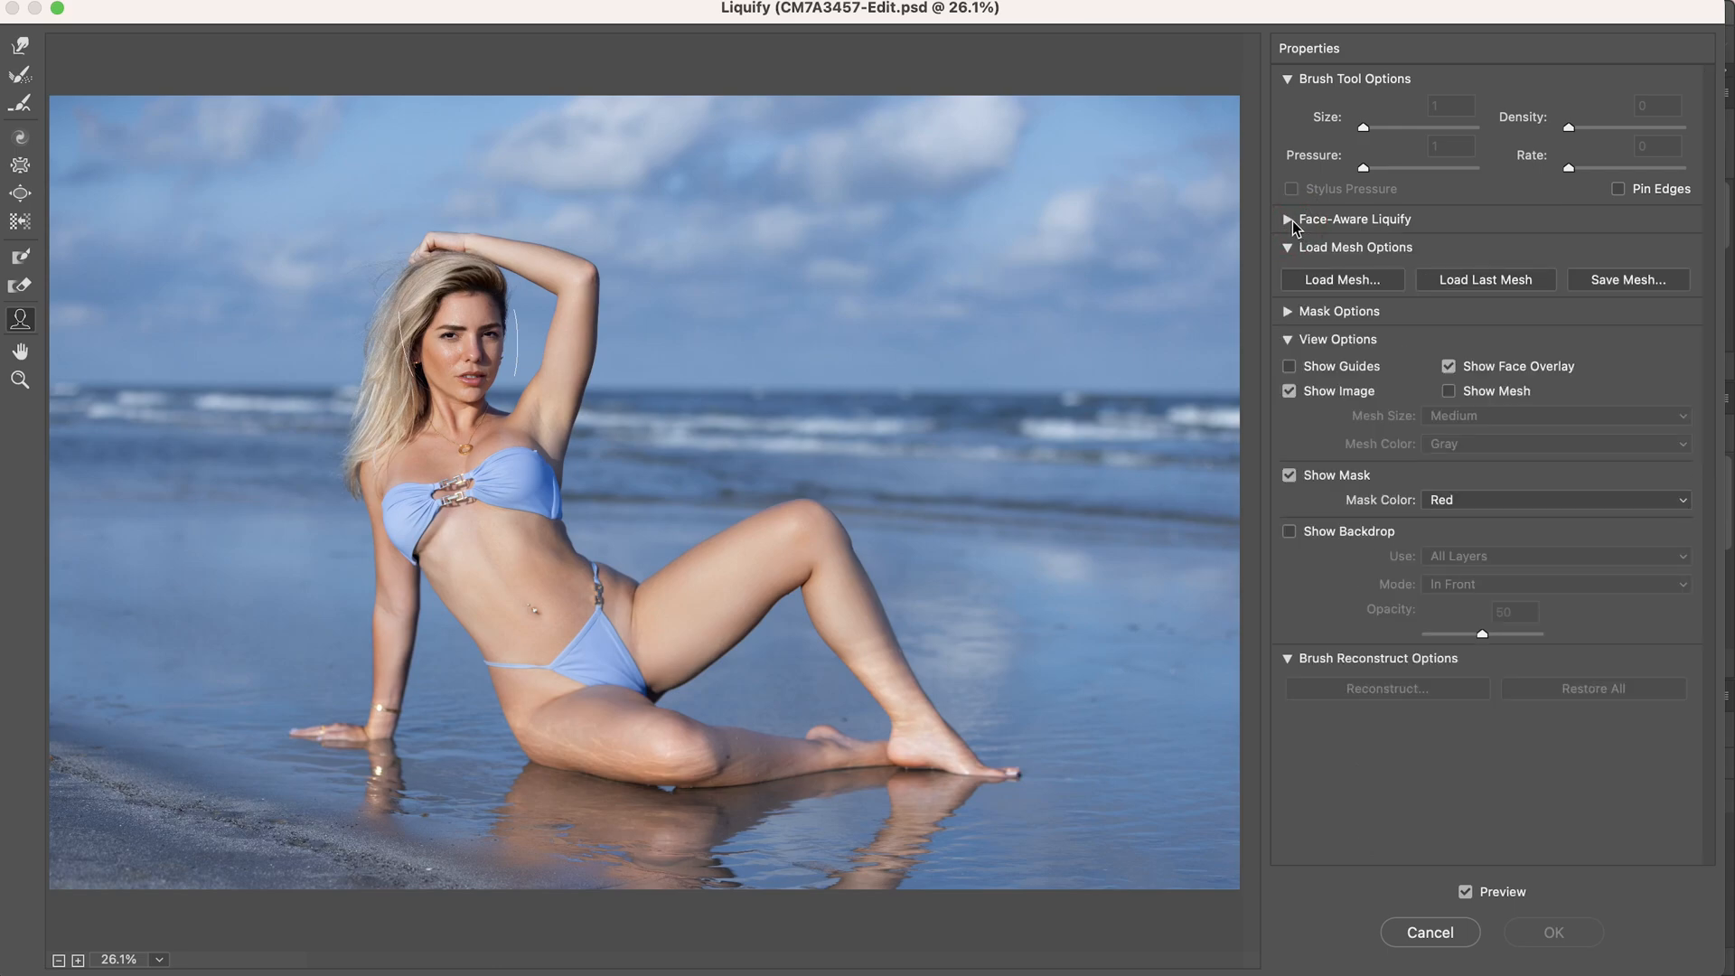
pyautogui.click(1288, 218)
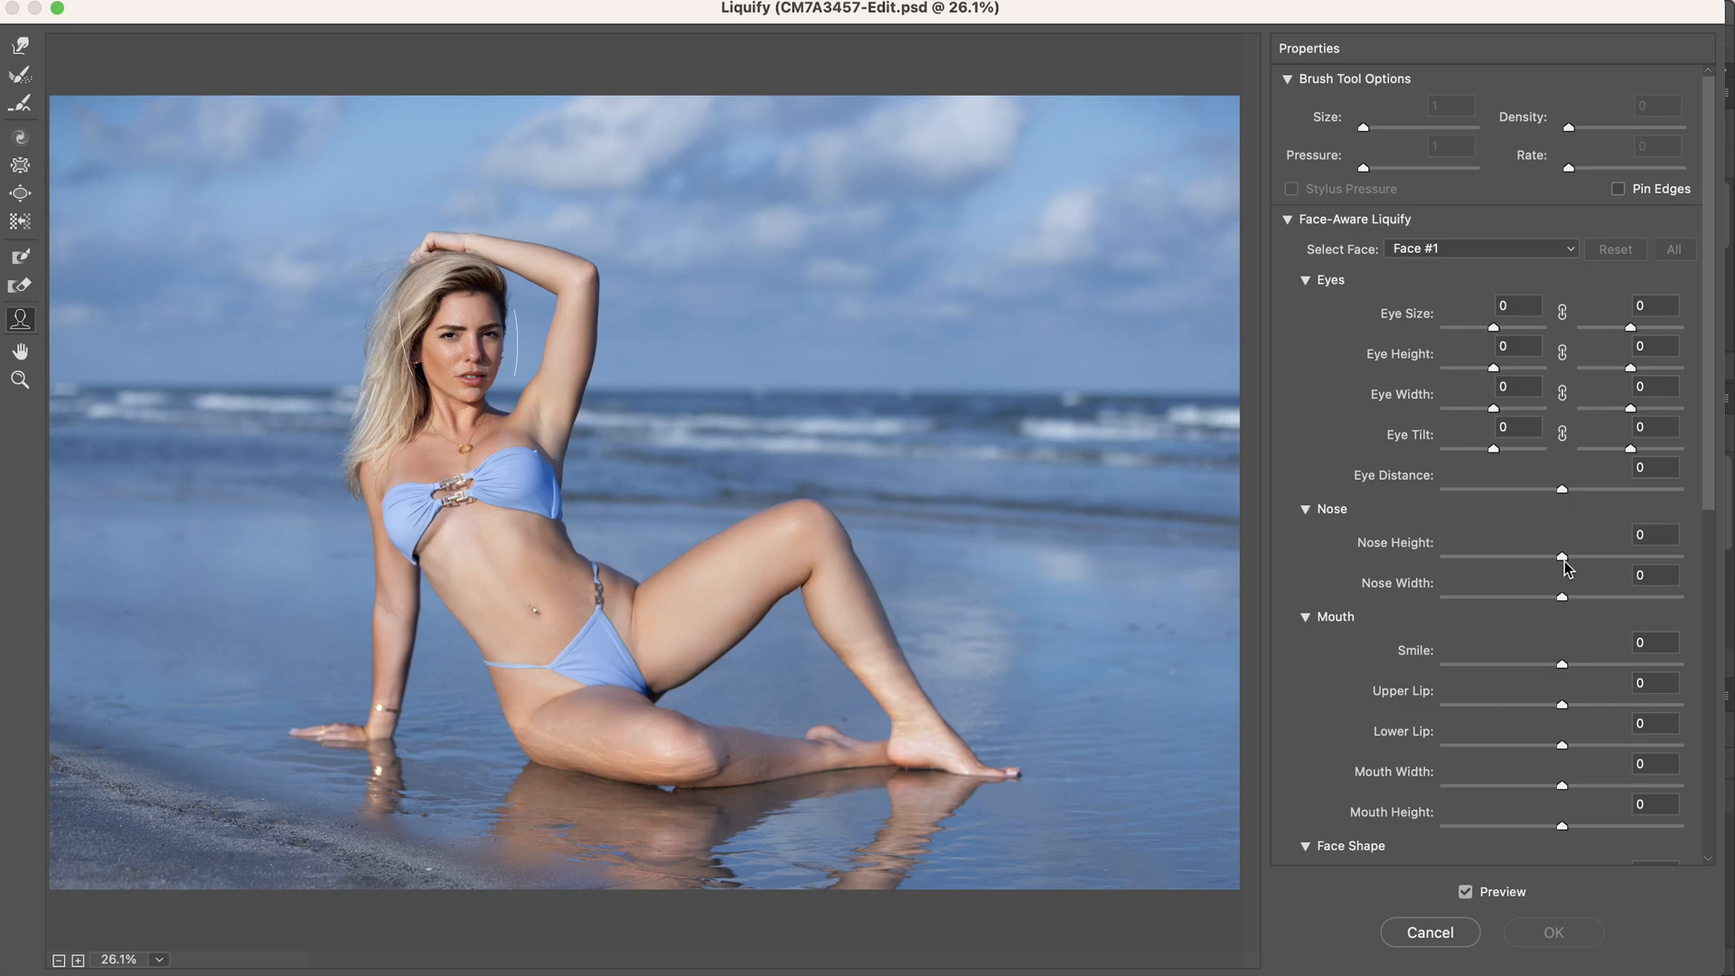
pyautogui.moveTo(1562, 663)
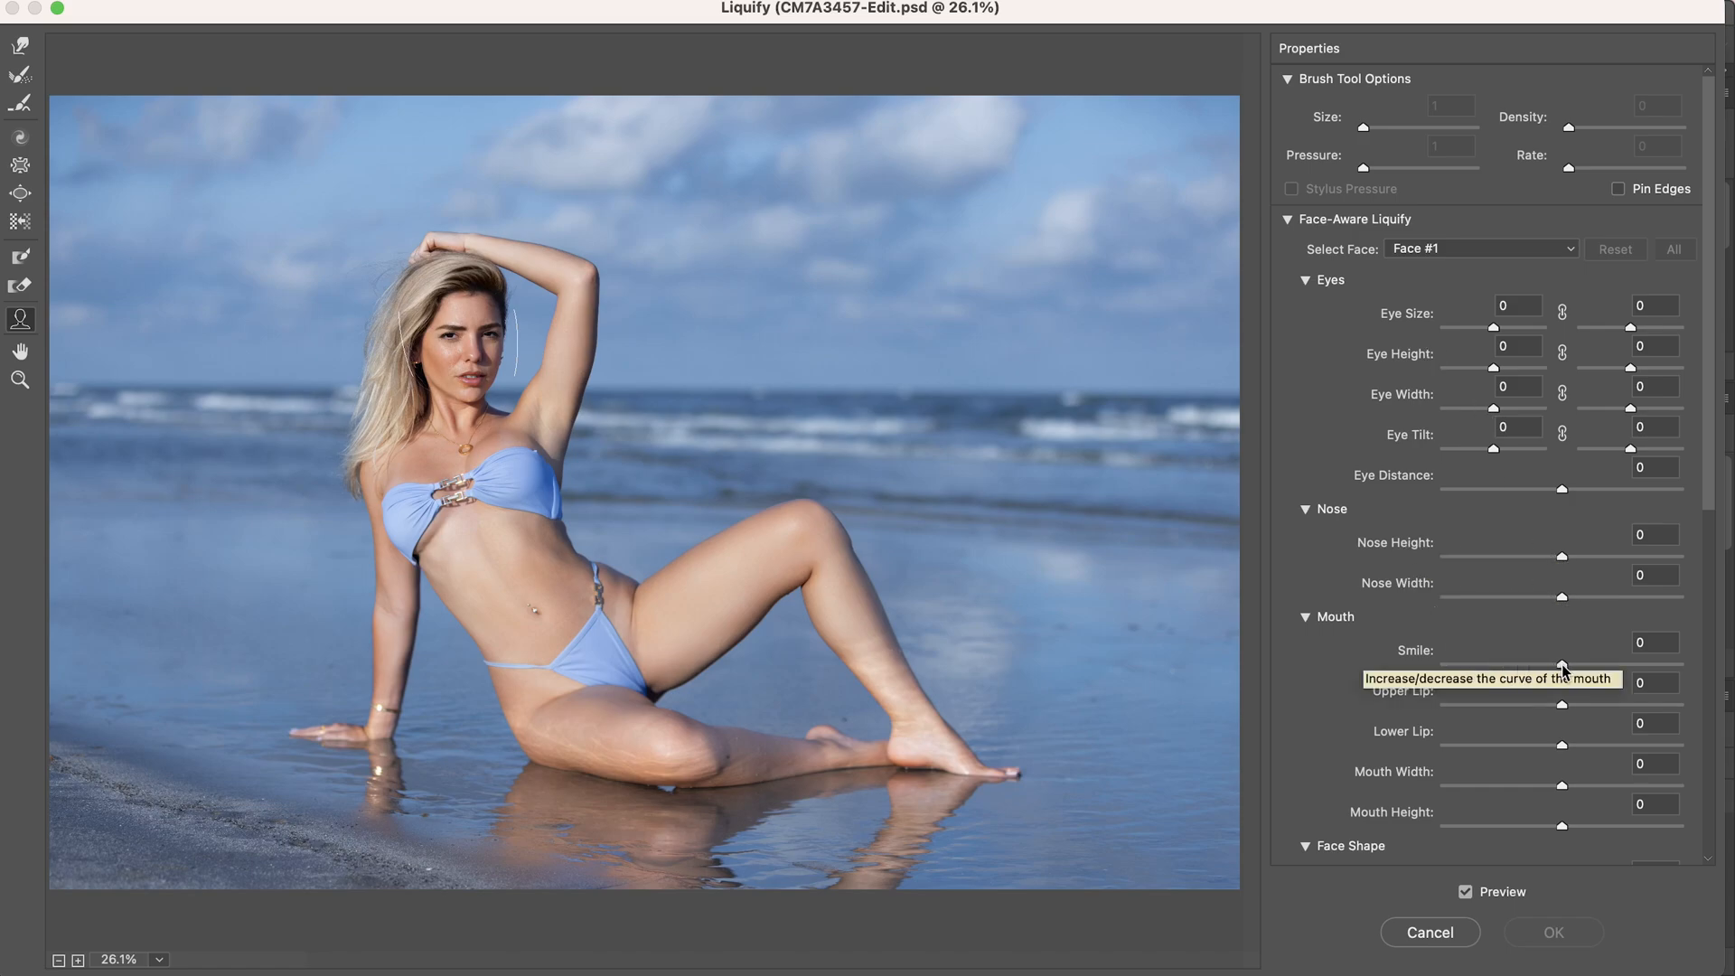
pyautogui.moveTo(1405, 636)
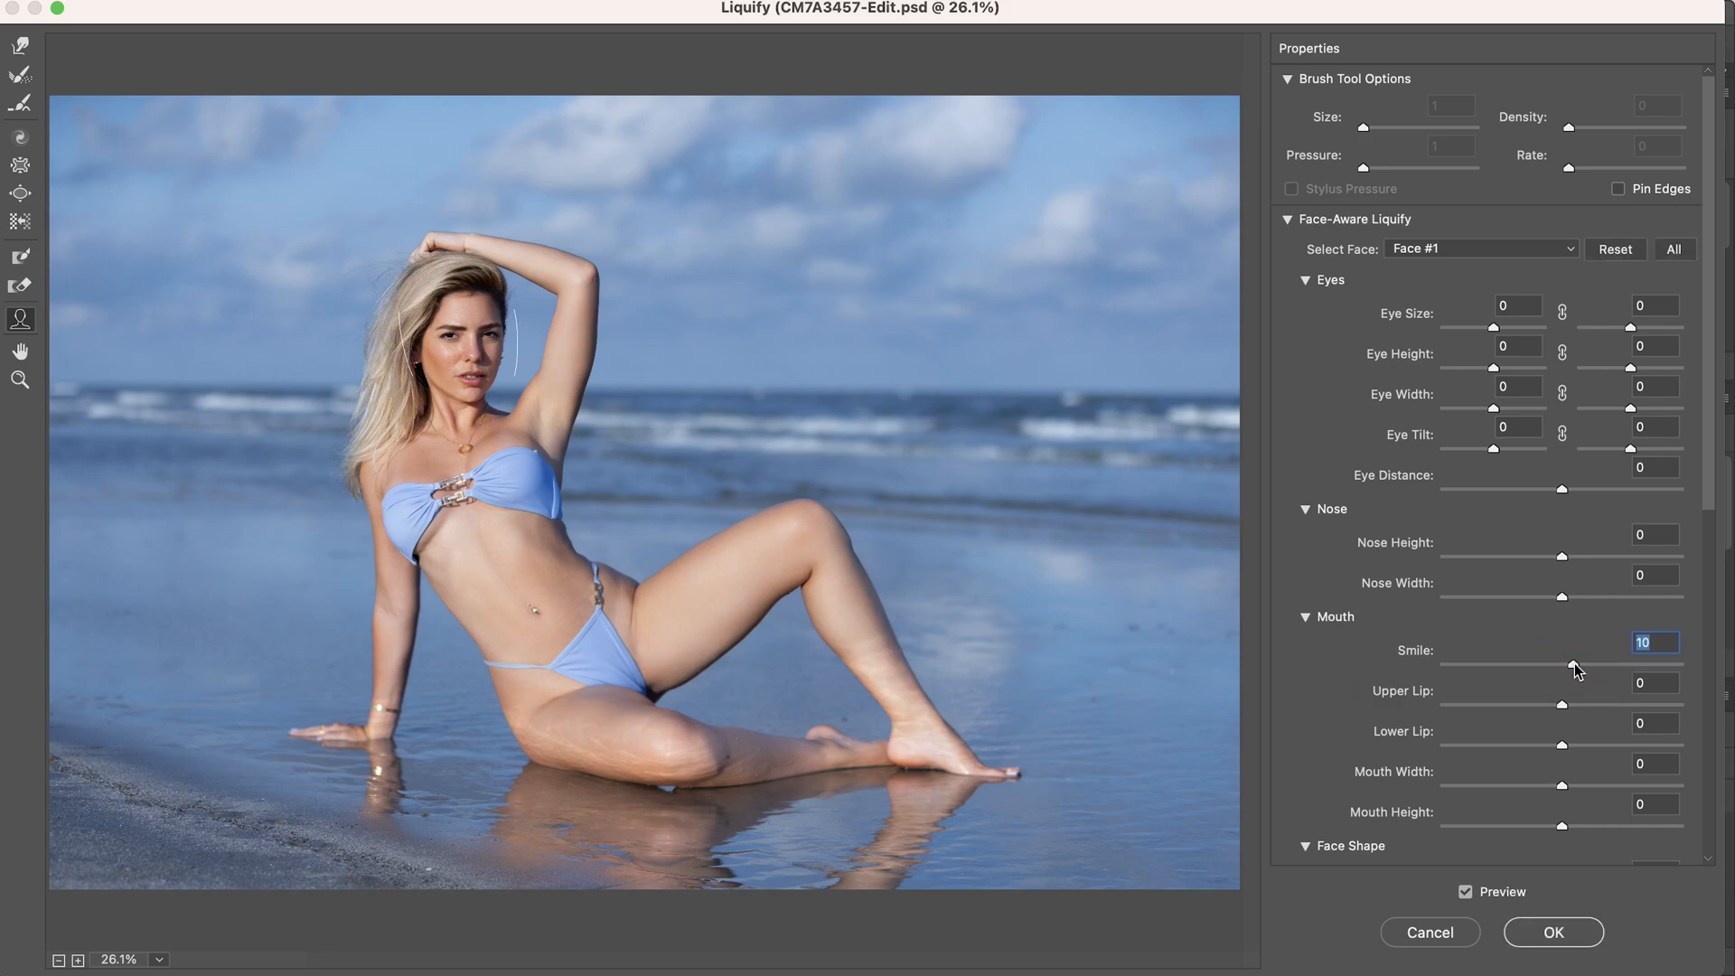
# - Experiment with the face-aware Smile slider, swinging between near-neutral and about 59
pyautogui.moveTo(1576, 669); pyautogui.dragTo(1670, 669)
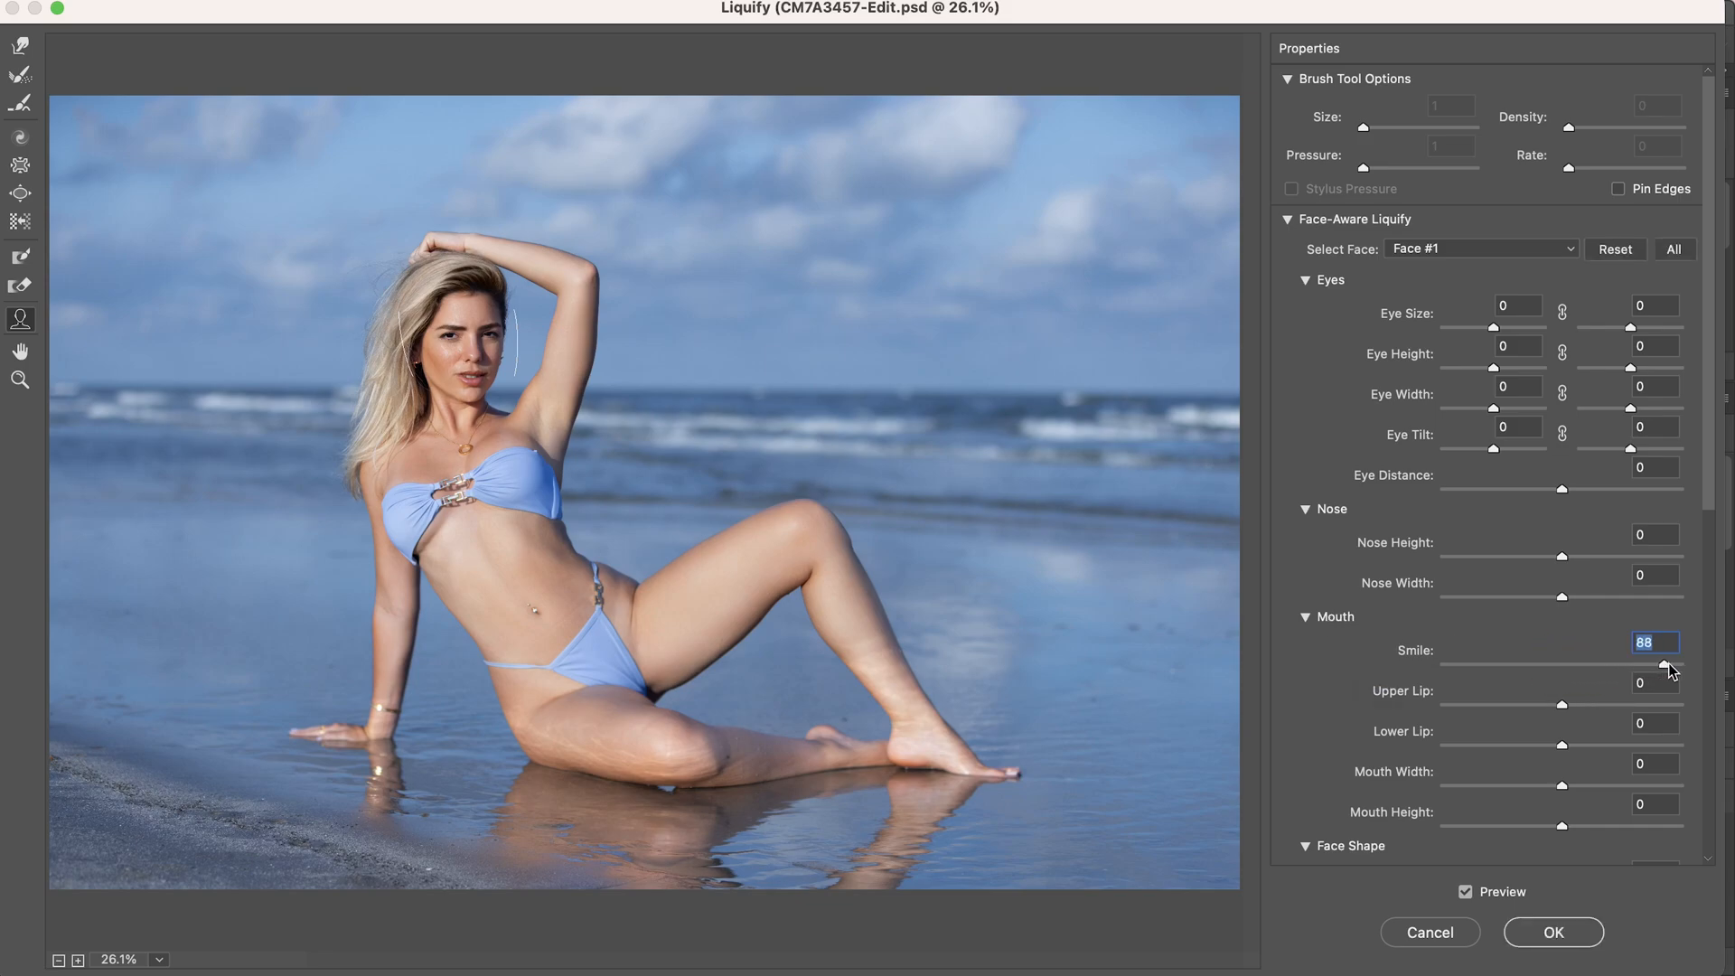
pyautogui.moveTo(1669, 669); pyautogui.dragTo(1570, 669)
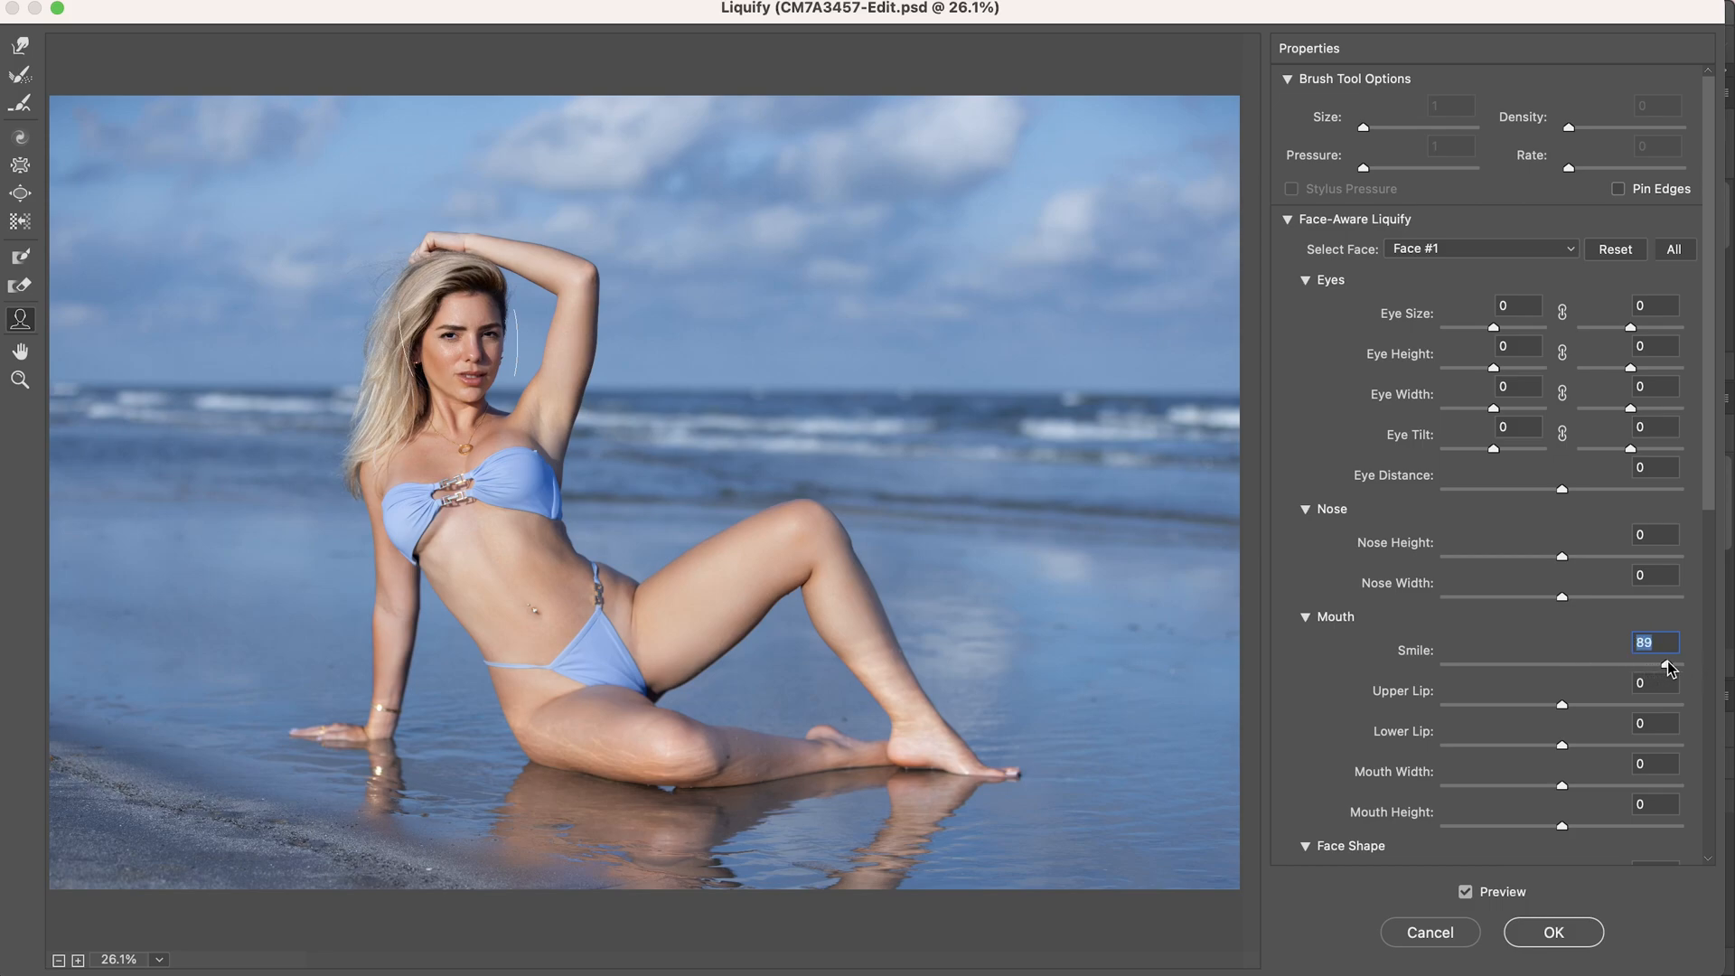
pyautogui.moveTo(1669, 663); pyautogui.dragTo(1593, 664)
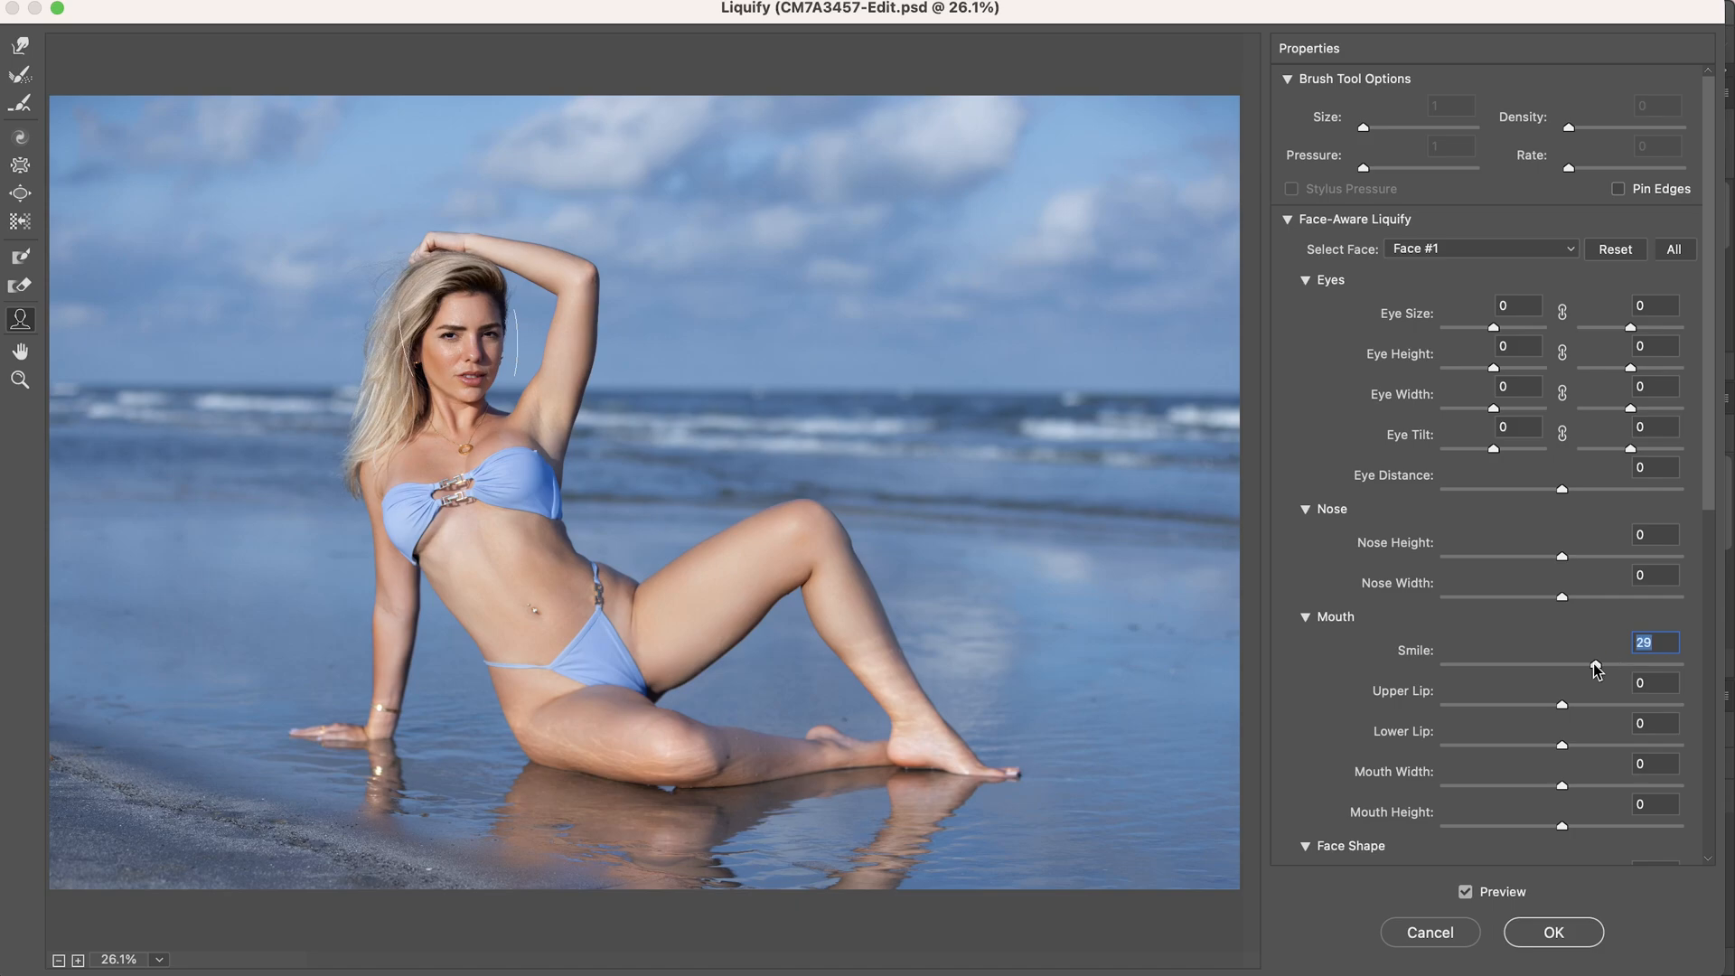
pyautogui.moveTo(1590, 668); pyautogui.dragTo(1617, 668)
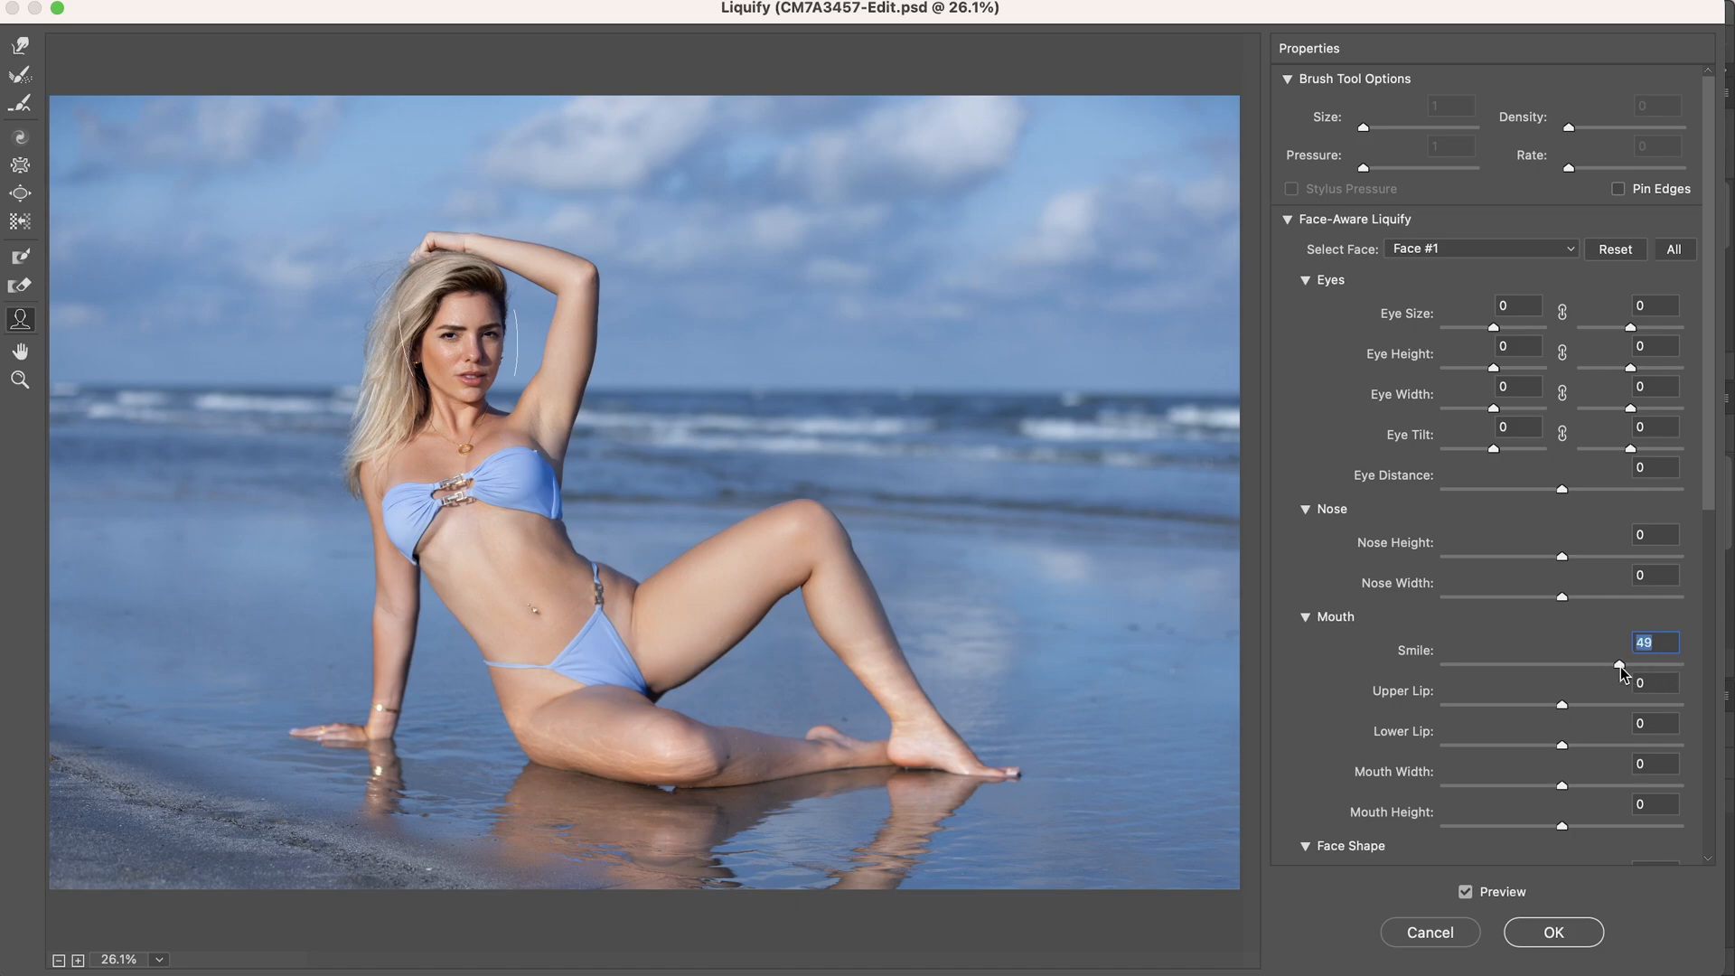
pyautogui.moveTo(1622, 663); pyautogui.dragTo(1677, 663)
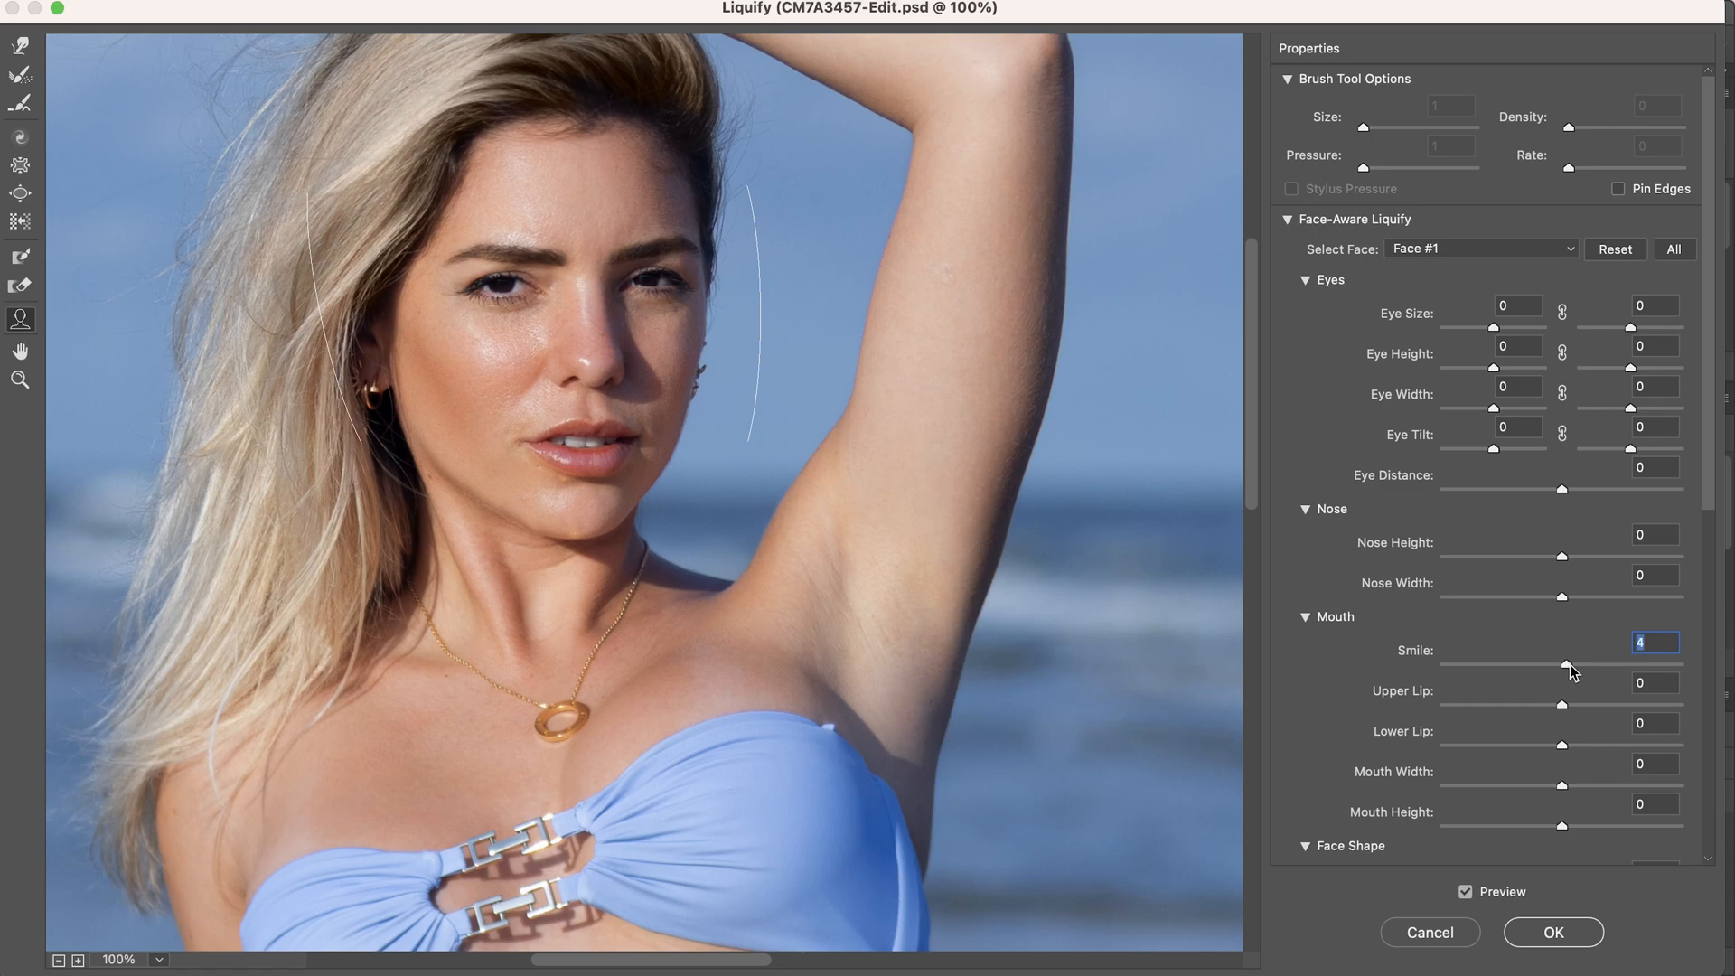
pyautogui.moveTo(1561, 672); pyautogui.dragTo(1579, 672)
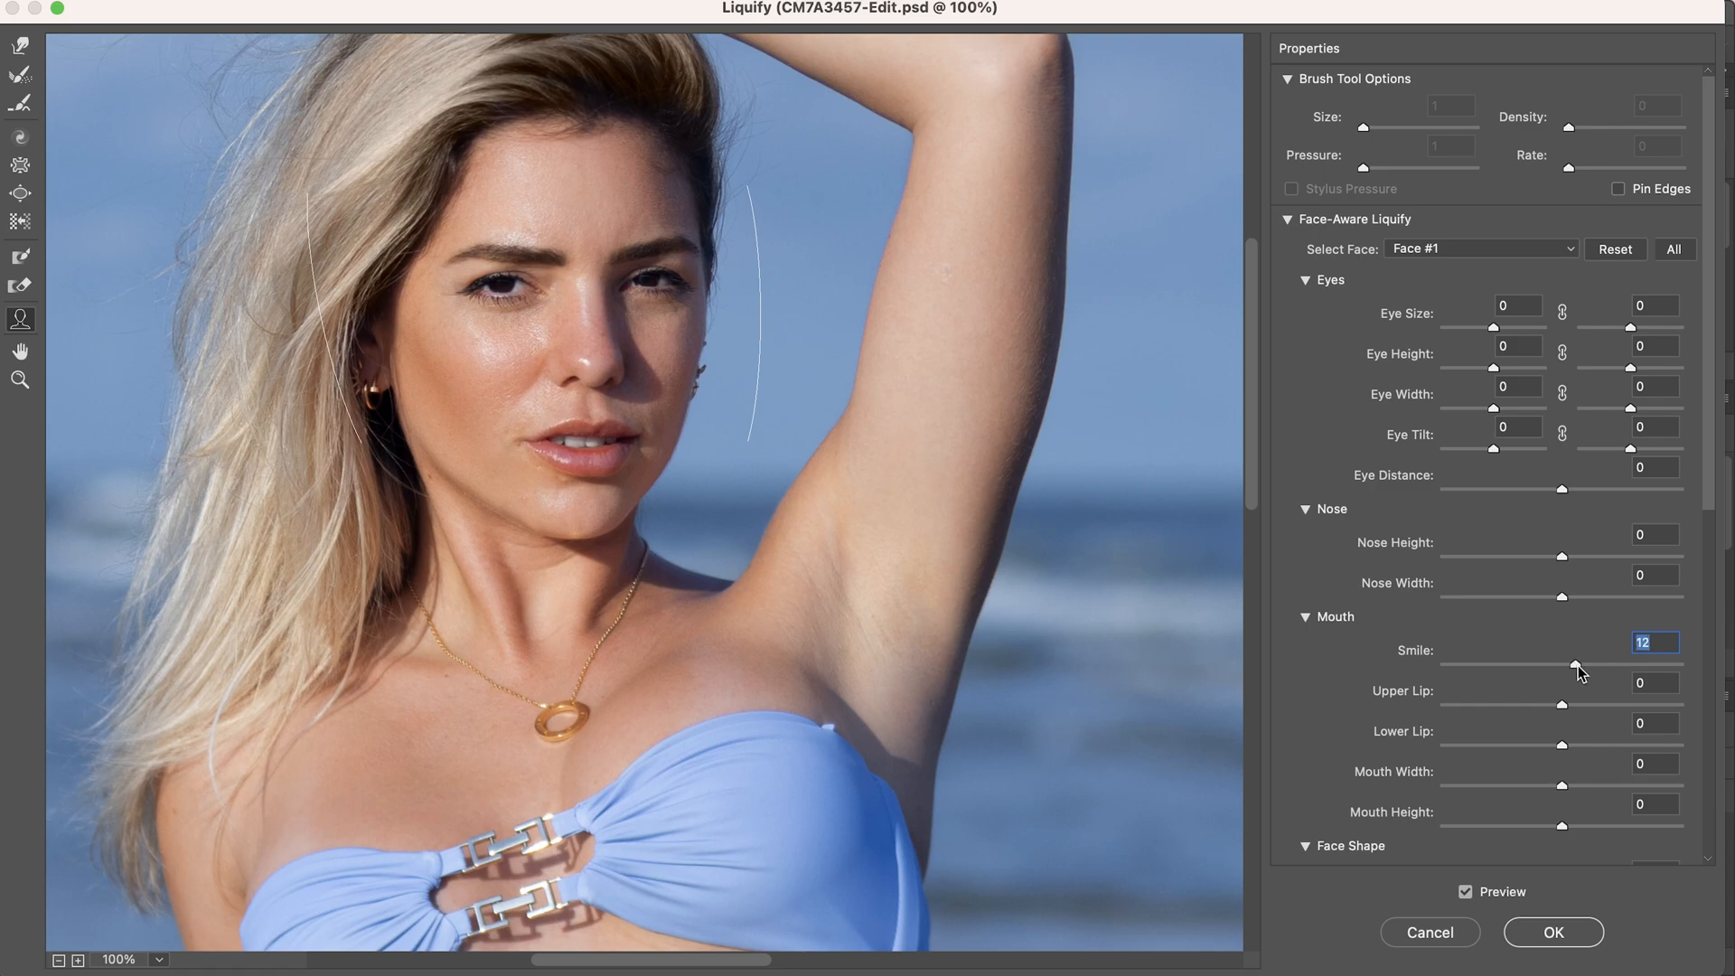
pyautogui.moveTo(1570, 668); pyautogui.dragTo(1594, 668)
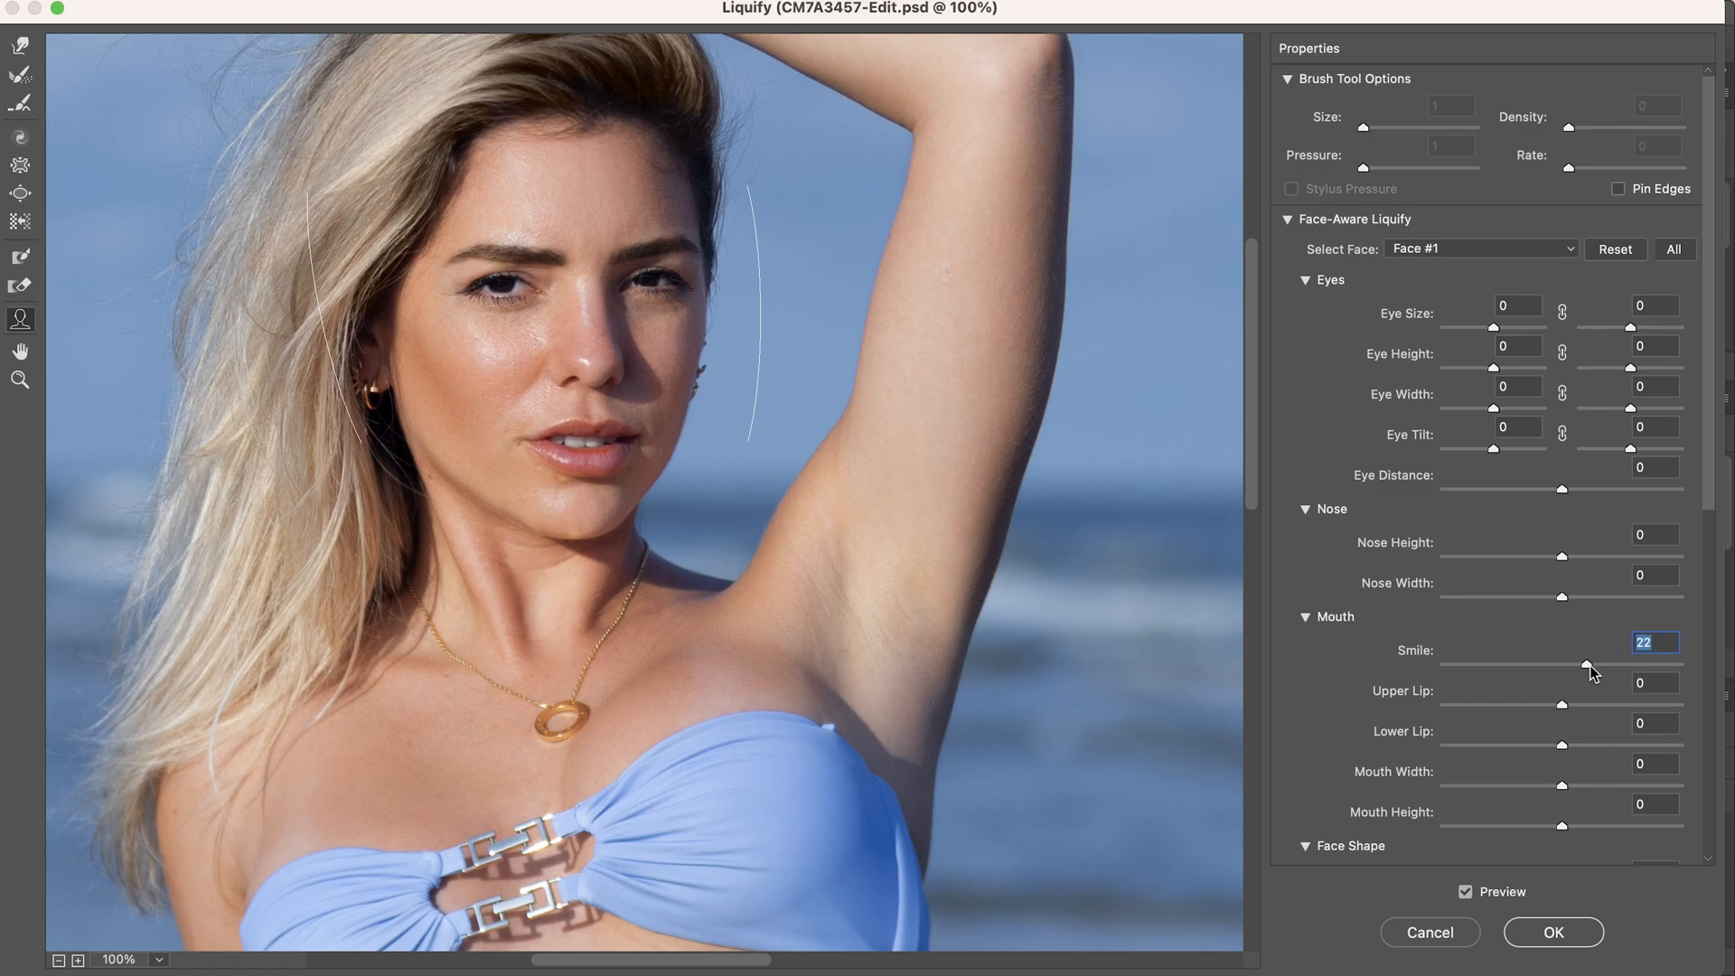
pyautogui.moveTo(1583, 673); pyautogui.dragTo(1594, 672)
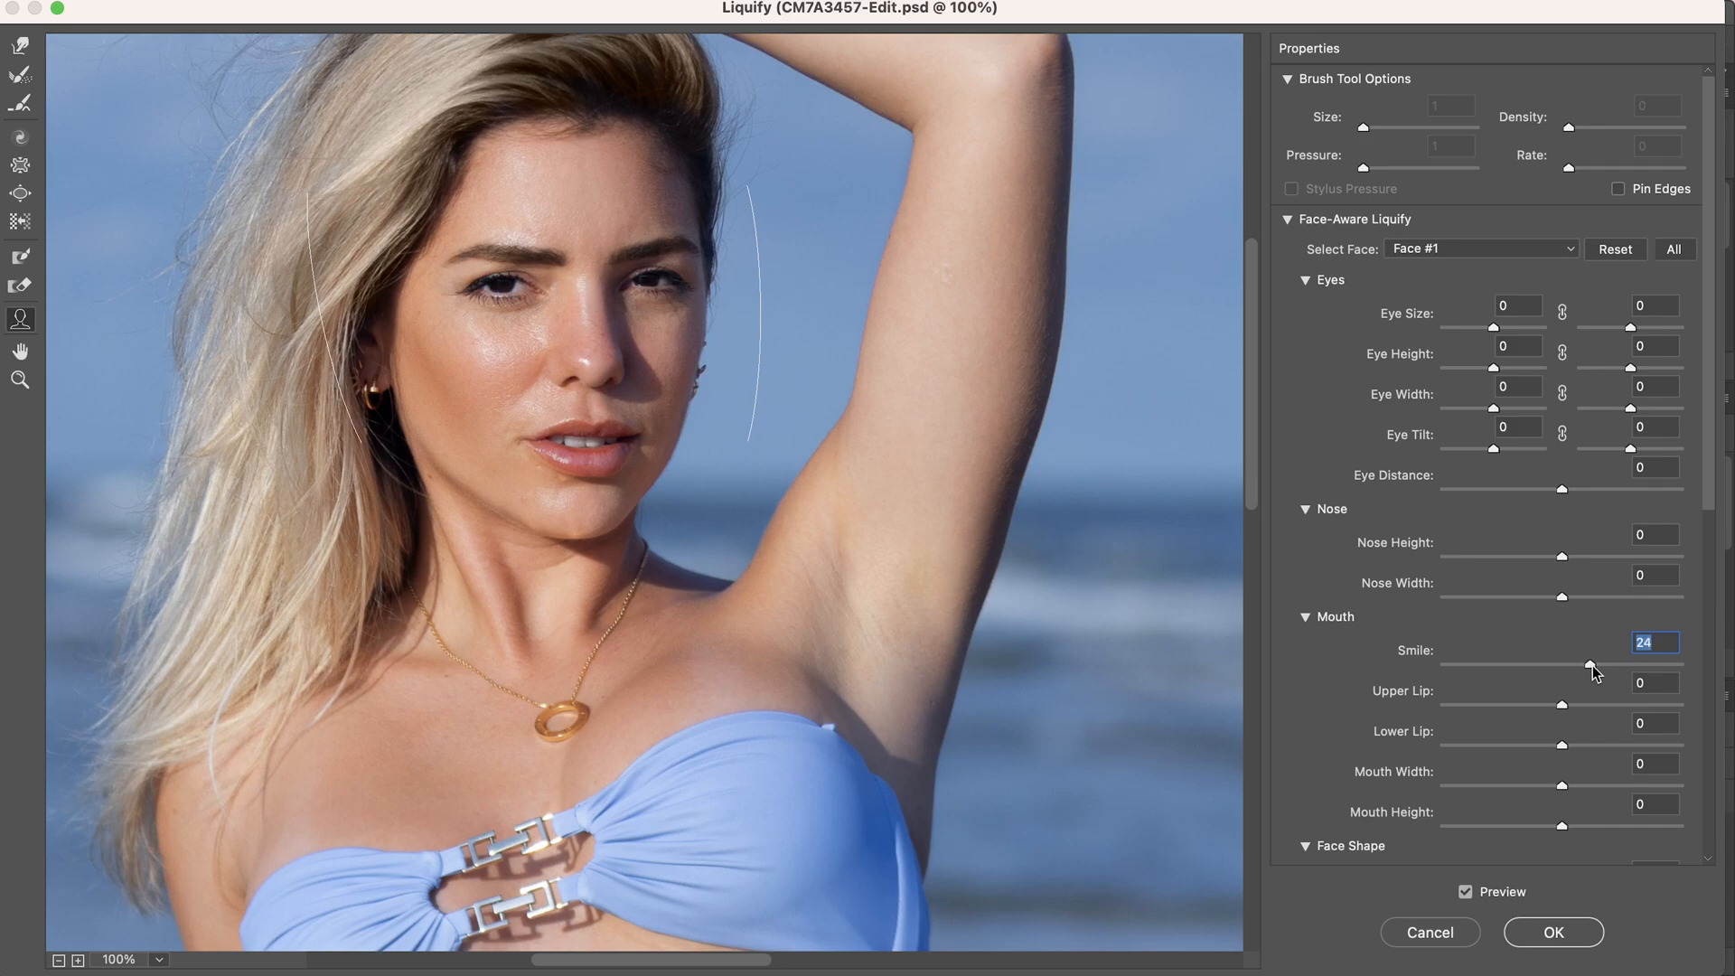
pyautogui.moveTo(1593, 668); pyautogui.dragTo(1576, 668)
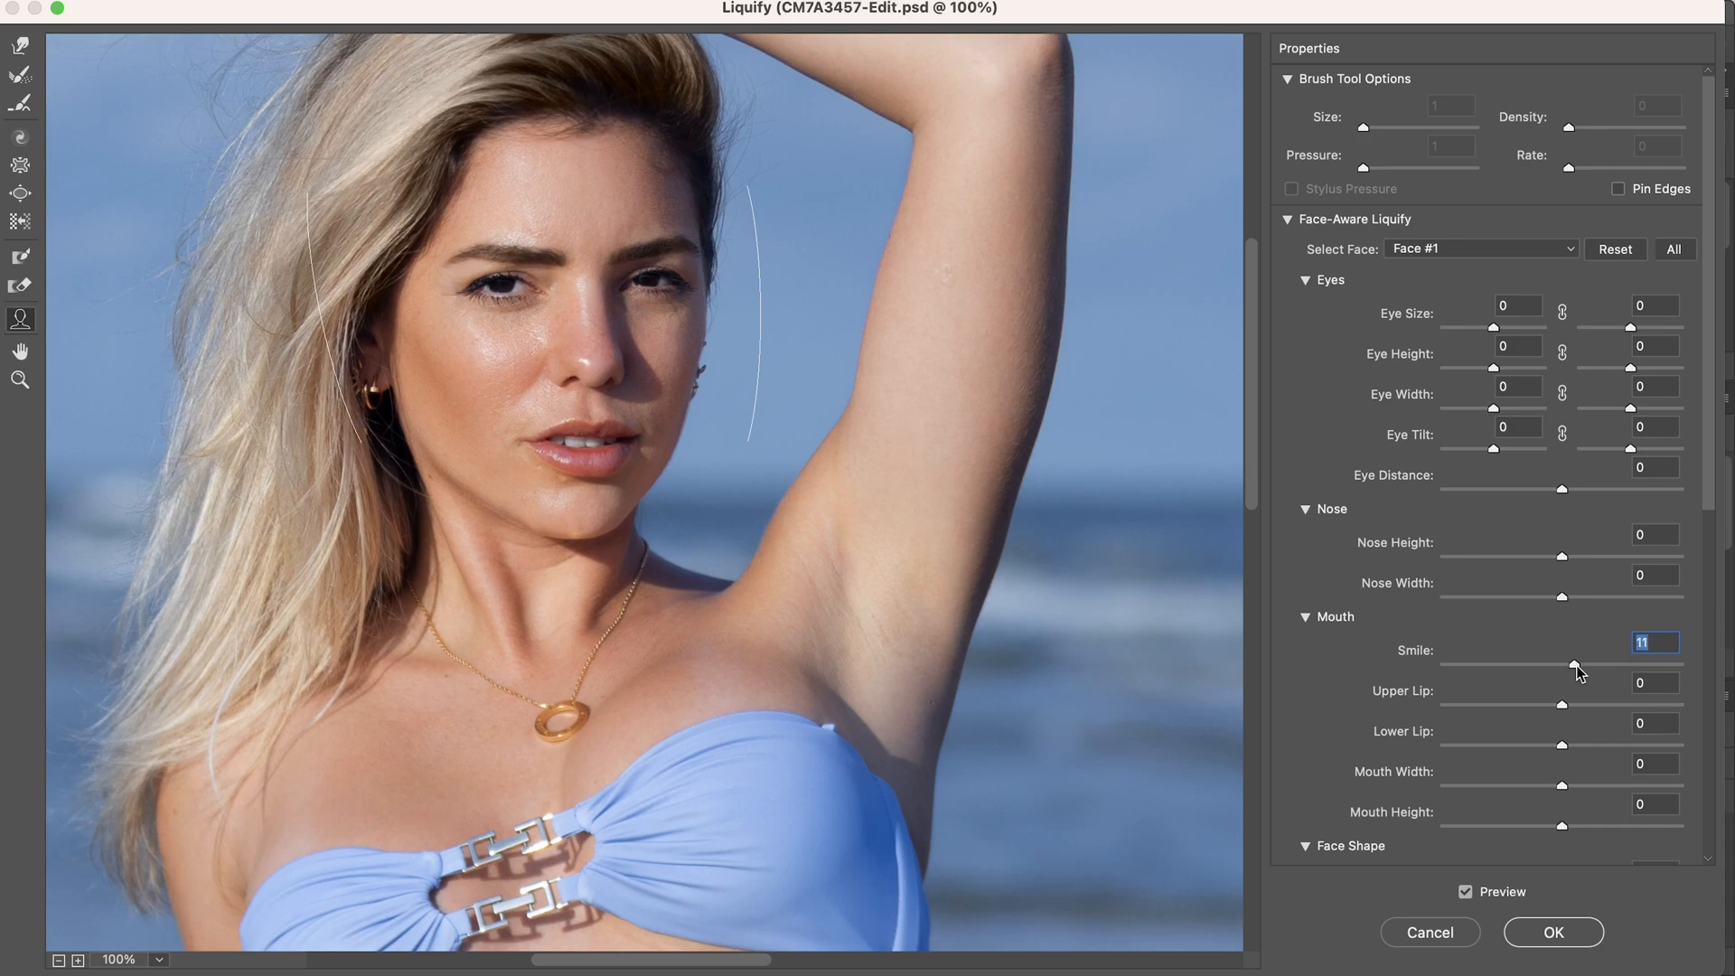
pyautogui.moveTo(1579, 668); pyautogui.dragTo(1640, 669)
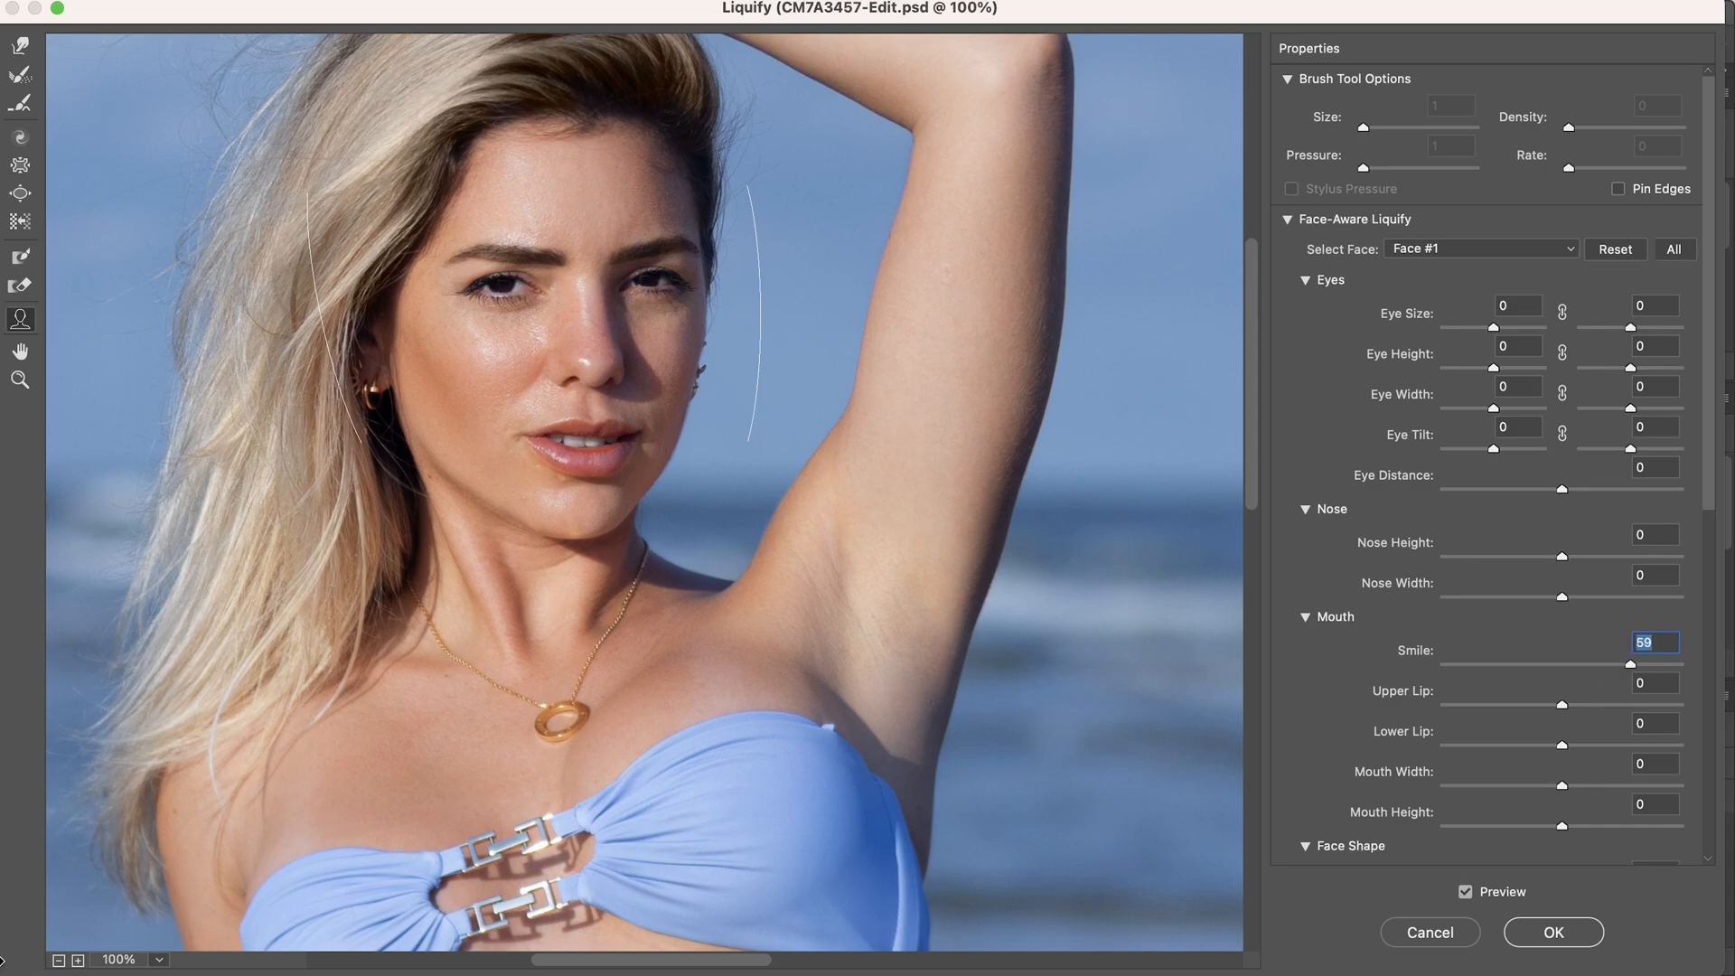
# - View the whole photo and settle the Smile amount at a subtle 21
pyautogui.click(58, 959)
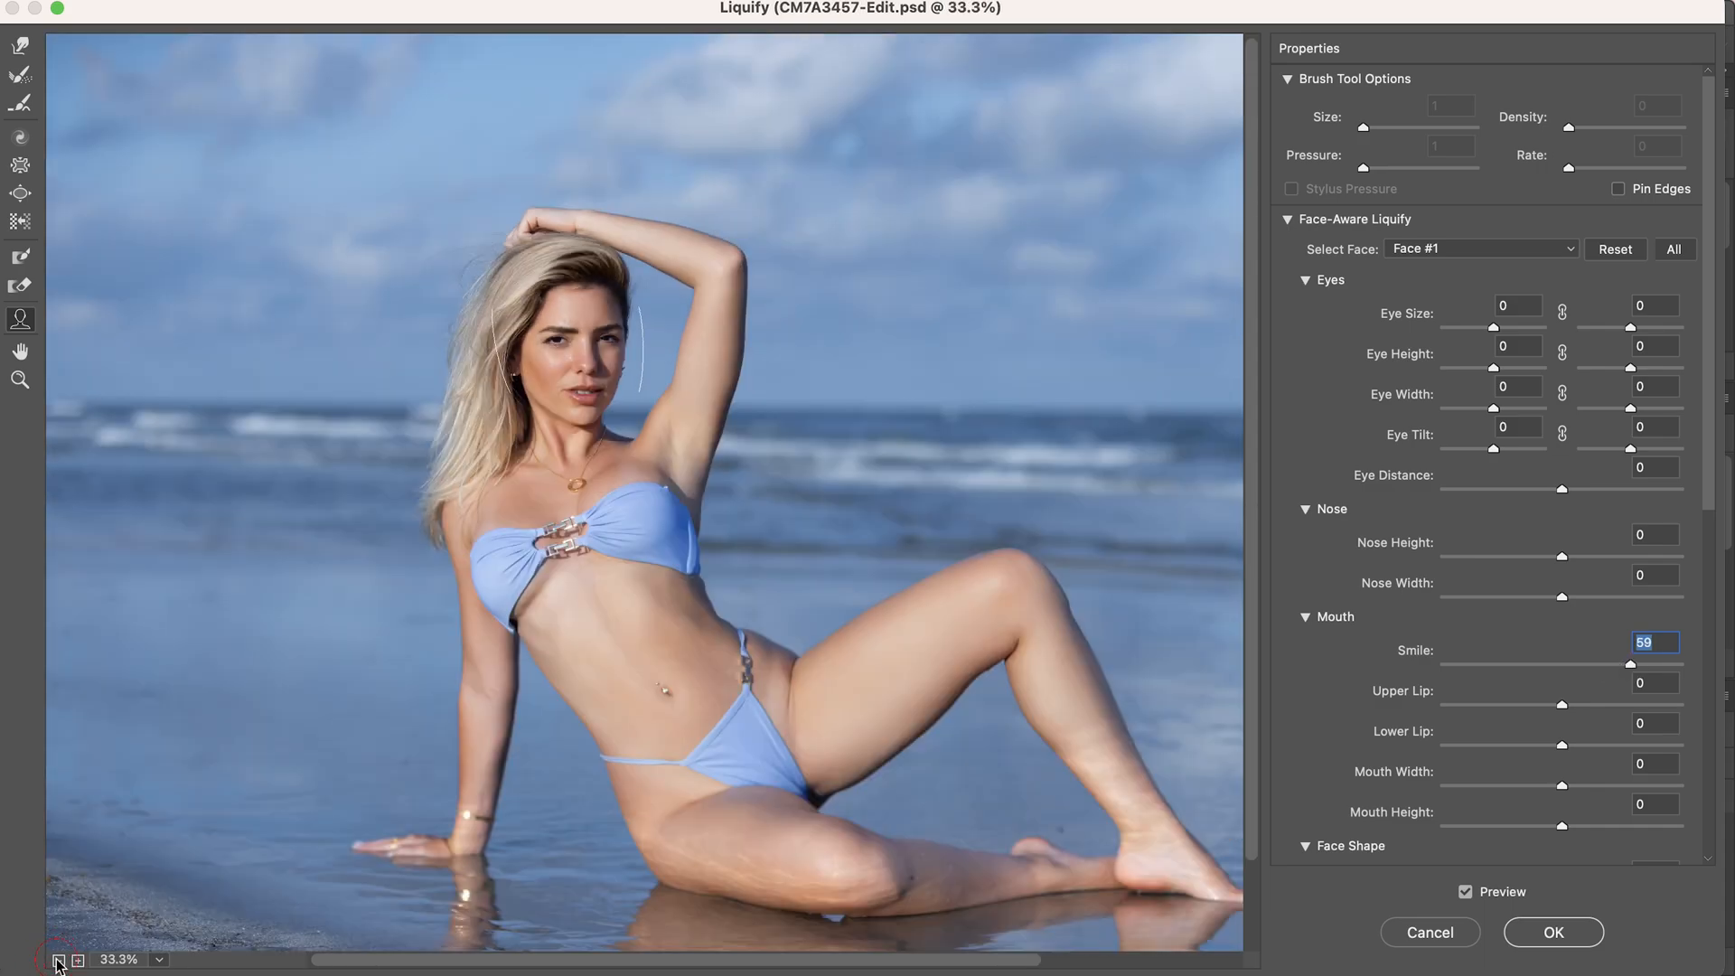
pyautogui.click(58, 959)
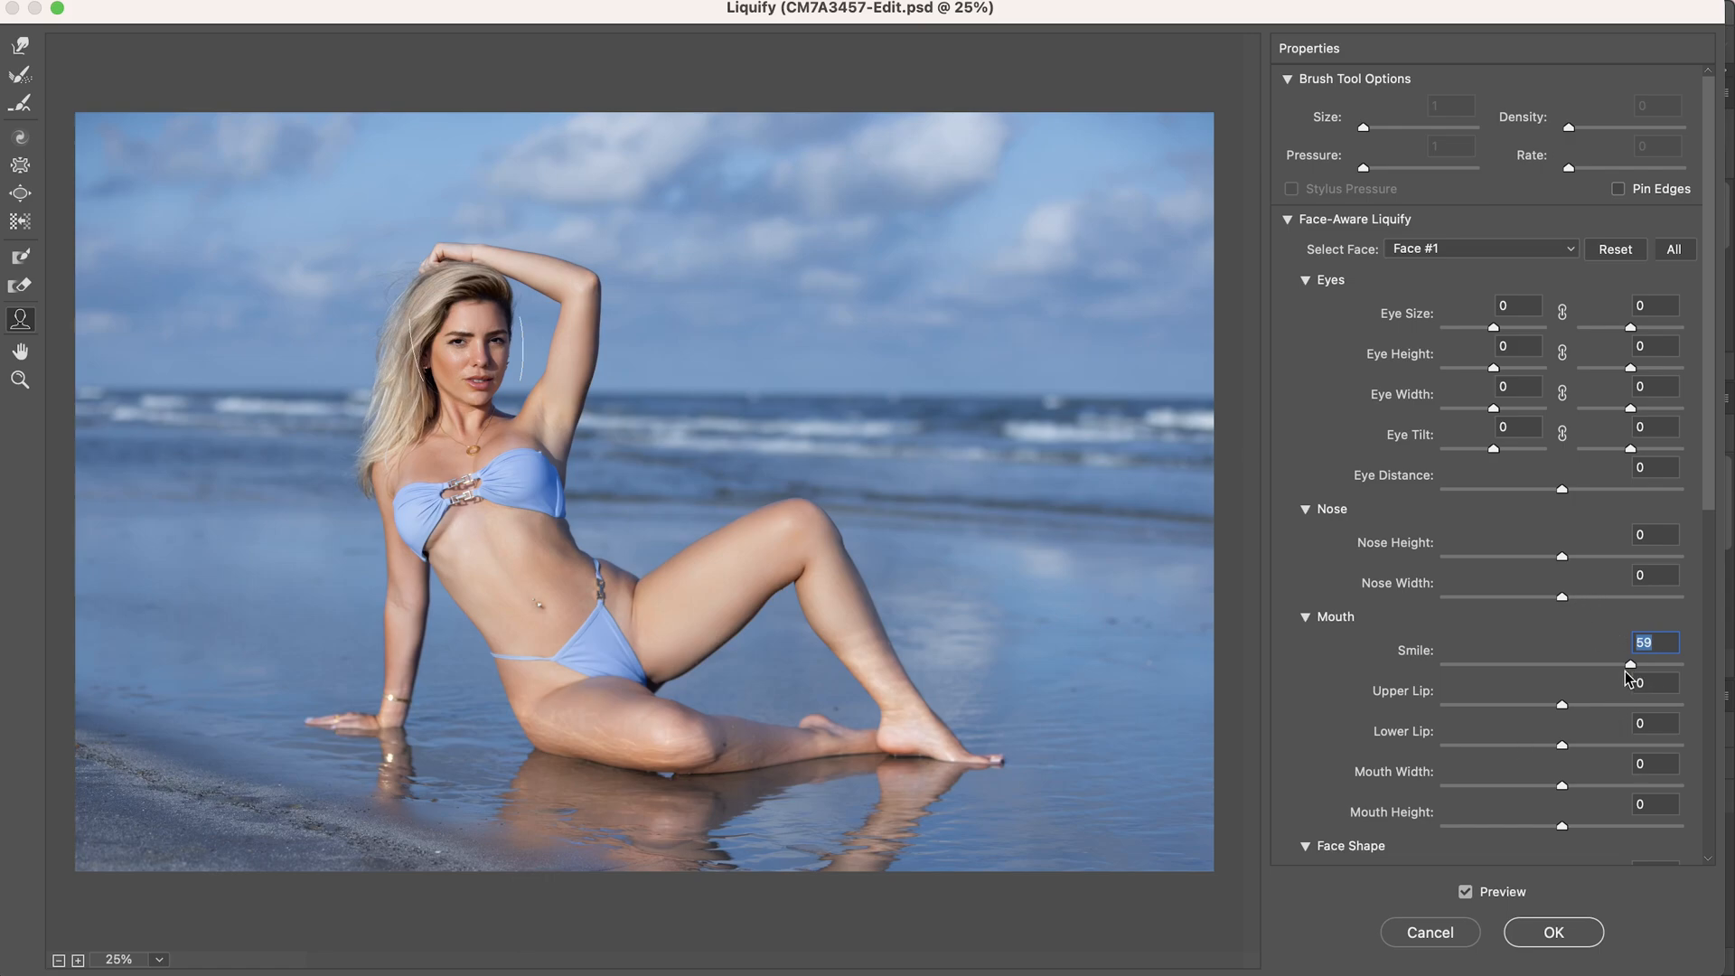
pyautogui.moveTo(1617, 663); pyautogui.dragTo(1601, 663)
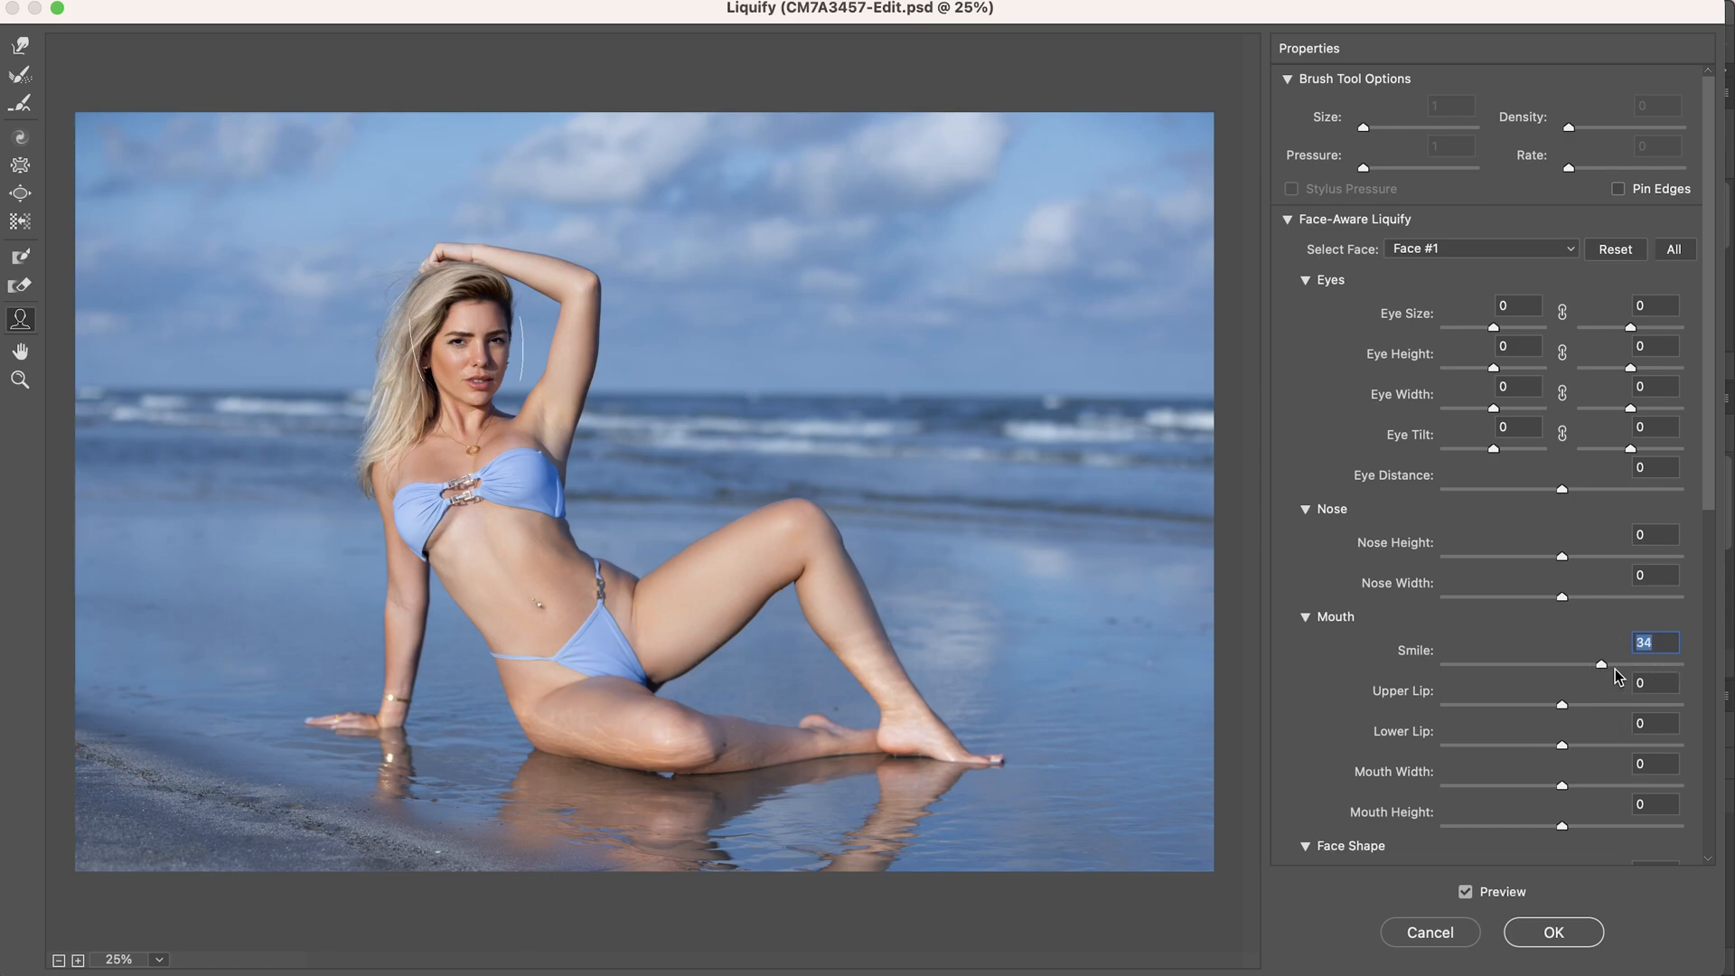
pyautogui.moveTo(1615, 664); pyautogui.dragTo(1601, 665)
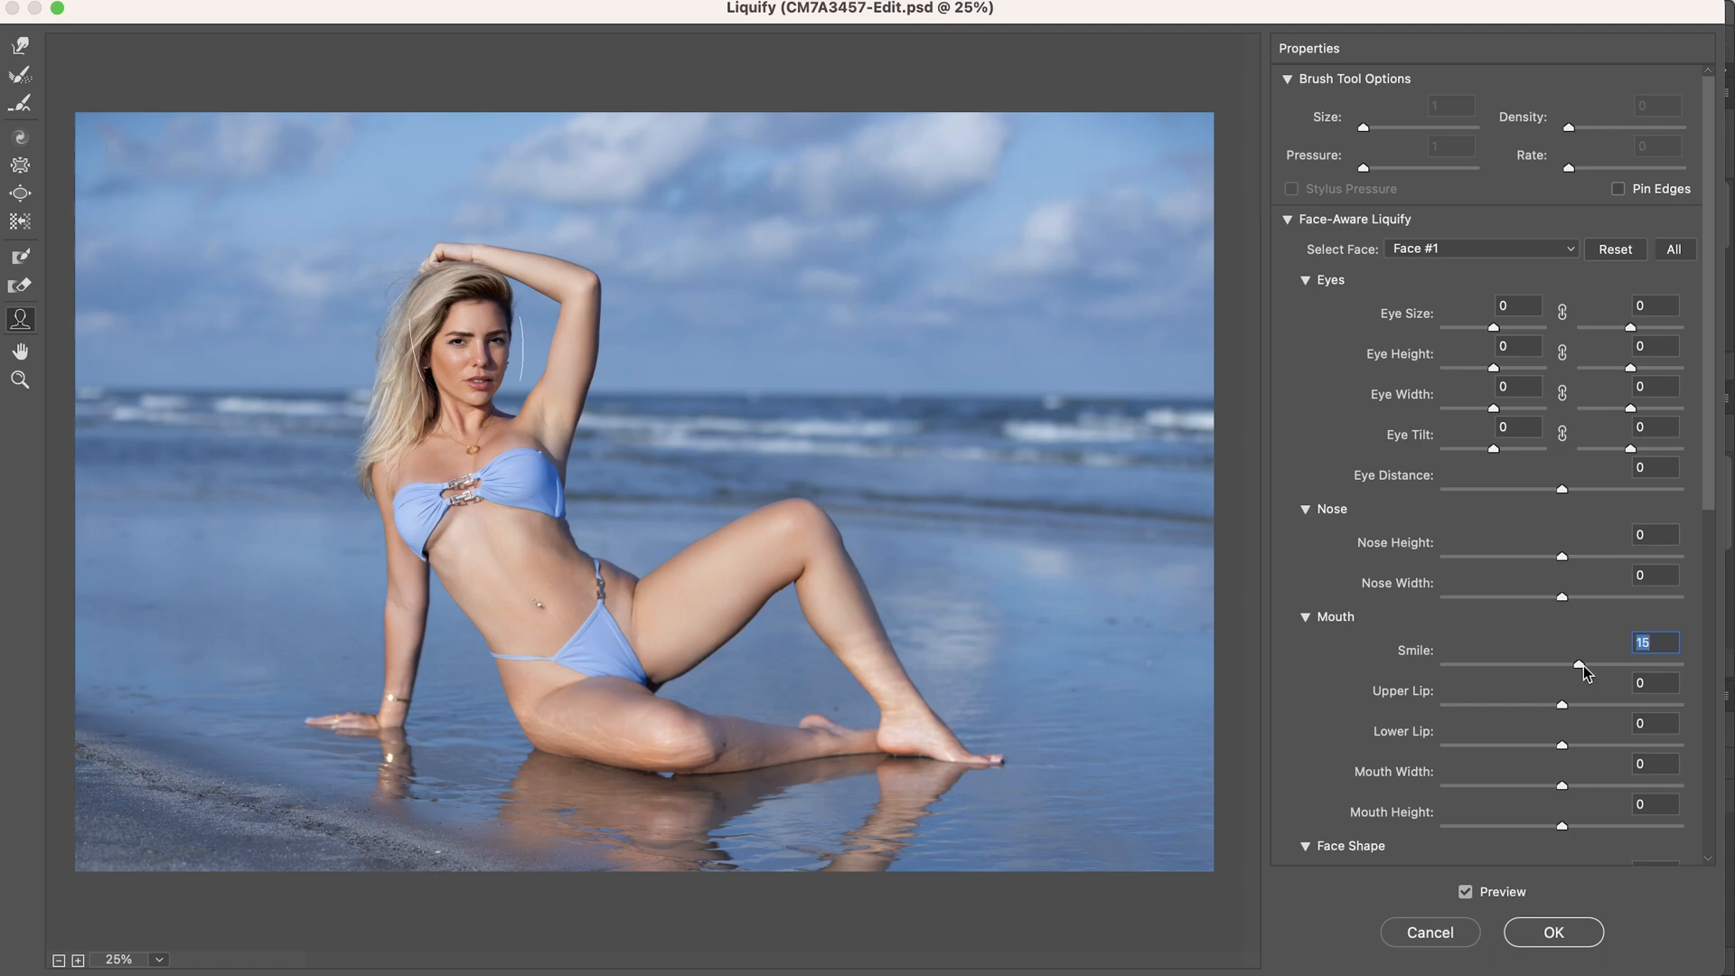
pyautogui.moveTo(1561, 663); pyautogui.dragTo(1570, 663)
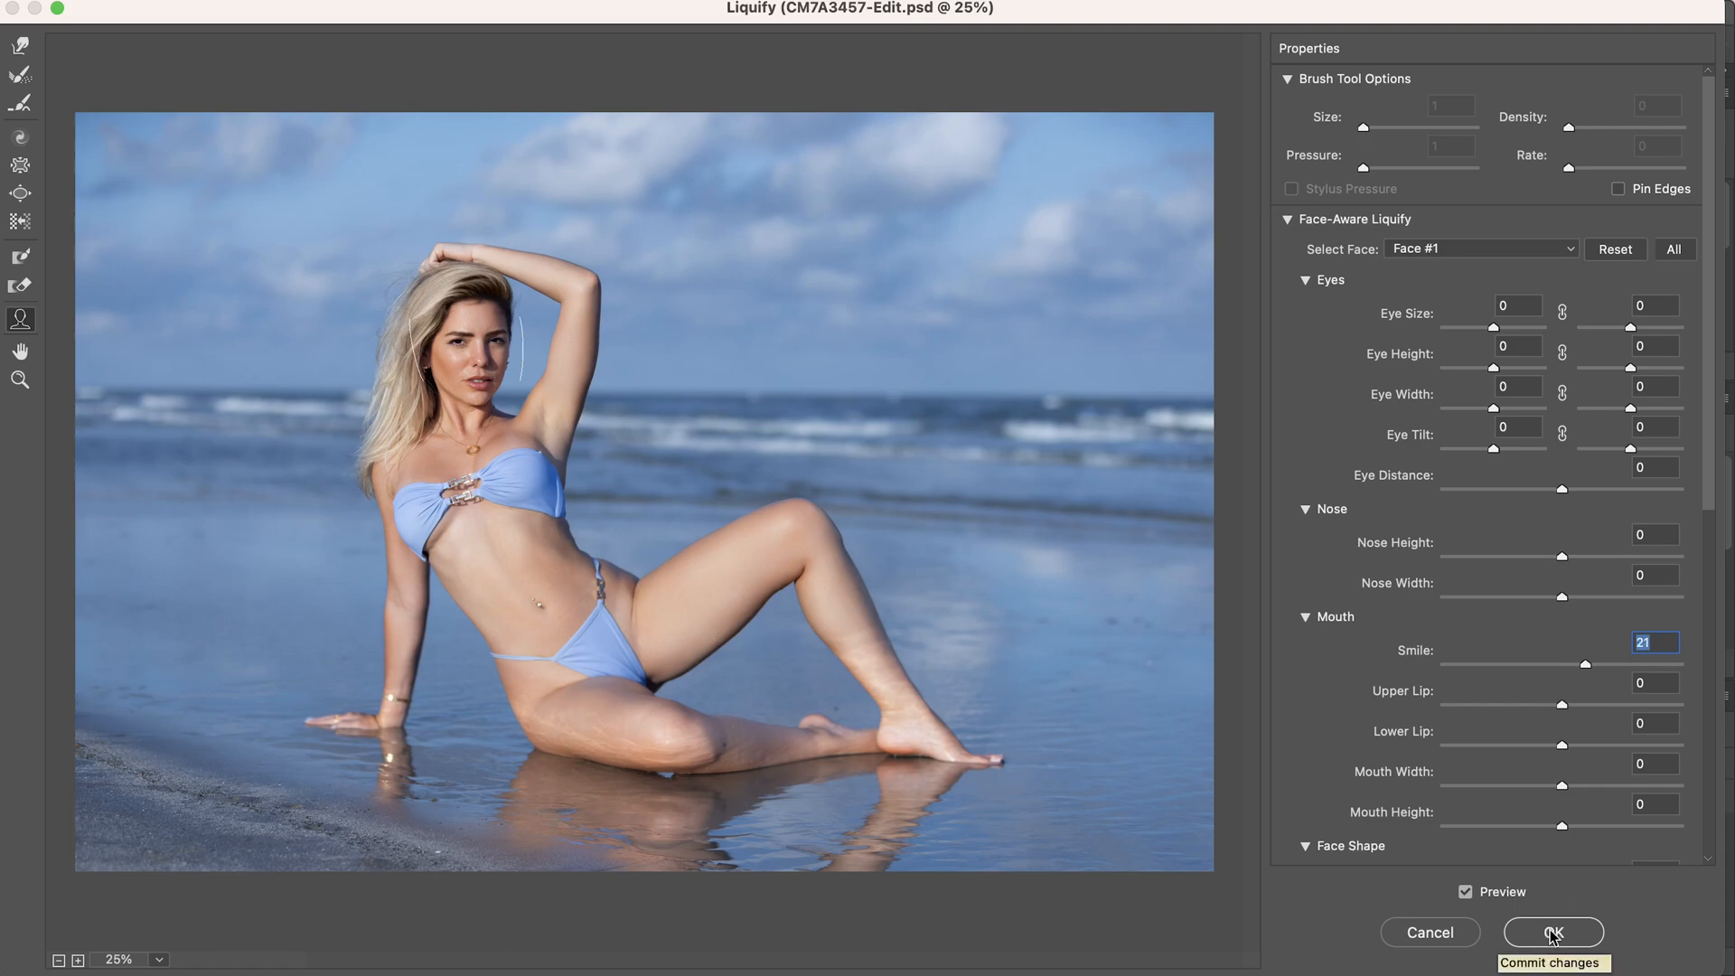
# - Commit the 21-point smile and toggle Layer 1 copy's visibility to compare with the original
pyautogui.click(1550, 932)
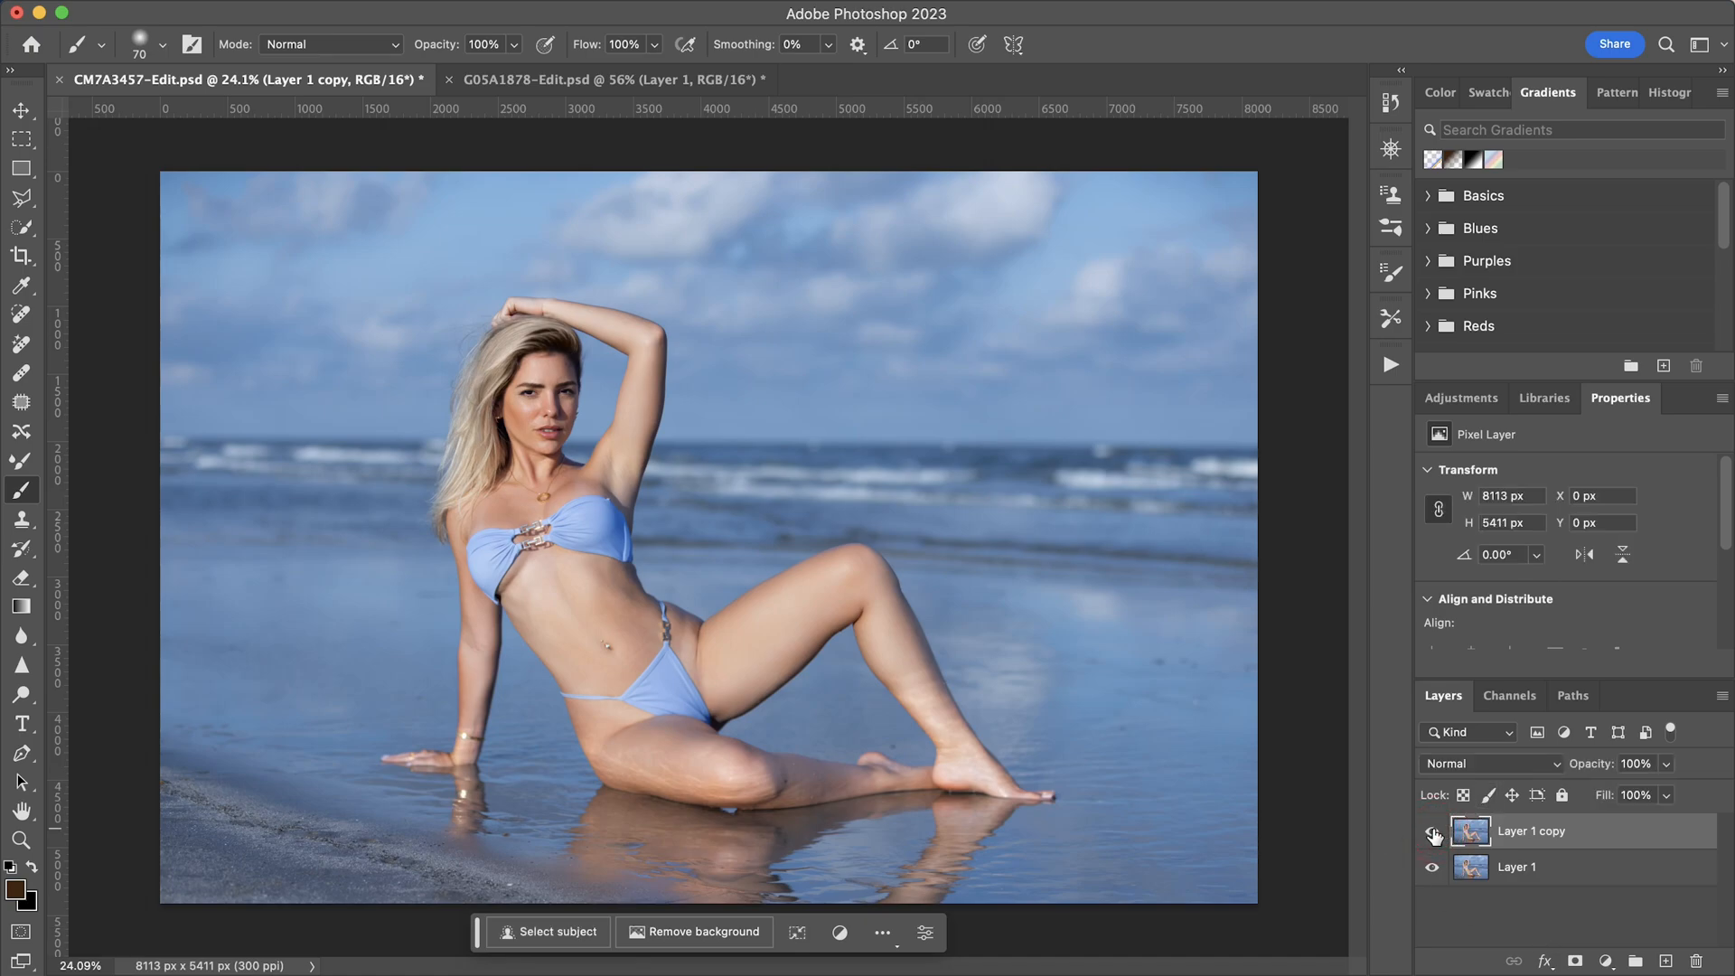
pyautogui.click(1431, 831)
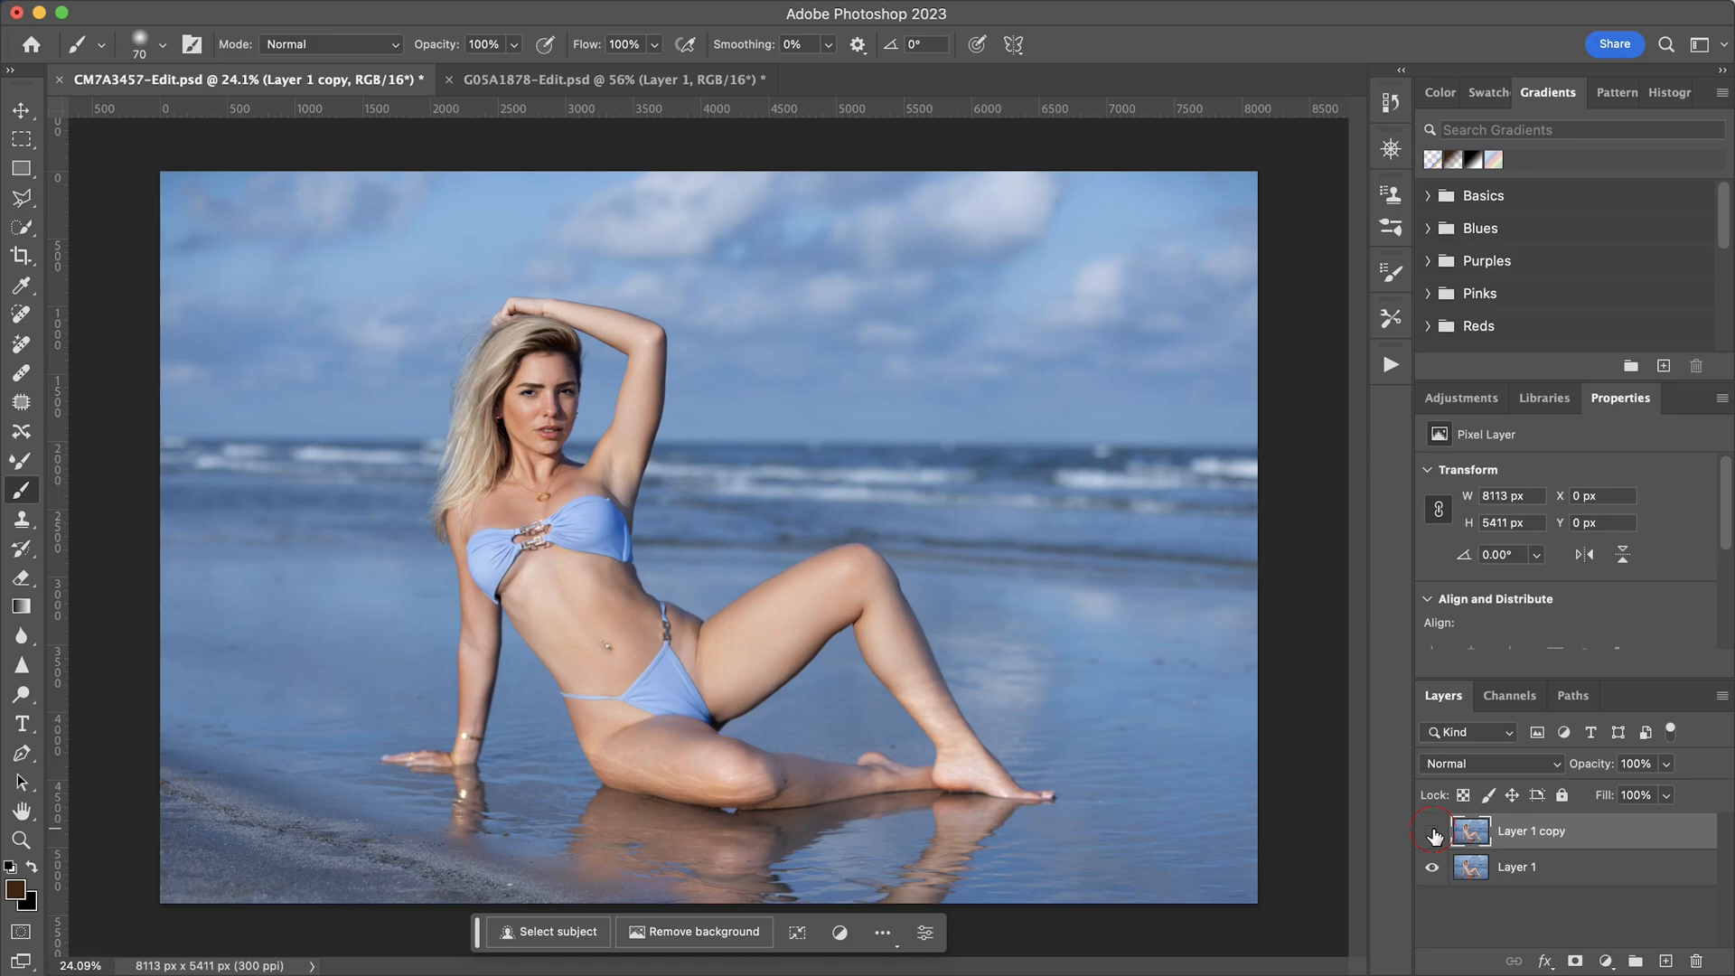
pyautogui.click(1431, 832)
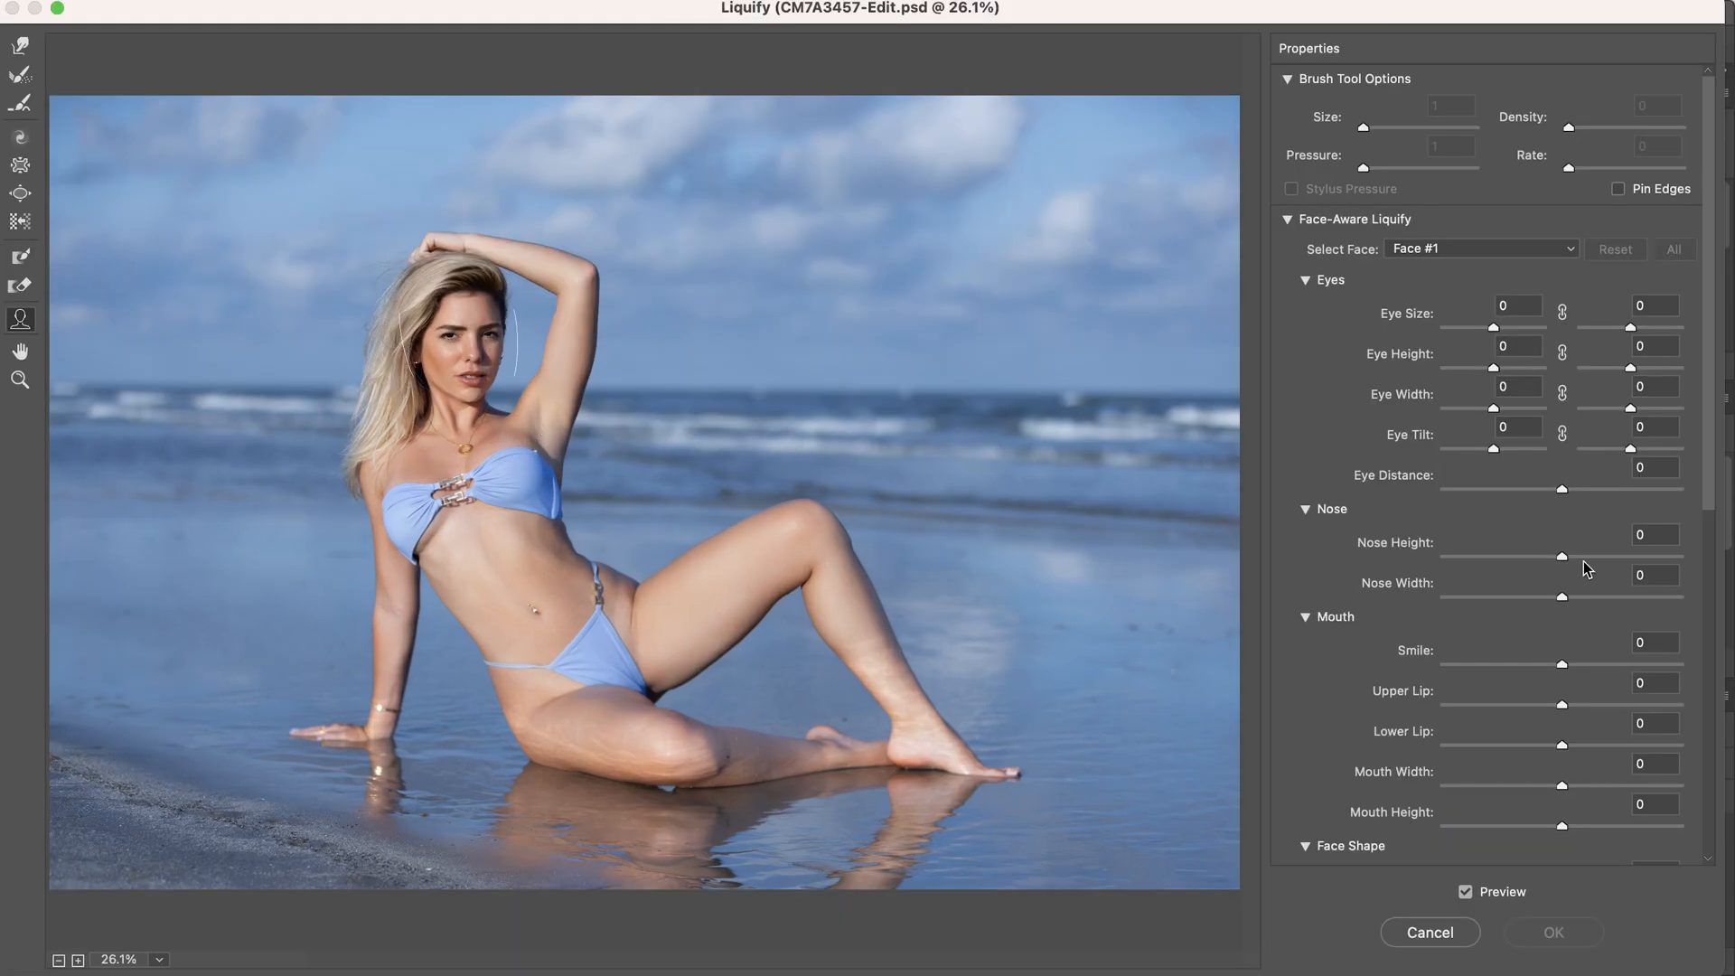
# - Raise the face-aware Smile to 40 and apply it to the copied layer
pyautogui.moveTo(1561, 663); pyautogui.dragTo(1604, 663)
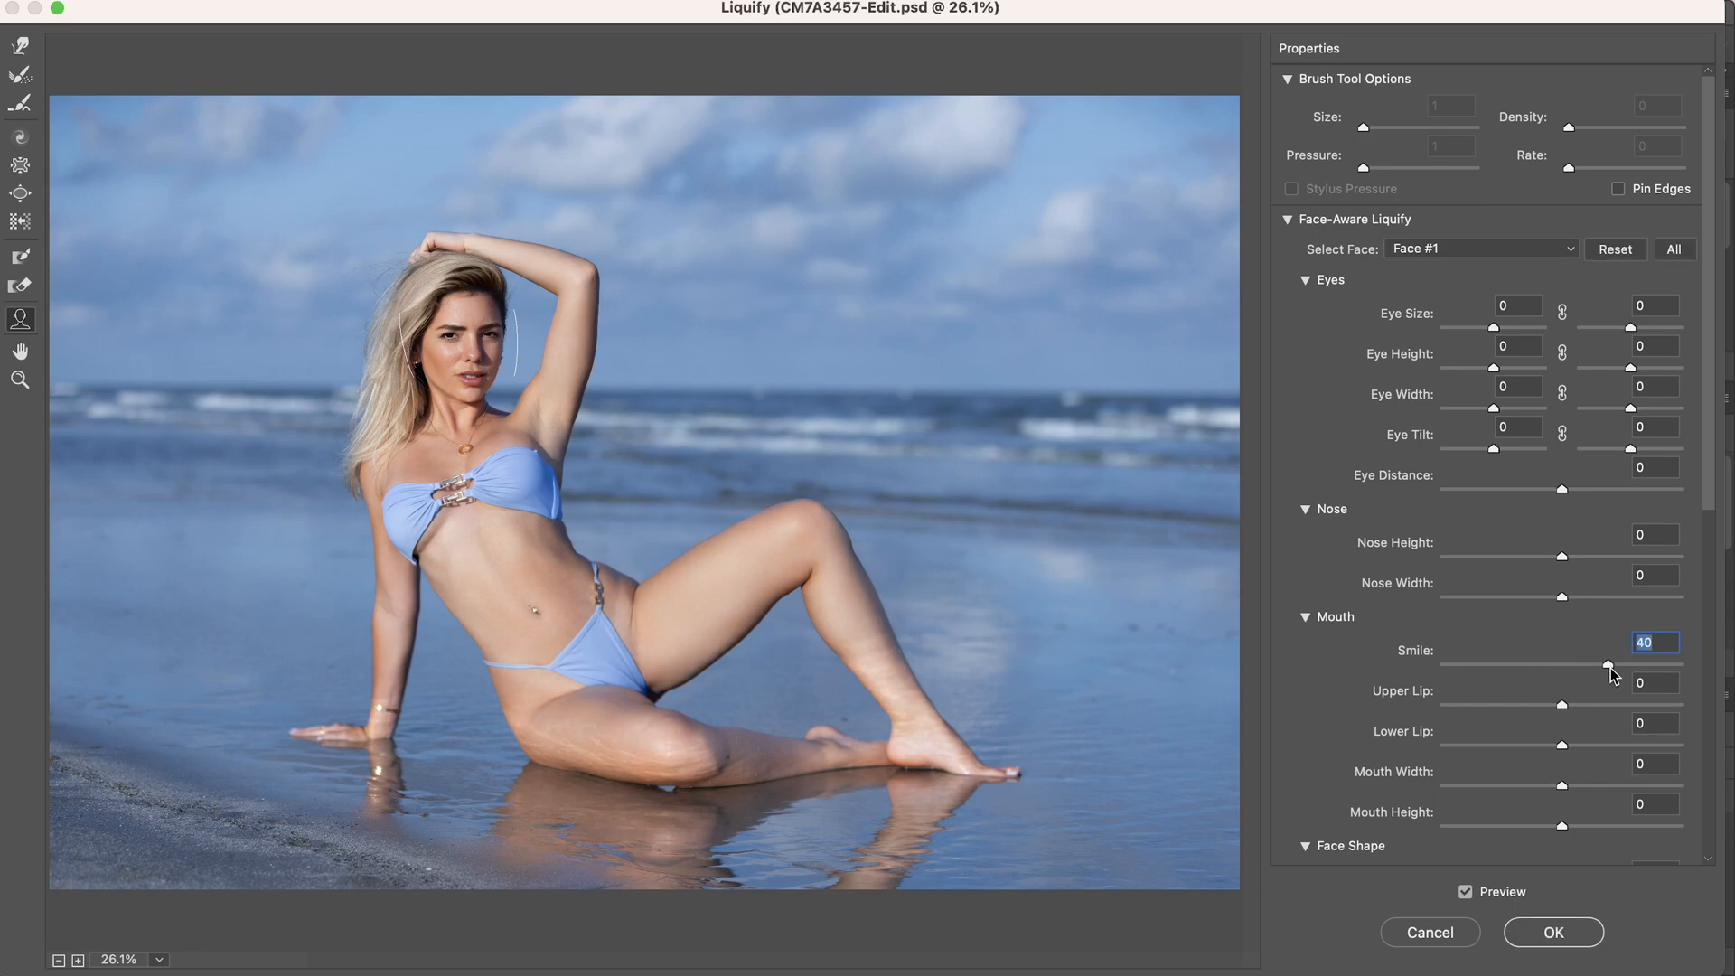
pyautogui.moveTo(1552, 932)
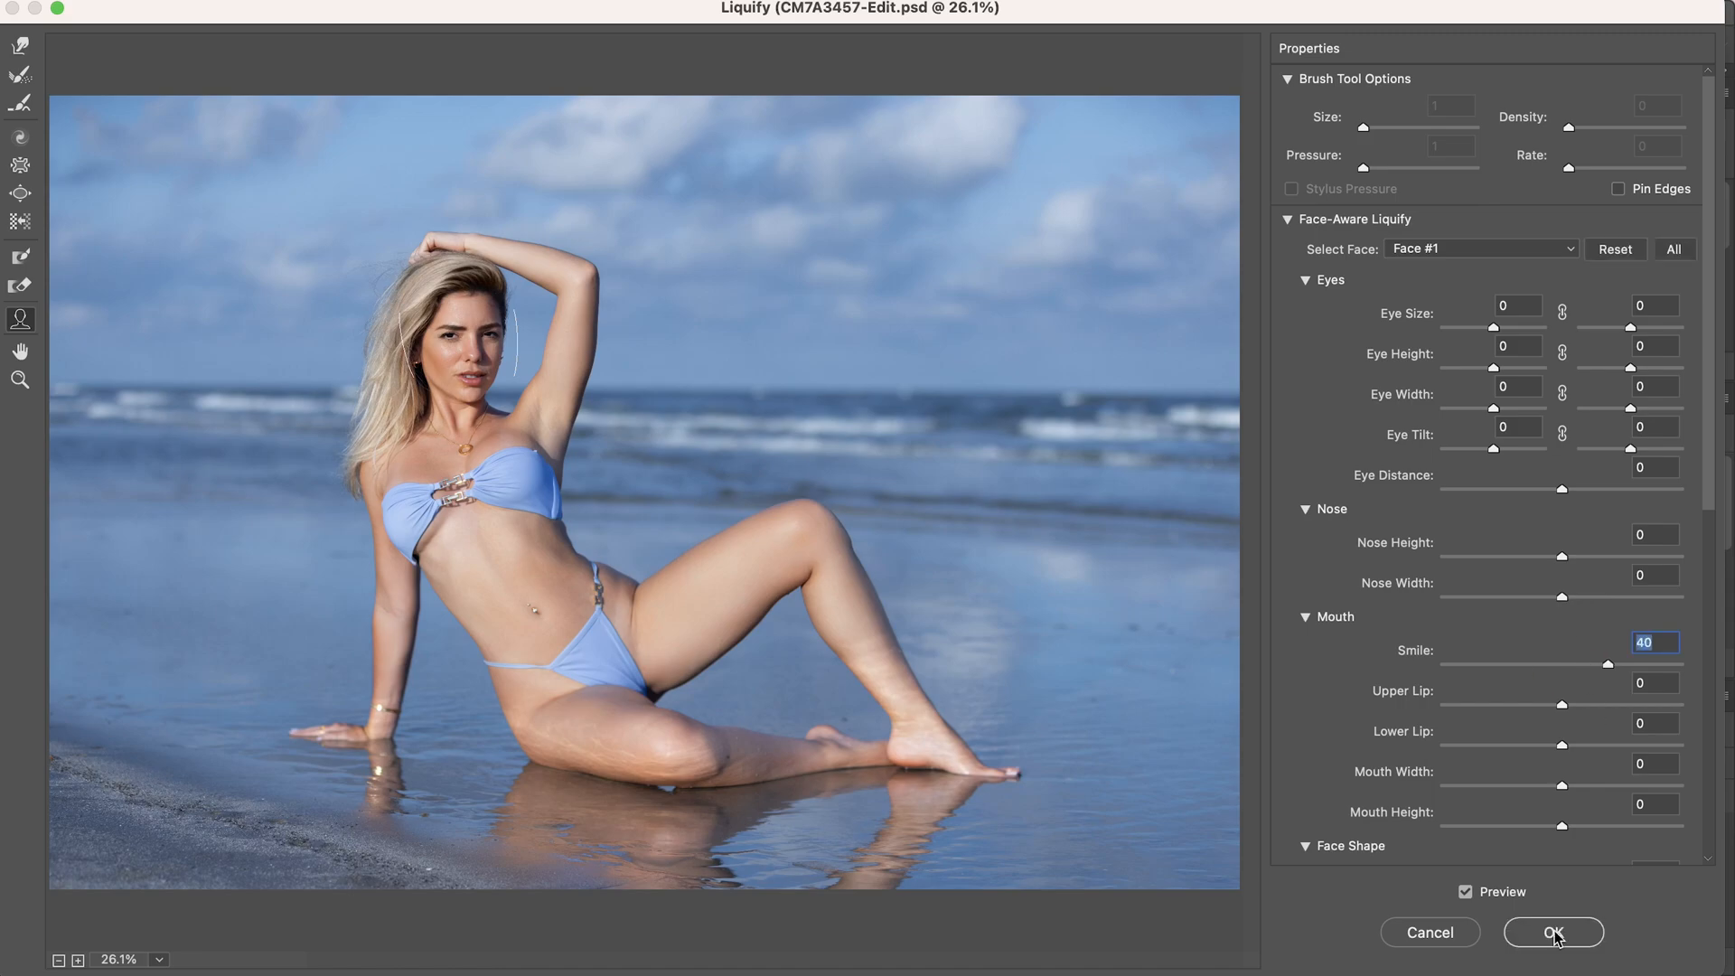
pyautogui.click(1552, 932)
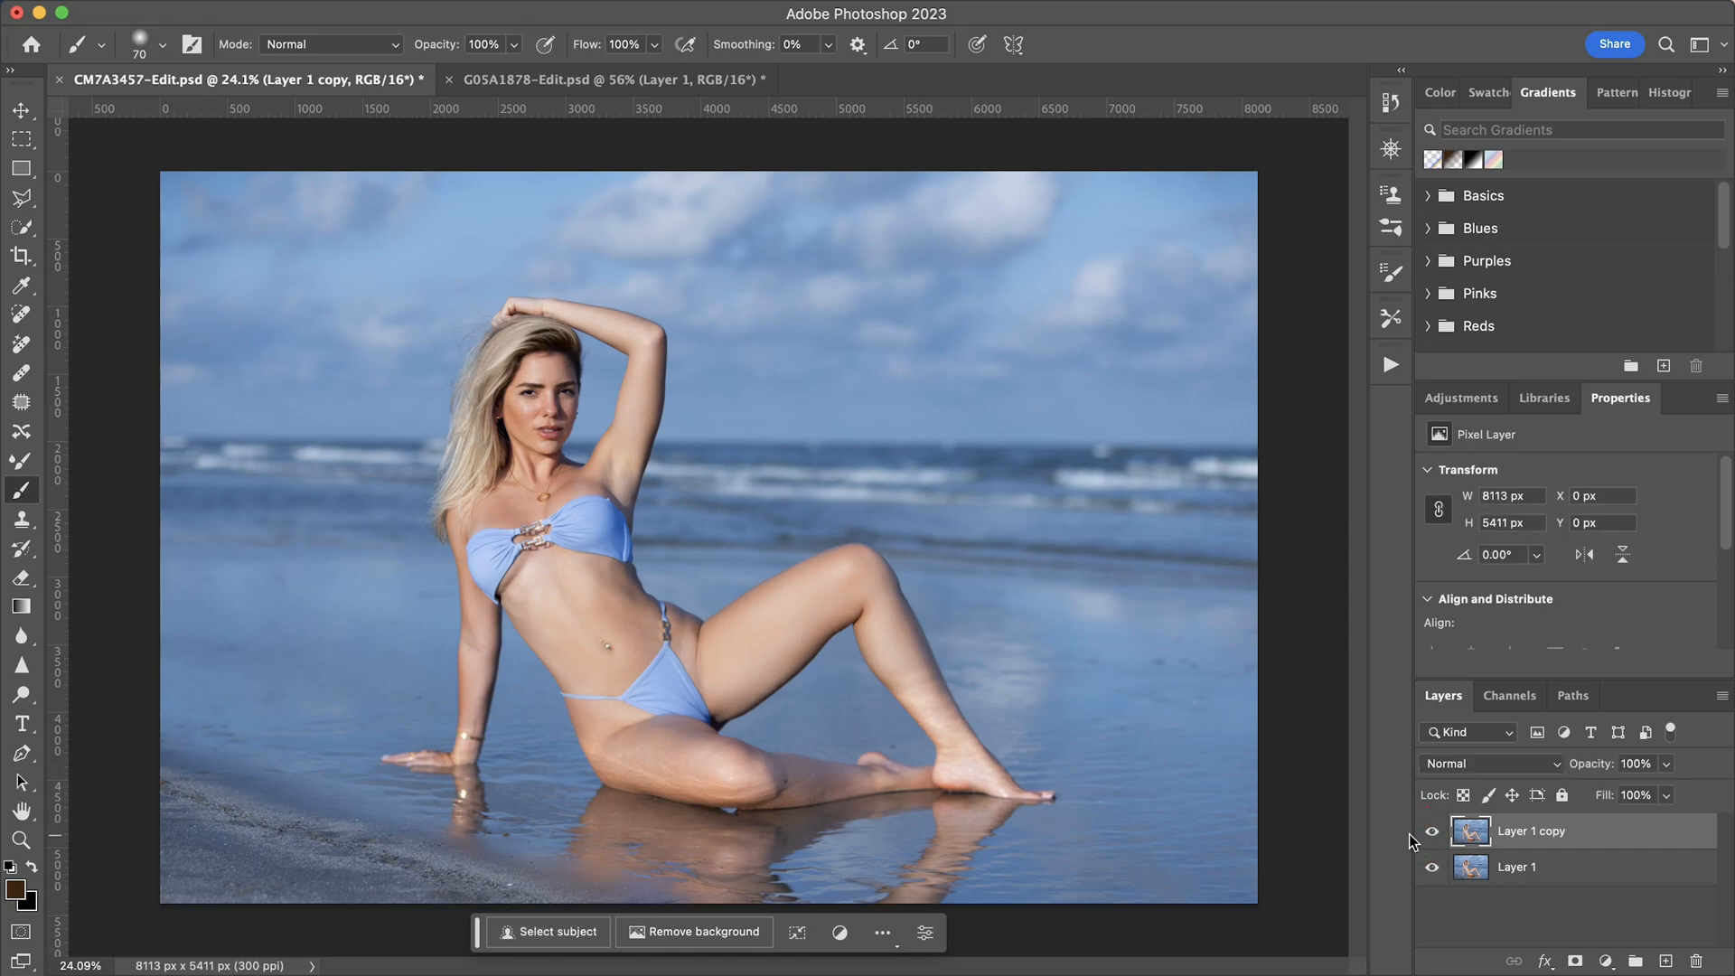
# - Compare before/after, rename the smiled copy to 'Liquify' and hide it
pyautogui.click(605, 401)
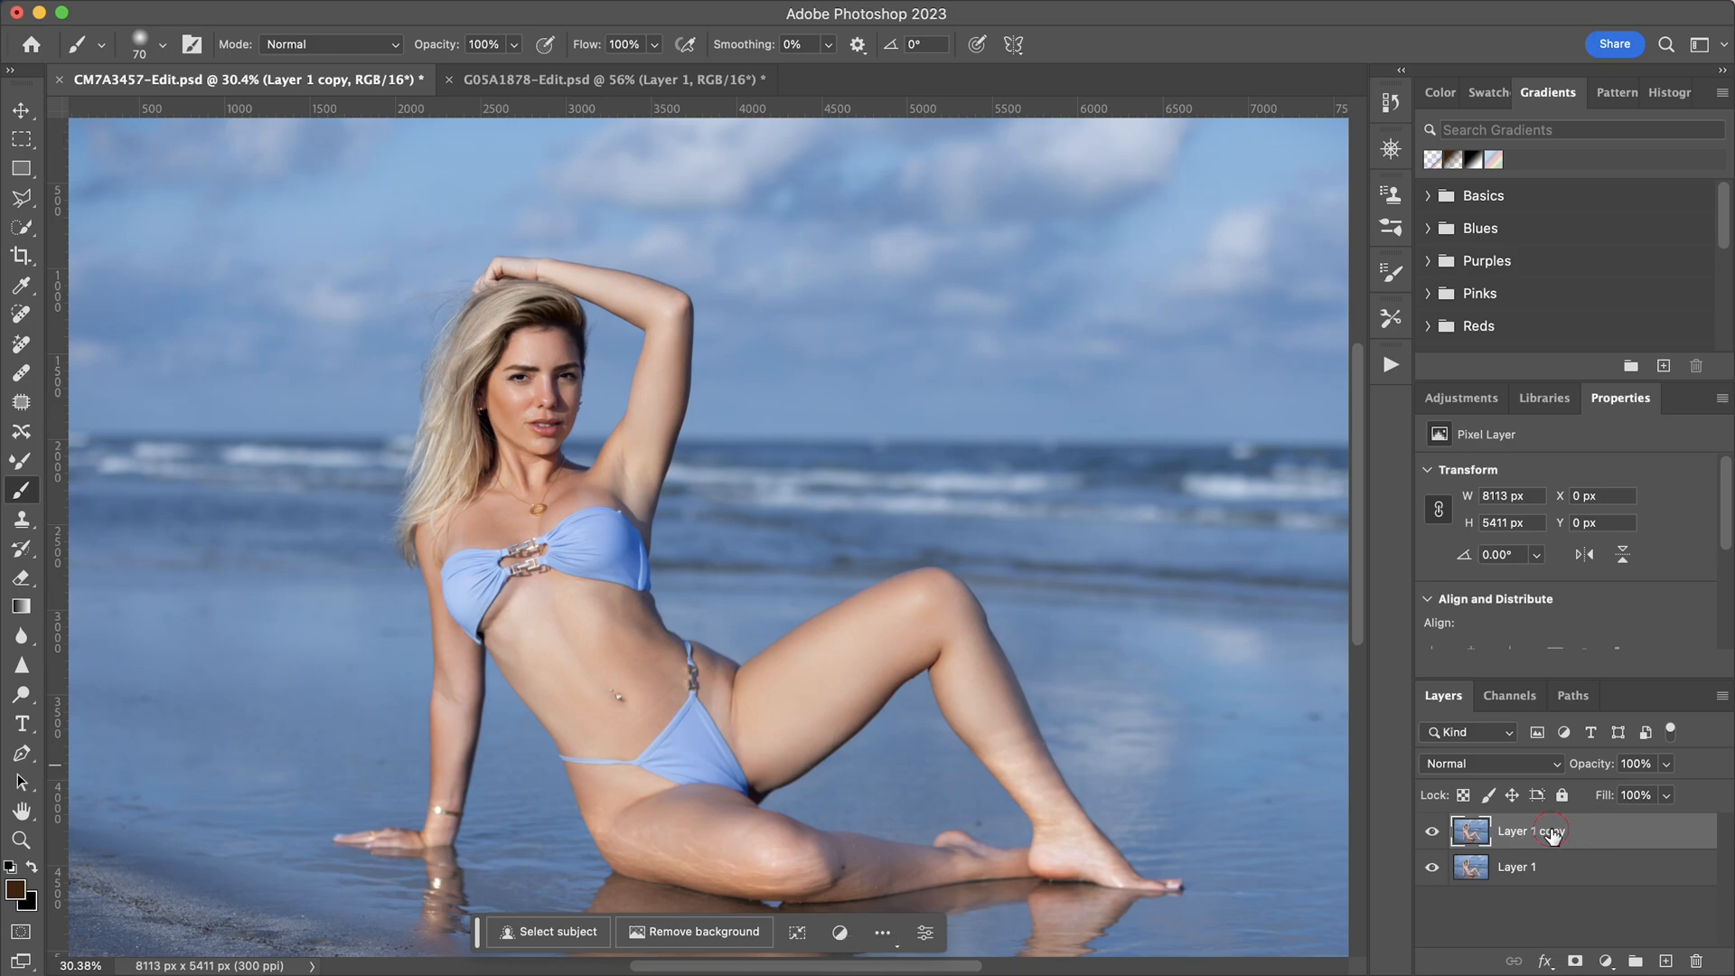
pyautogui.doubleClick(1530, 829)
pyautogui.write('Liquify')
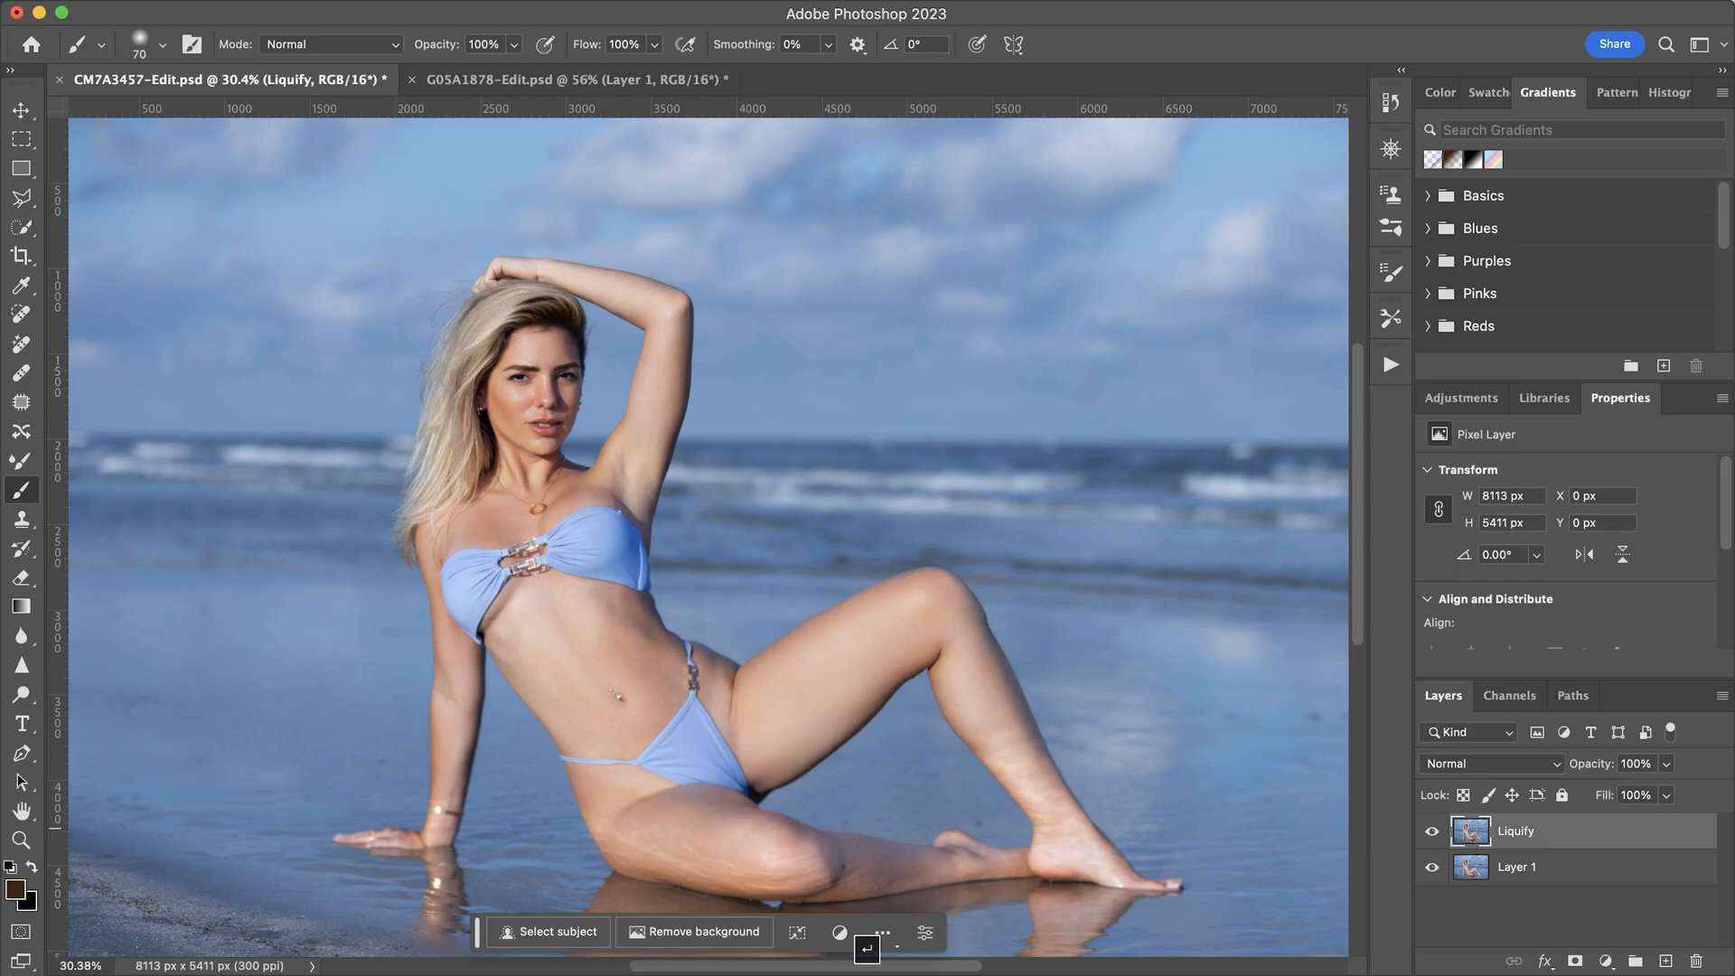
pyautogui.click(1431, 831)
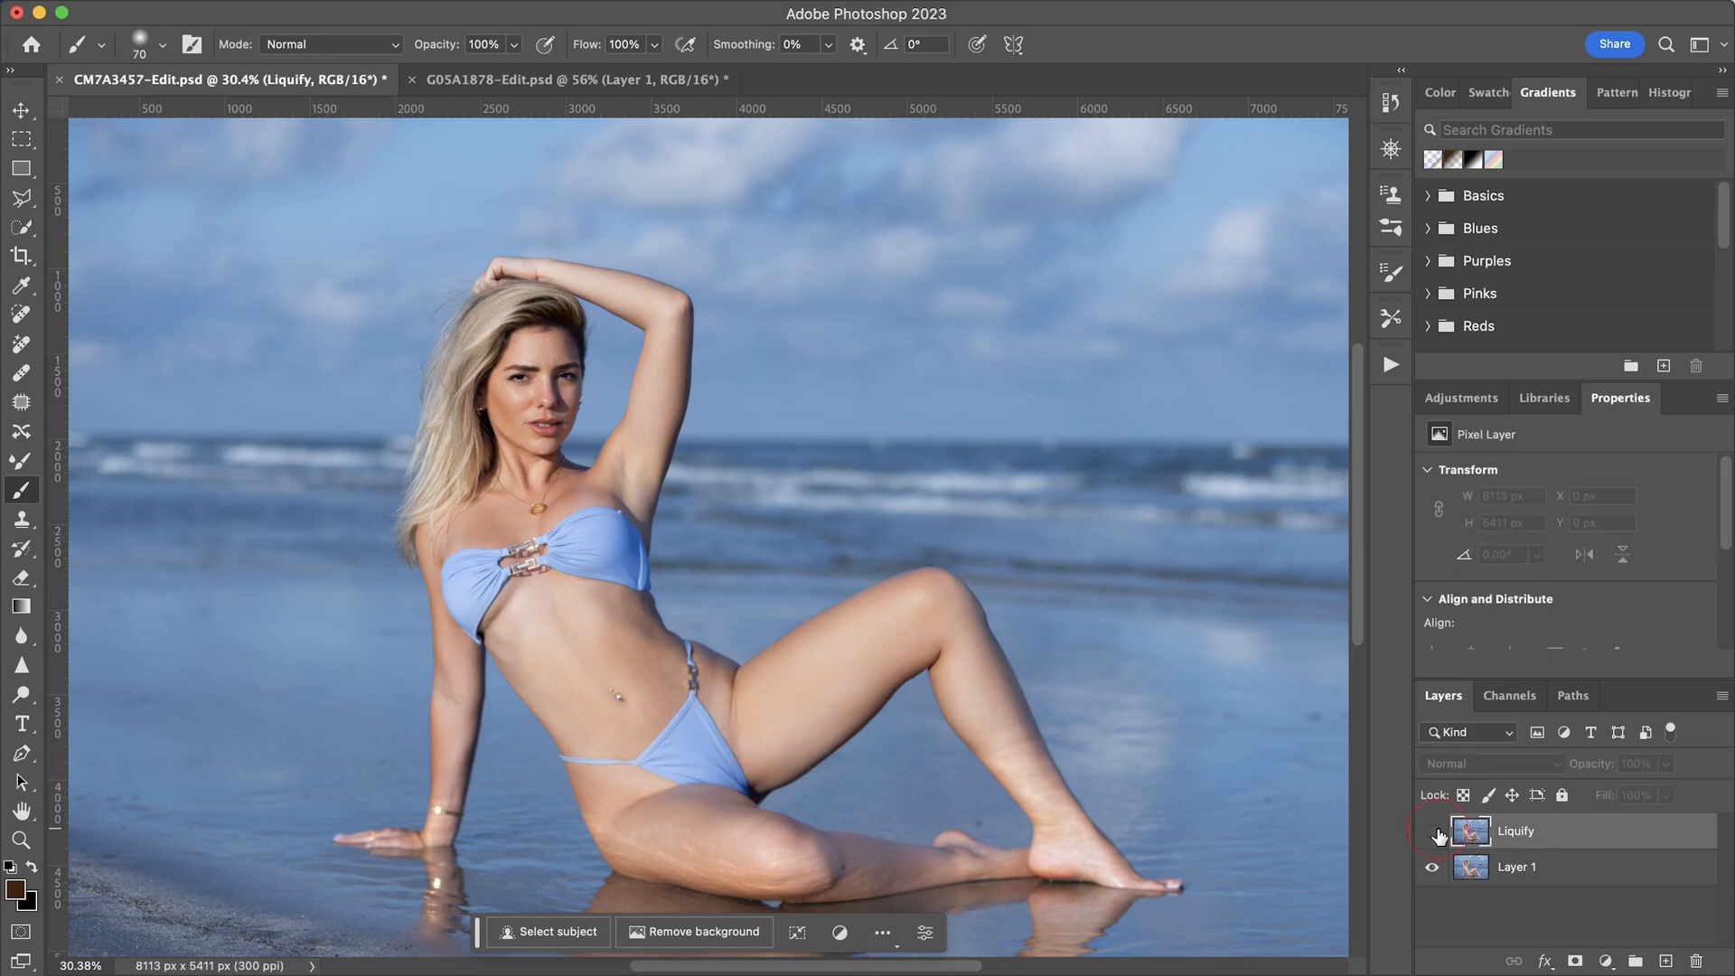
pyautogui.click(1516, 866)
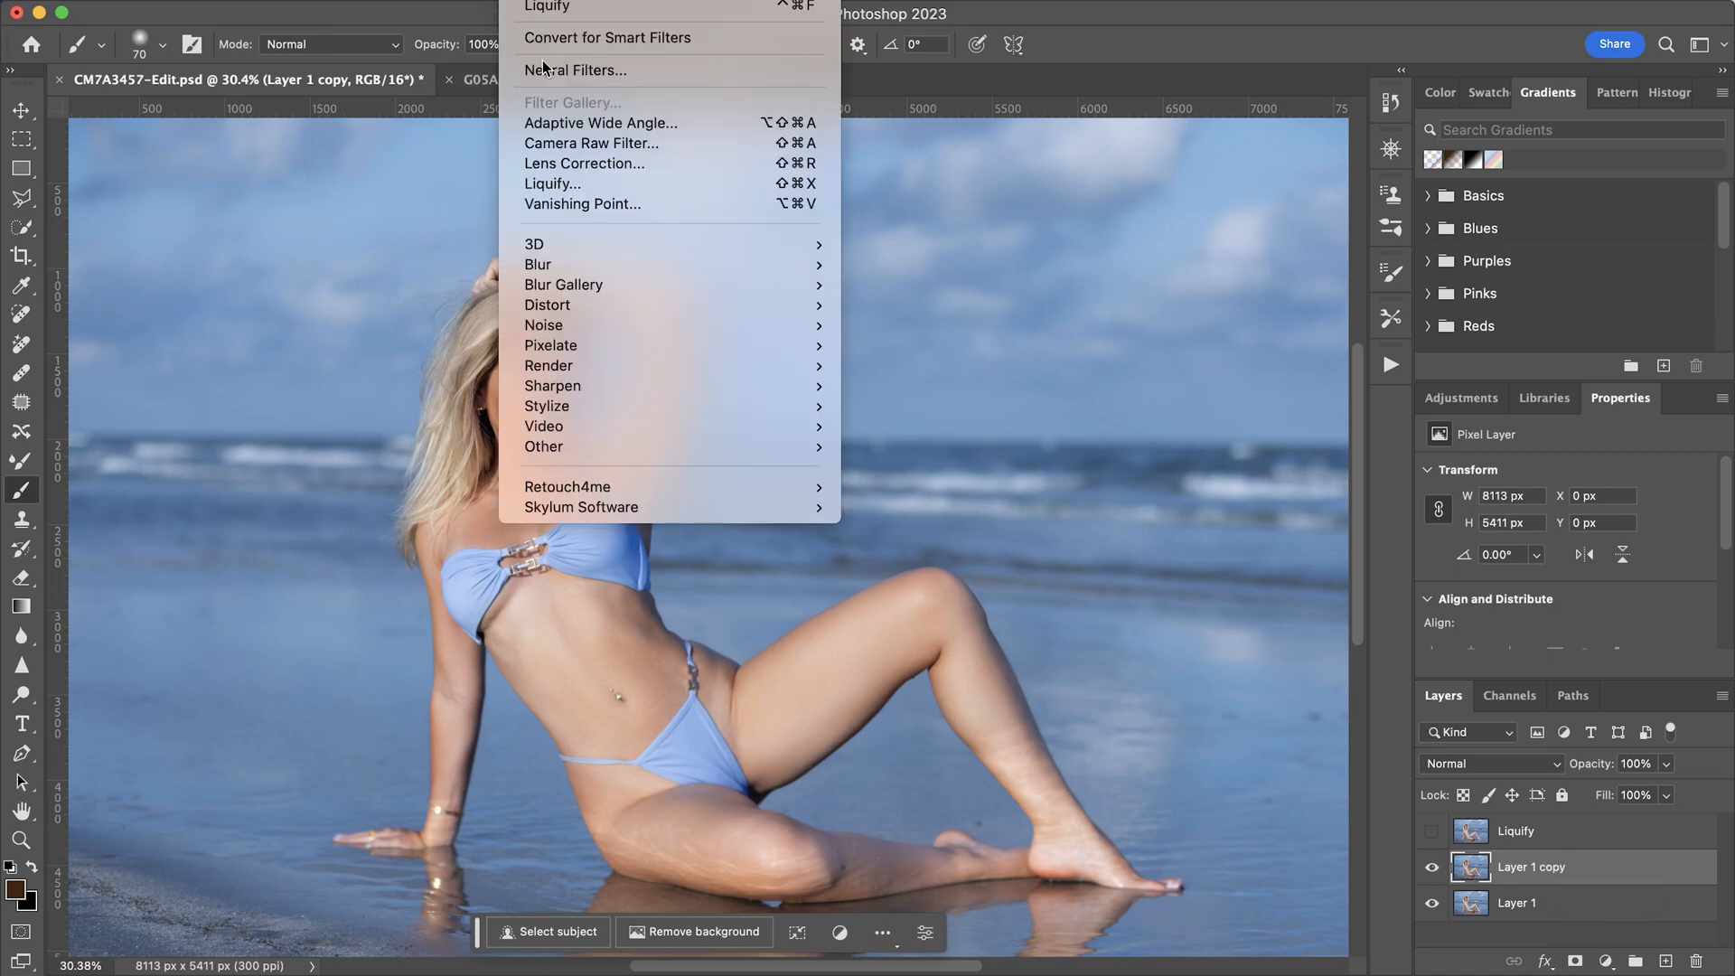
pyautogui.moveTo(573, 70)
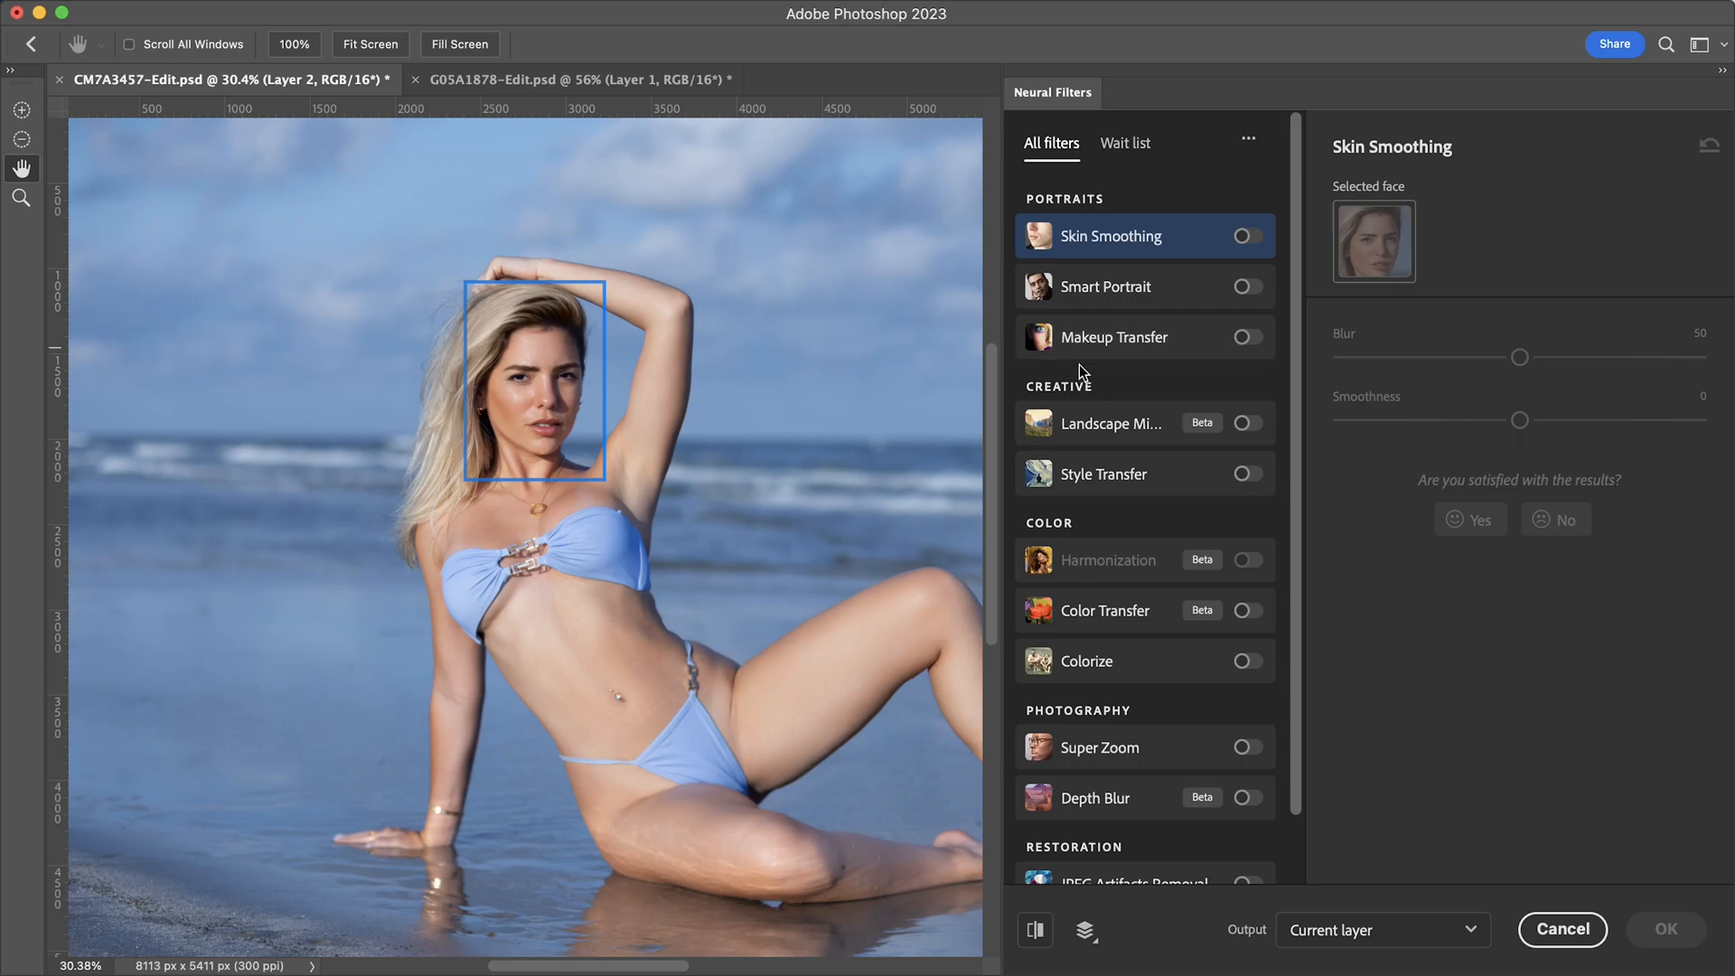
pyautogui.moveTo(1187, 289)
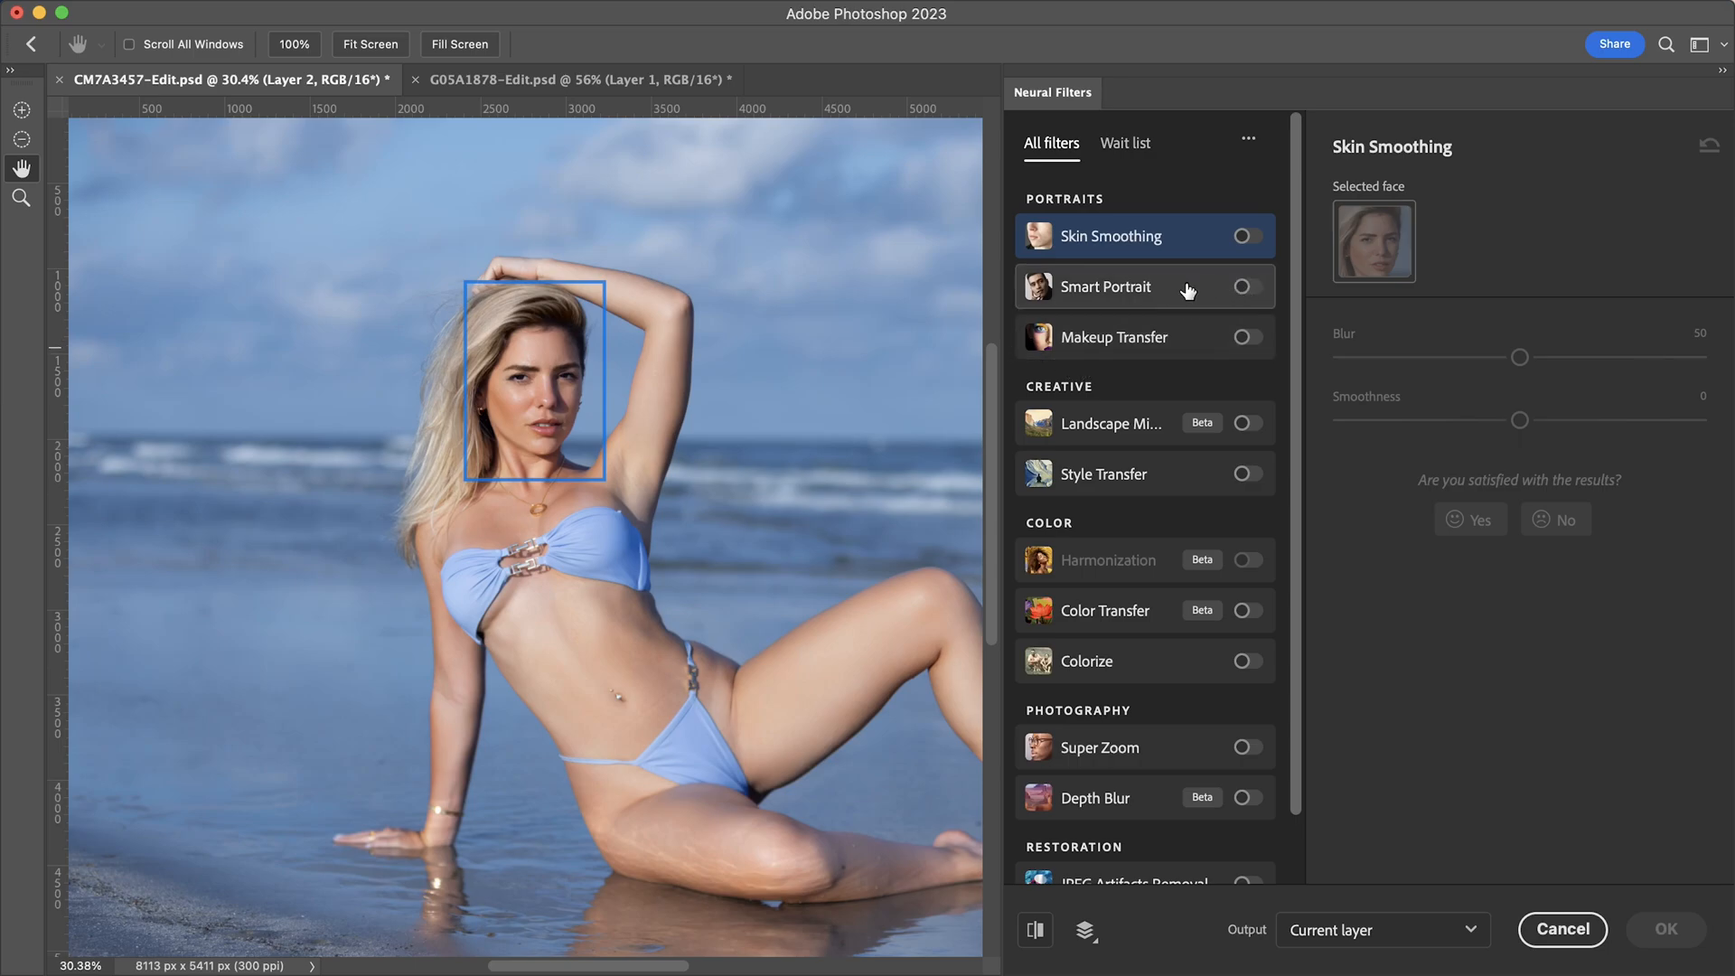
# - Select Smart Portrait in Neural Filters and switch it on for the fresh copy
pyautogui.click(1106, 287)
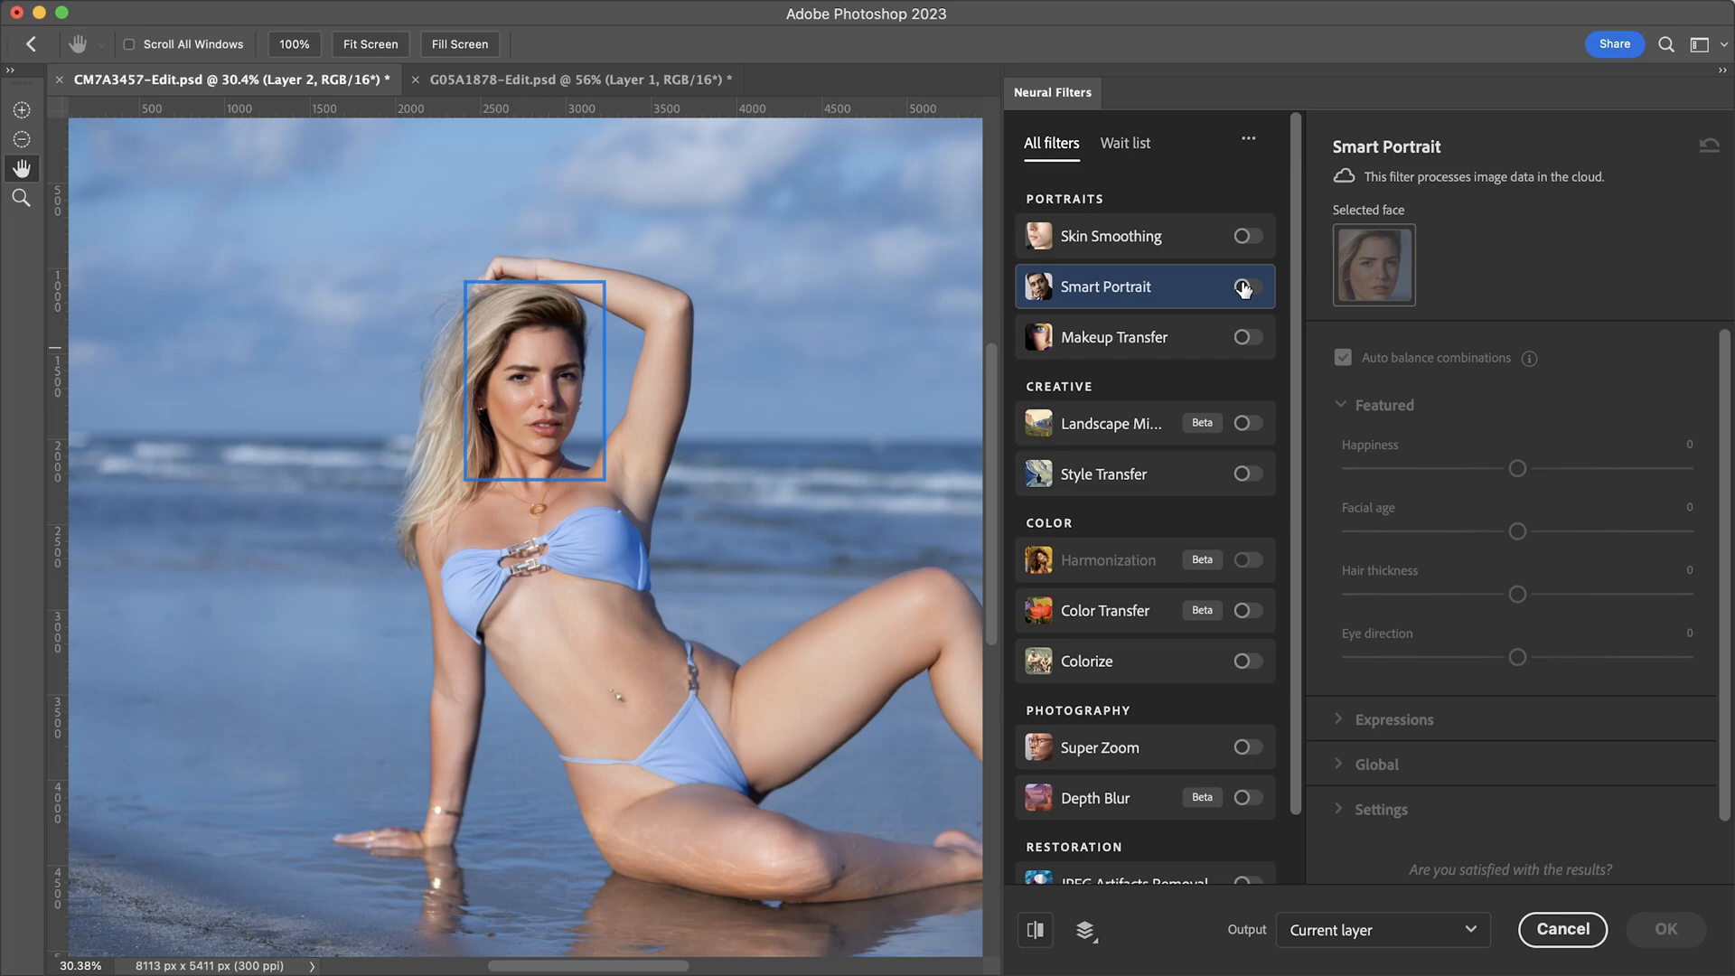
pyautogui.click(1245, 287)
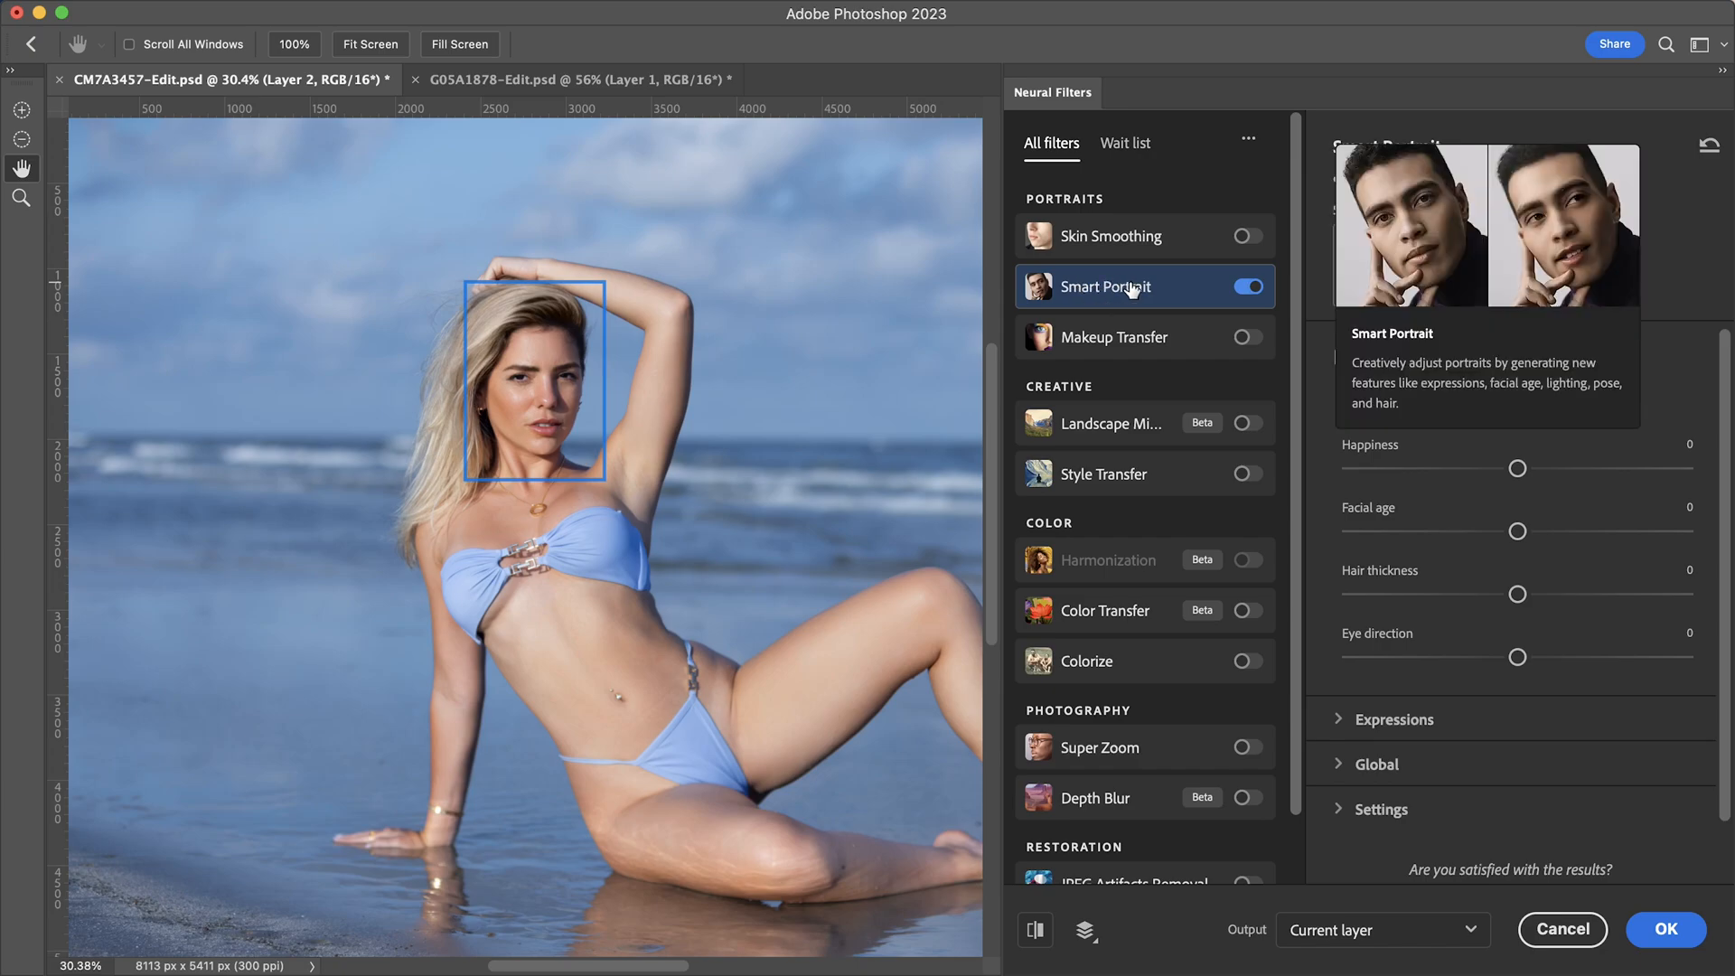
# - Push Smart Portrait's Happiness to the maximum +50 for a full toothy smile
pyautogui.click(1102, 288)
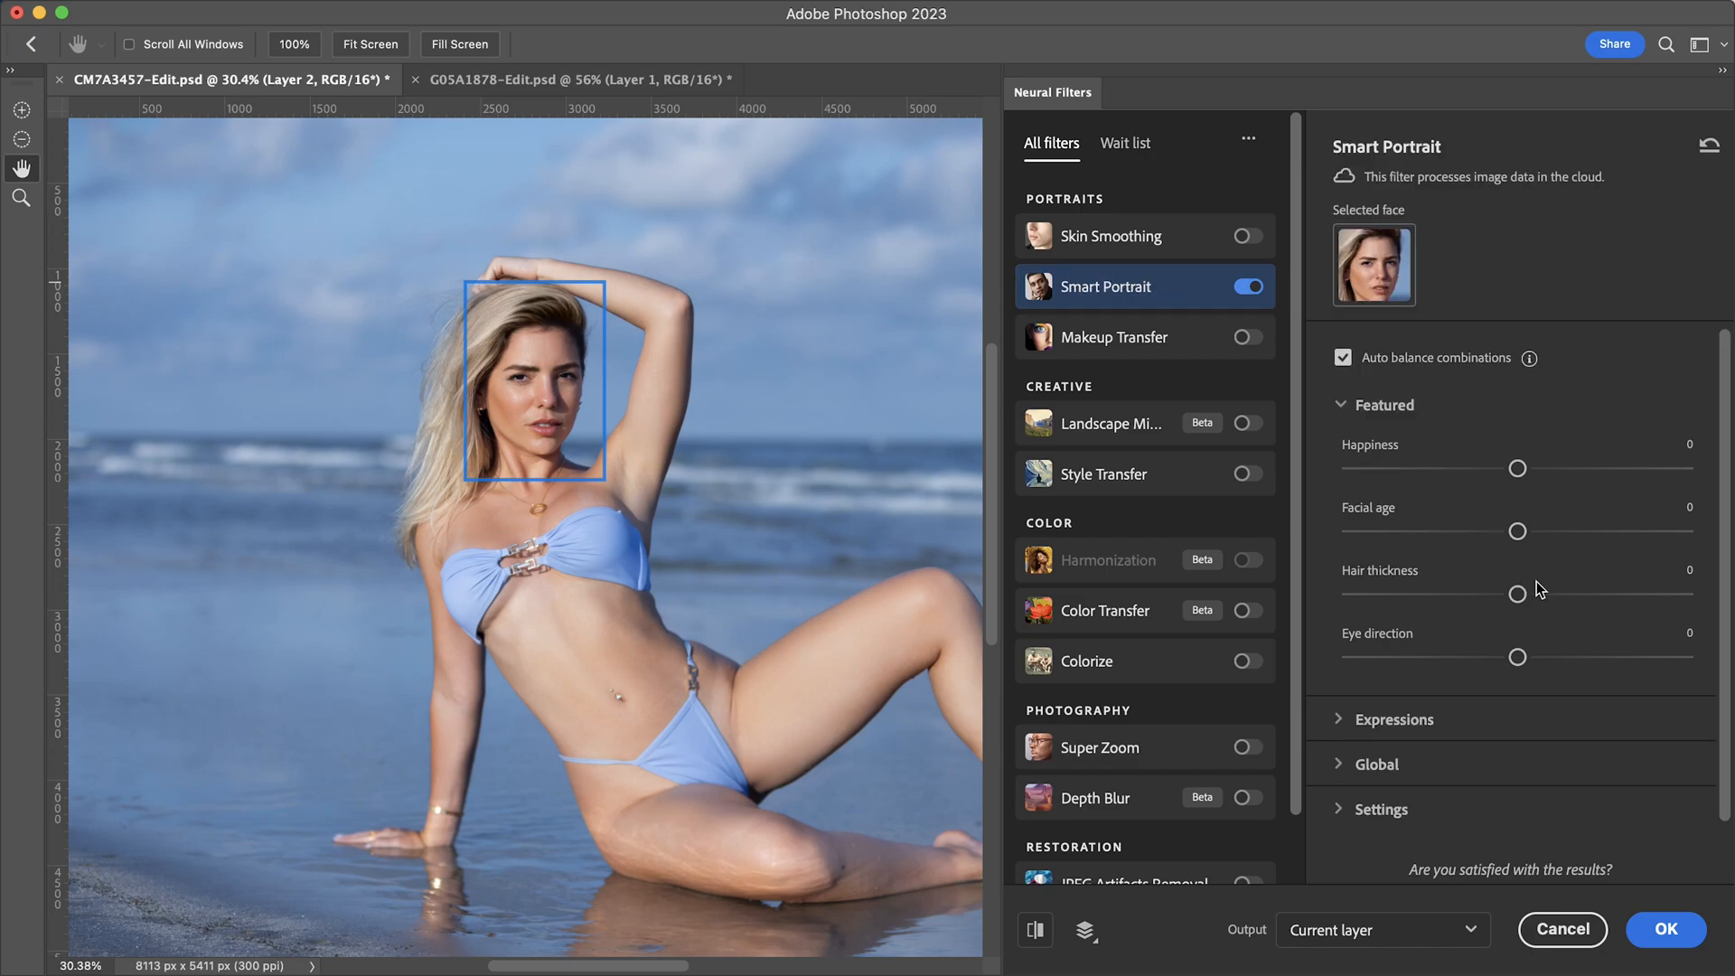
pyautogui.moveTo(1373, 457)
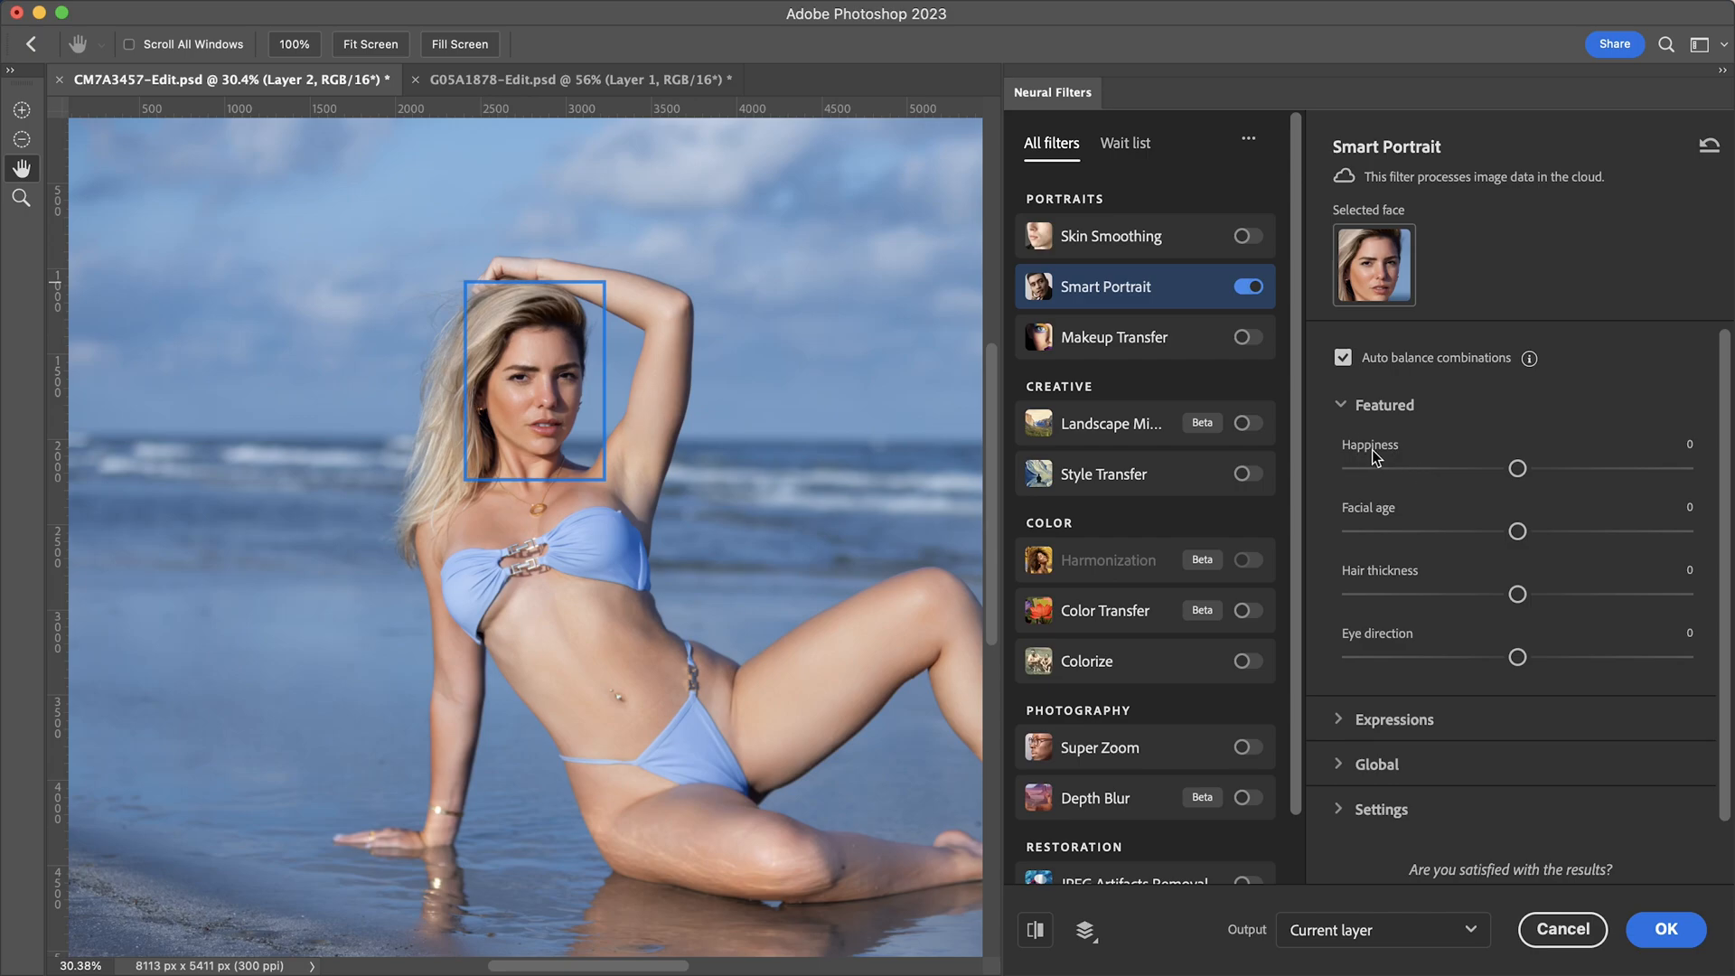
pyautogui.moveTo(1460, 463)
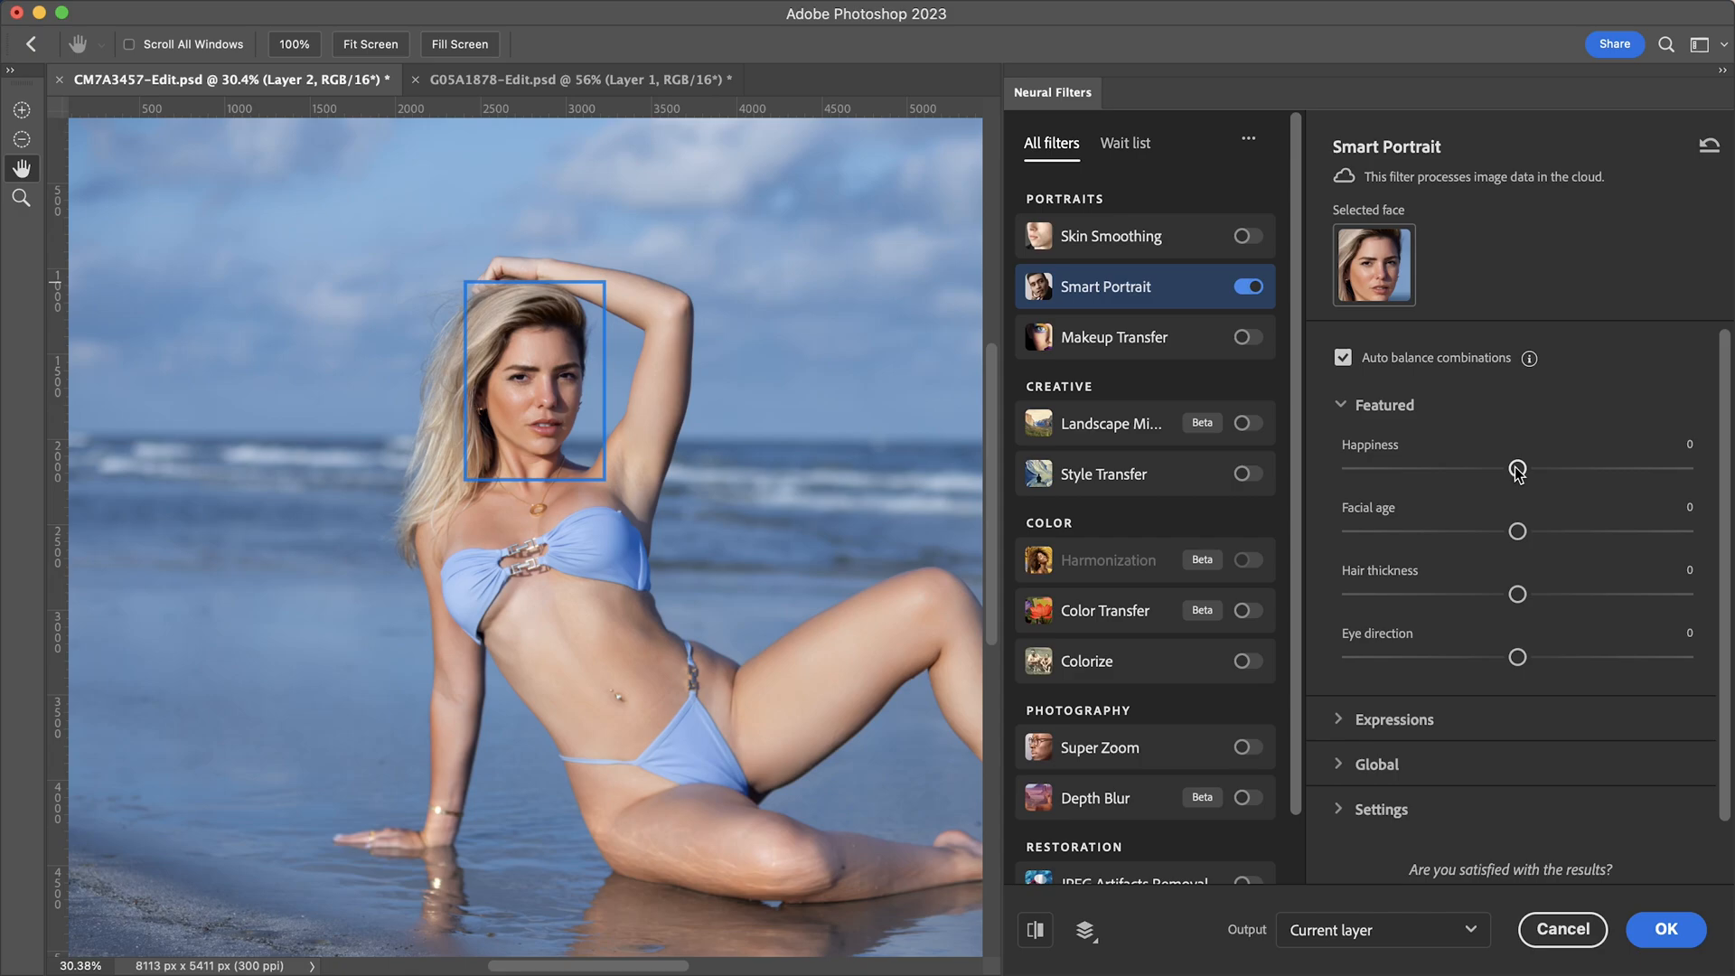
pyautogui.moveTo(1523, 475)
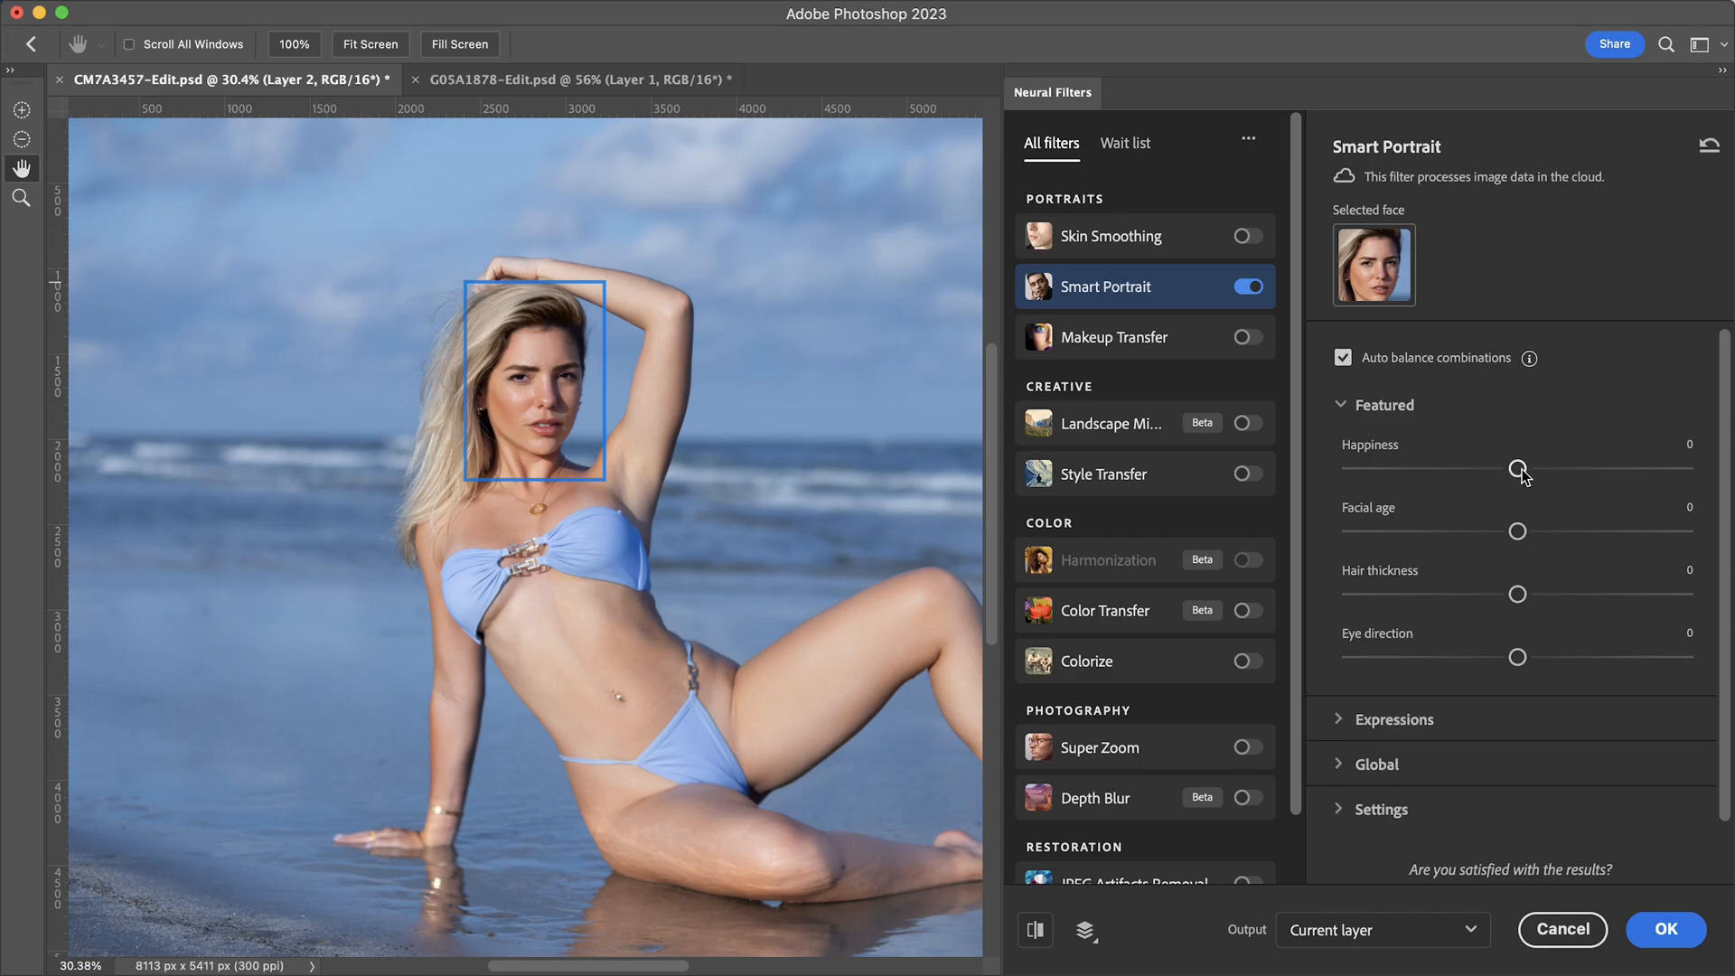
pyautogui.moveTo(1523, 477)
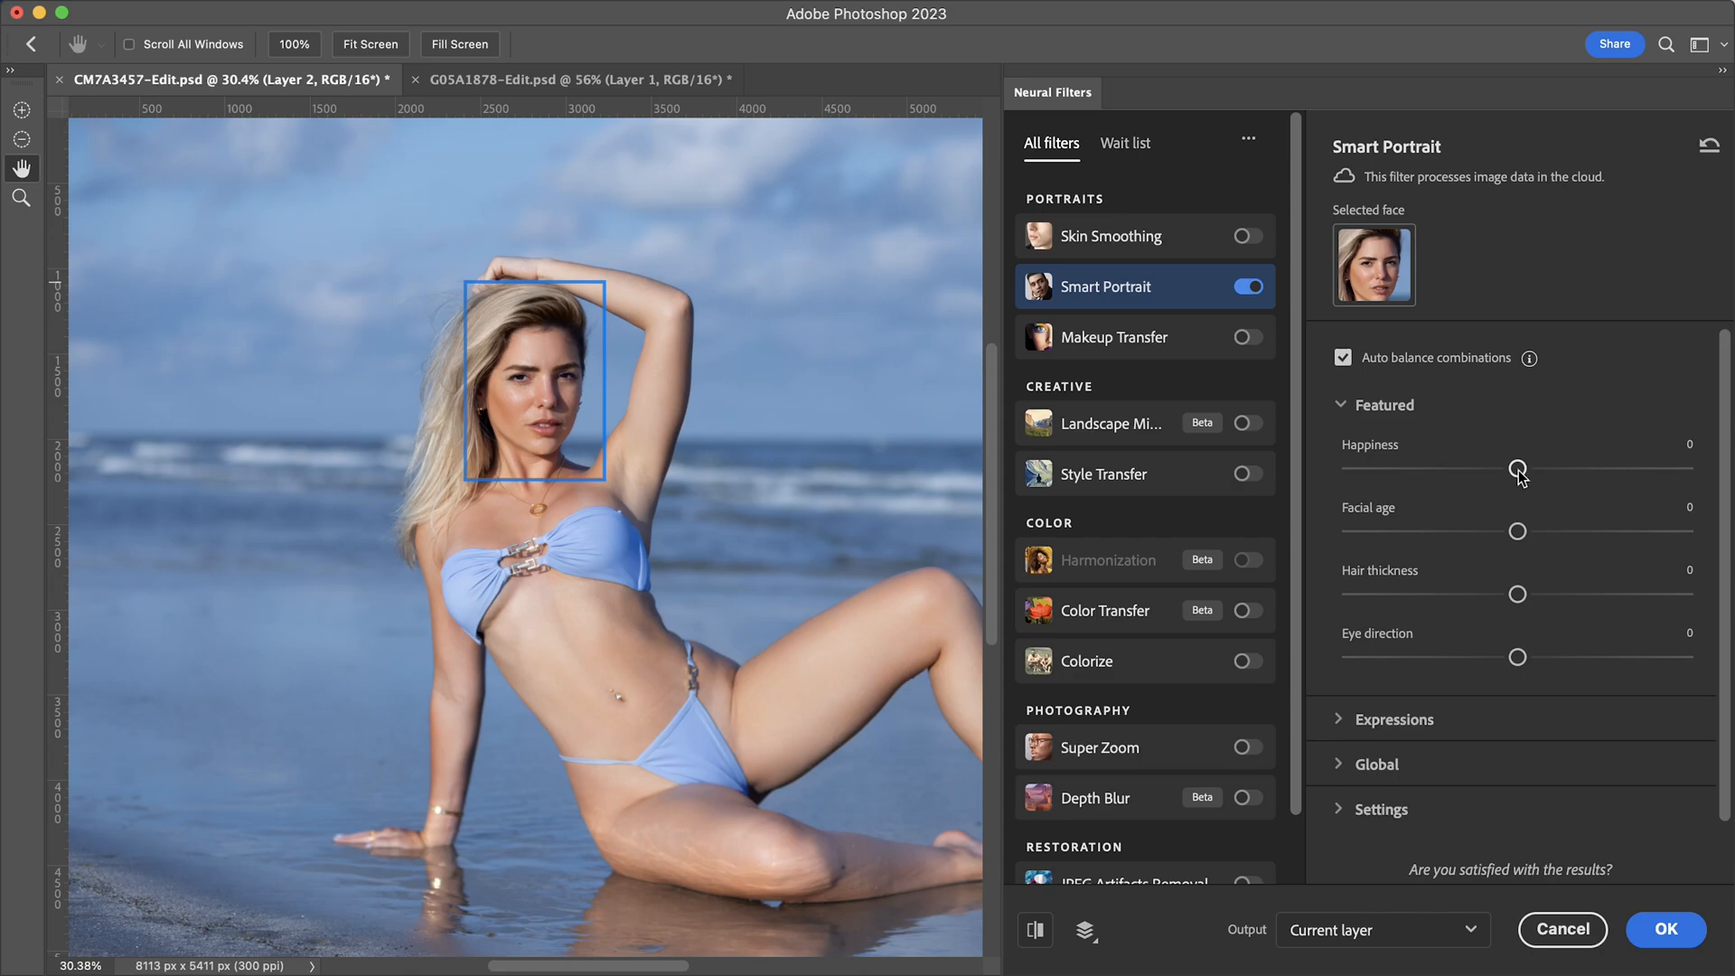
pyautogui.moveTo(1518, 468); pyautogui.dragTo(1682, 468)
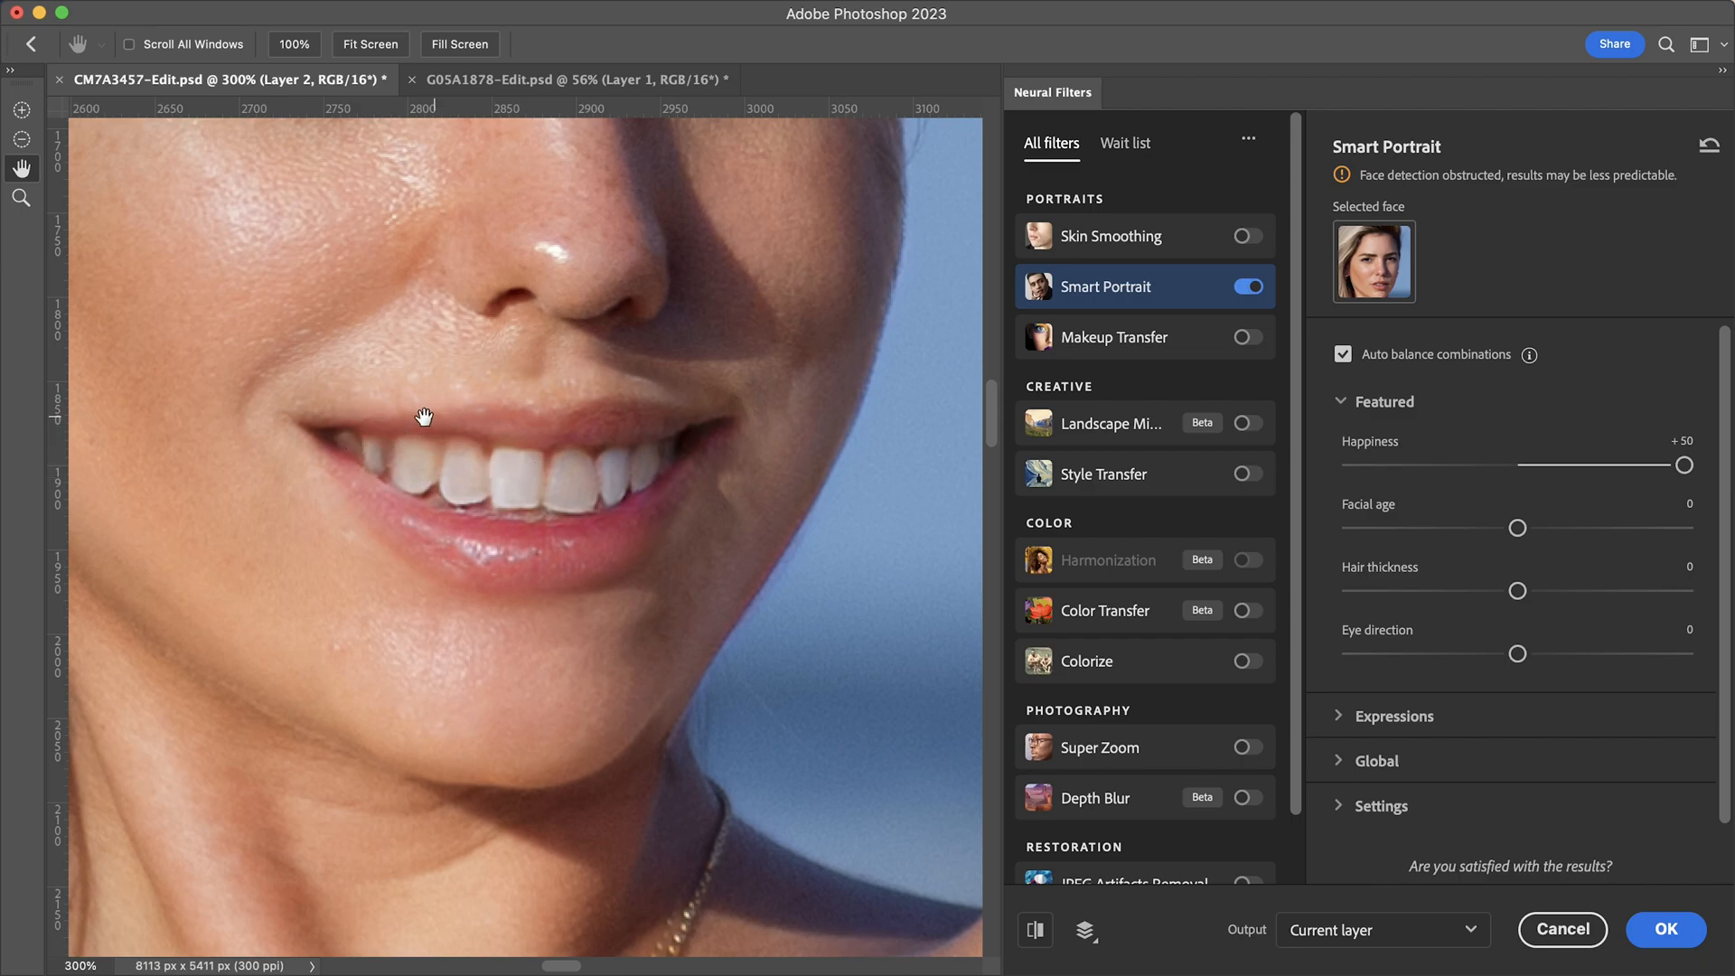
pyautogui.moveTo(403, 412)
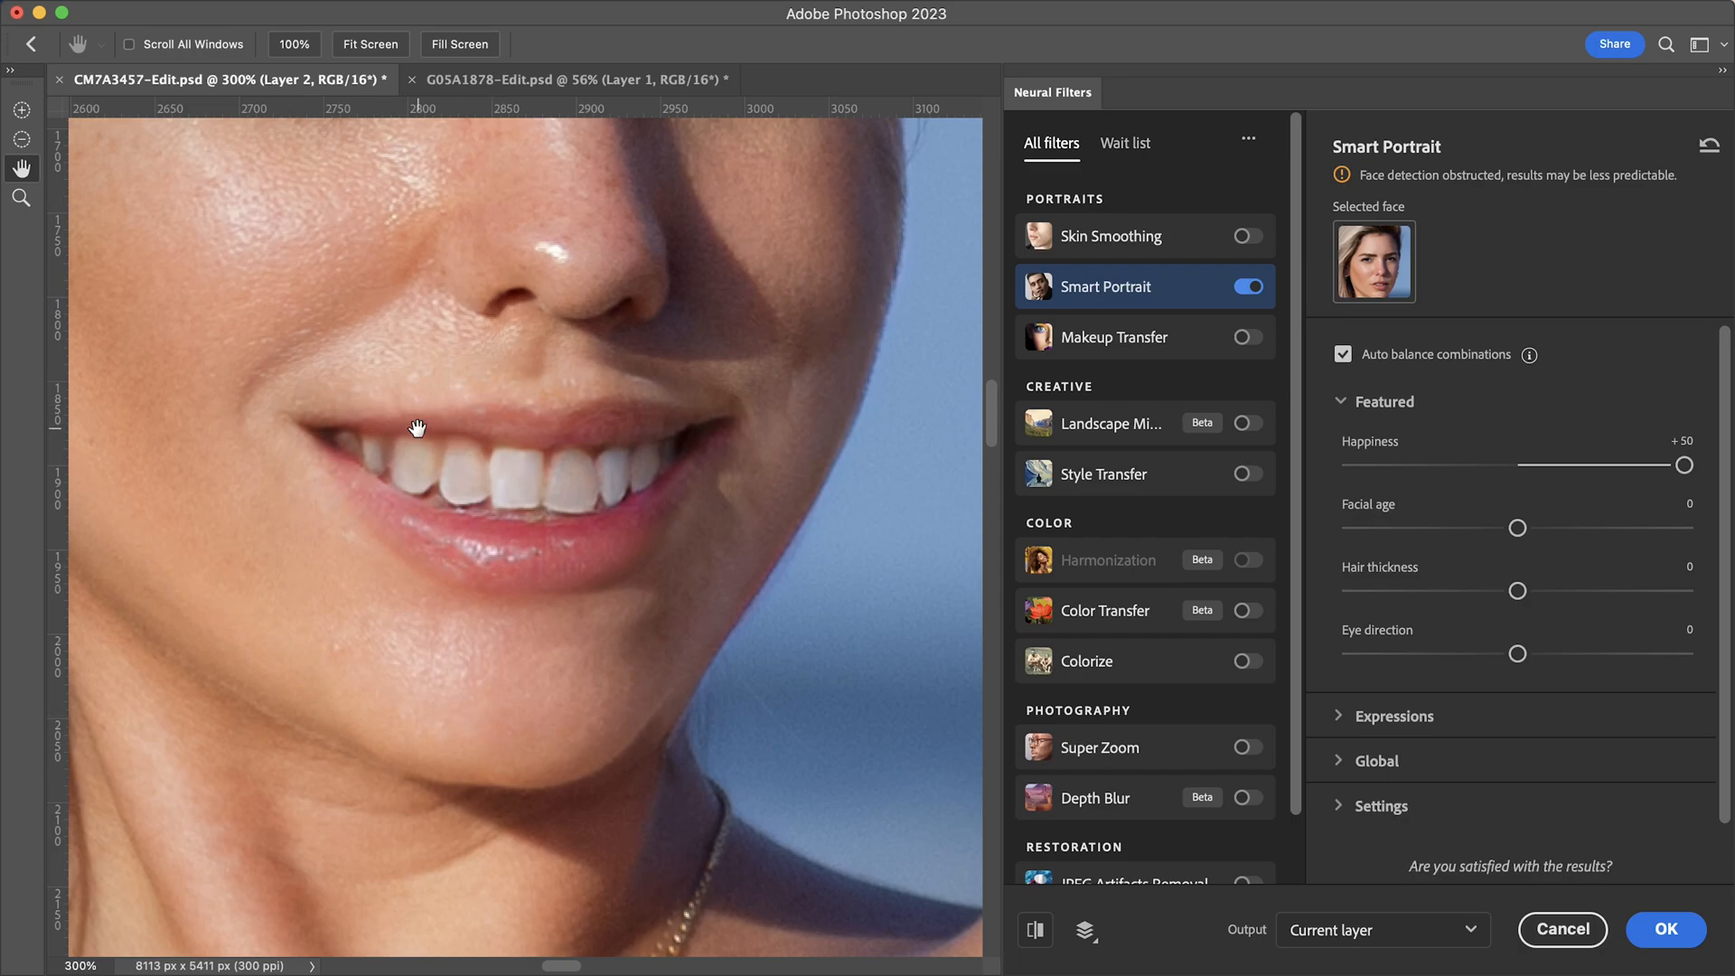
pyautogui.moveTo(436, 452)
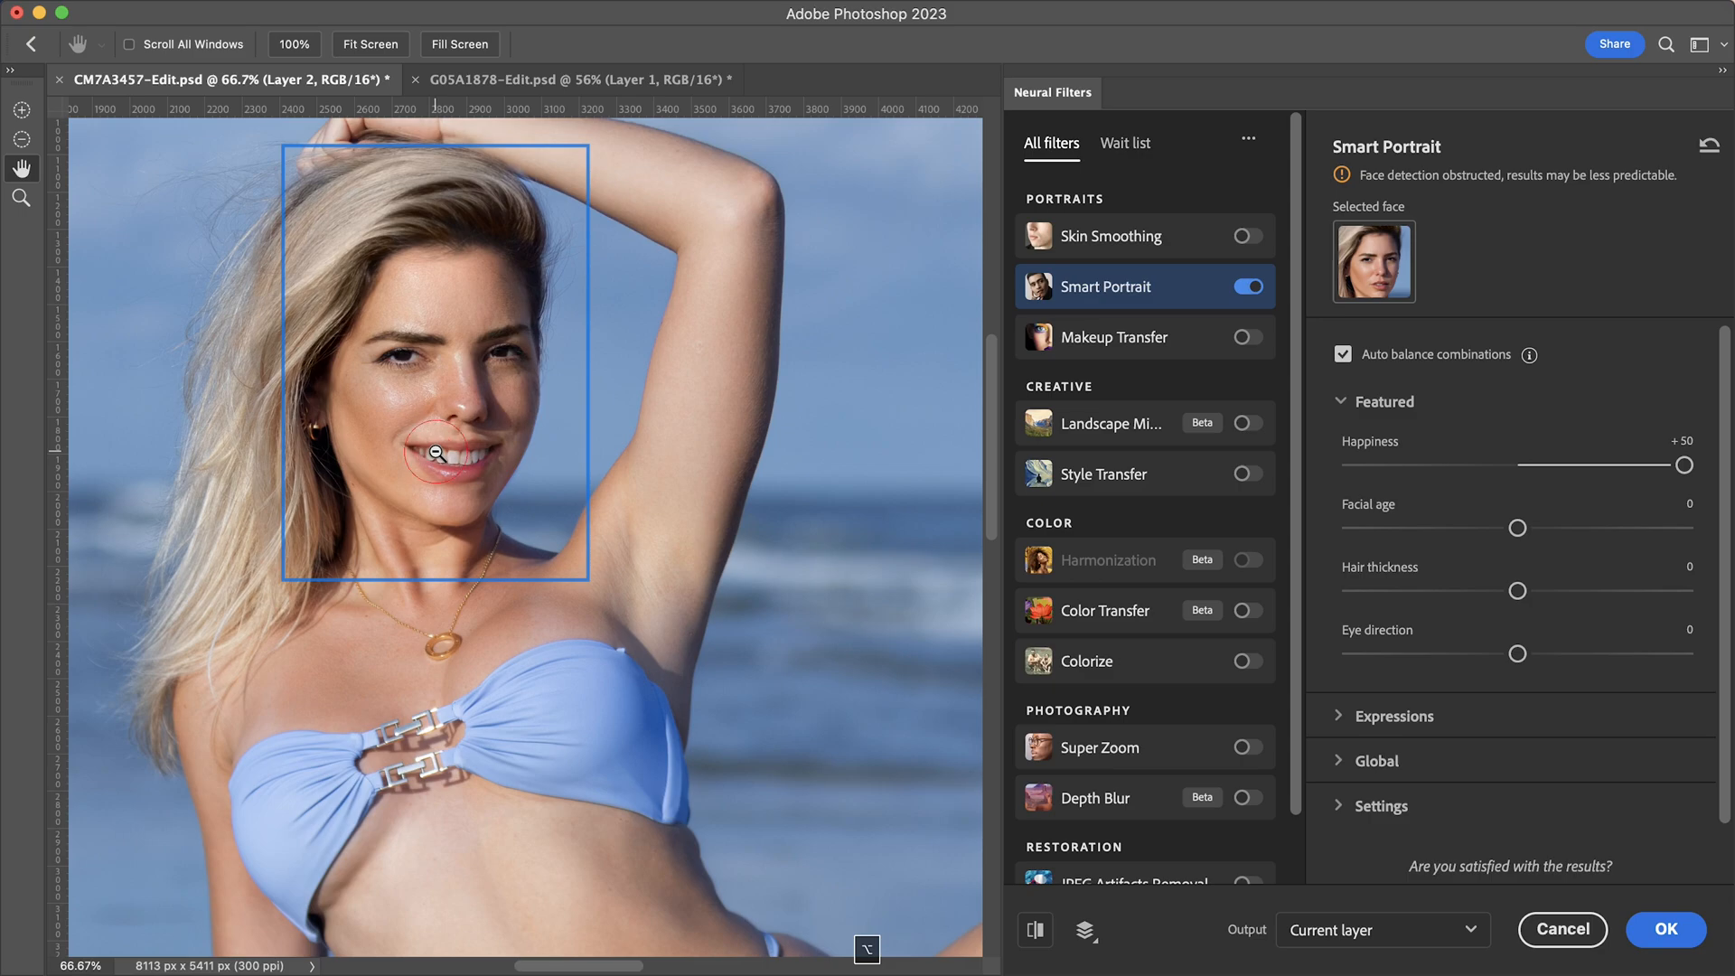
# - Ease Happiness down from +50 through about +8 and settle it at +15 for a gentle smile
pyautogui.moveTo(1682, 465); pyautogui.dragTo(1677, 464)
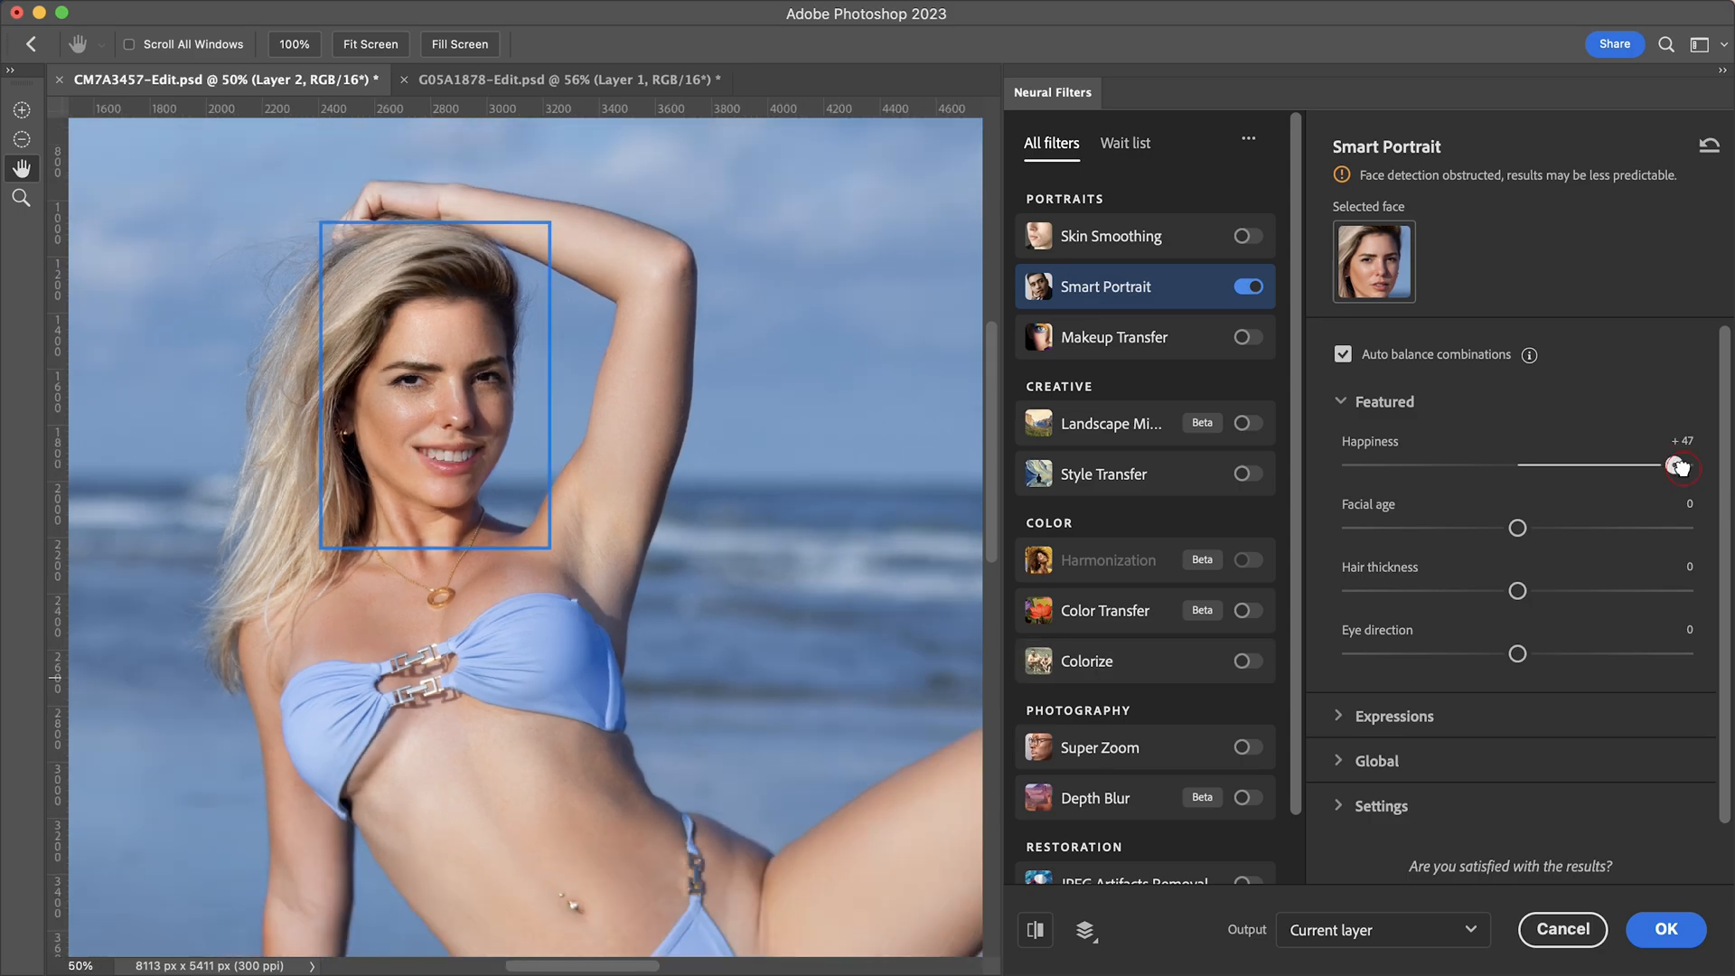
pyautogui.moveTo(1680, 465); pyautogui.dragTo(1595, 464)
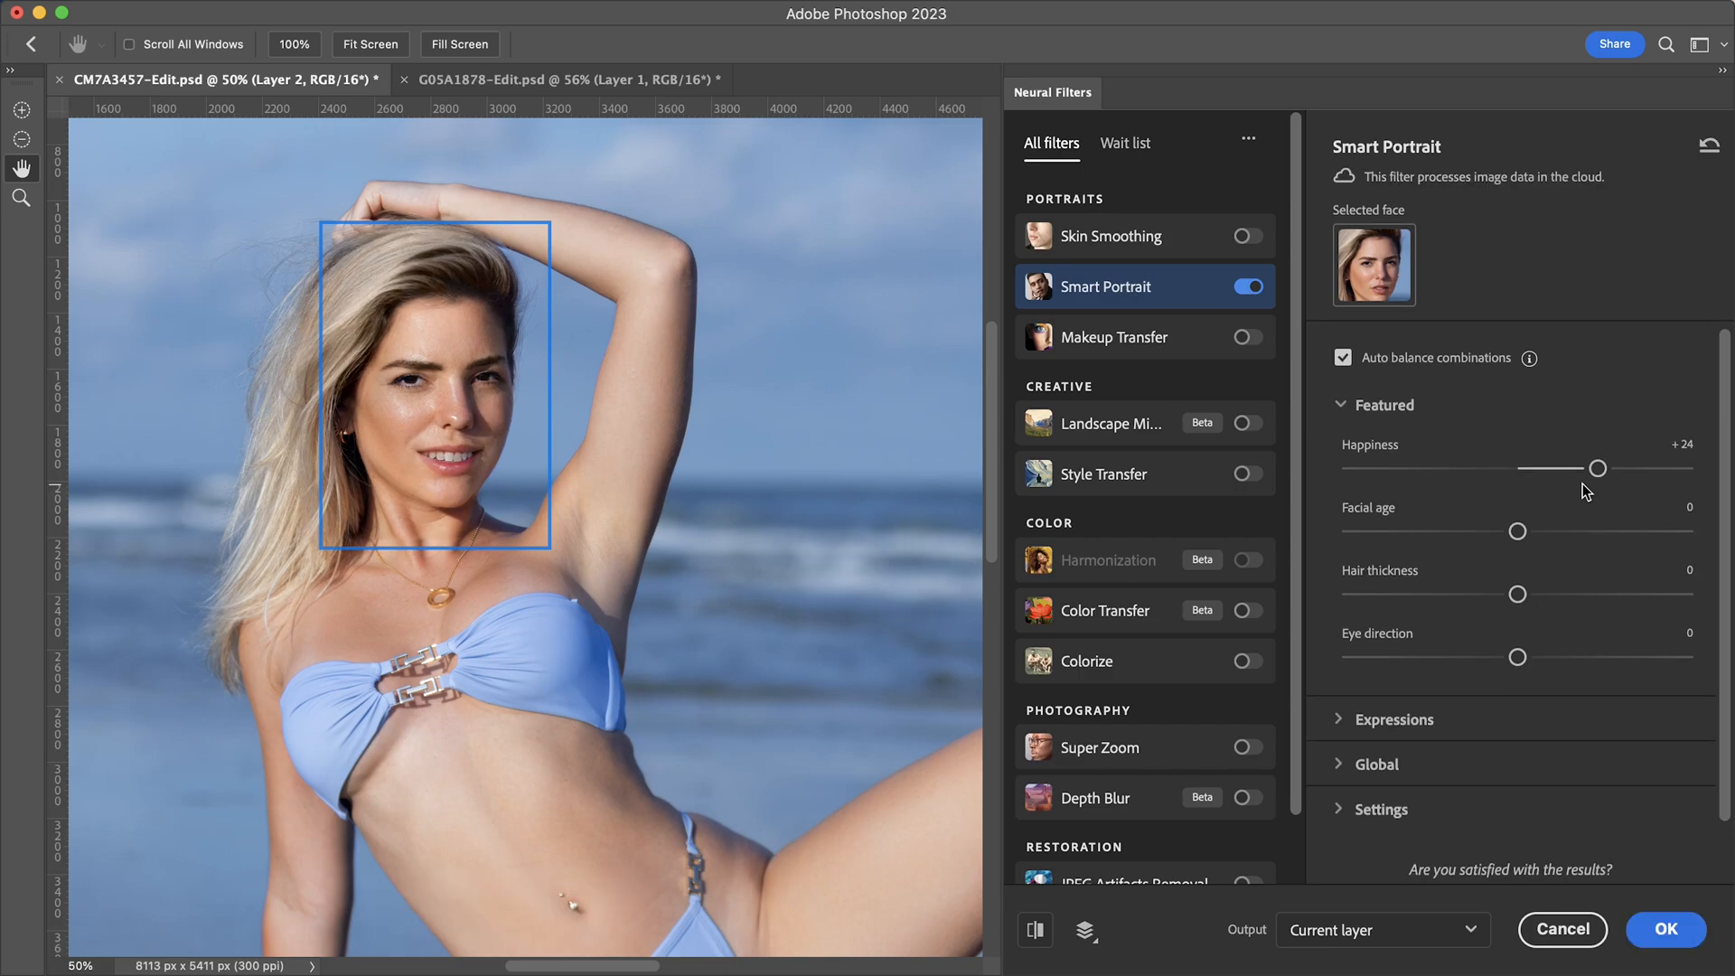
pyautogui.moveTo(1595, 466); pyautogui.dragTo(1563, 466)
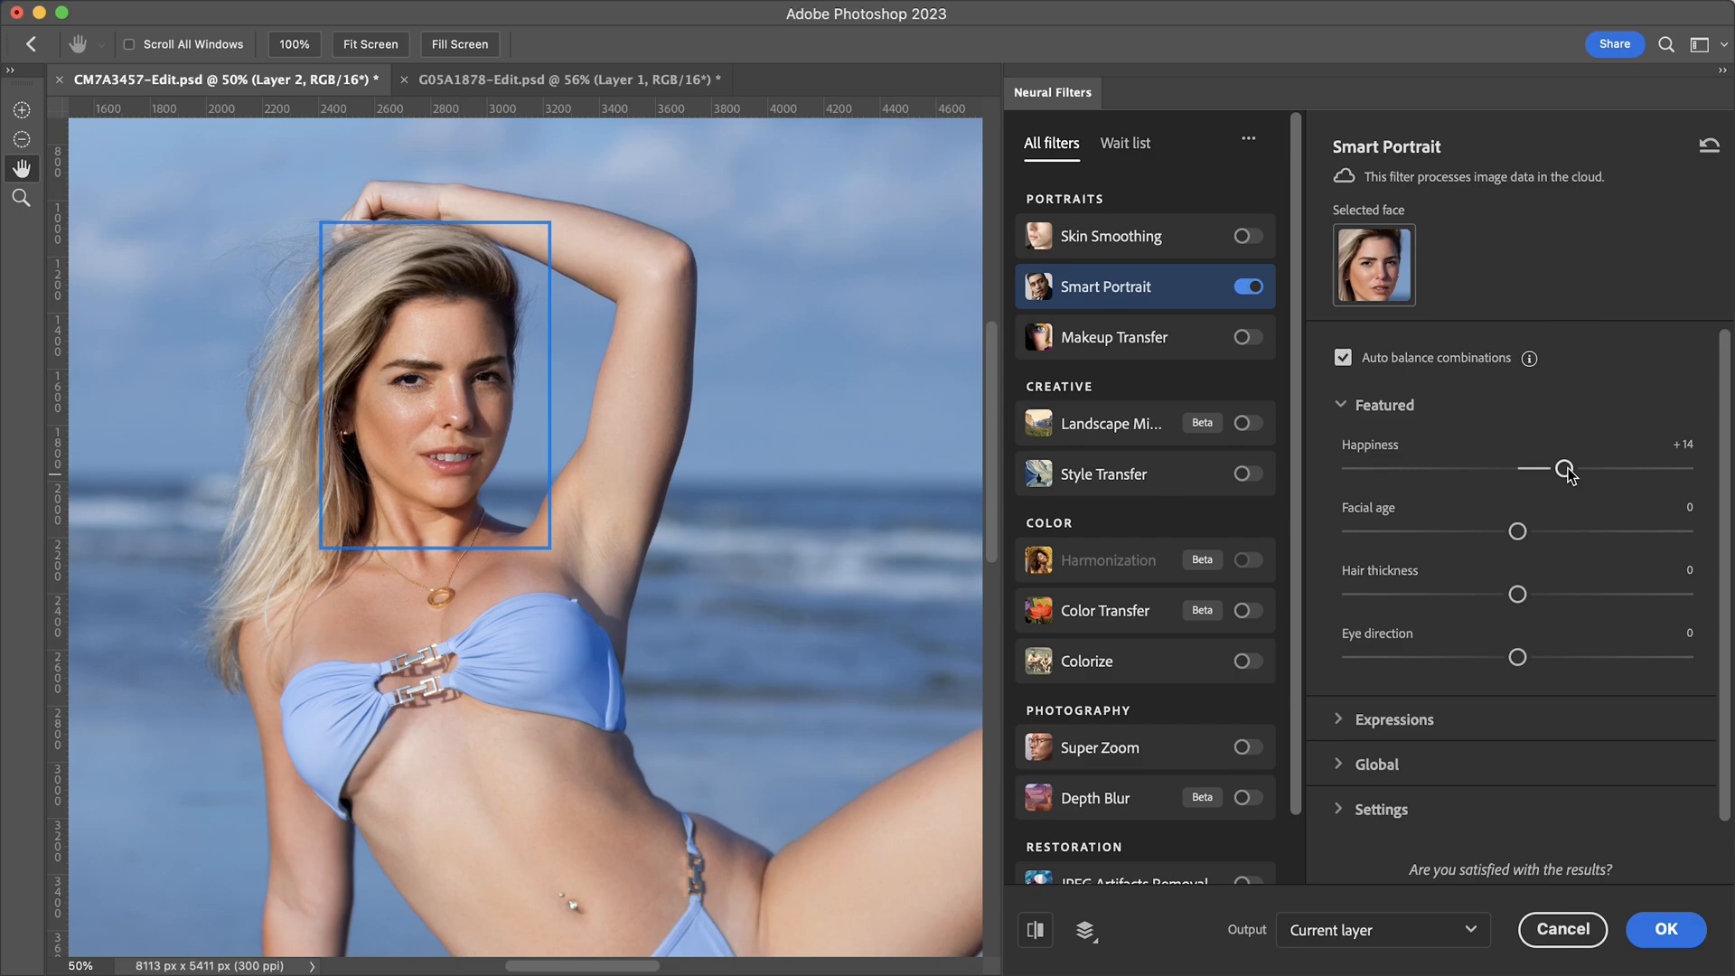
pyautogui.moveTo(1565, 466); pyautogui.dragTo(1540, 466)
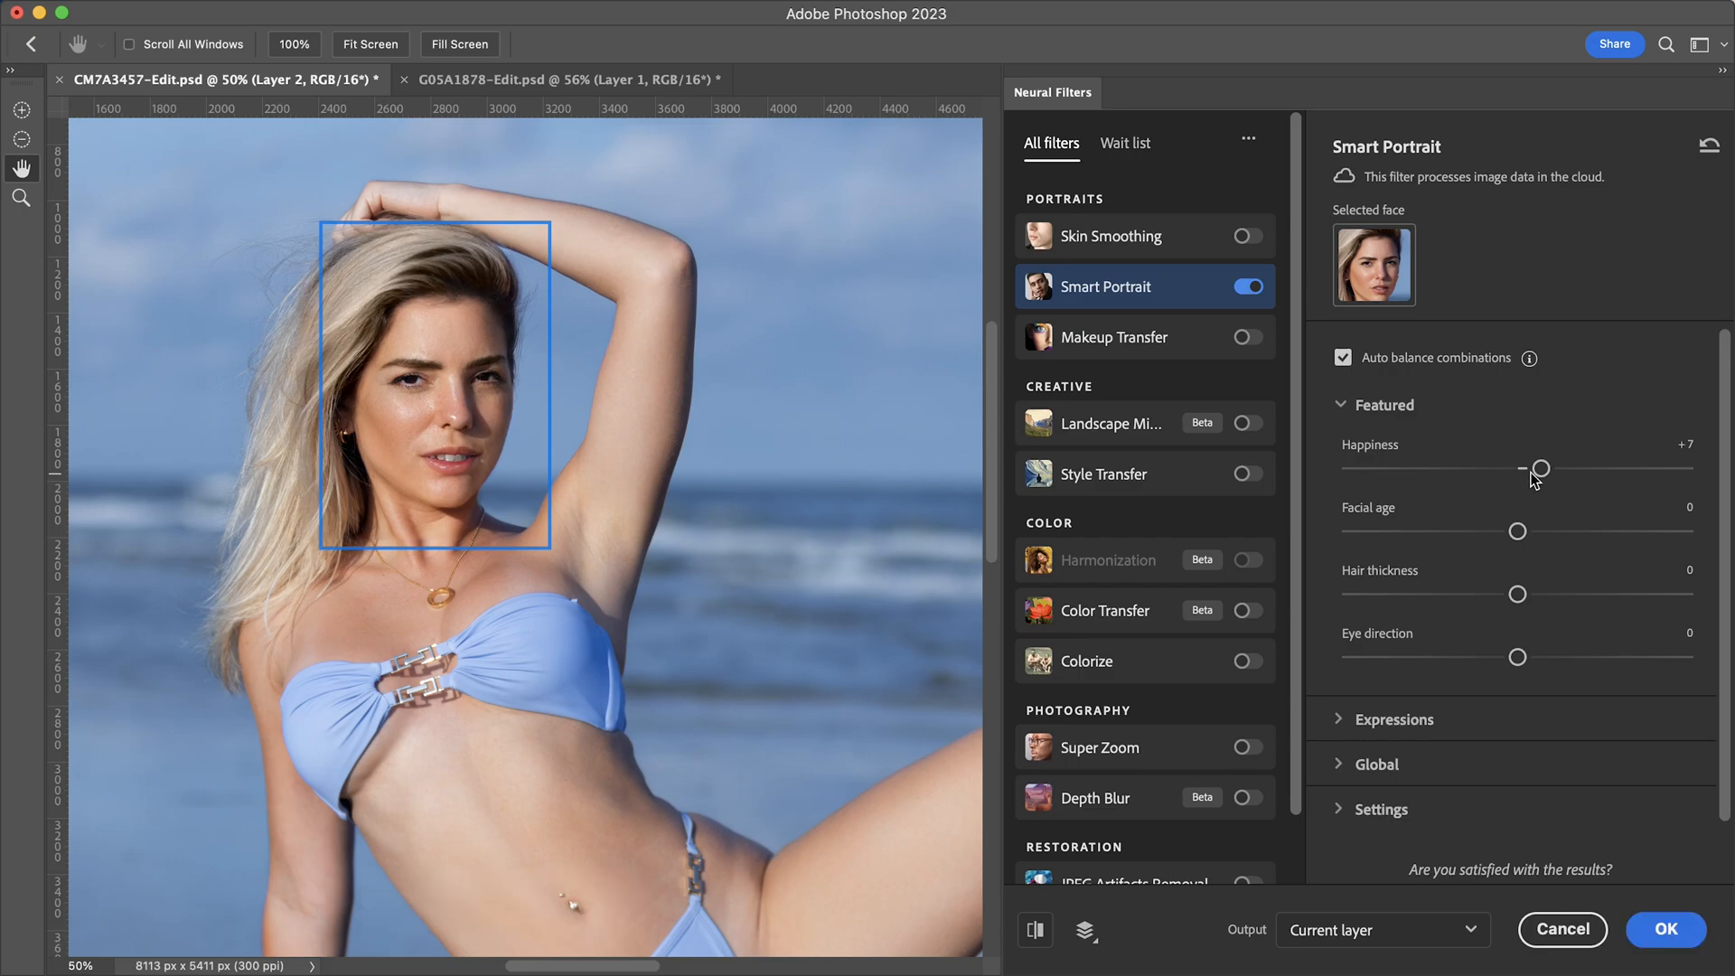
pyautogui.moveTo(1536, 468); pyautogui.dragTo(1545, 468)
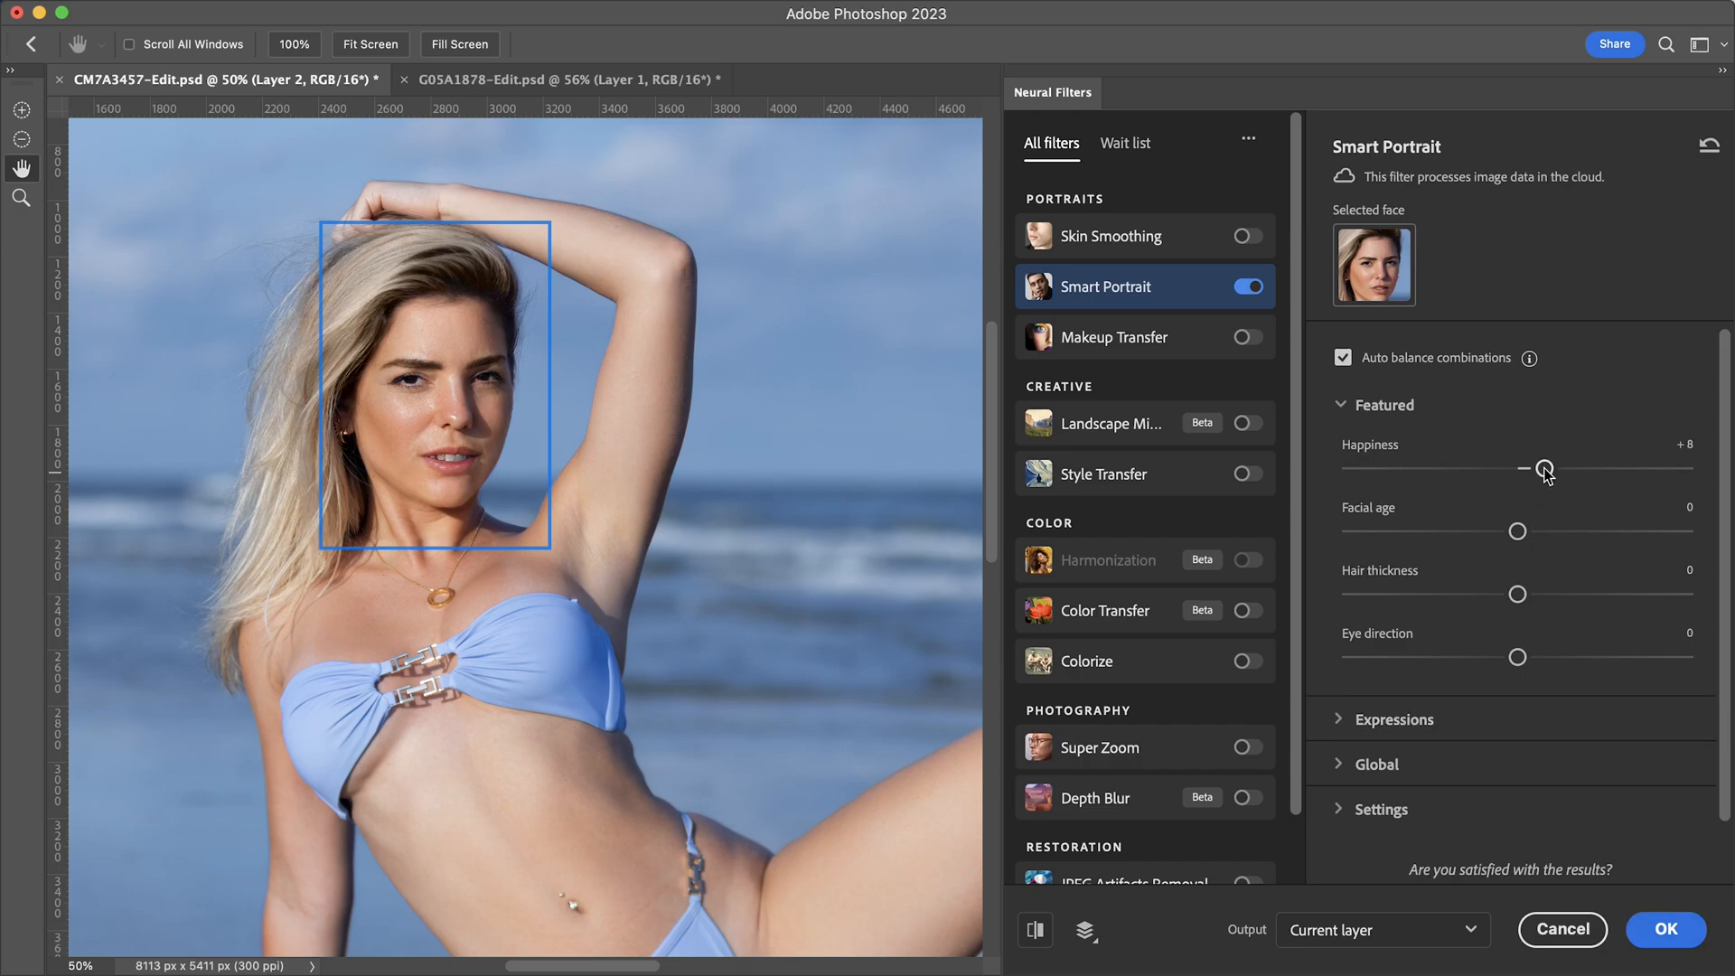
pyautogui.moveTo(1545, 468); pyautogui.dragTo(1548, 468)
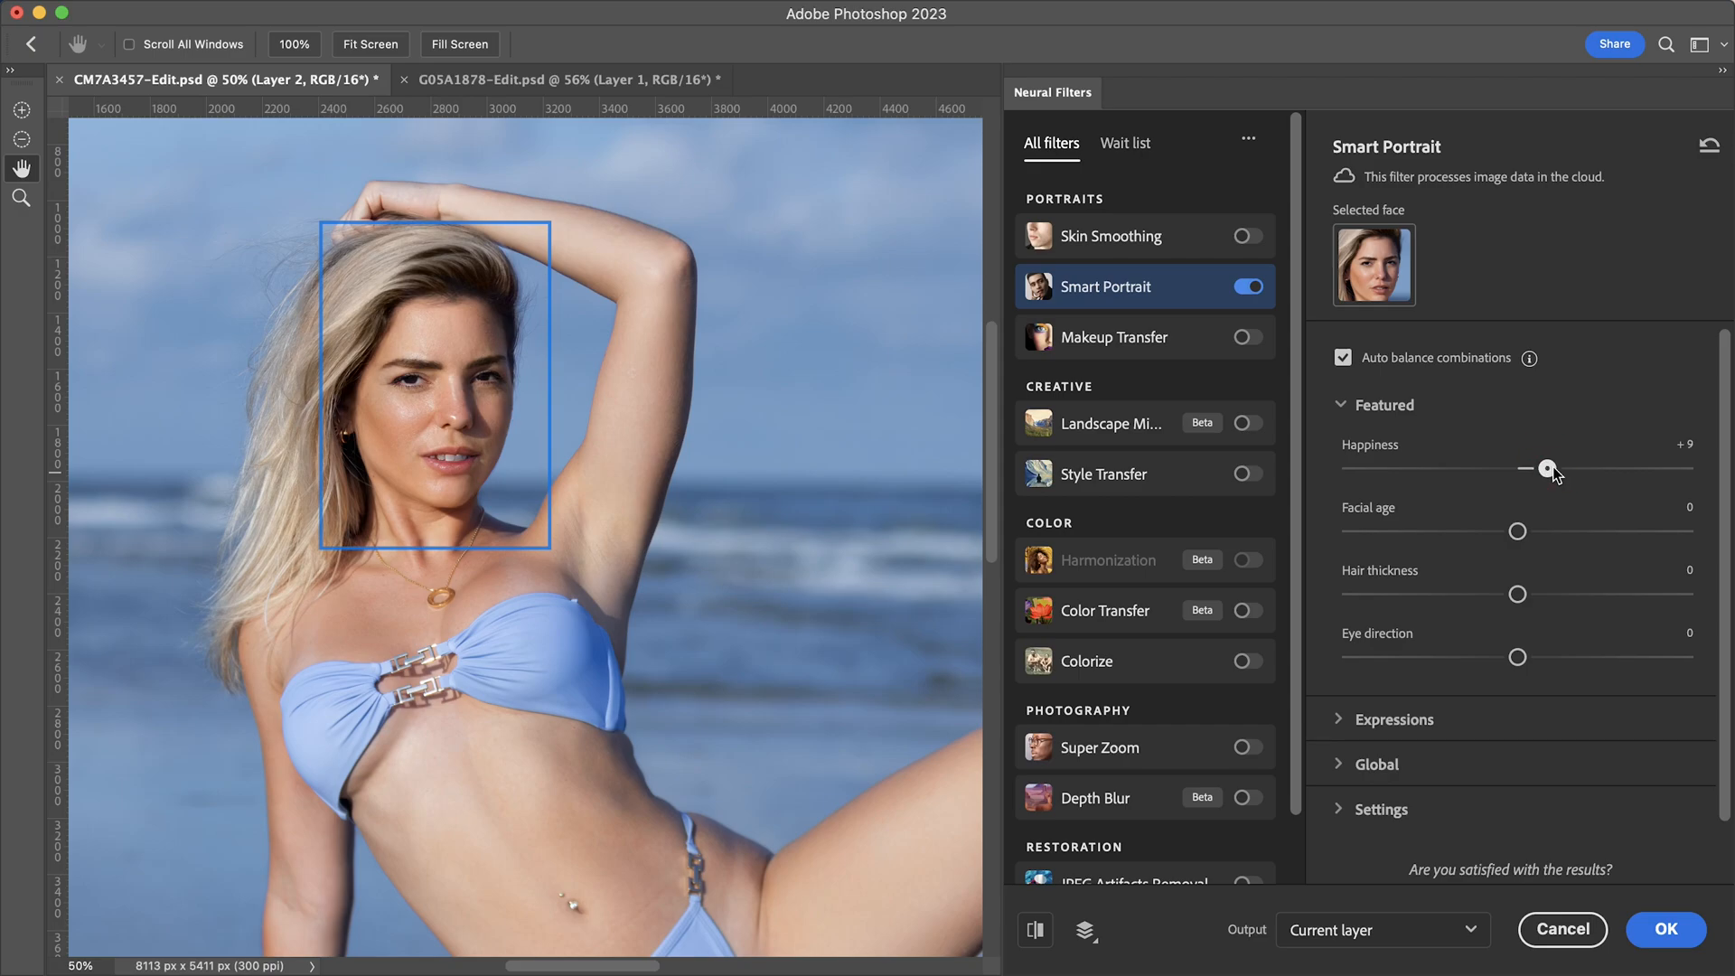
pyautogui.moveTo(1546, 468); pyautogui.dragTo(1550, 468)
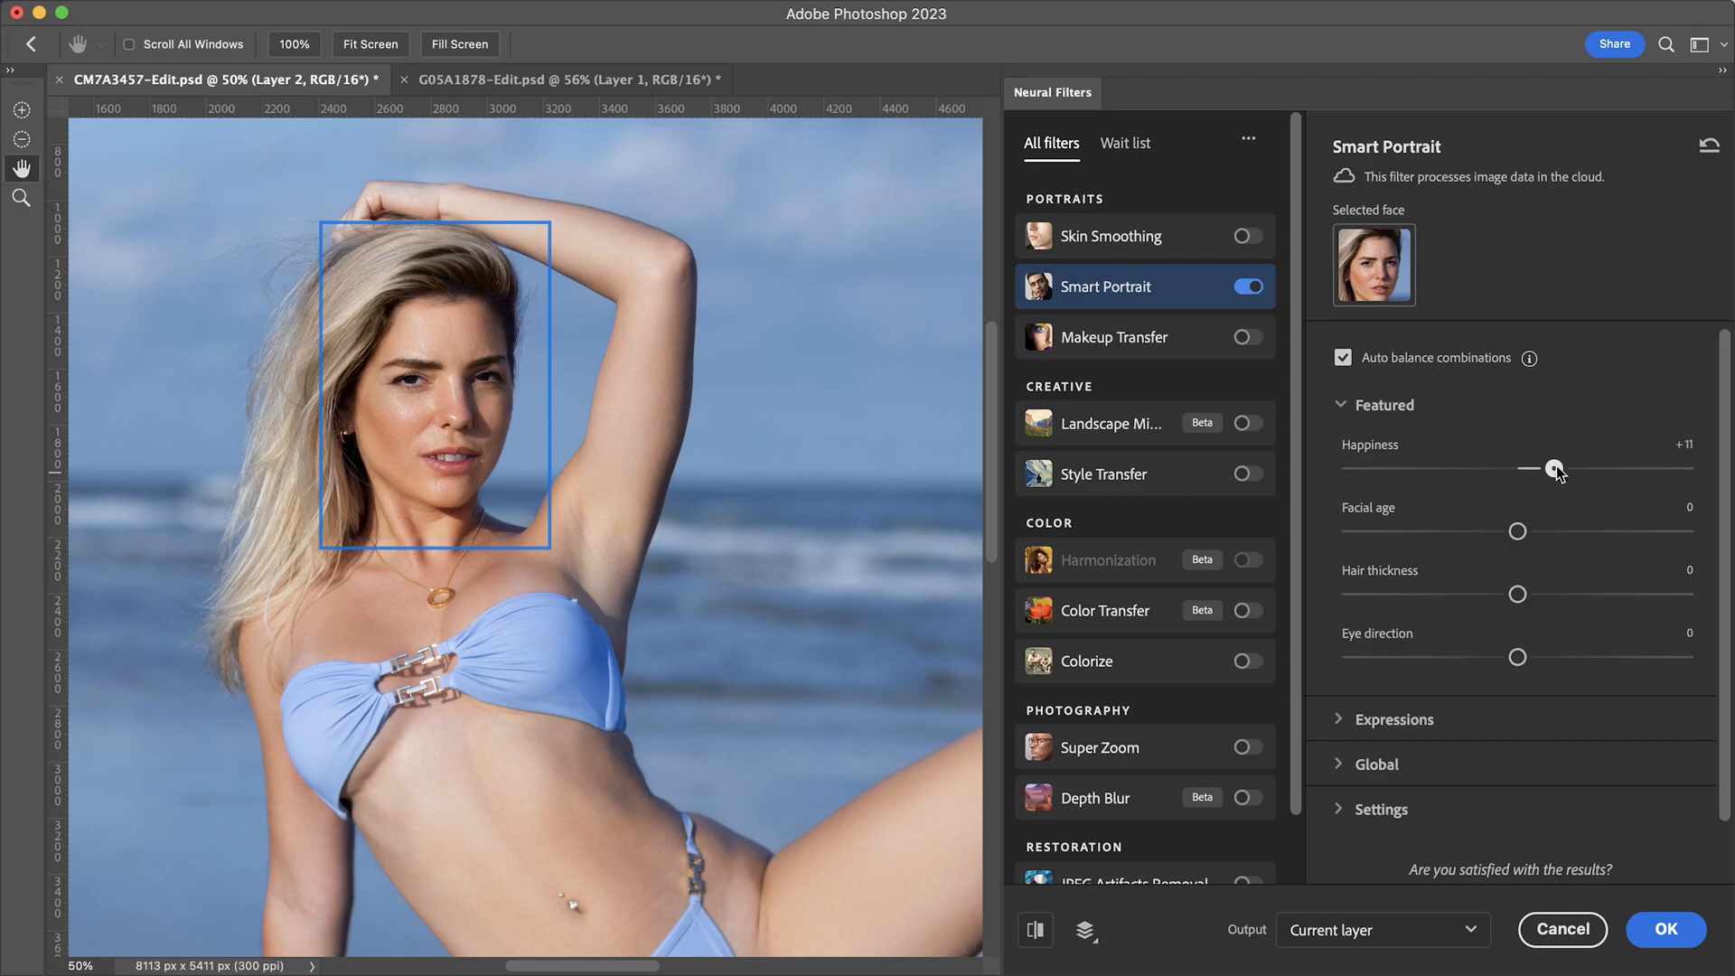
pyautogui.moveTo(1549, 466); pyautogui.dragTo(1568, 466)
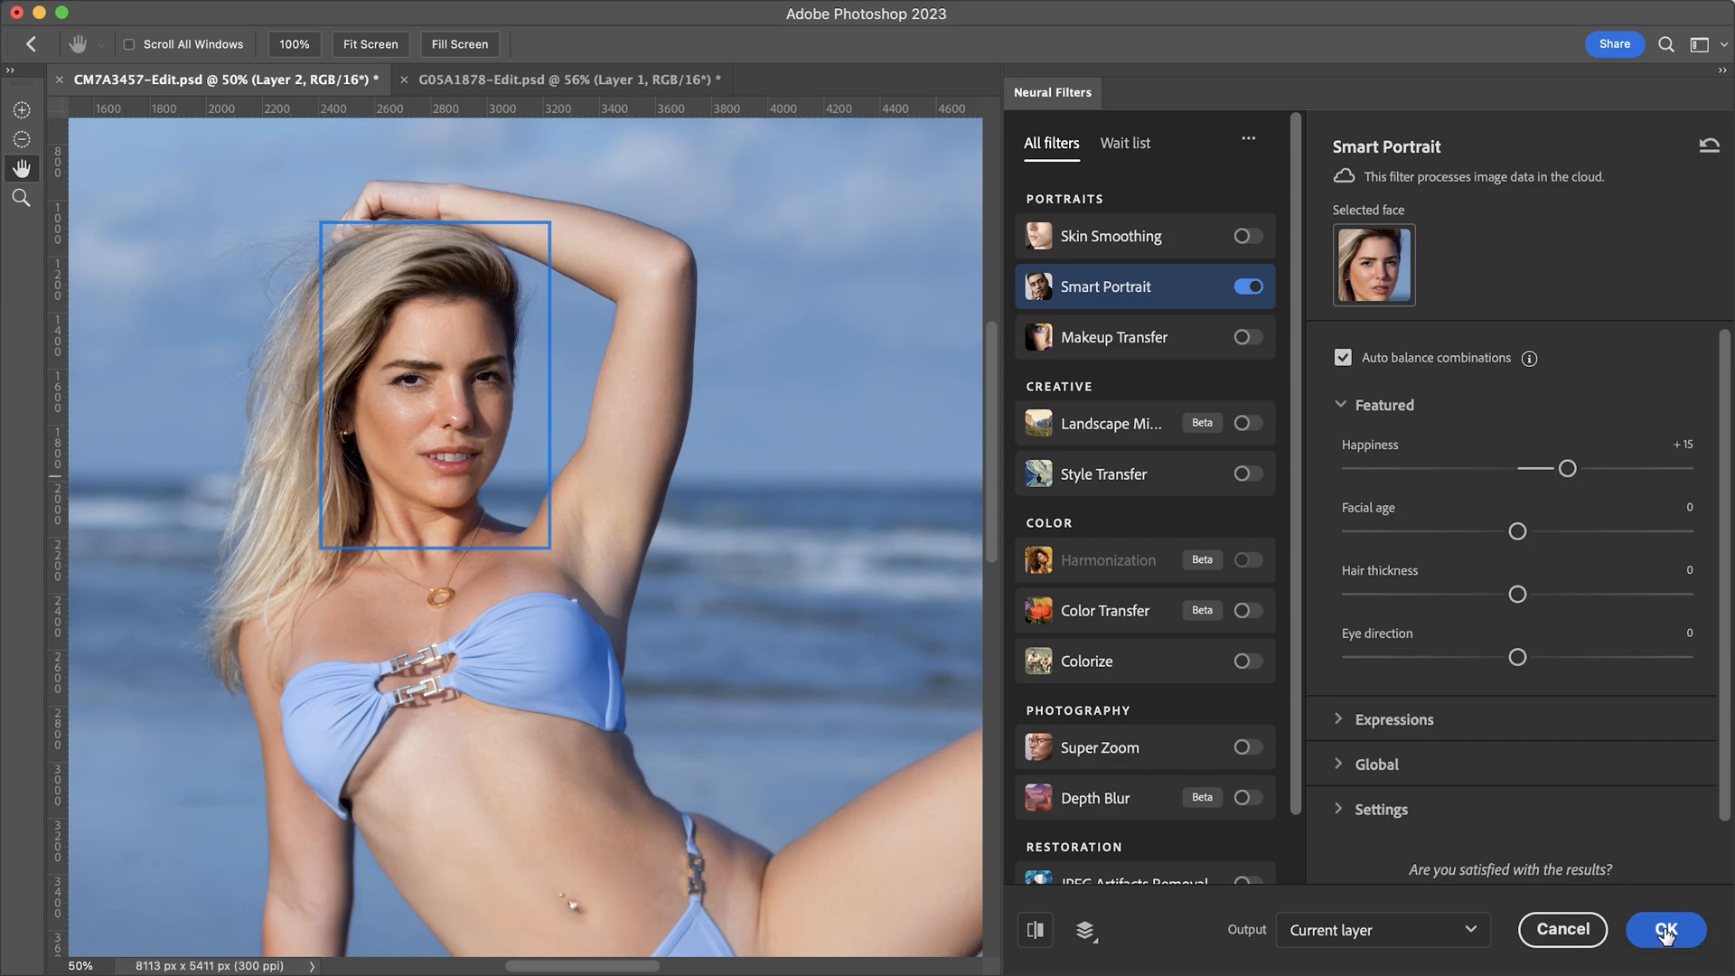
pyautogui.moveTo(1350, 936)
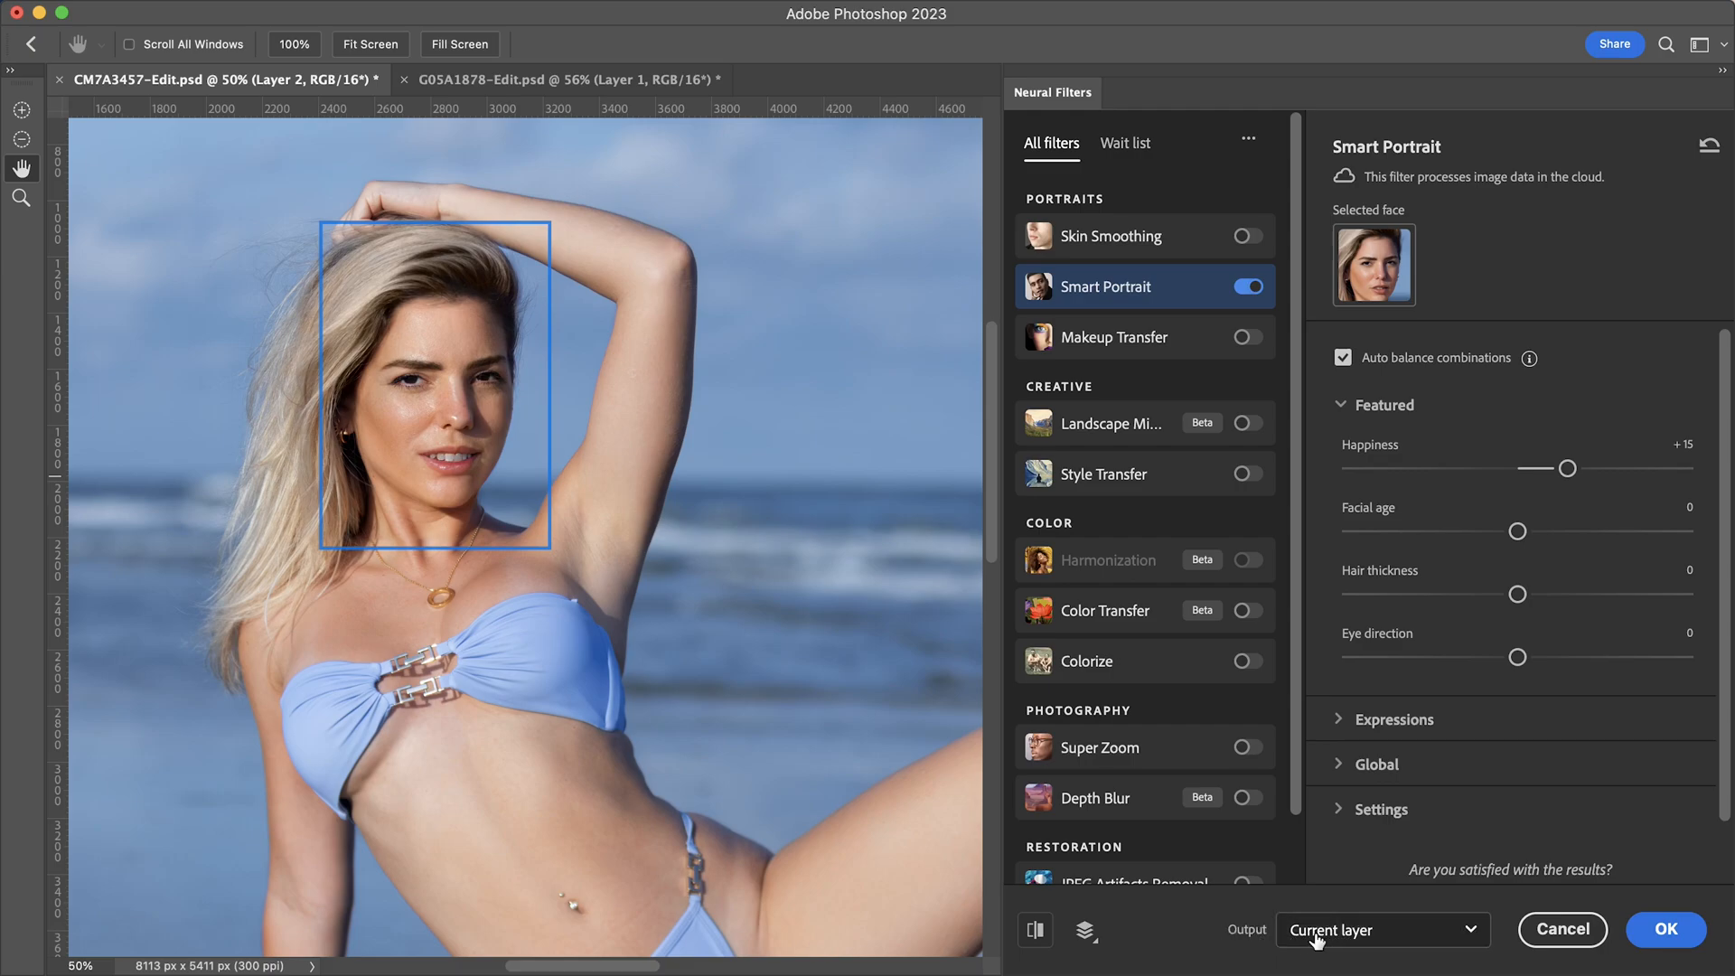
# - Set the Neural Filters Output to New Layer and apply the +15 smile
pyautogui.click(1380, 929)
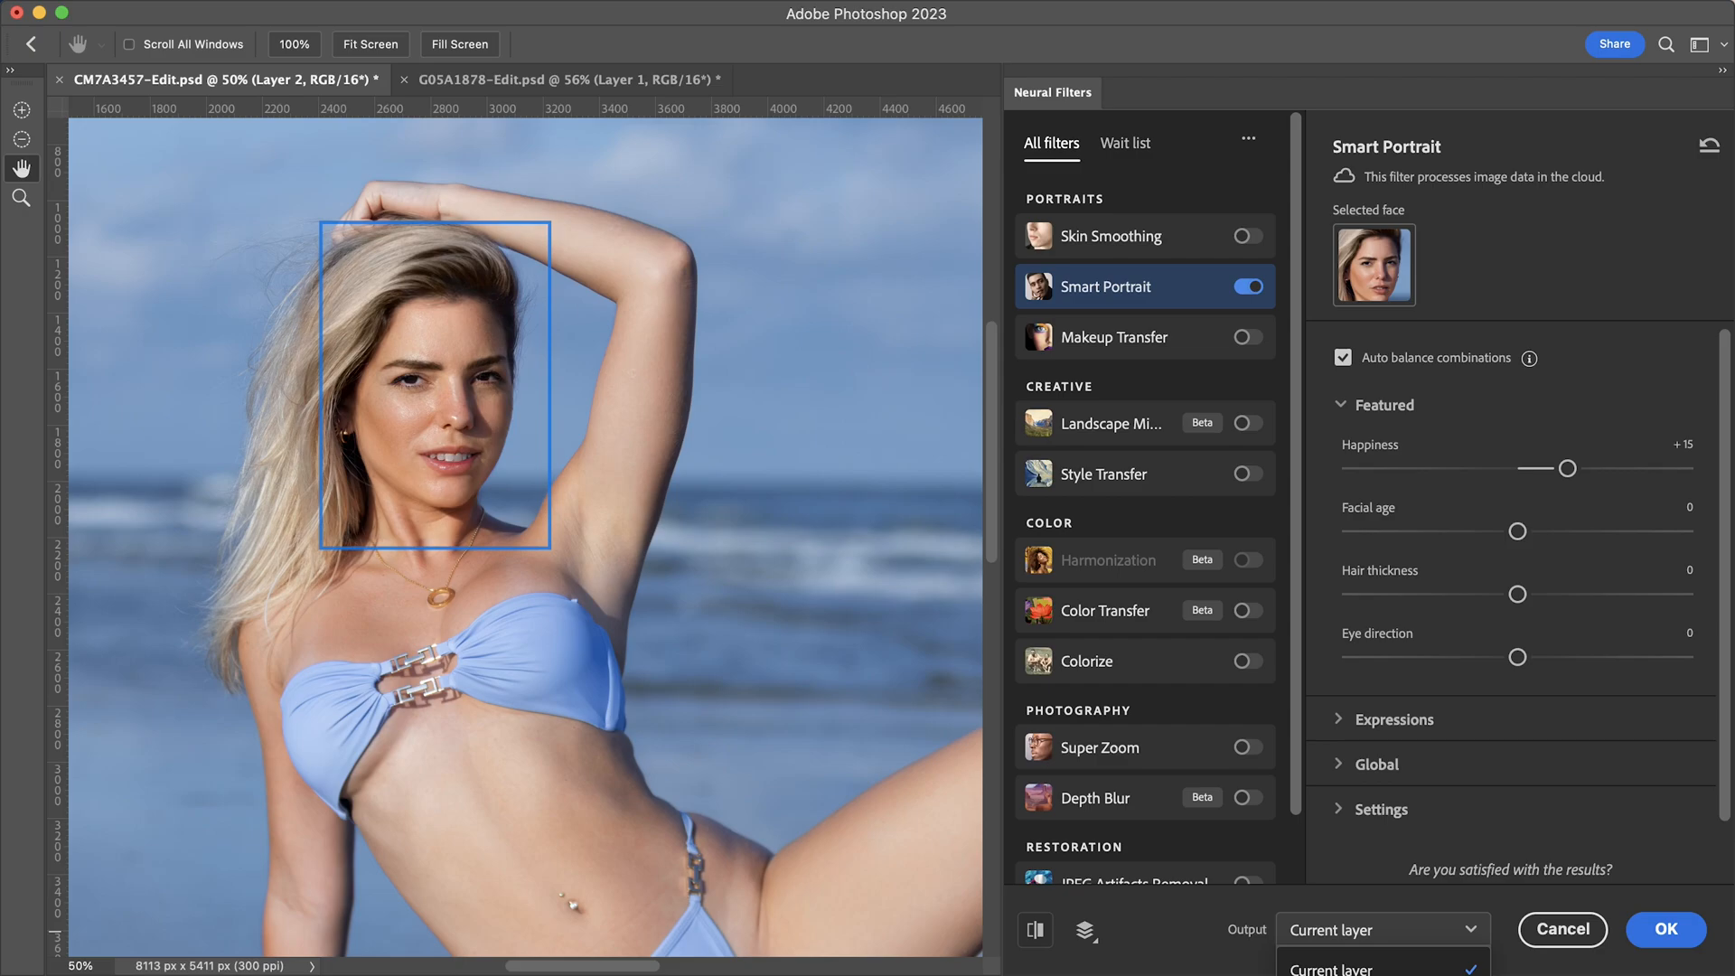
pyautogui.click(1380, 928)
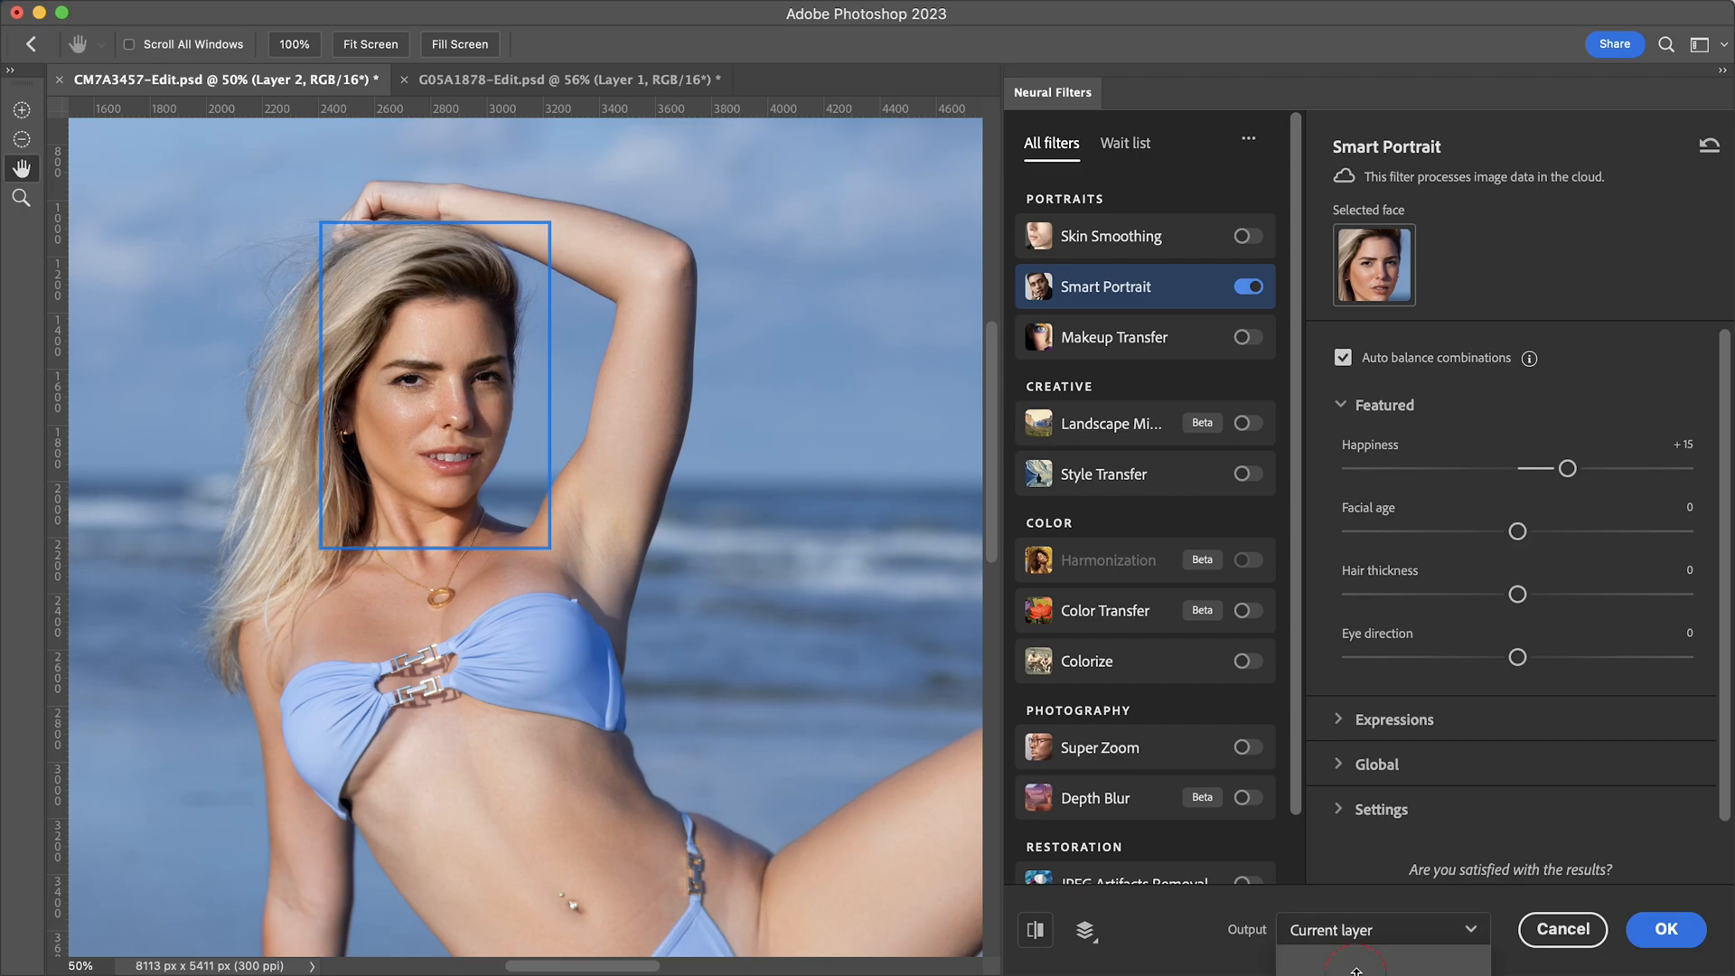
pyautogui.click(1664, 929)
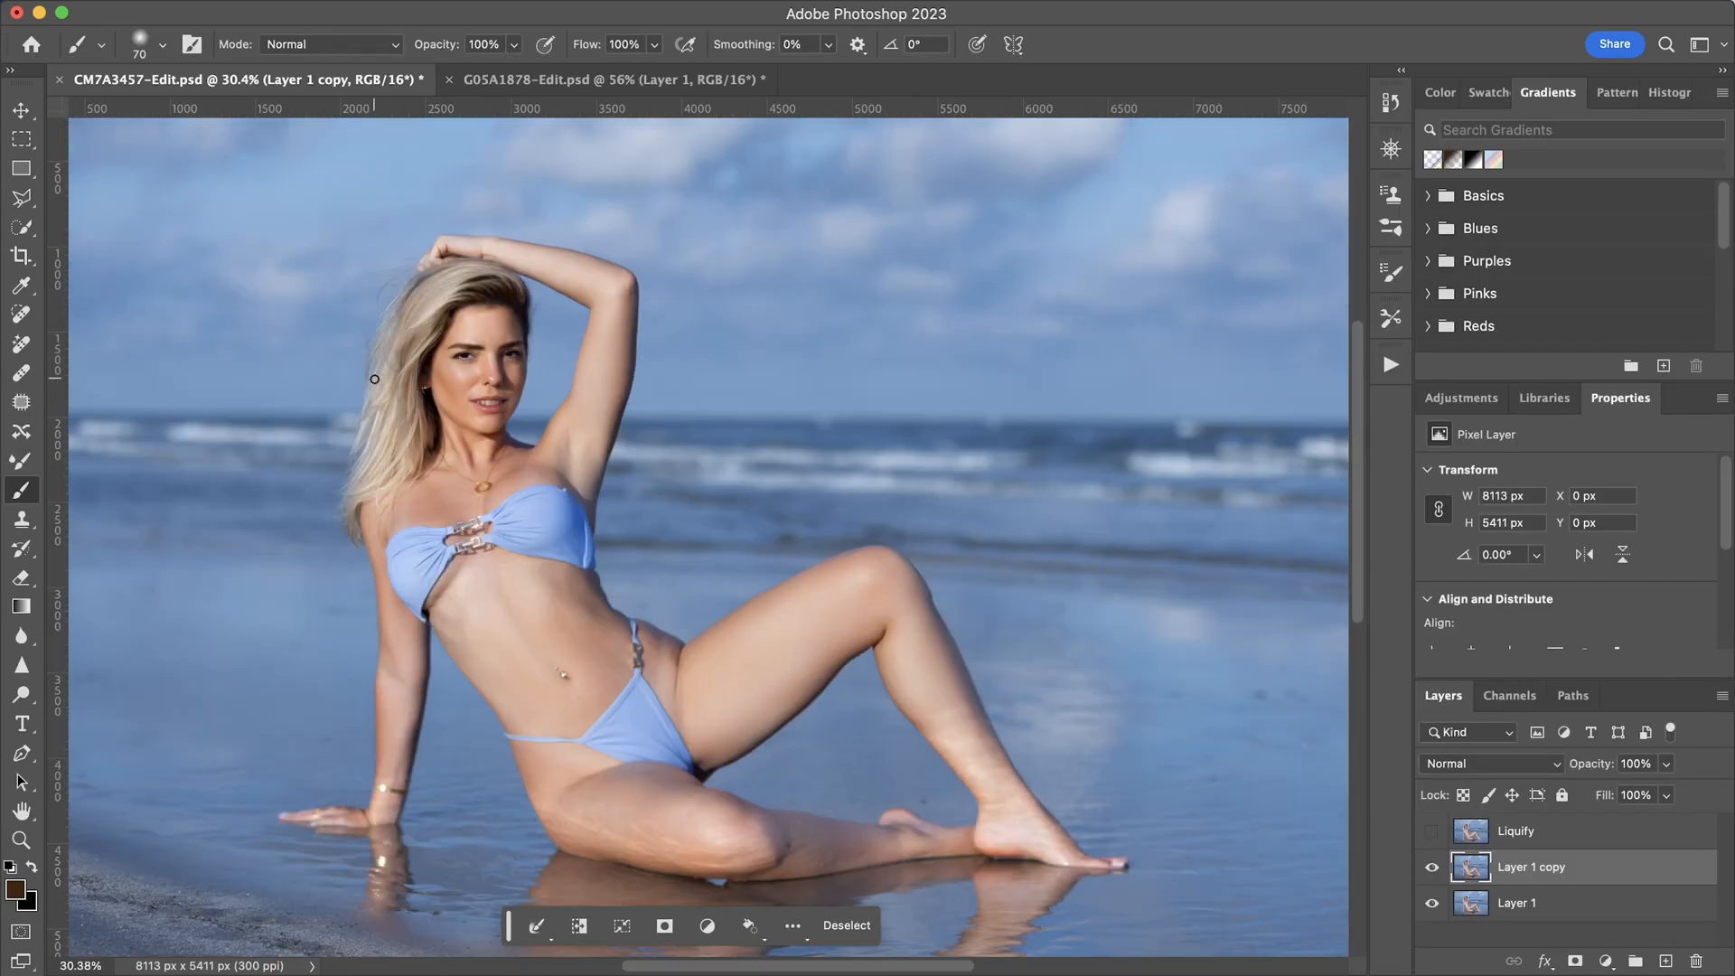
# - Toggle the Liquify and filter-result layers for comparison, then rename the result layer 'Neural Filter'
pyautogui.click(1431, 831)
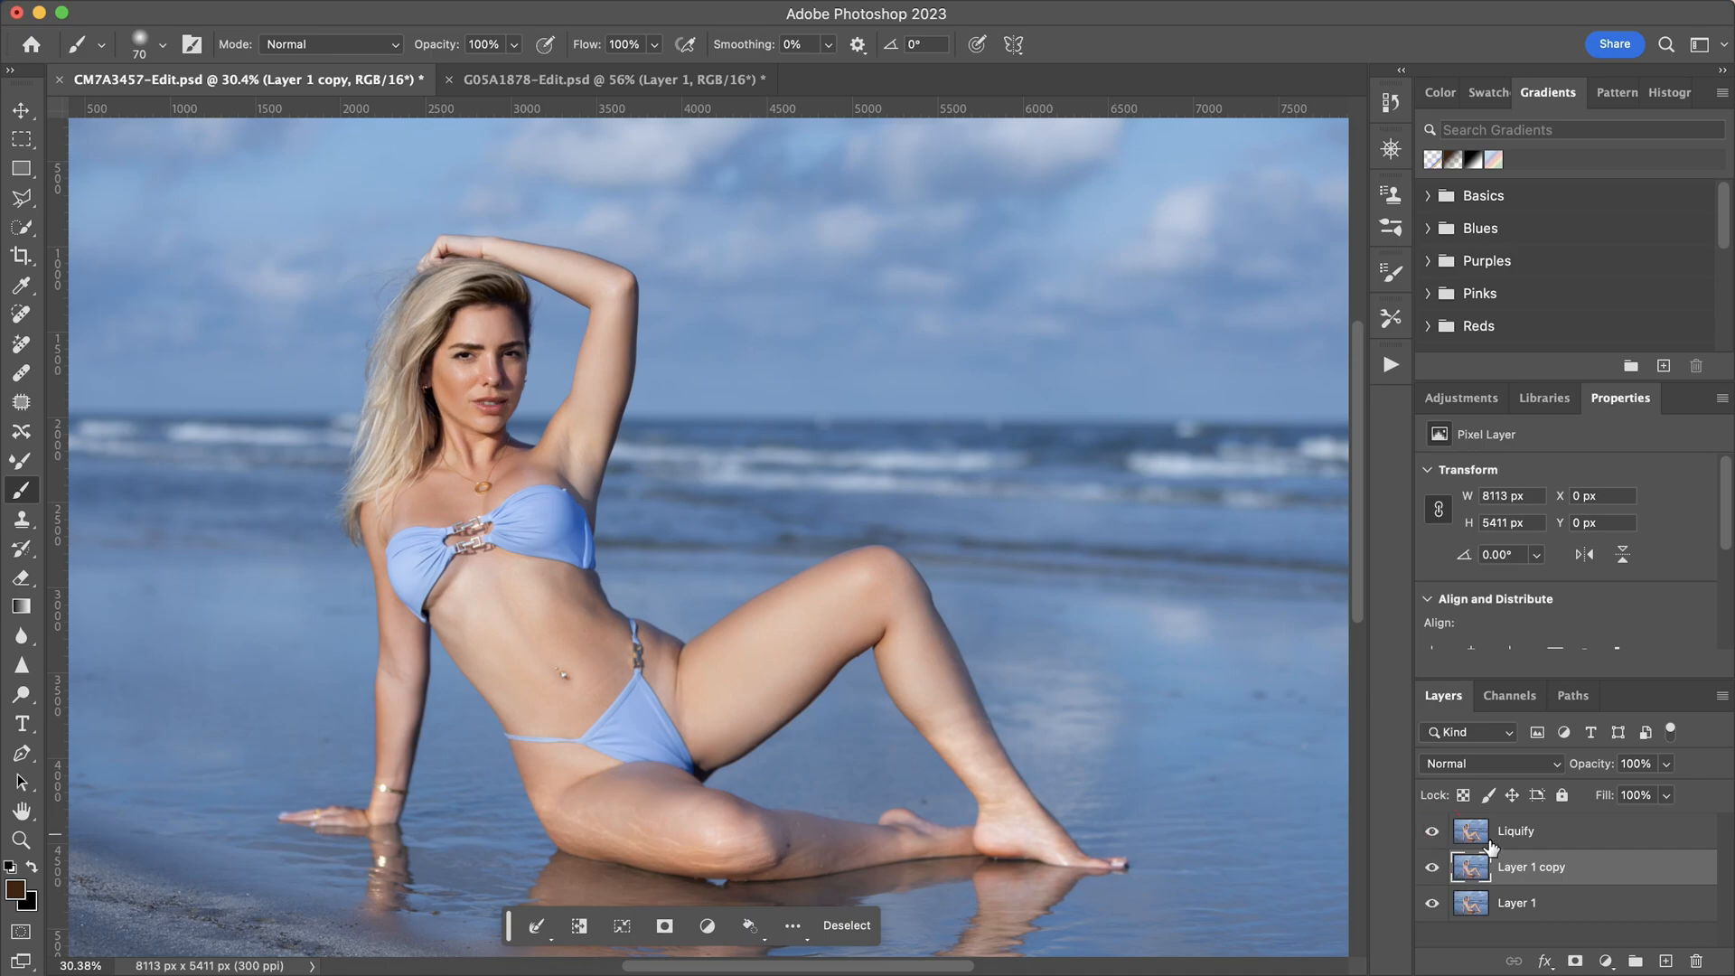
pyautogui.click(1431, 865)
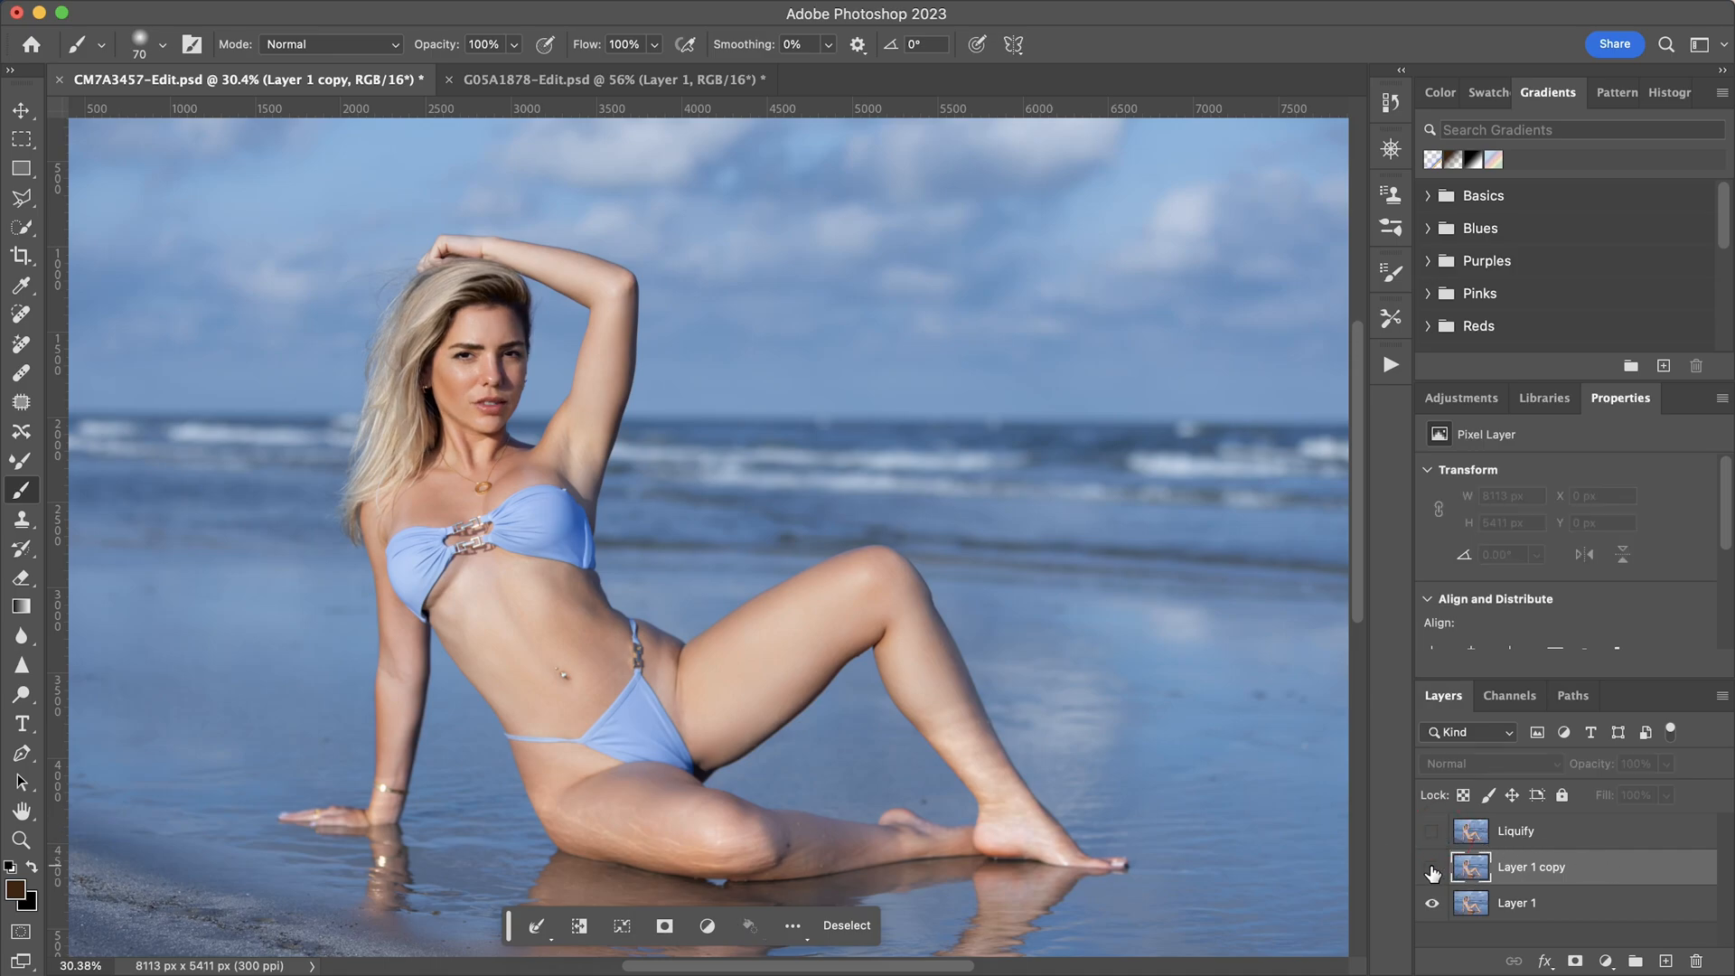
pyautogui.click(1431, 865)
pyautogui.write('N')
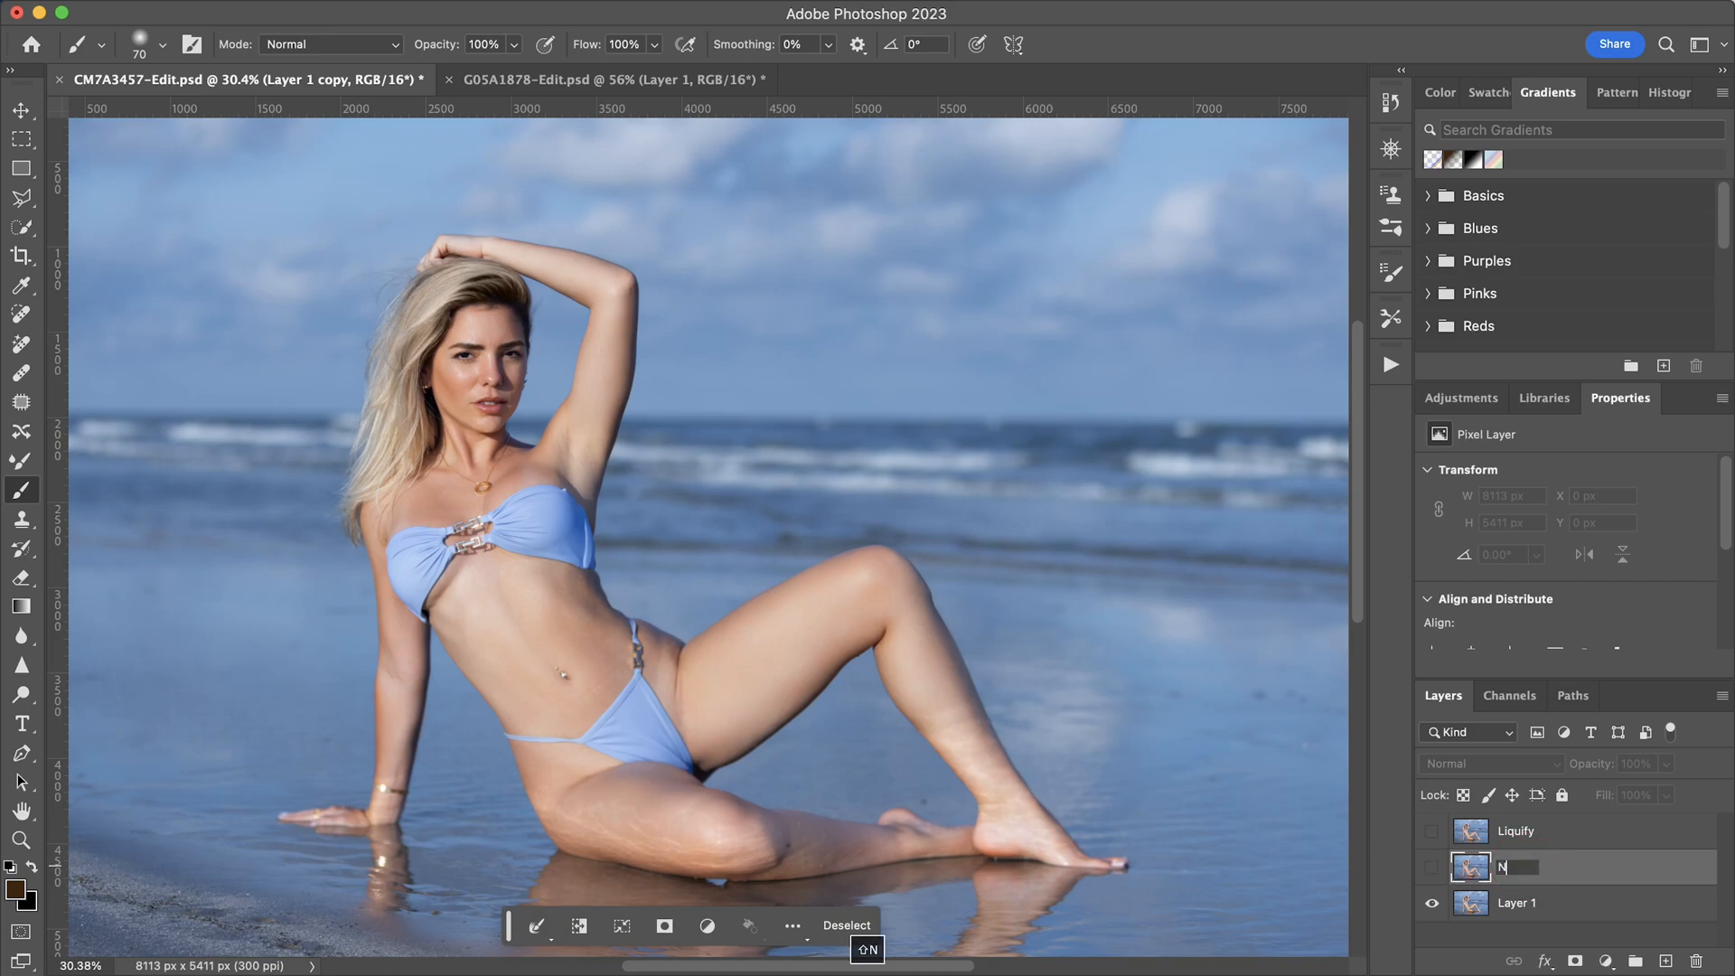
pyautogui.write('eural Filter')
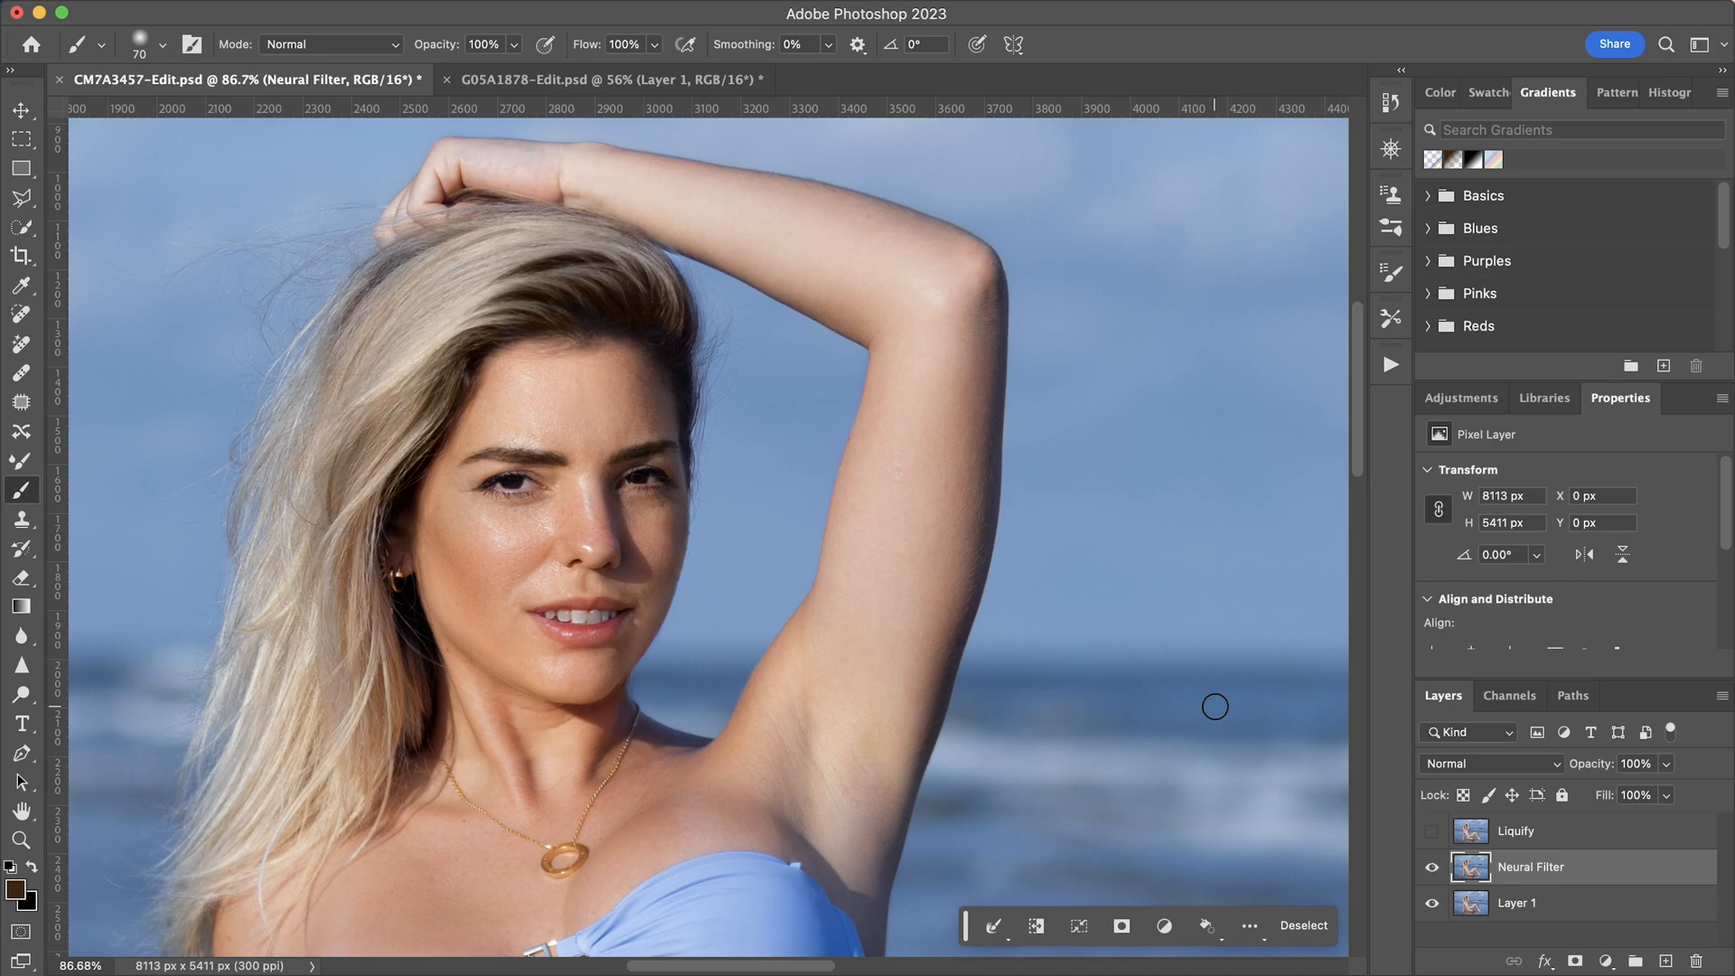
# - Toggle the Neural Filter smile against the original, hide it, then switch to the wedding group photo
pyautogui.click(1431, 873)
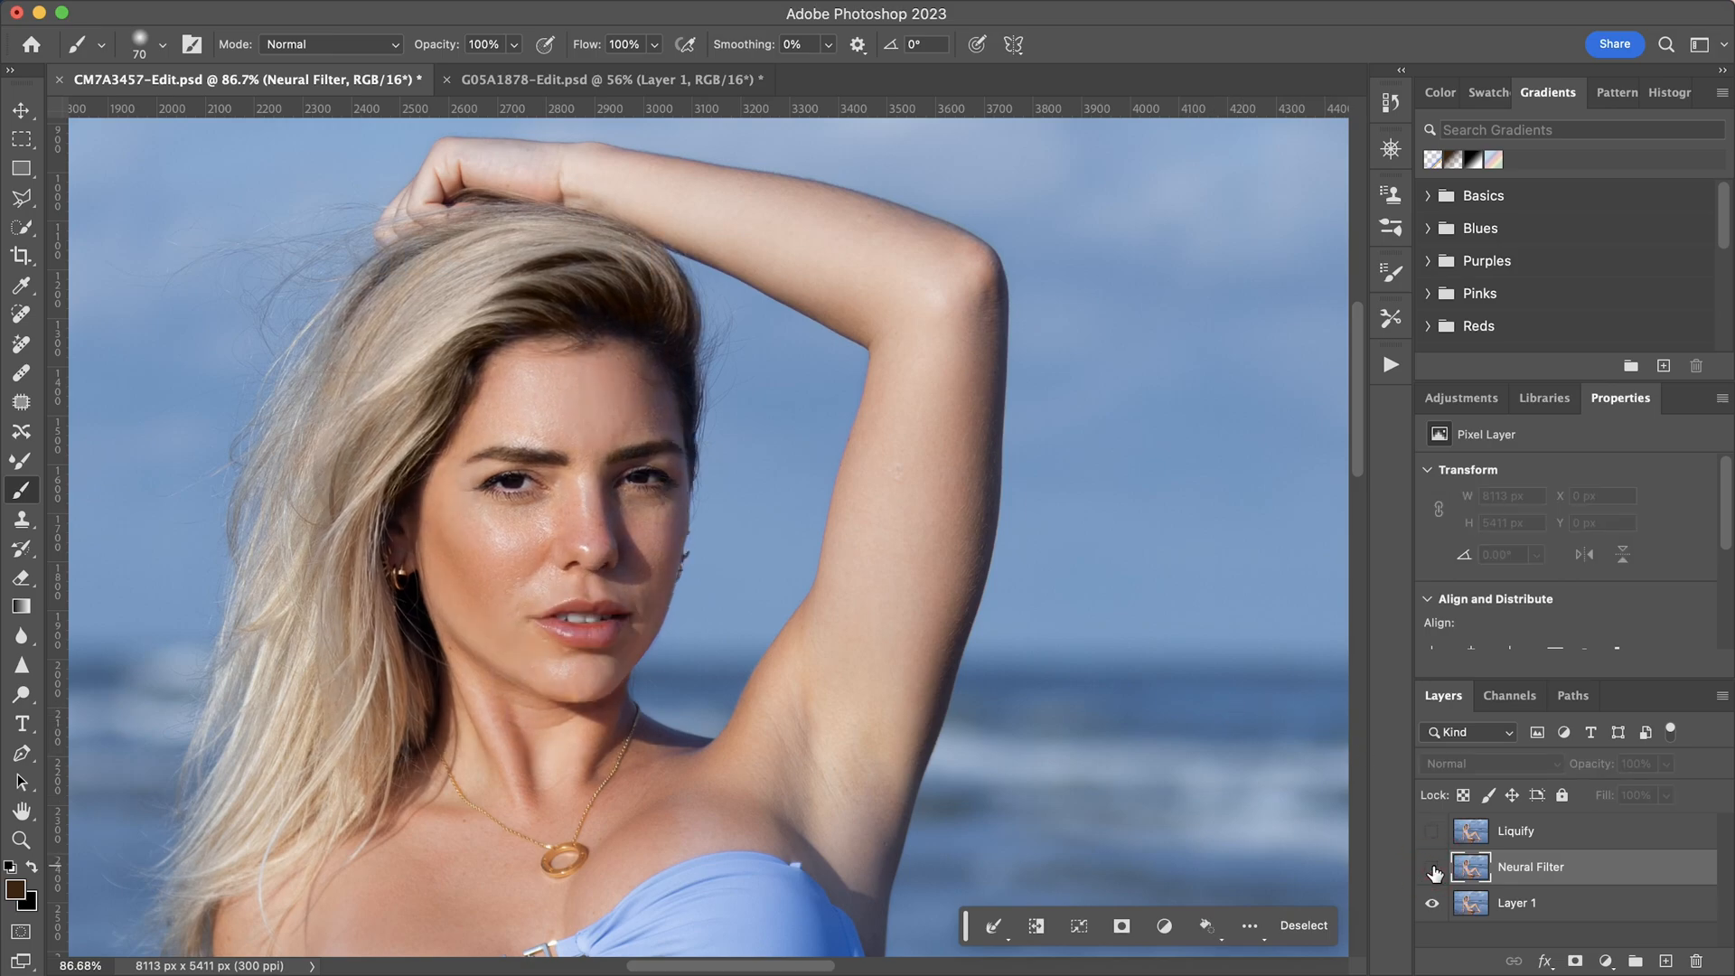
pyautogui.click(1433, 871)
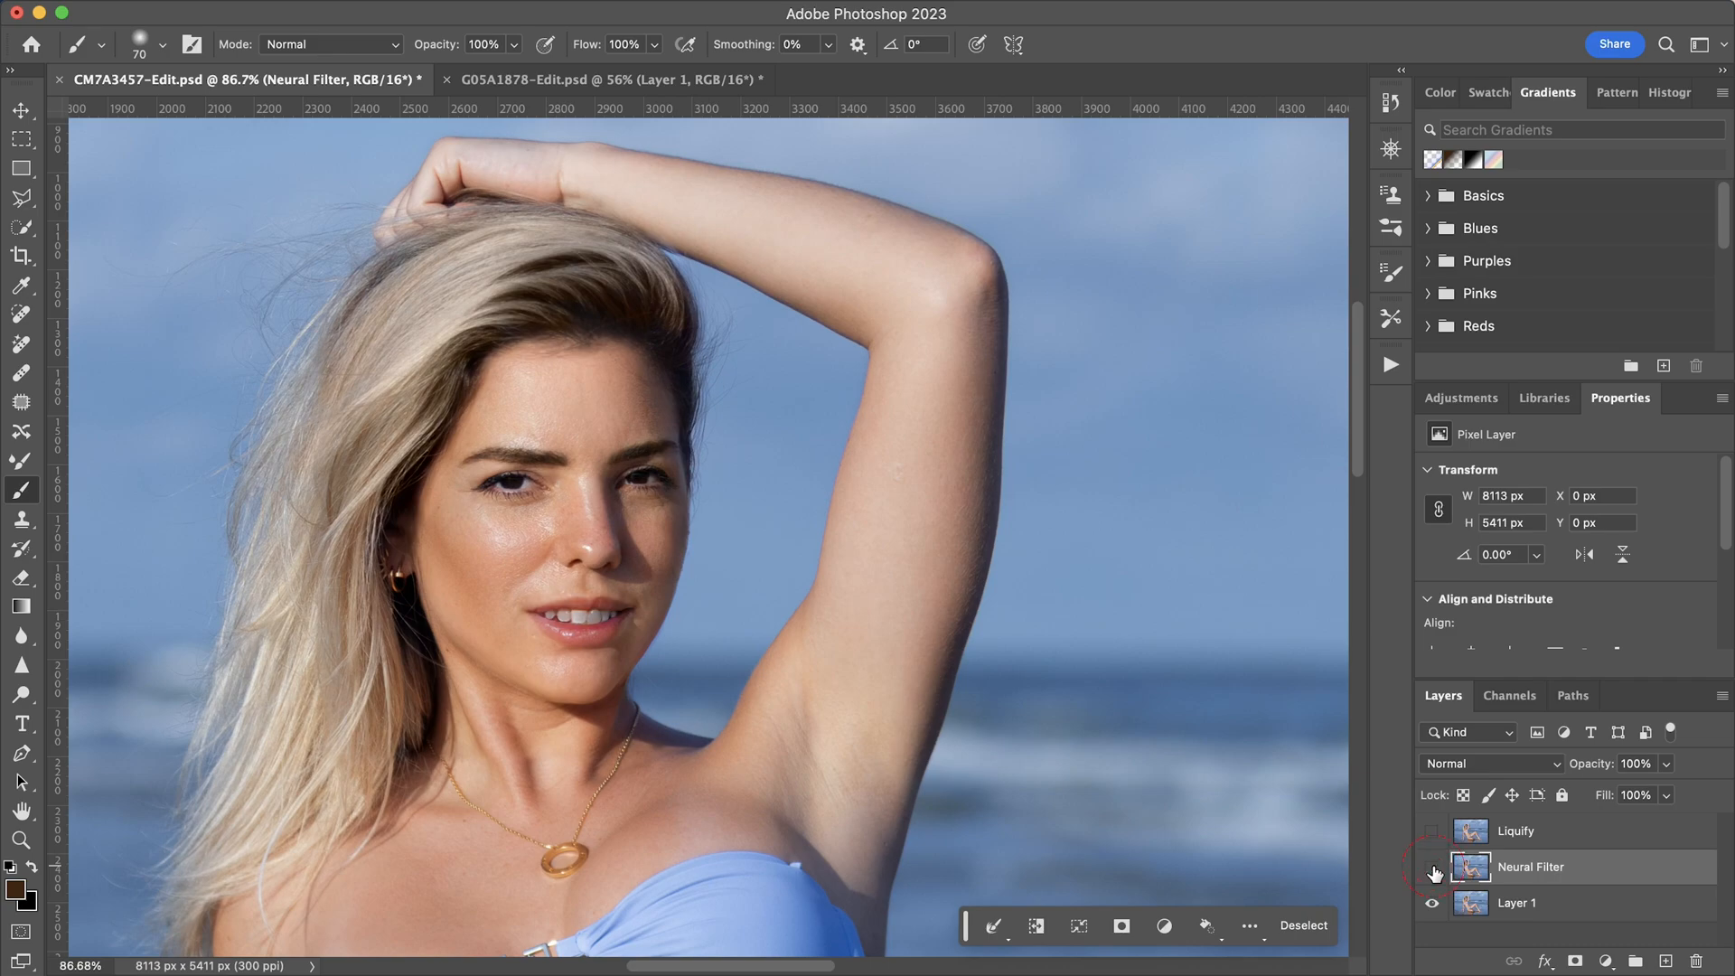
pyautogui.click(1433, 866)
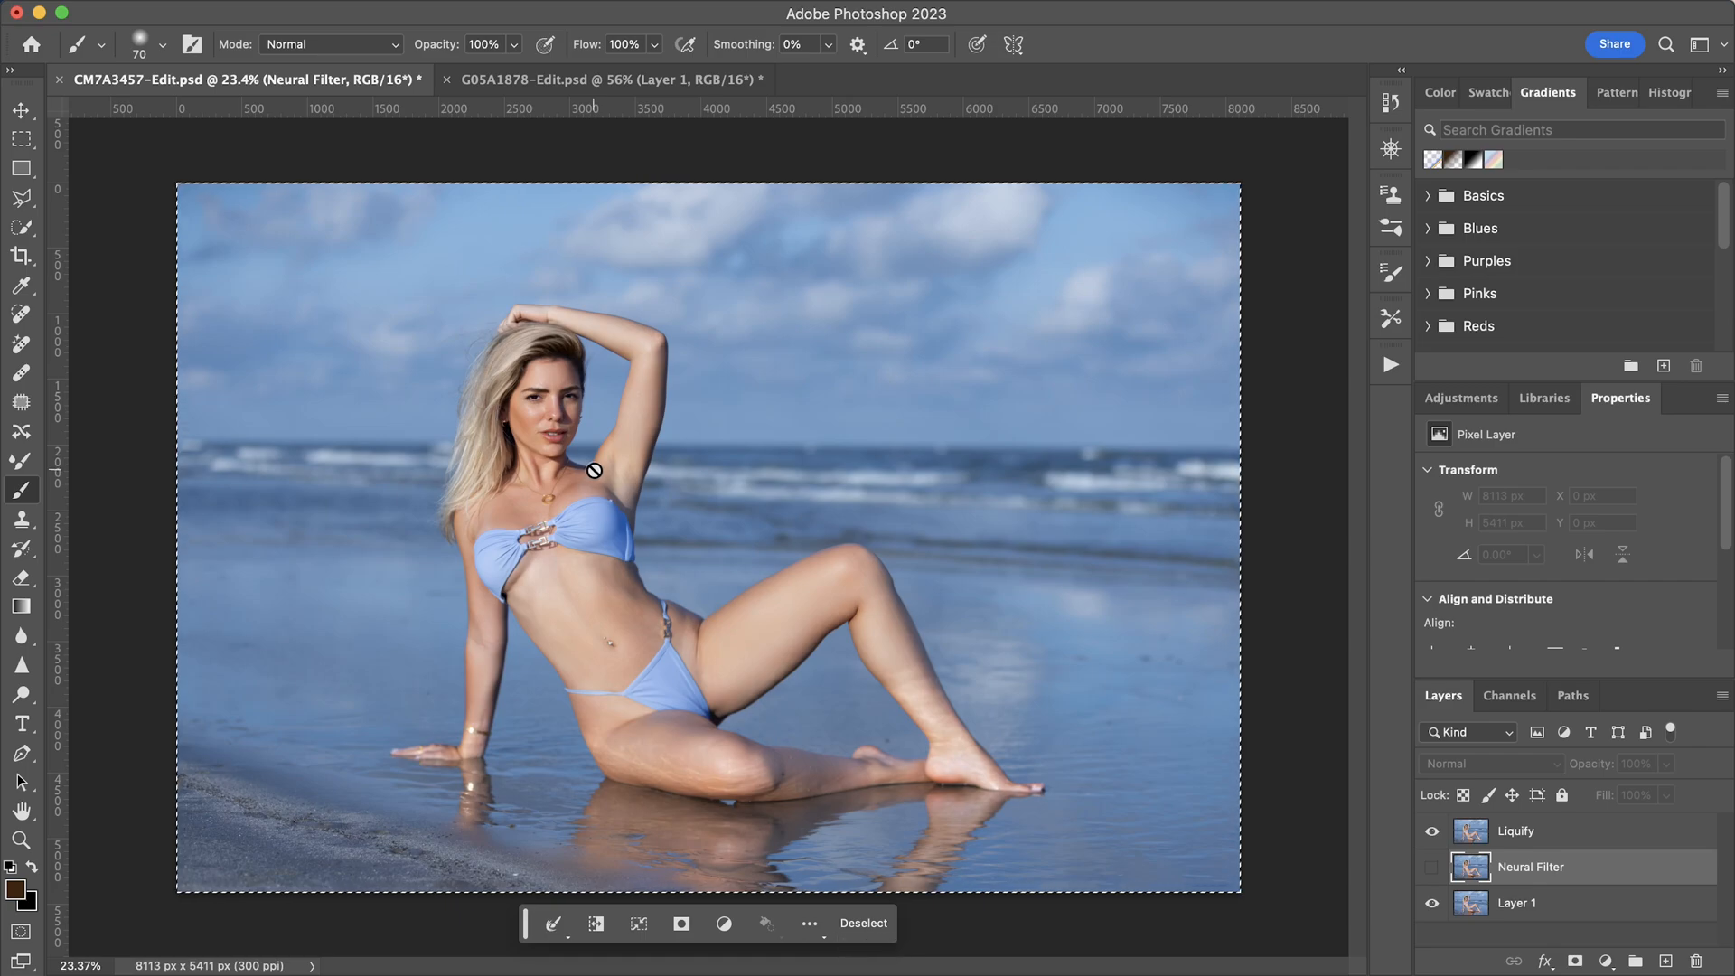
pyautogui.moveTo(520, 86)
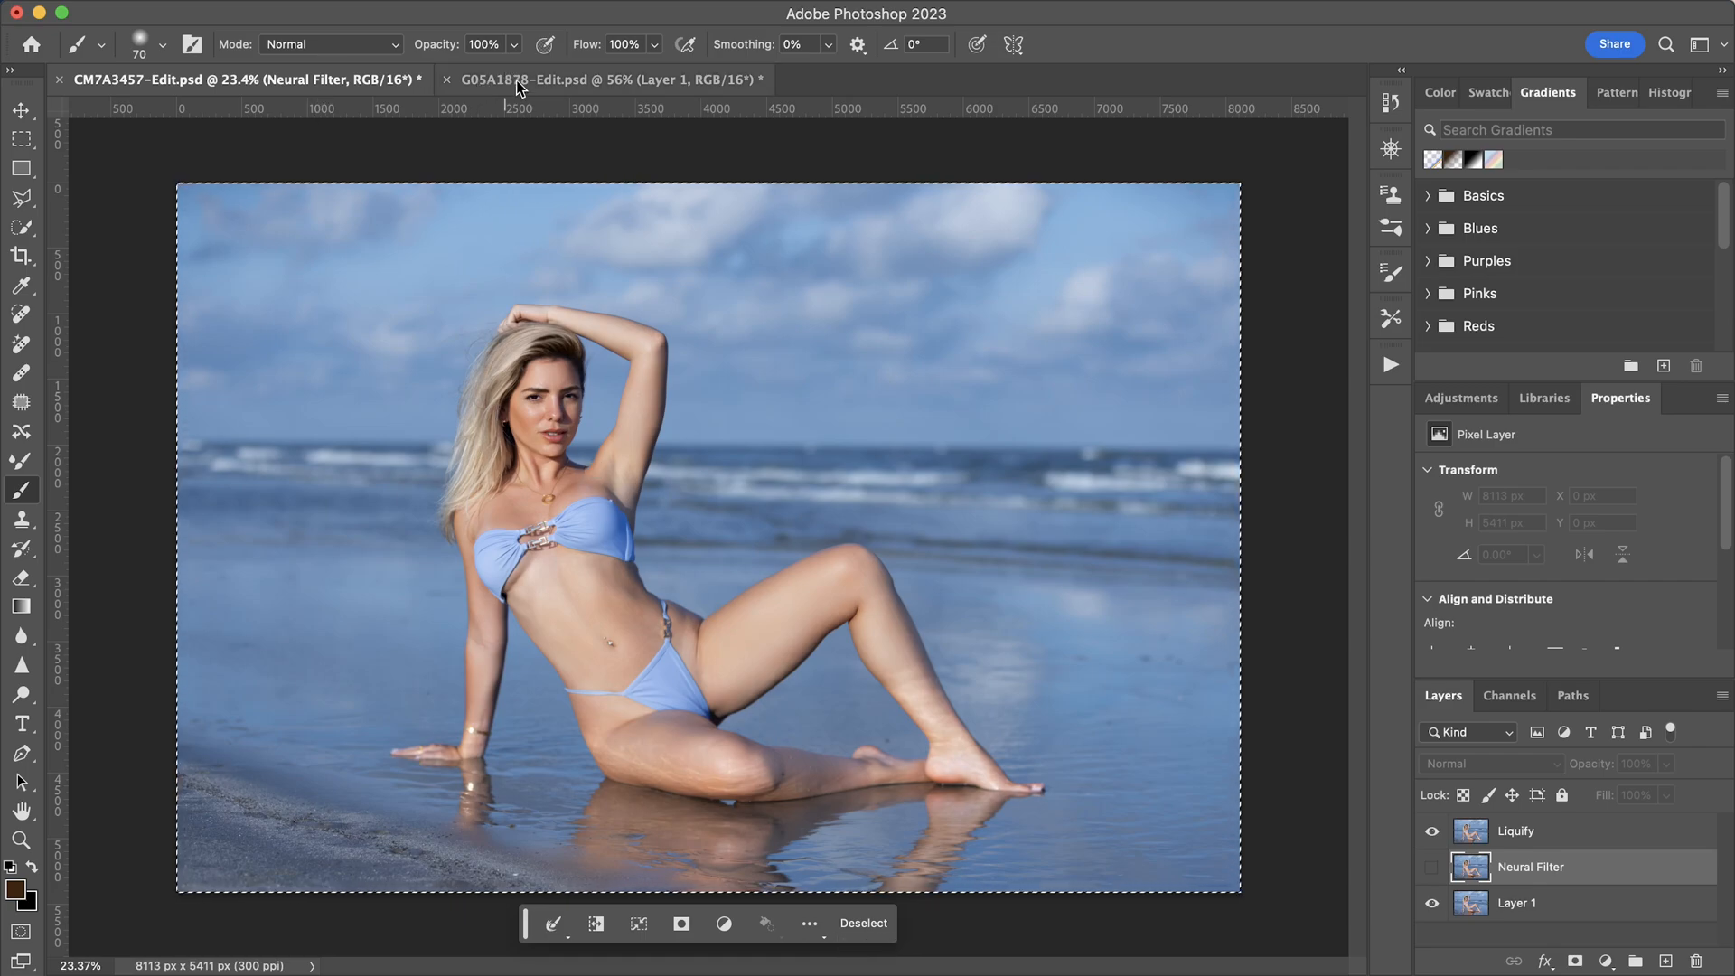
pyautogui.click(607, 78)
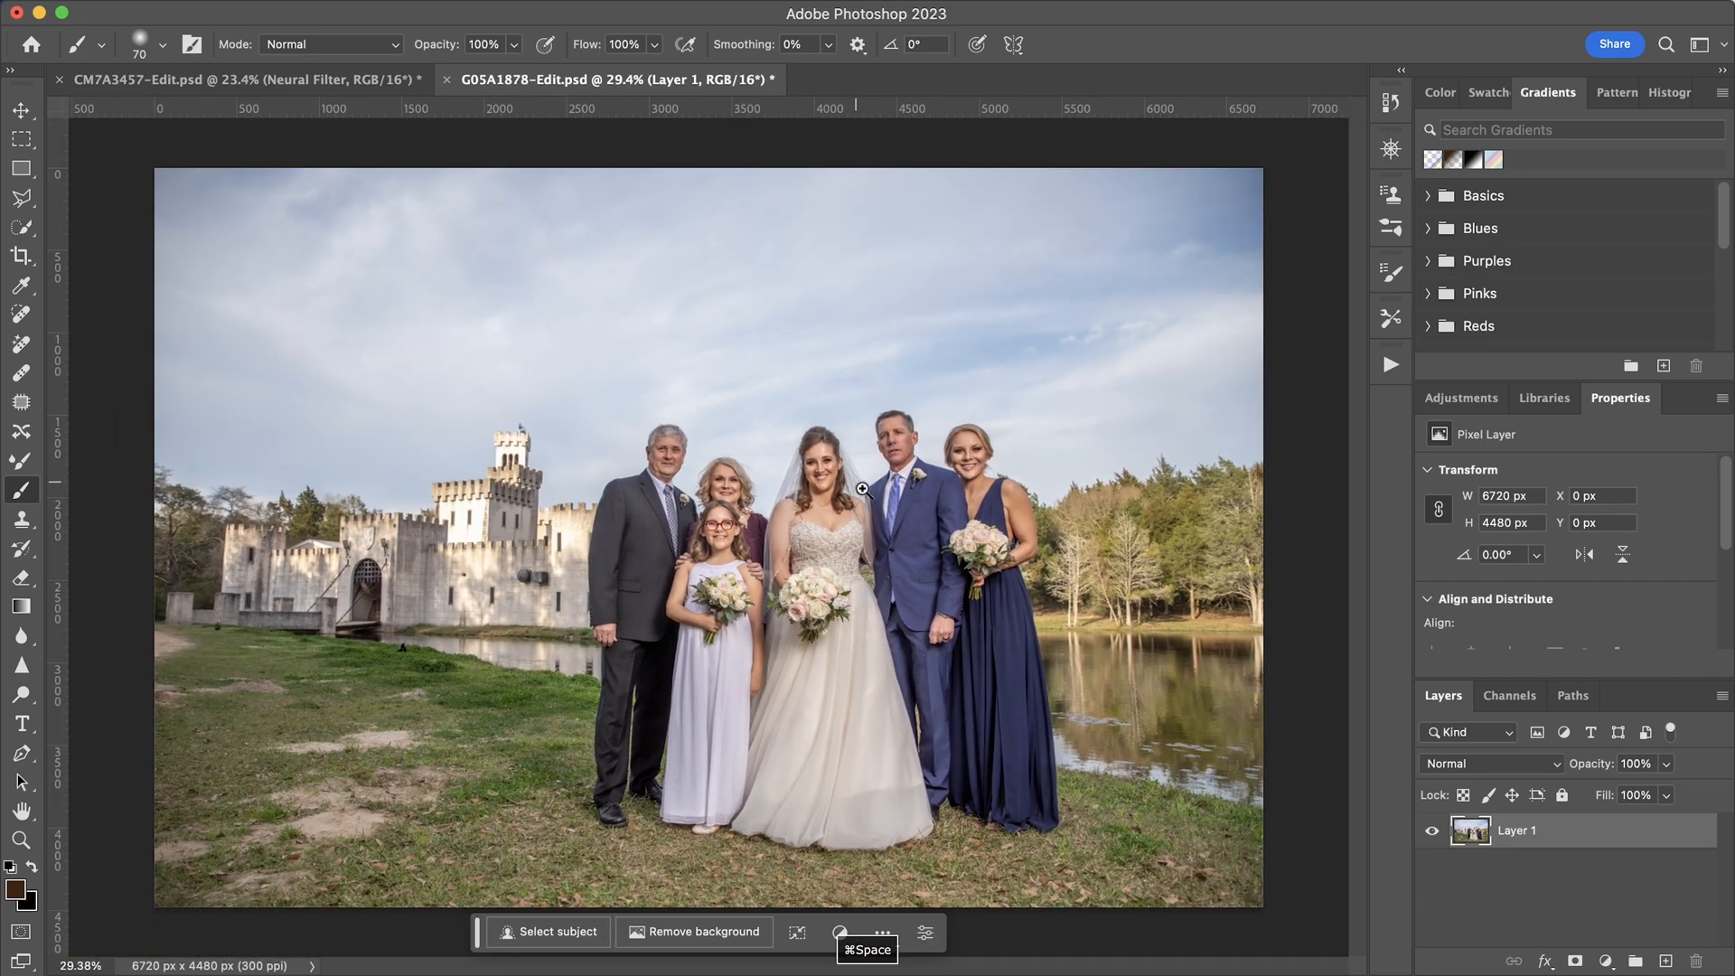
pyautogui.moveTo(916, 470)
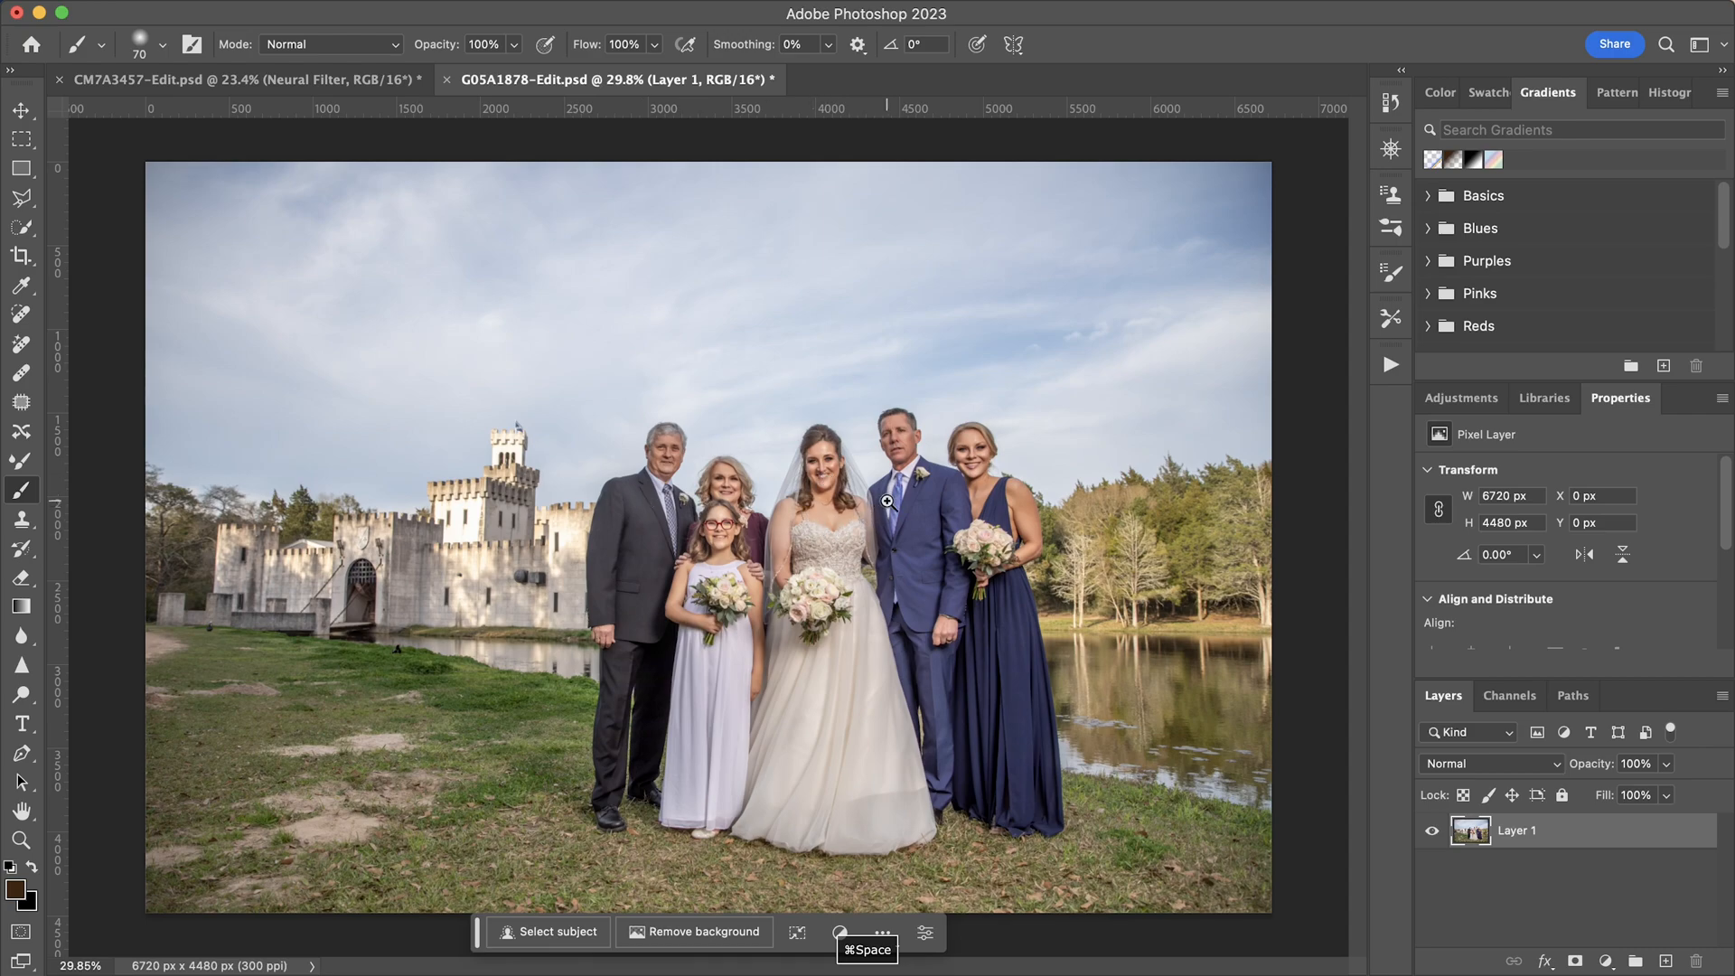
pyautogui.moveTo(984, 478)
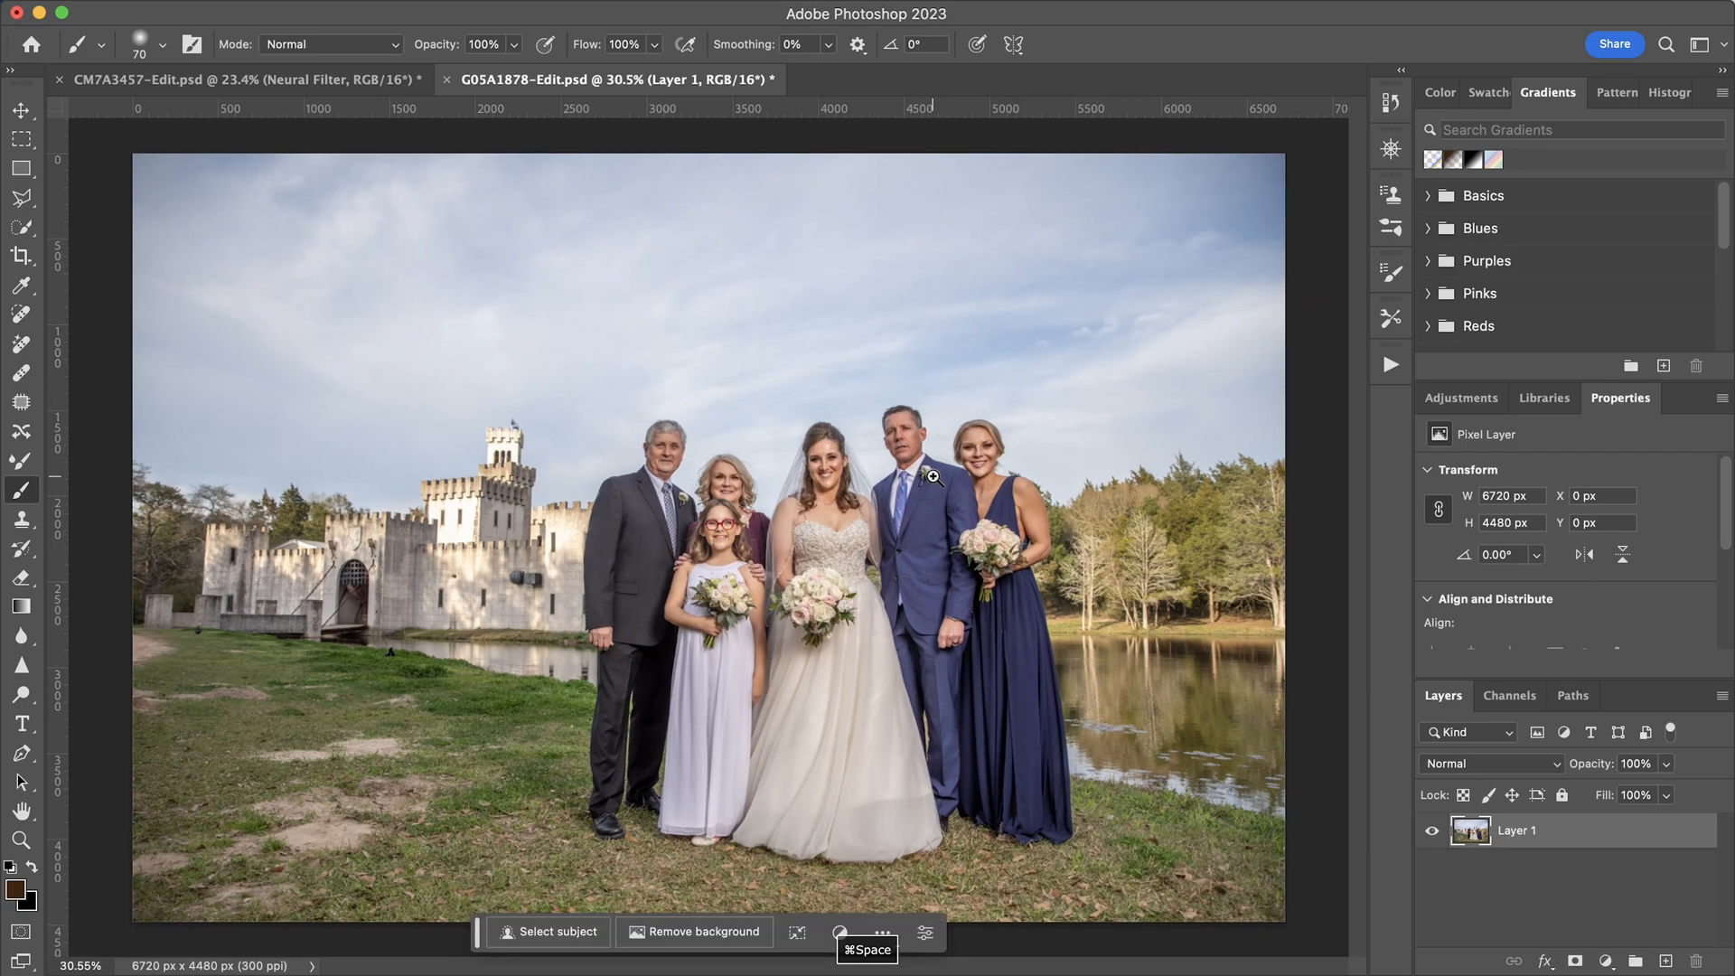
pyautogui.moveTo(918, 461)
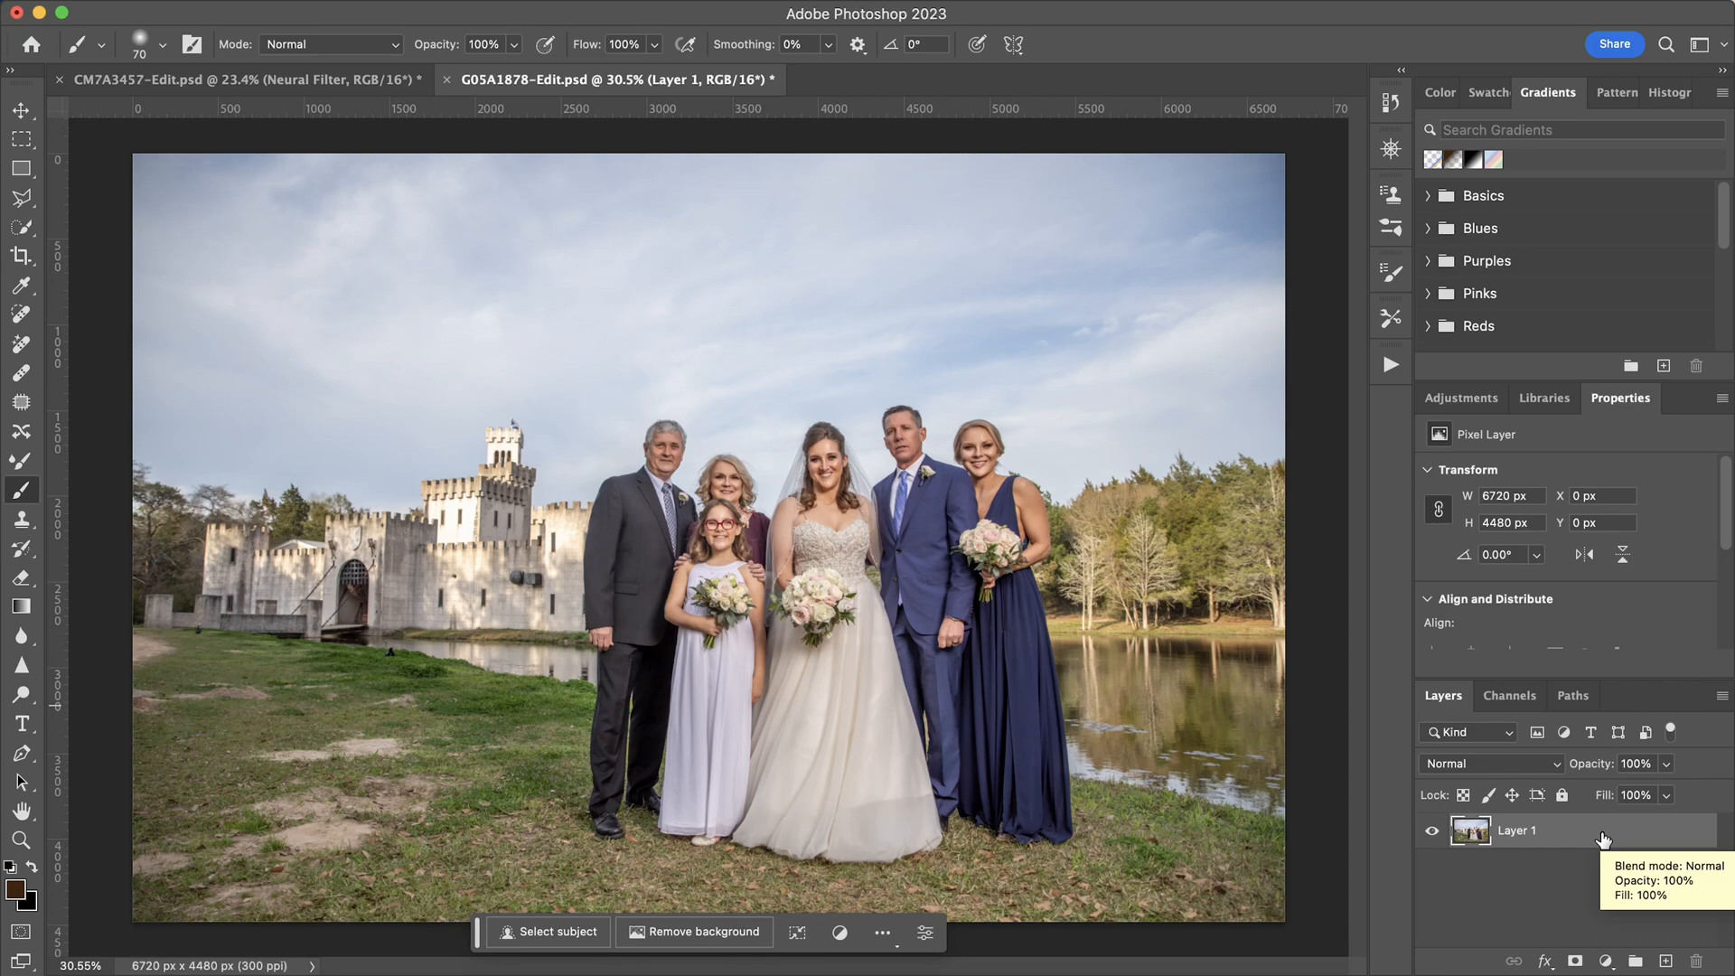
# - Duplicate the wedding photo layer with Cmd+J and name the copy 'Liquify'
pyautogui.press('cmd+j')
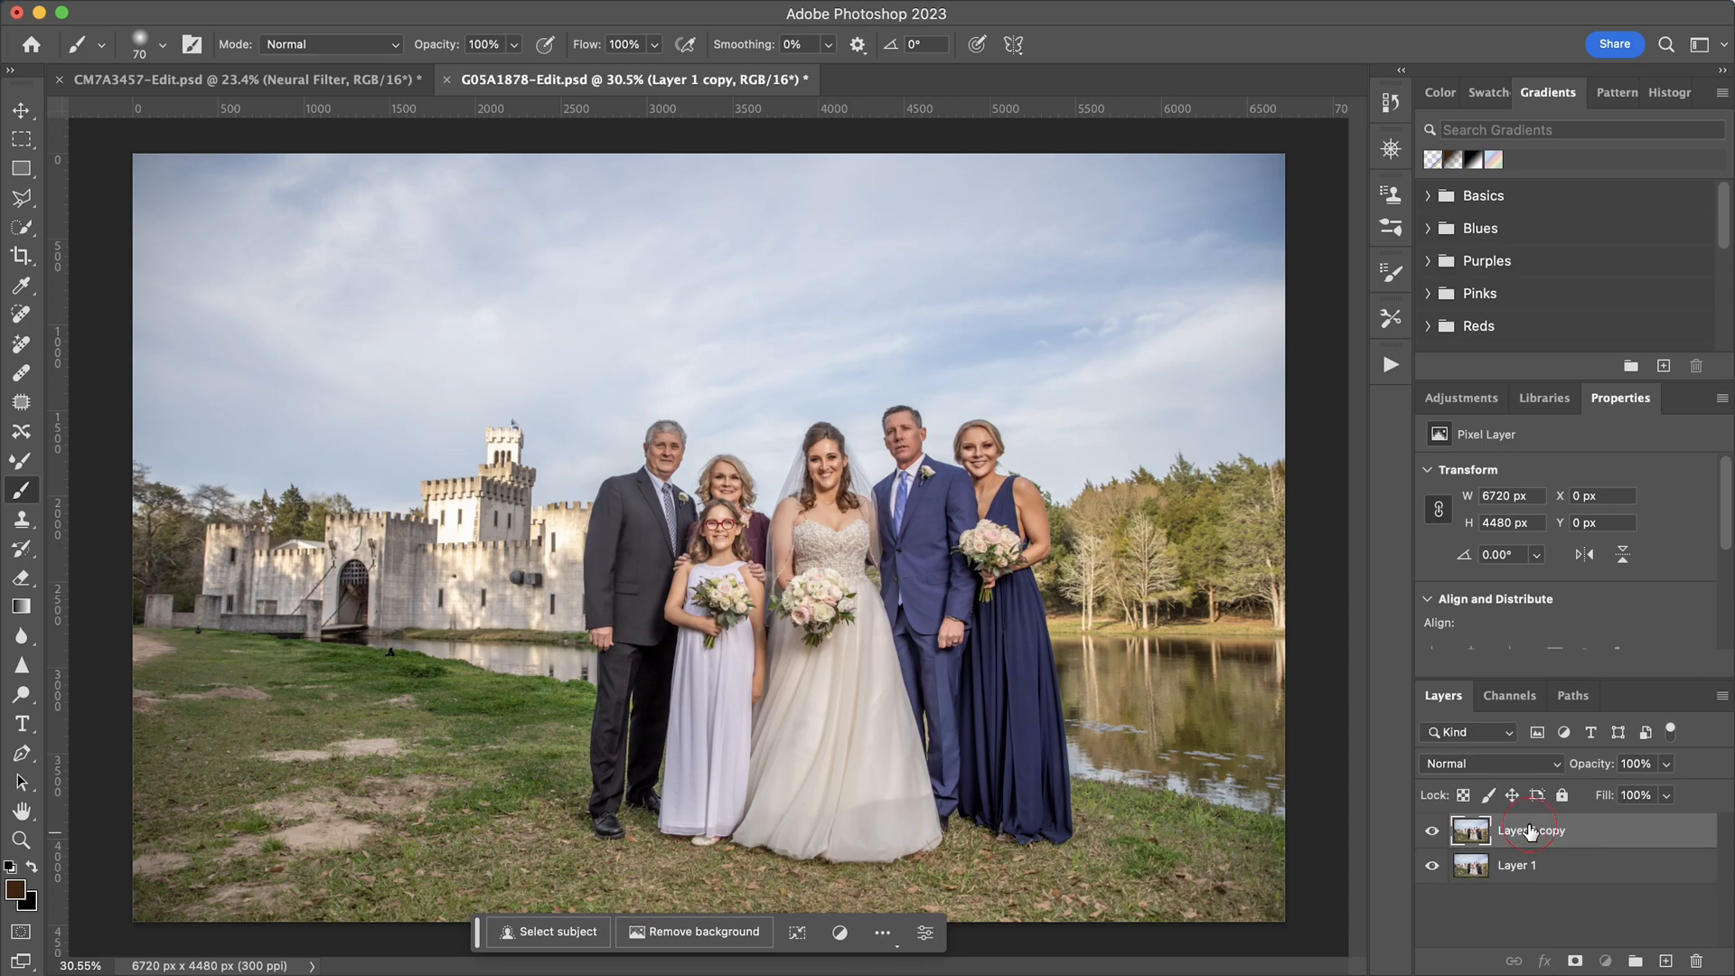
pyautogui.doubleClick(1530, 829)
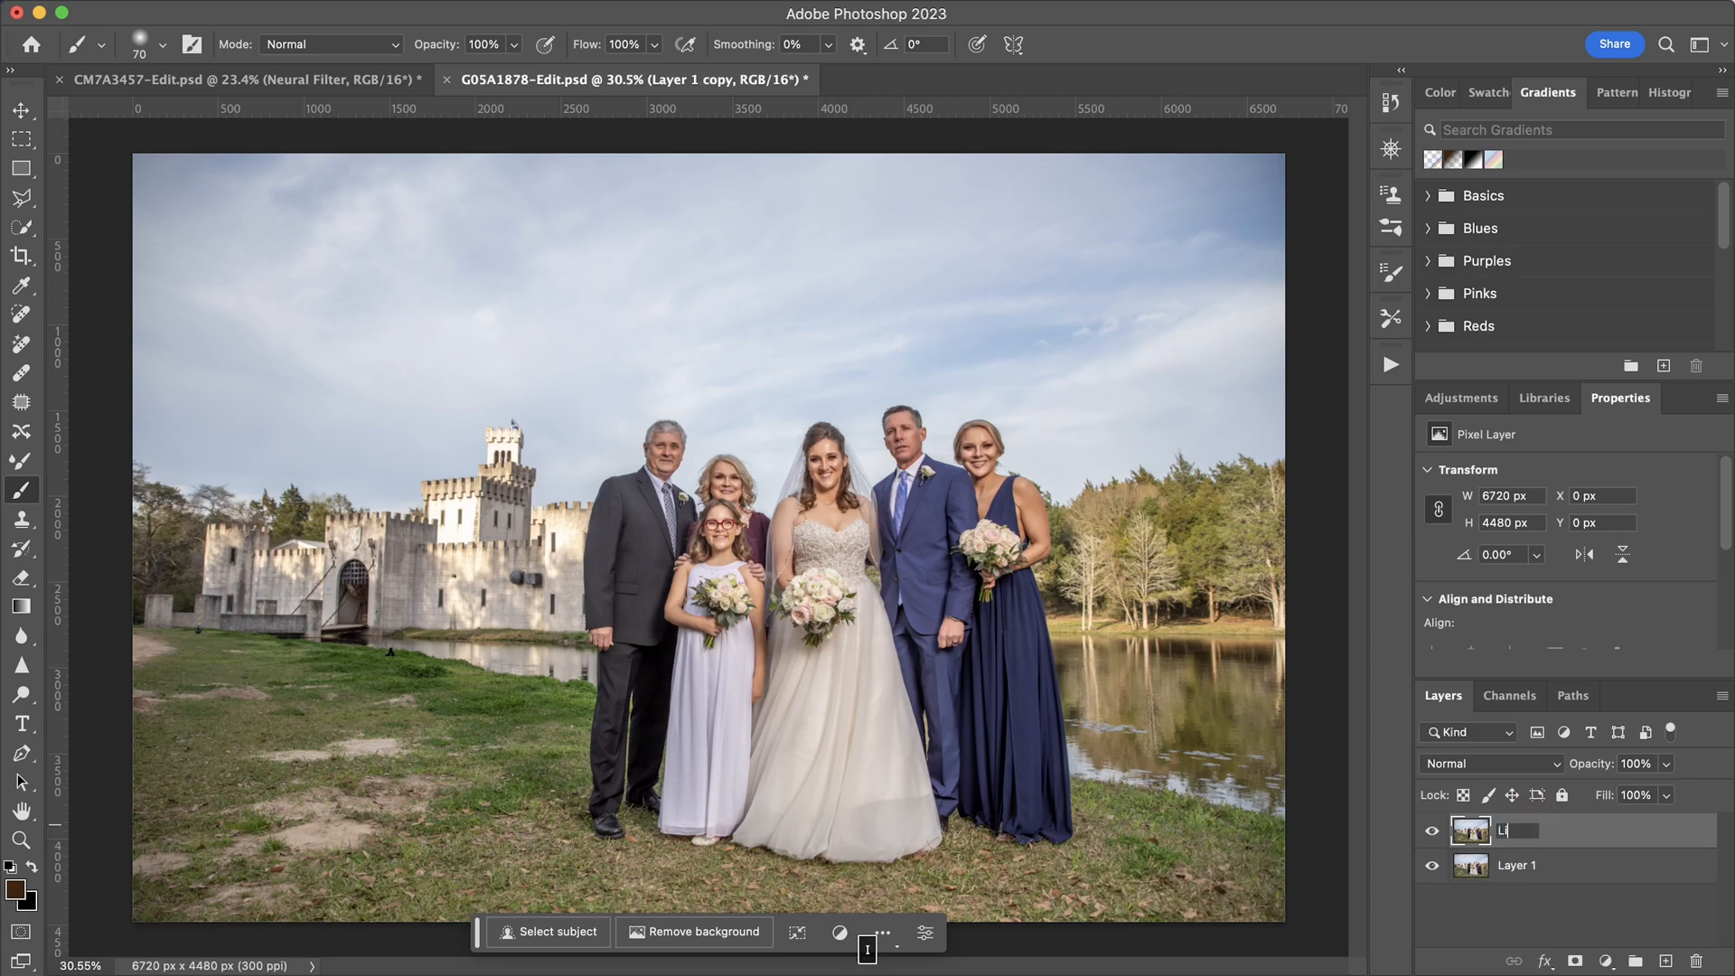
pyautogui.write('Liquify')
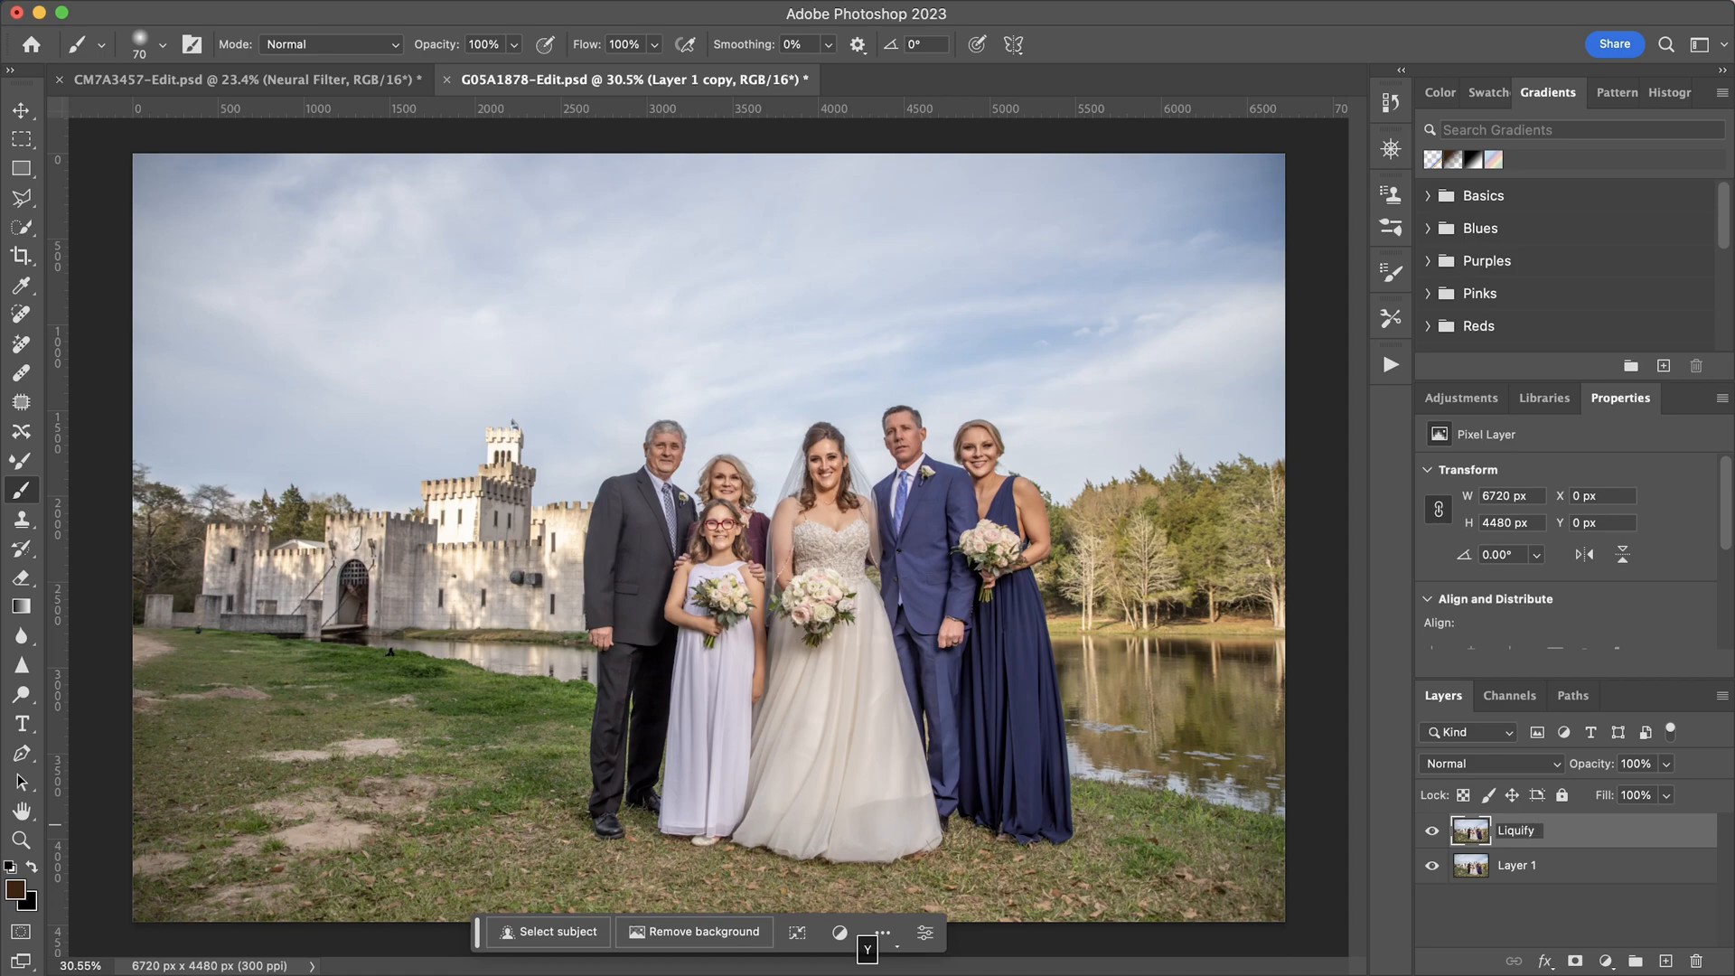
pyautogui.click(1516, 830)
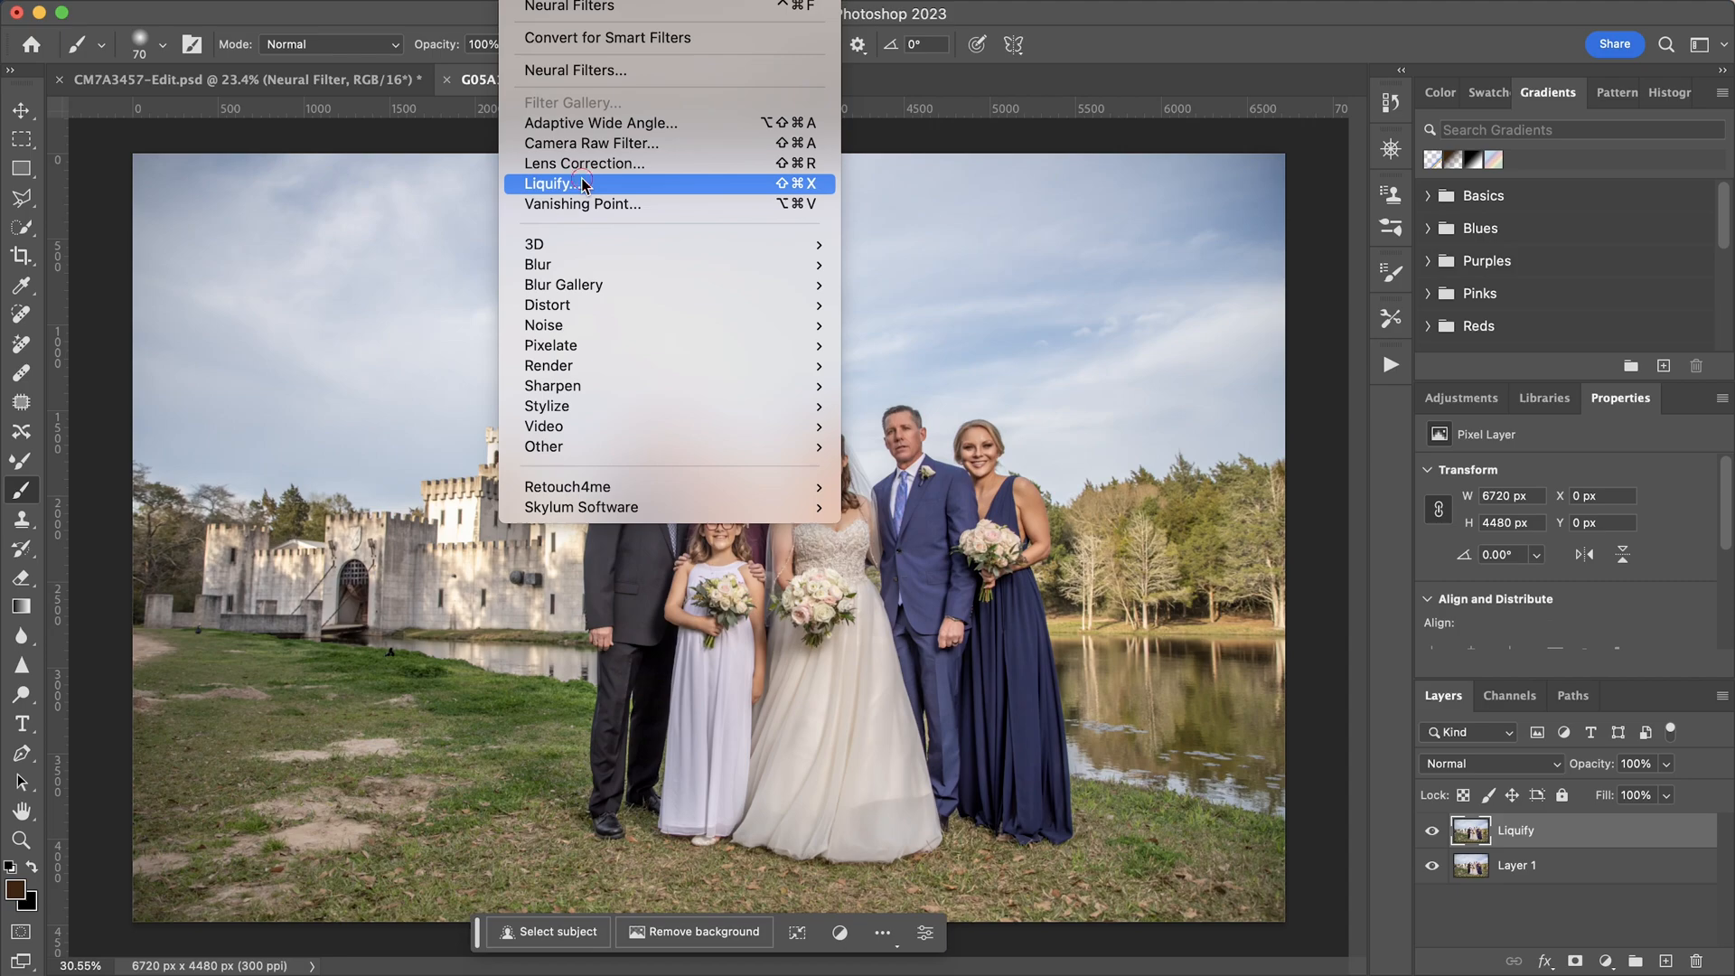
# - In Face-Aware Liquify, set the groom's Mouth Smile to about 86 and commit with OK
pyautogui.click(550, 184)
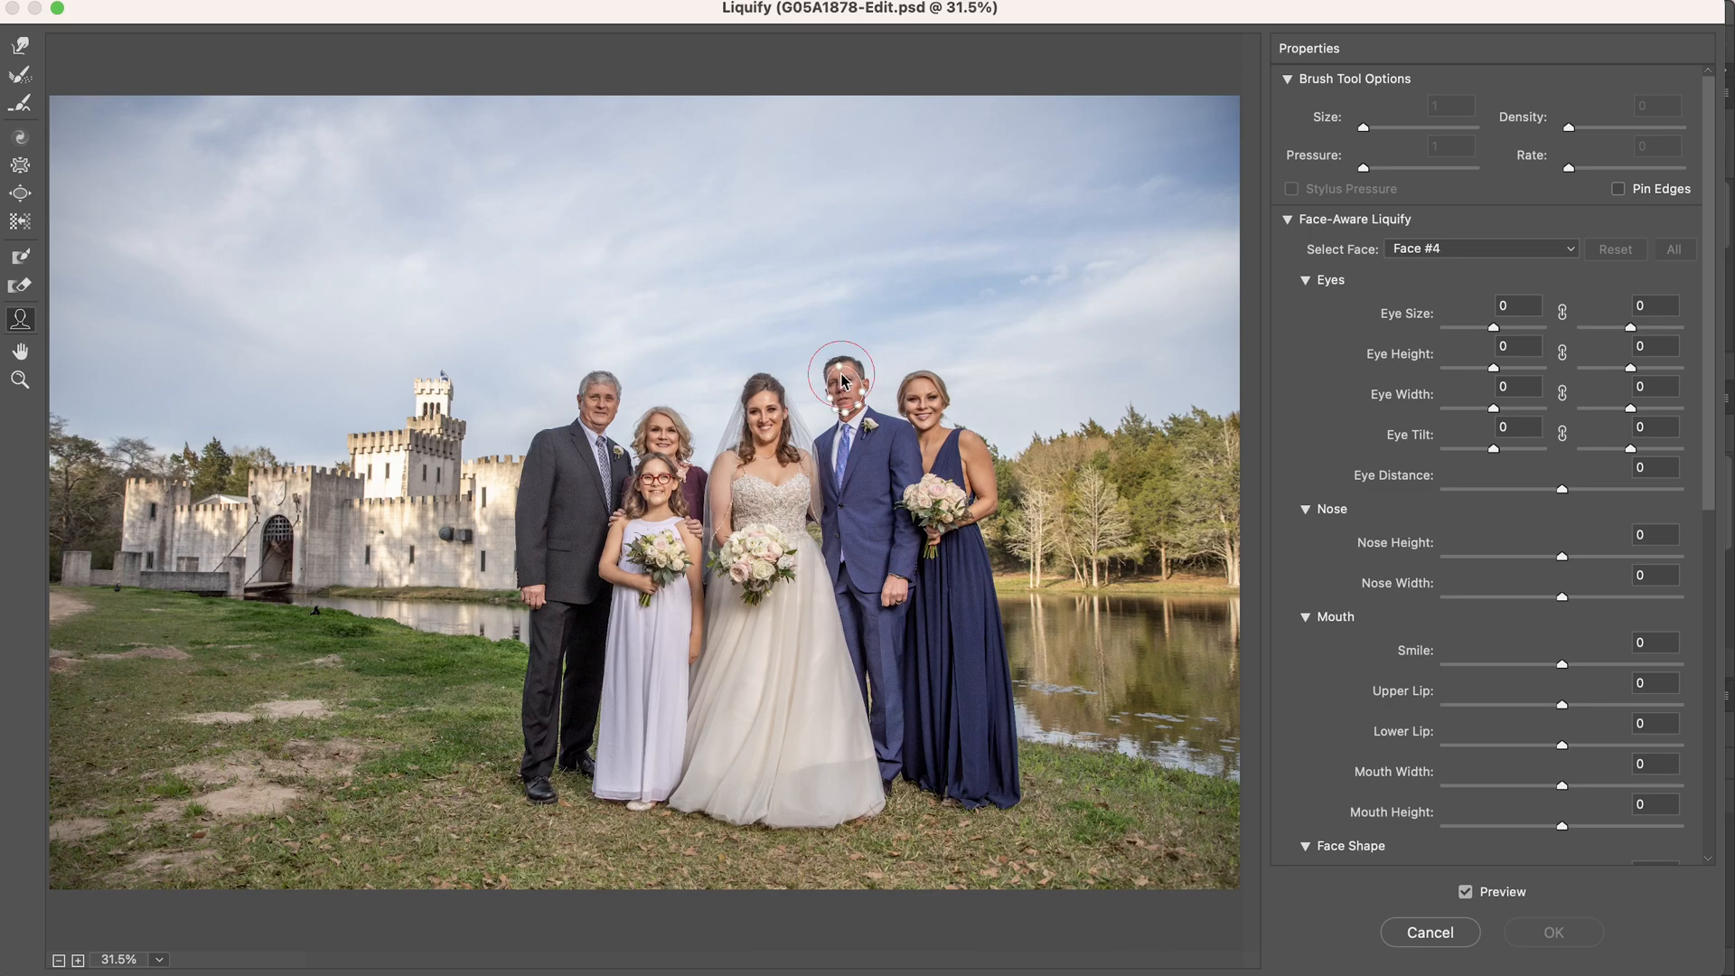
pyautogui.moveTo(1337, 307)
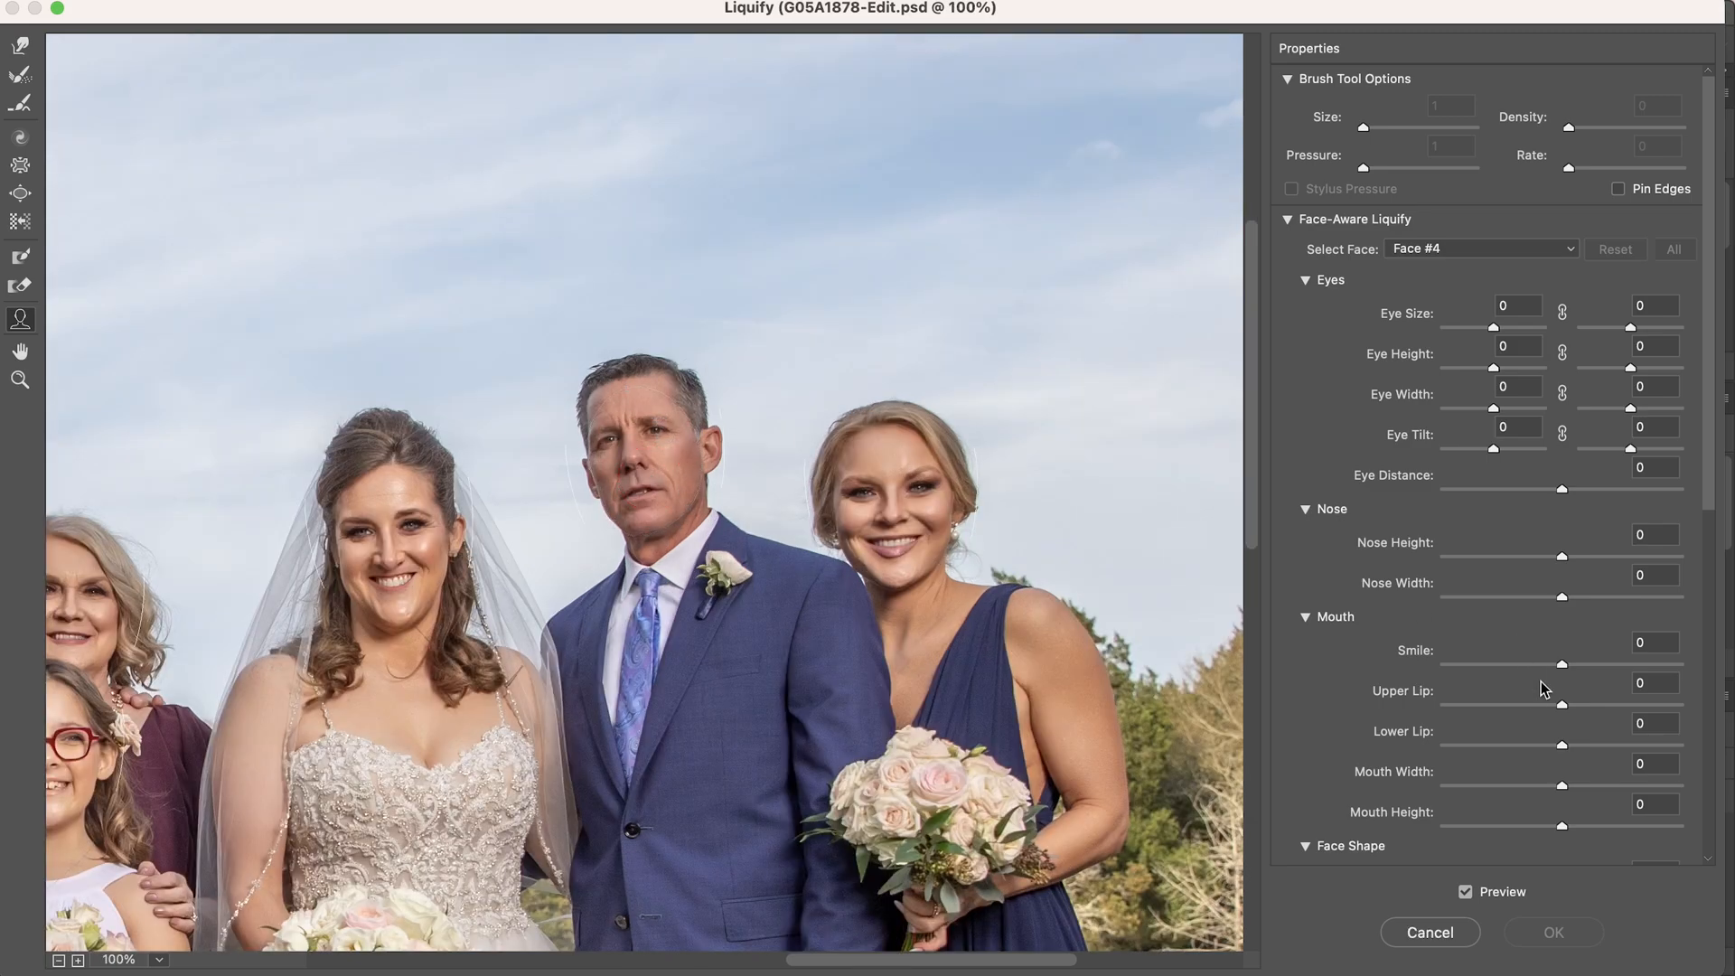
pyautogui.moveTo(1561, 665); pyautogui.dragTo(1639, 665)
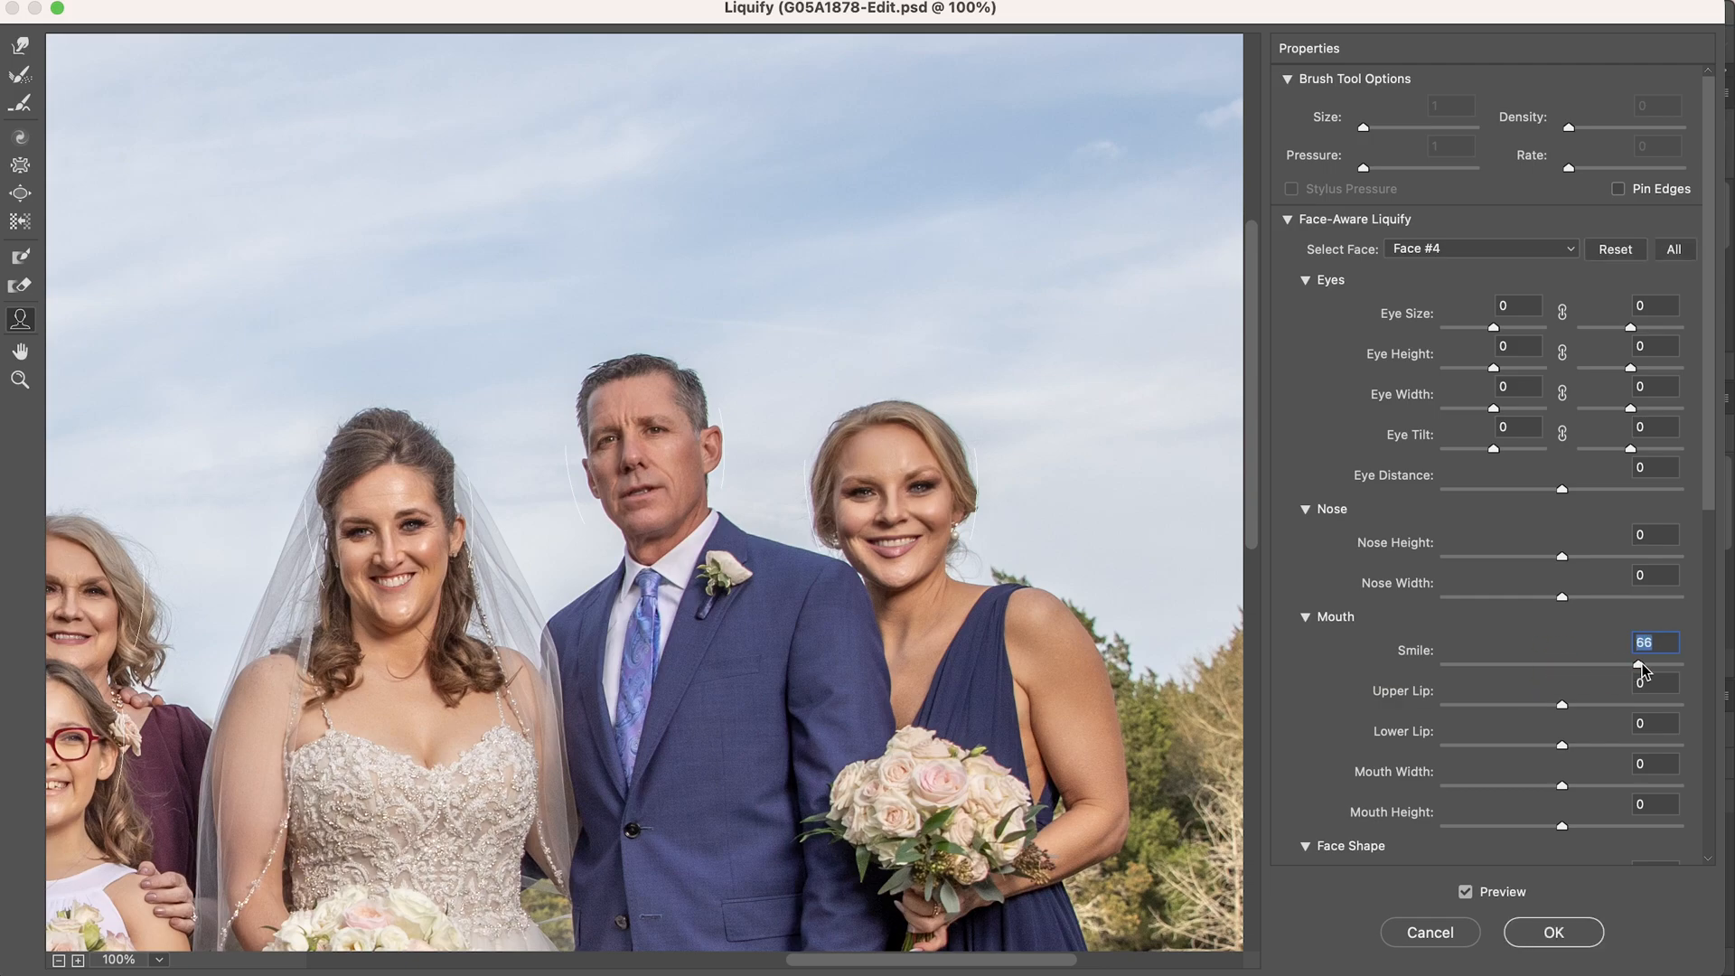
pyautogui.moveTo(1639, 672); pyautogui.dragTo(1682, 667)
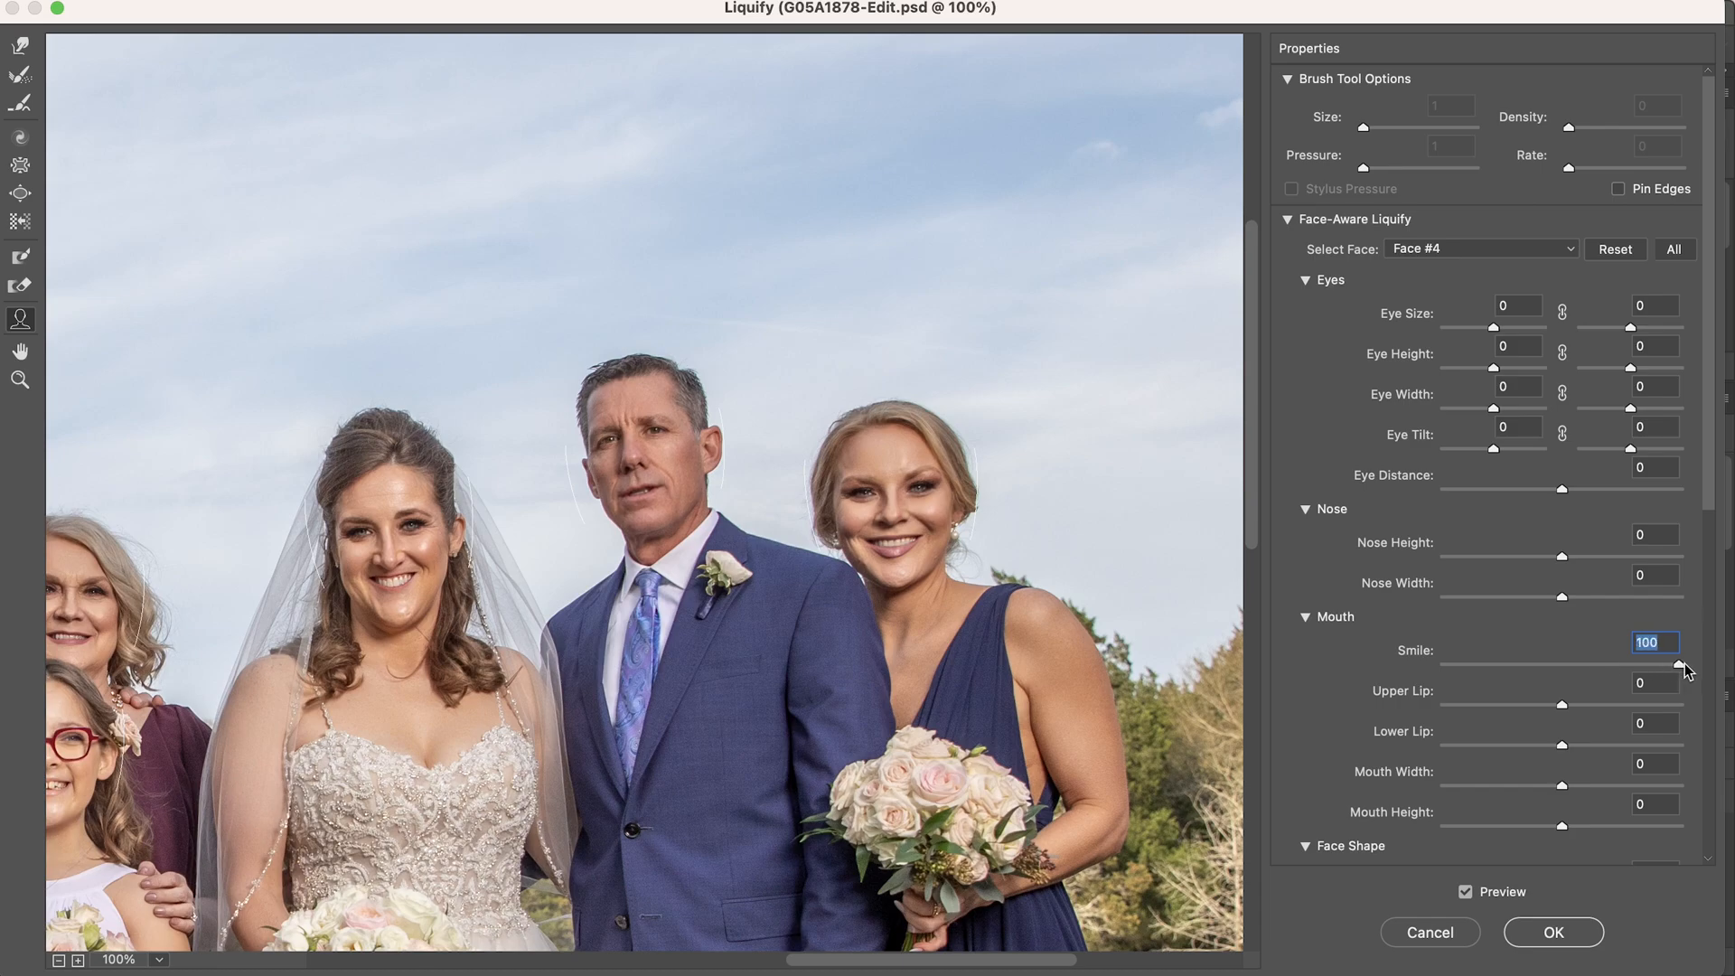
pyautogui.moveTo(1709, 663); pyautogui.dragTo(1658, 663)
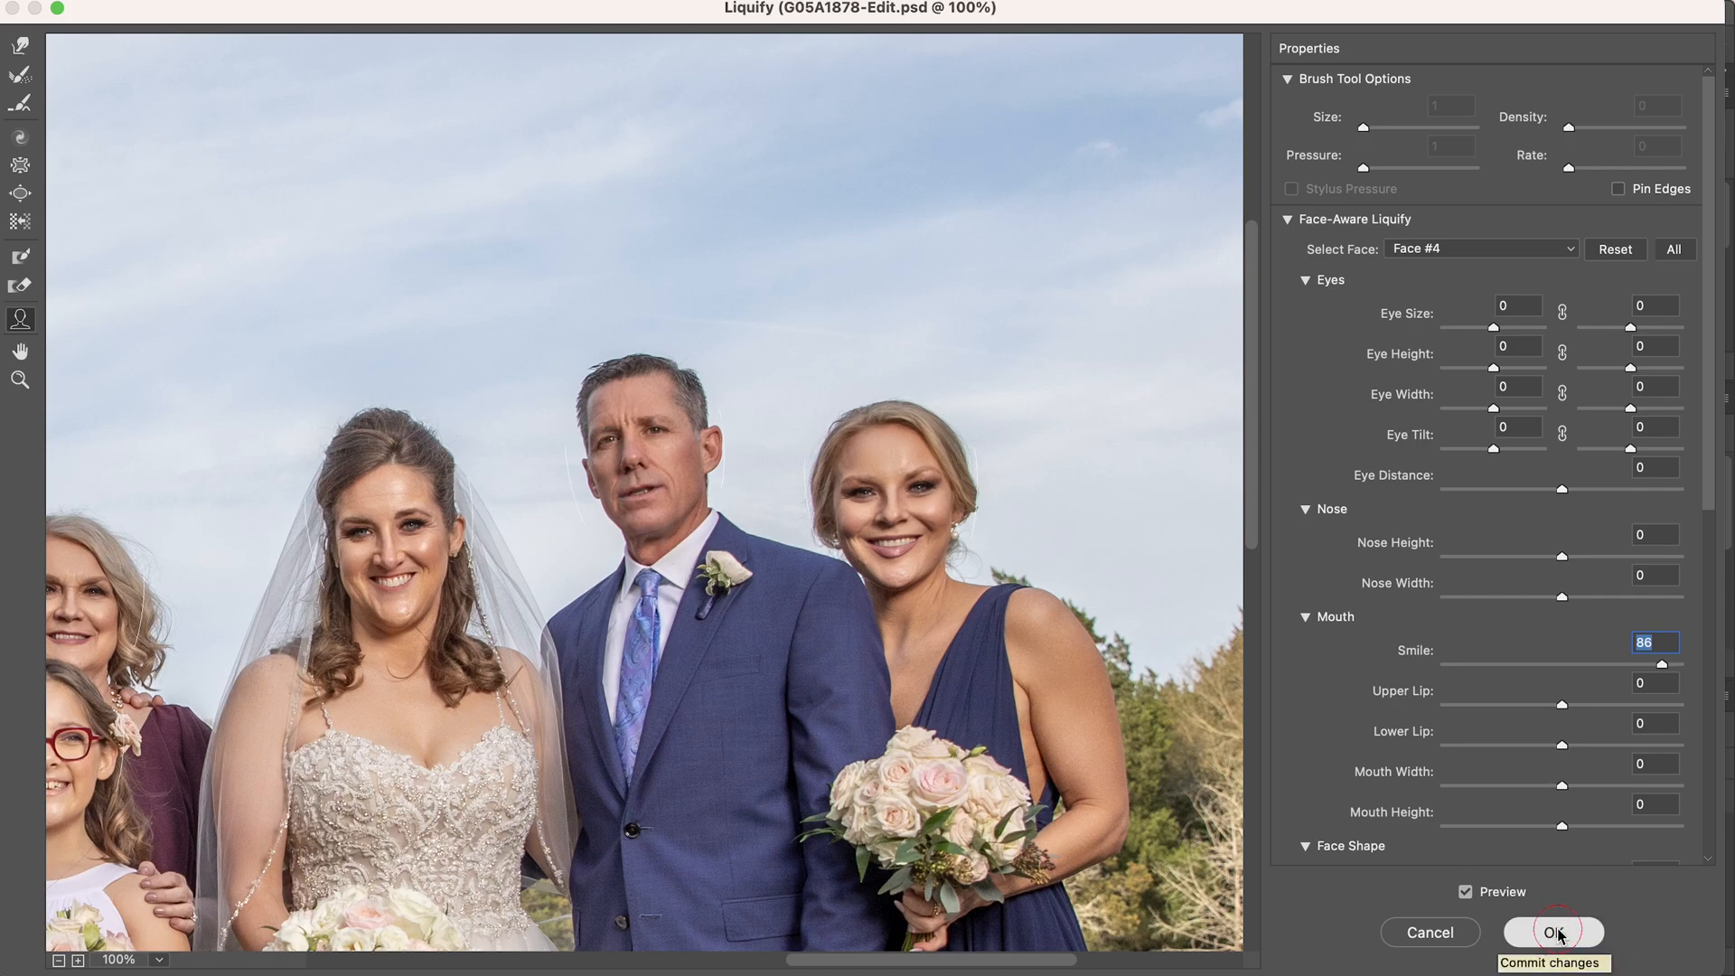
pyautogui.click(1552, 932)
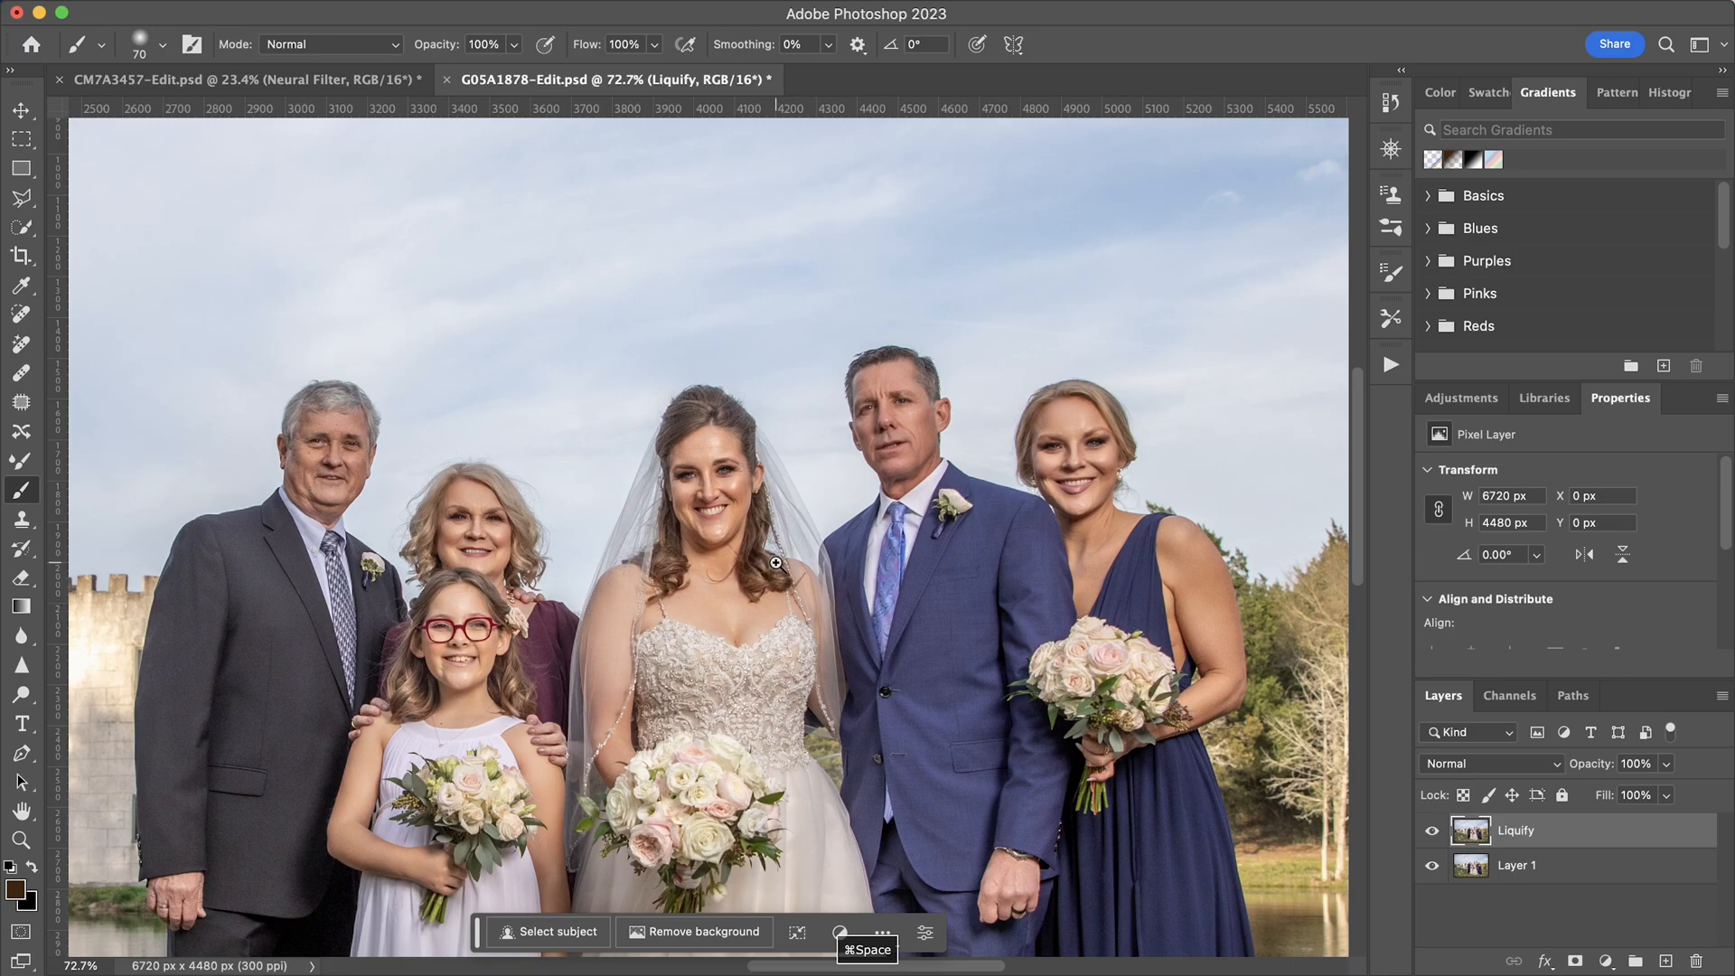
pyautogui.moveTo(1004, 474)
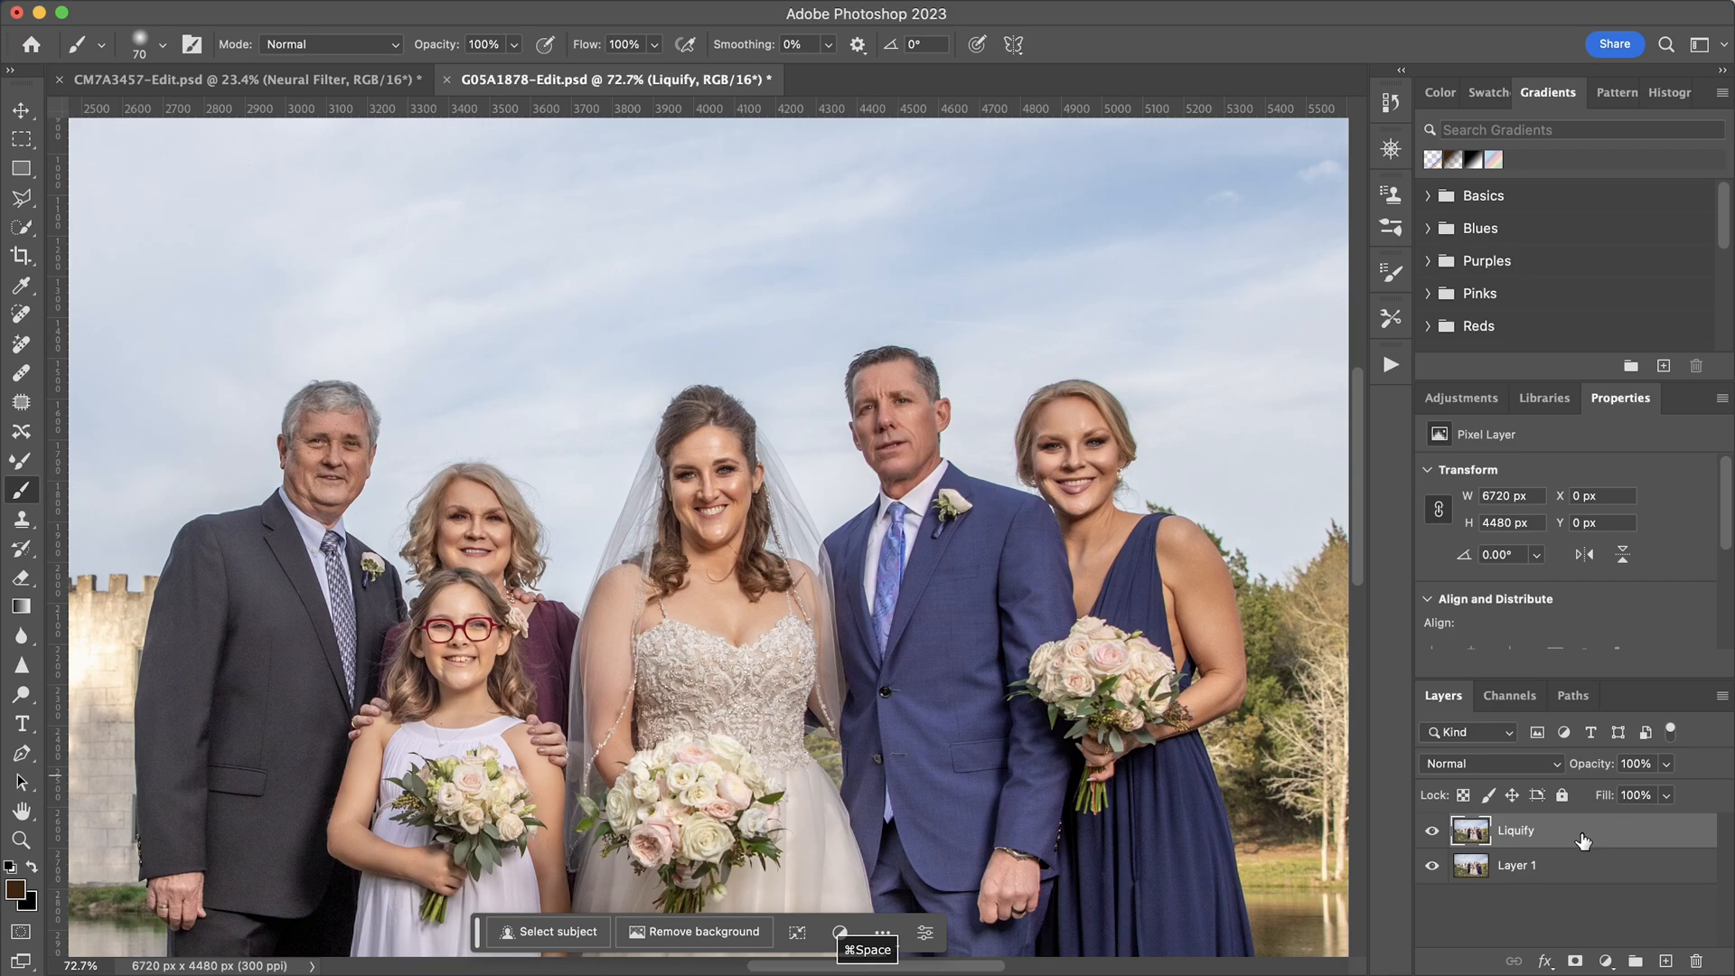
# - Duplicate the original Layer 1 with Cmd+J and rename the copy 'Neural Filter'
pyautogui.click(1431, 829)
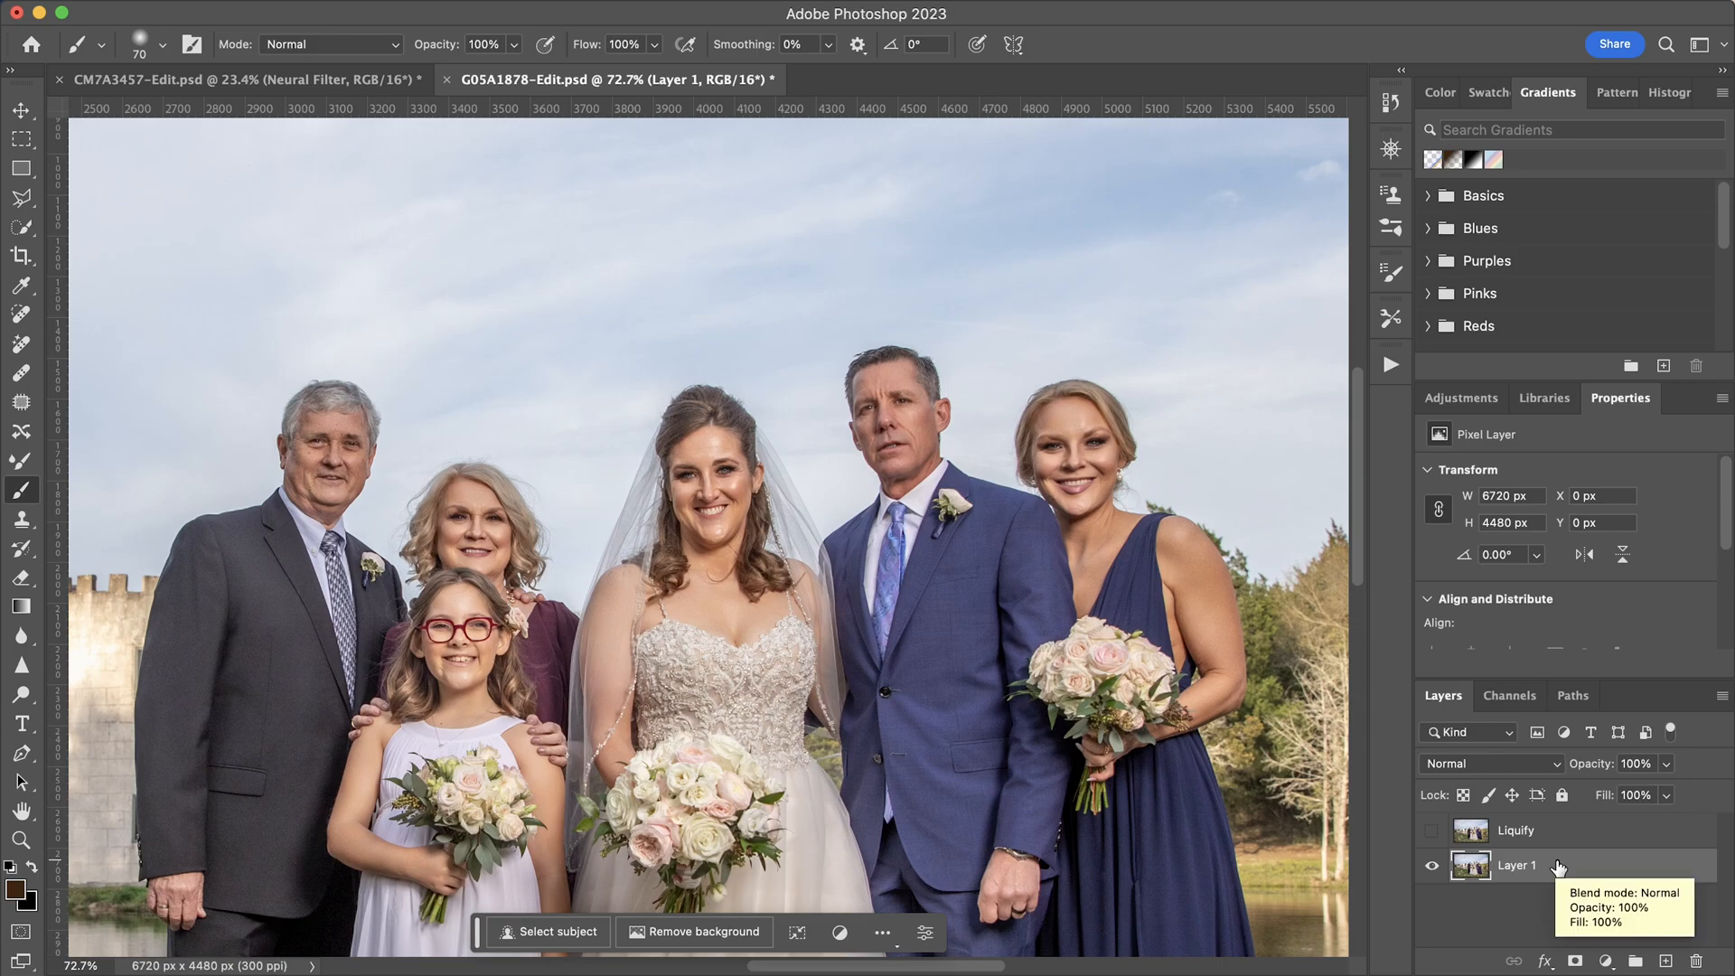
pyautogui.press('cmd+j')
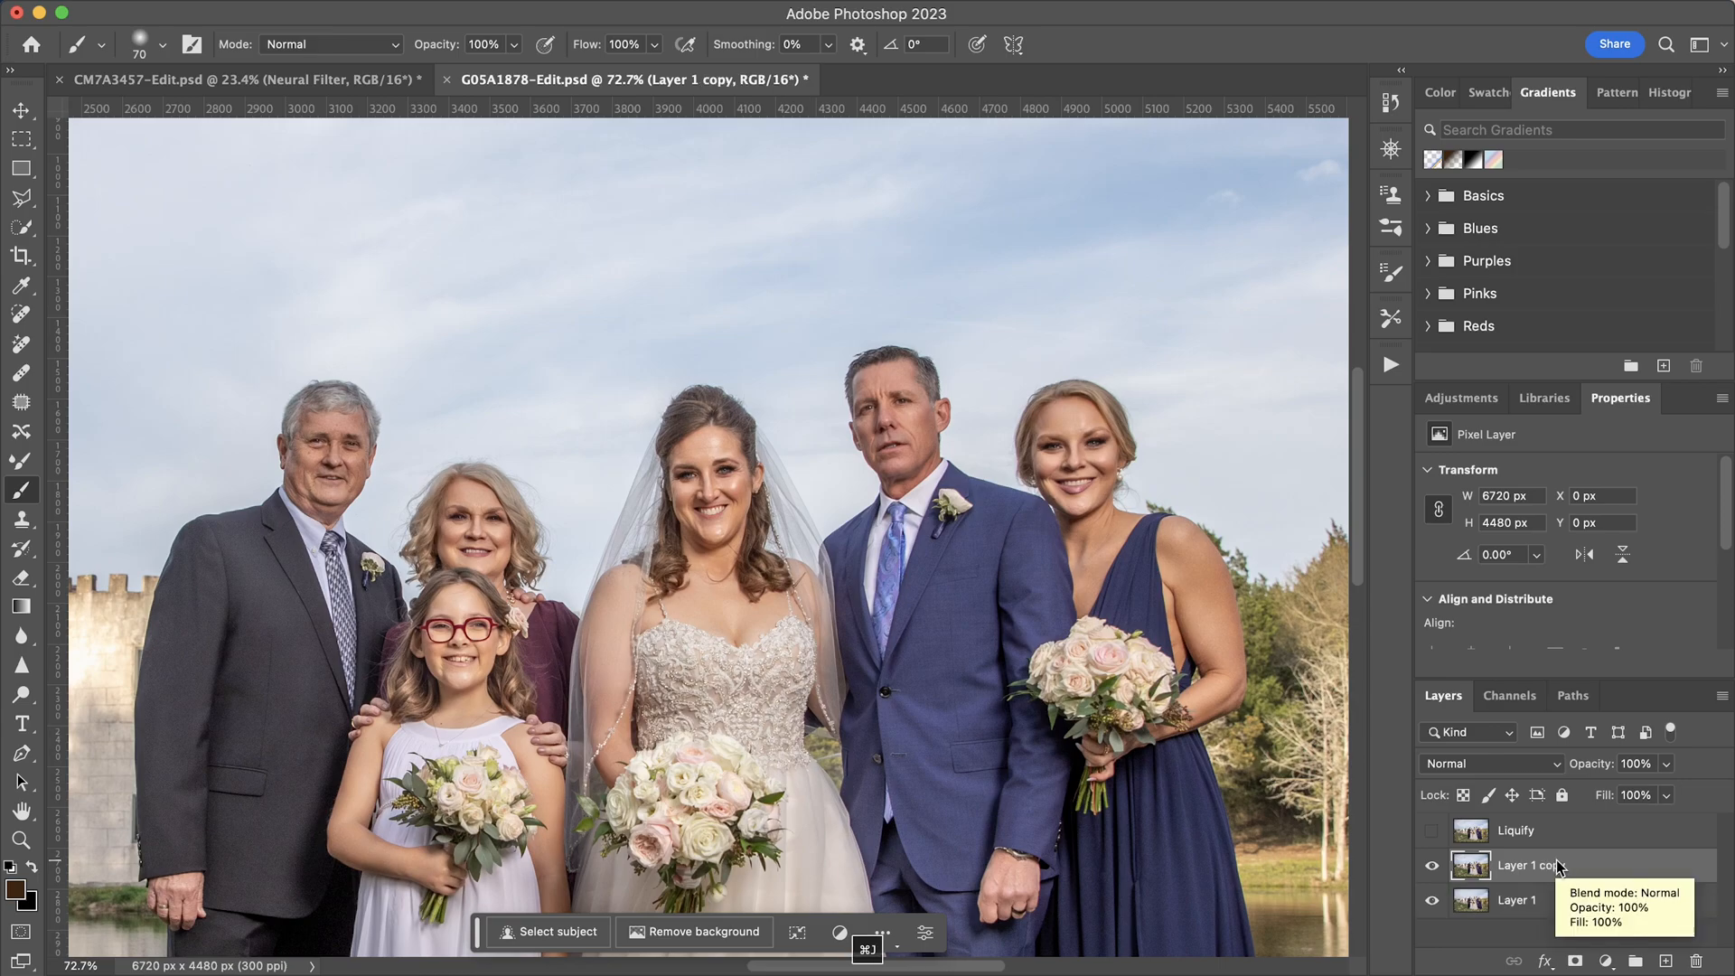
pyautogui.doubleClick(1529, 864)
pyautogui.write('Neural Filter')
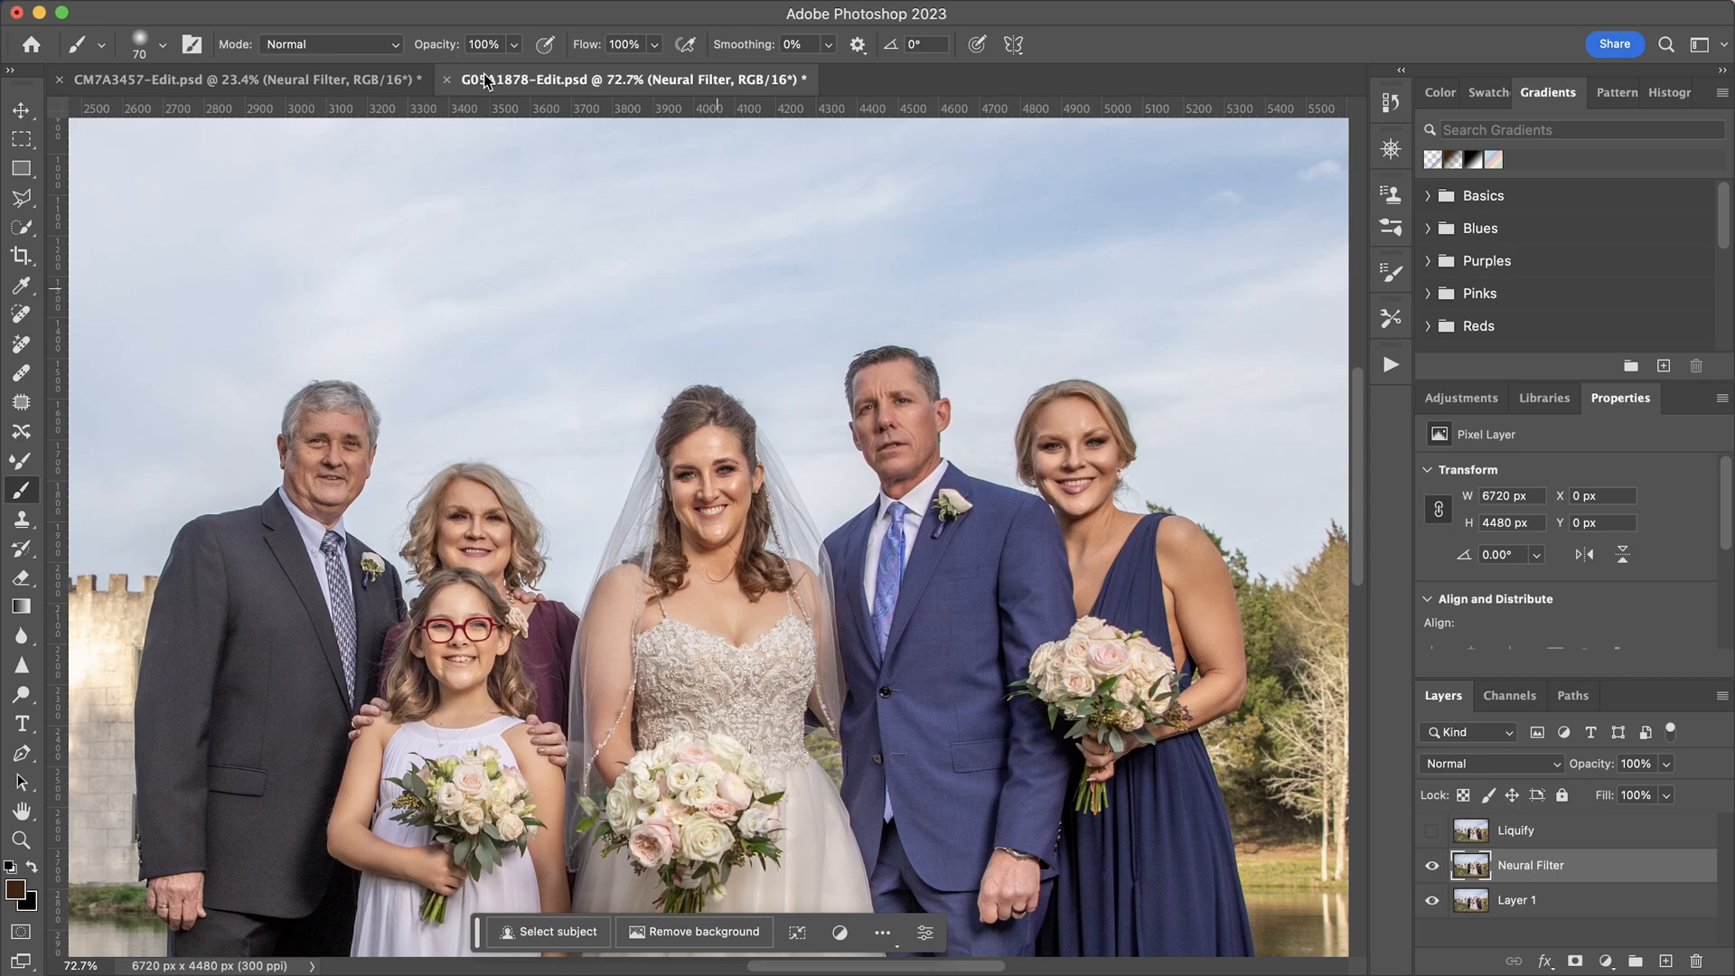
# - In Neural Filters, enable Smart Portrait on the groom and raise Happiness to +50
pyautogui.click(620, 5)
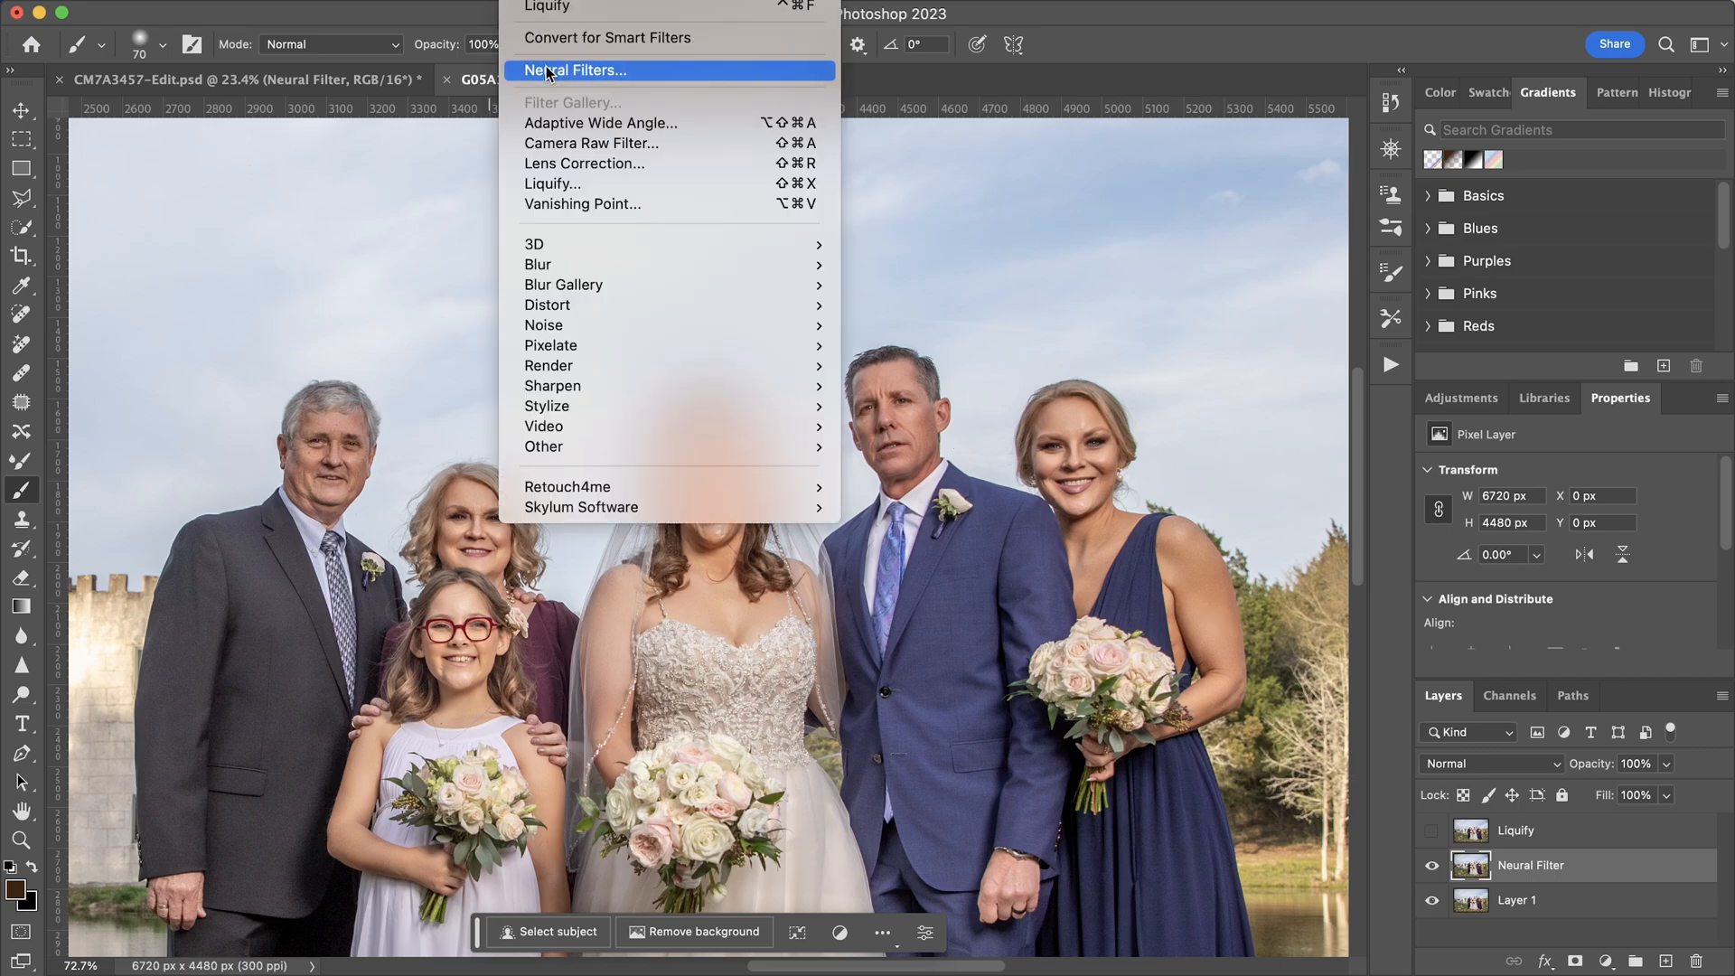
pyautogui.click(574, 70)
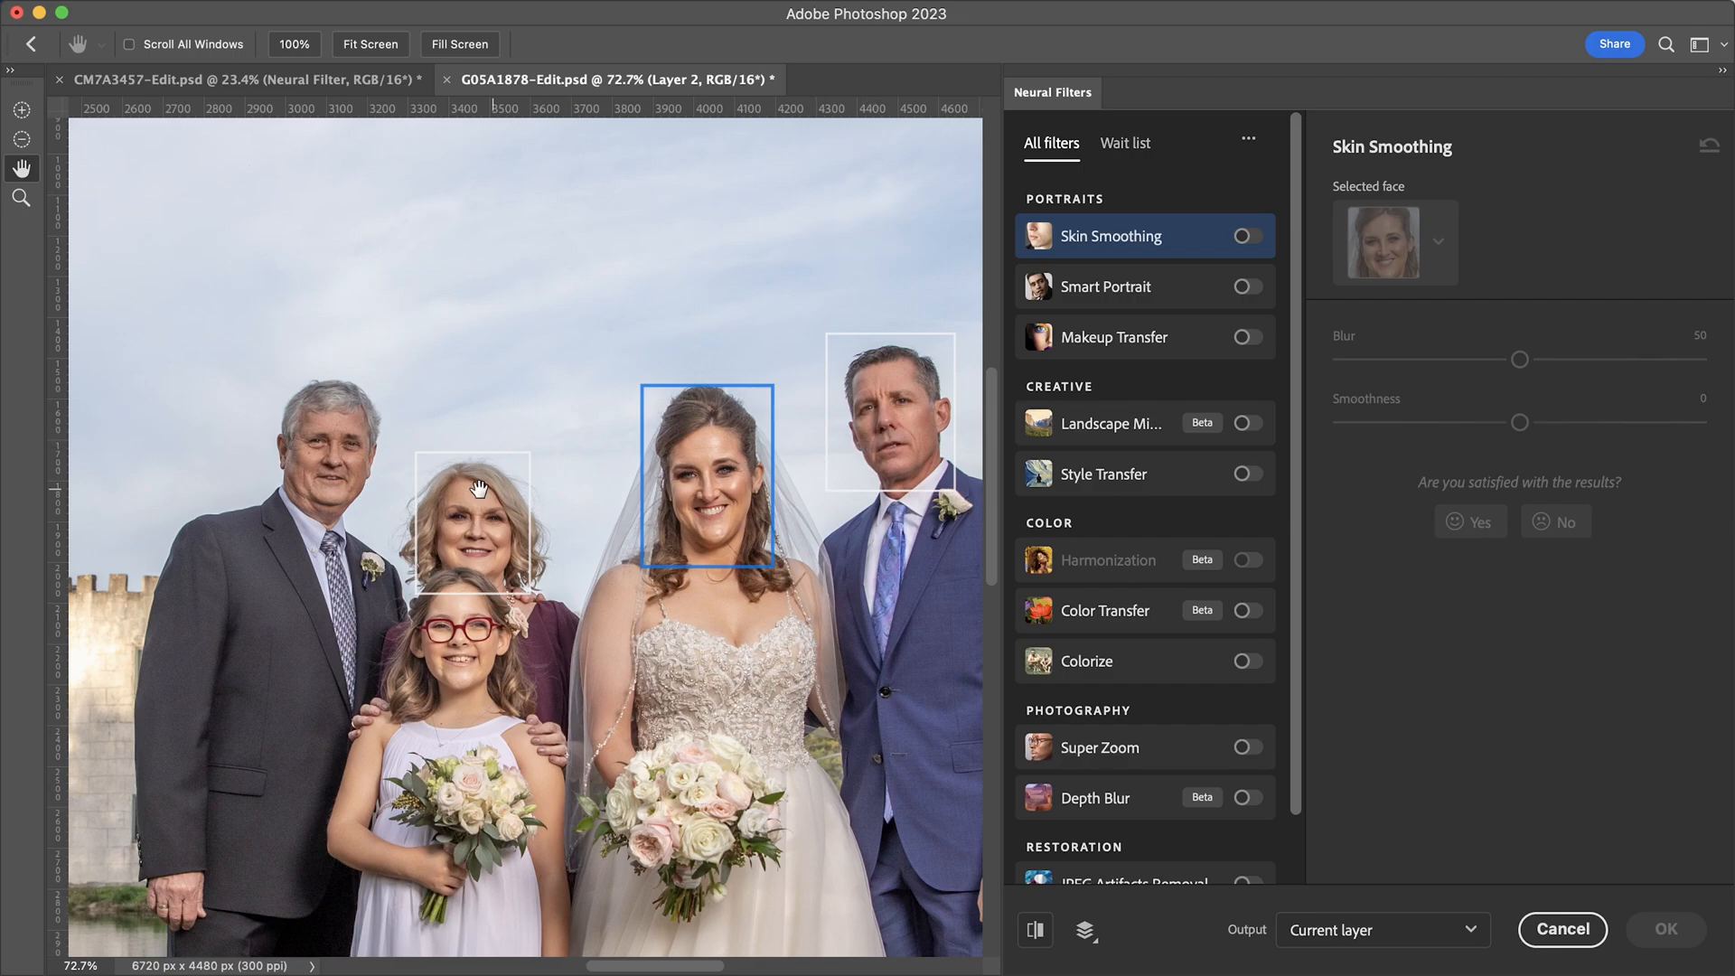
pyautogui.press('space')
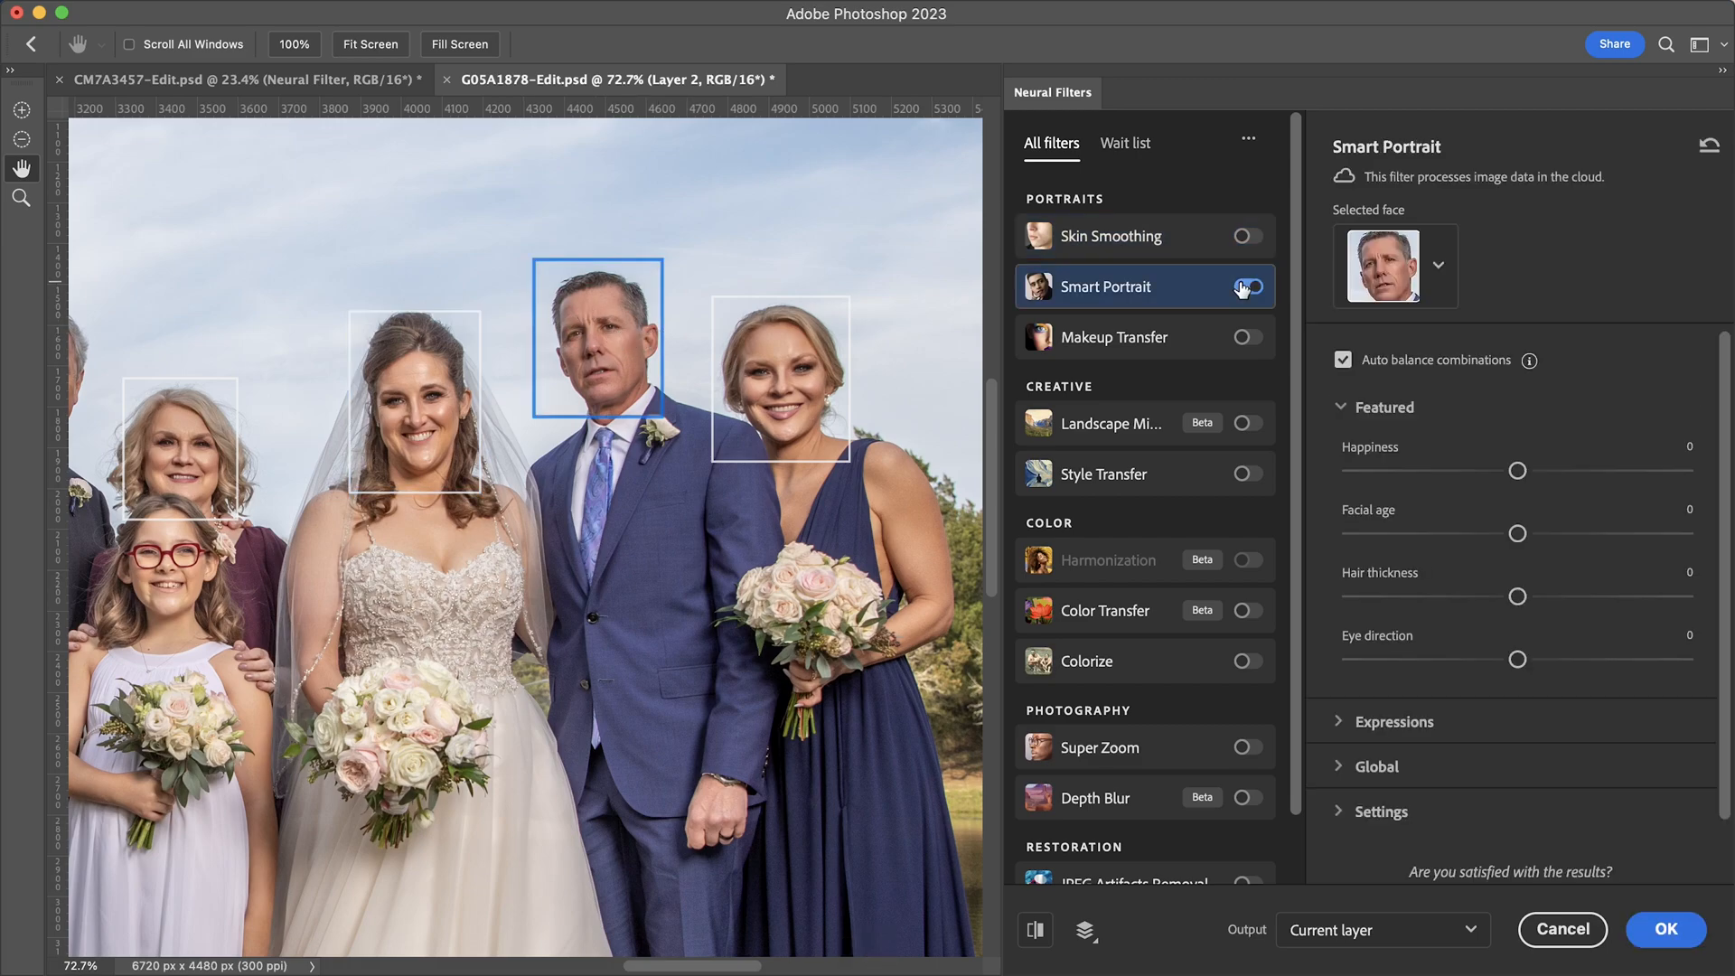
pyautogui.click(1249, 287)
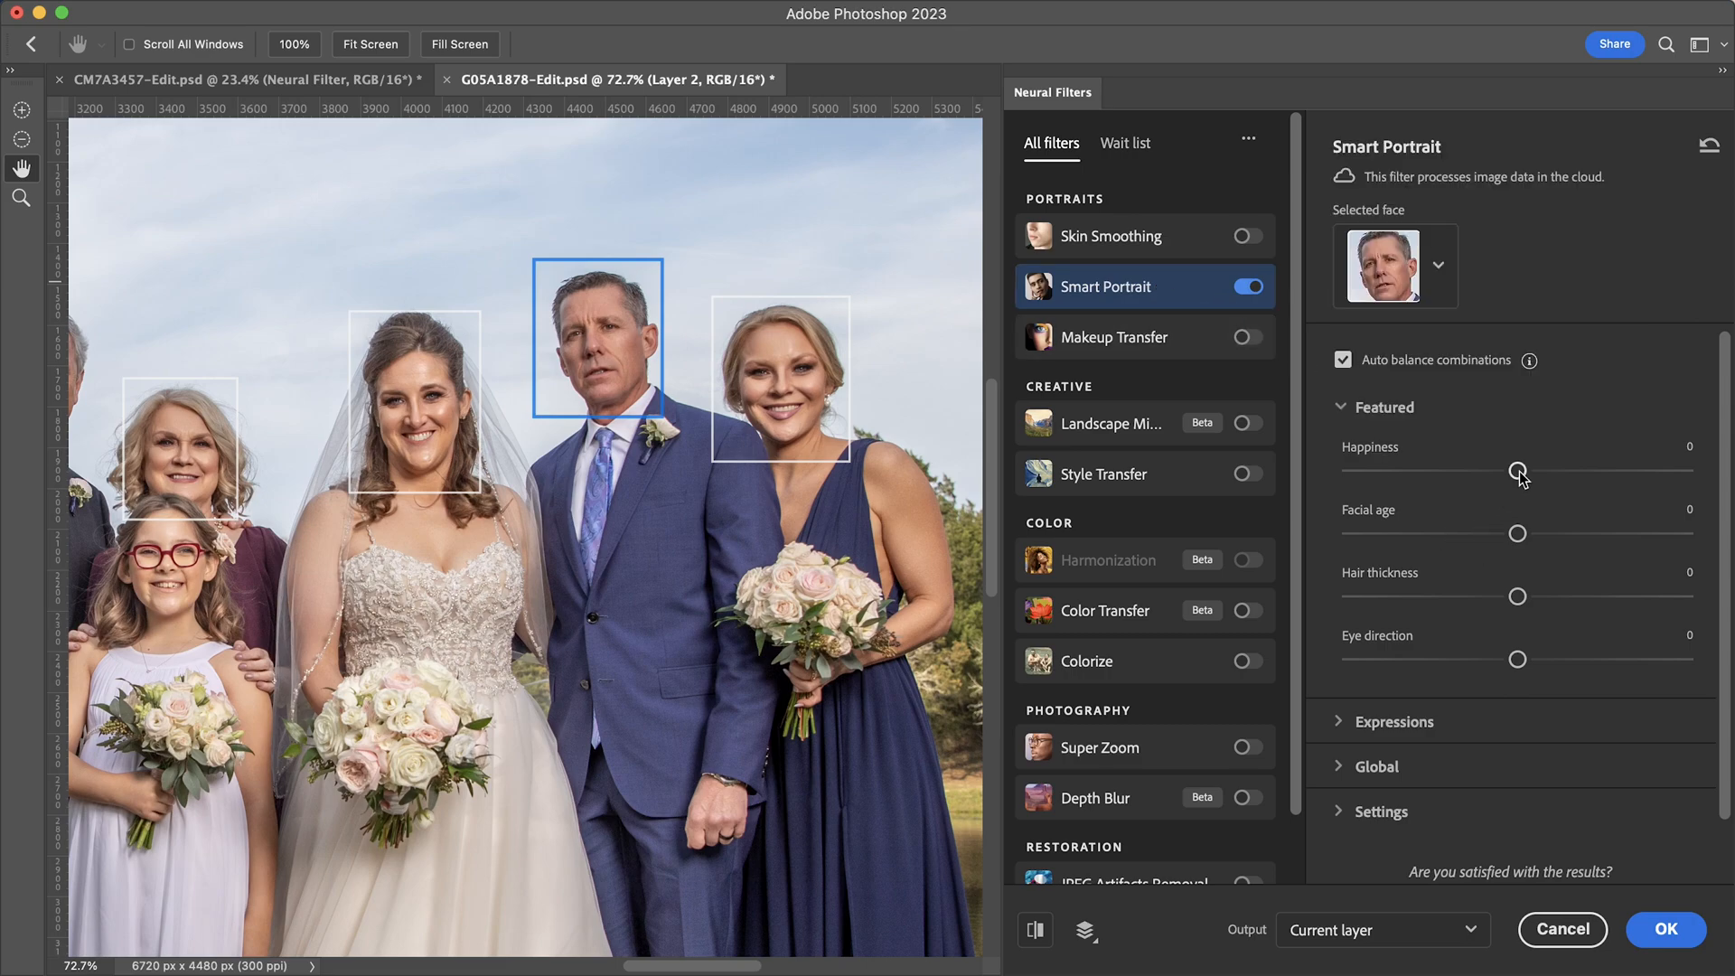
pyautogui.moveTo(1516, 470); pyautogui.dragTo(1679, 469)
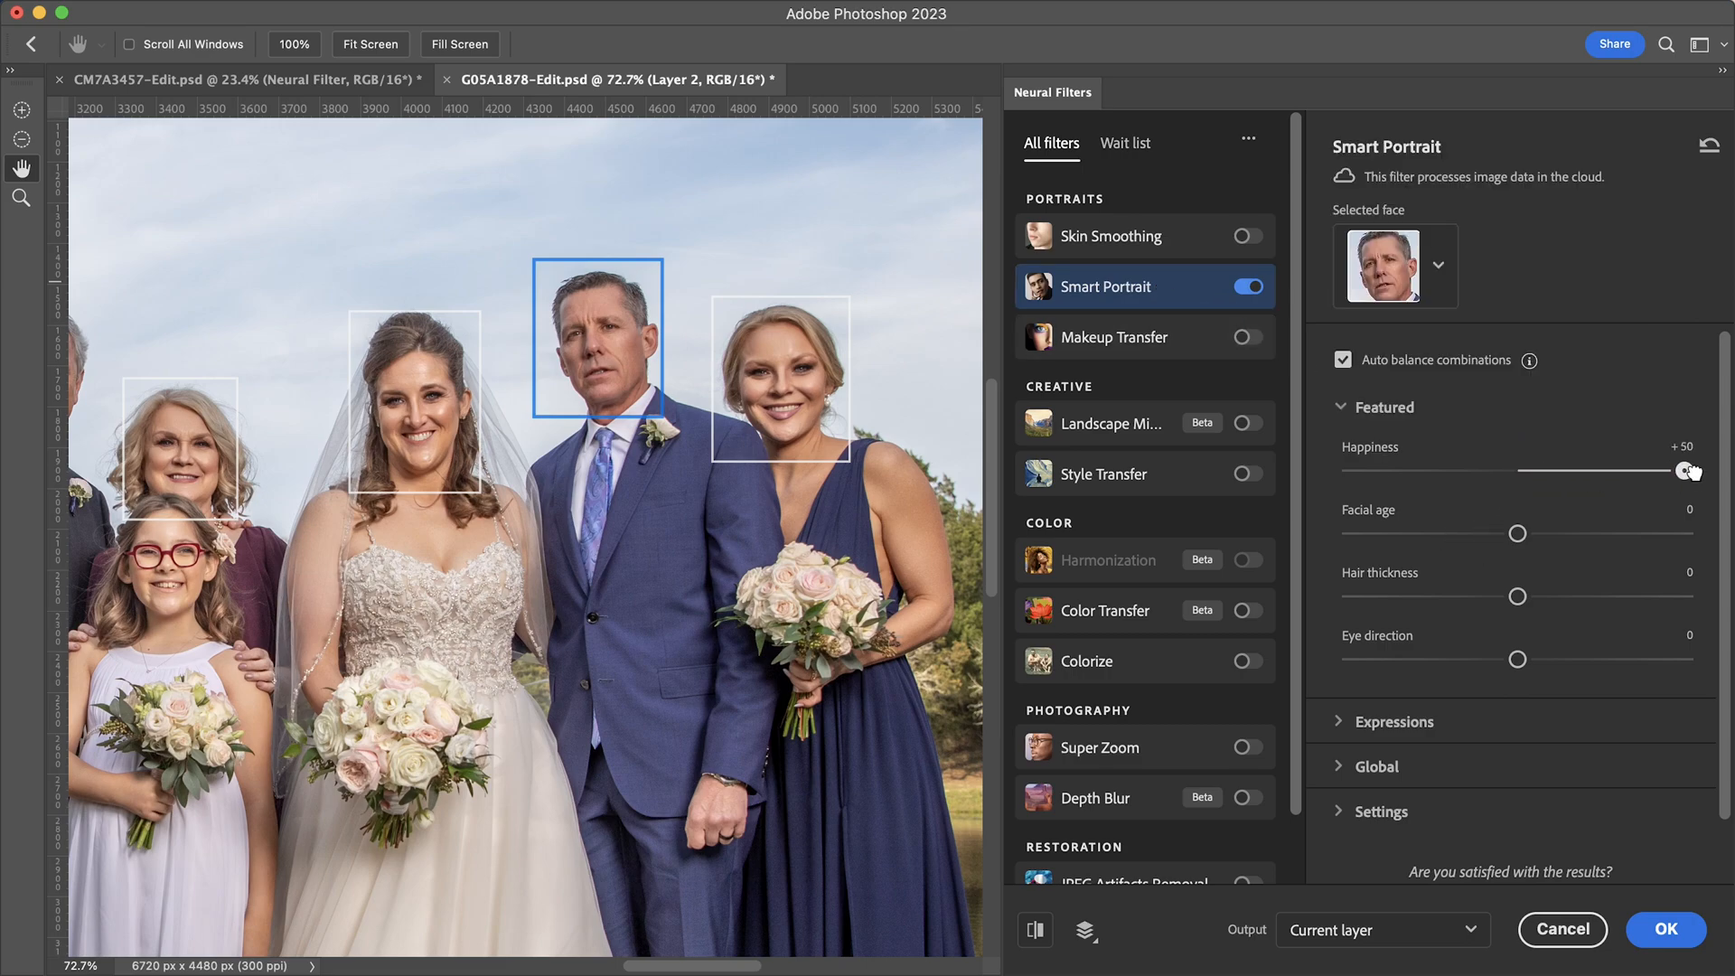
pyautogui.moveTo(1669, 470); pyautogui.dragTo(1683, 470)
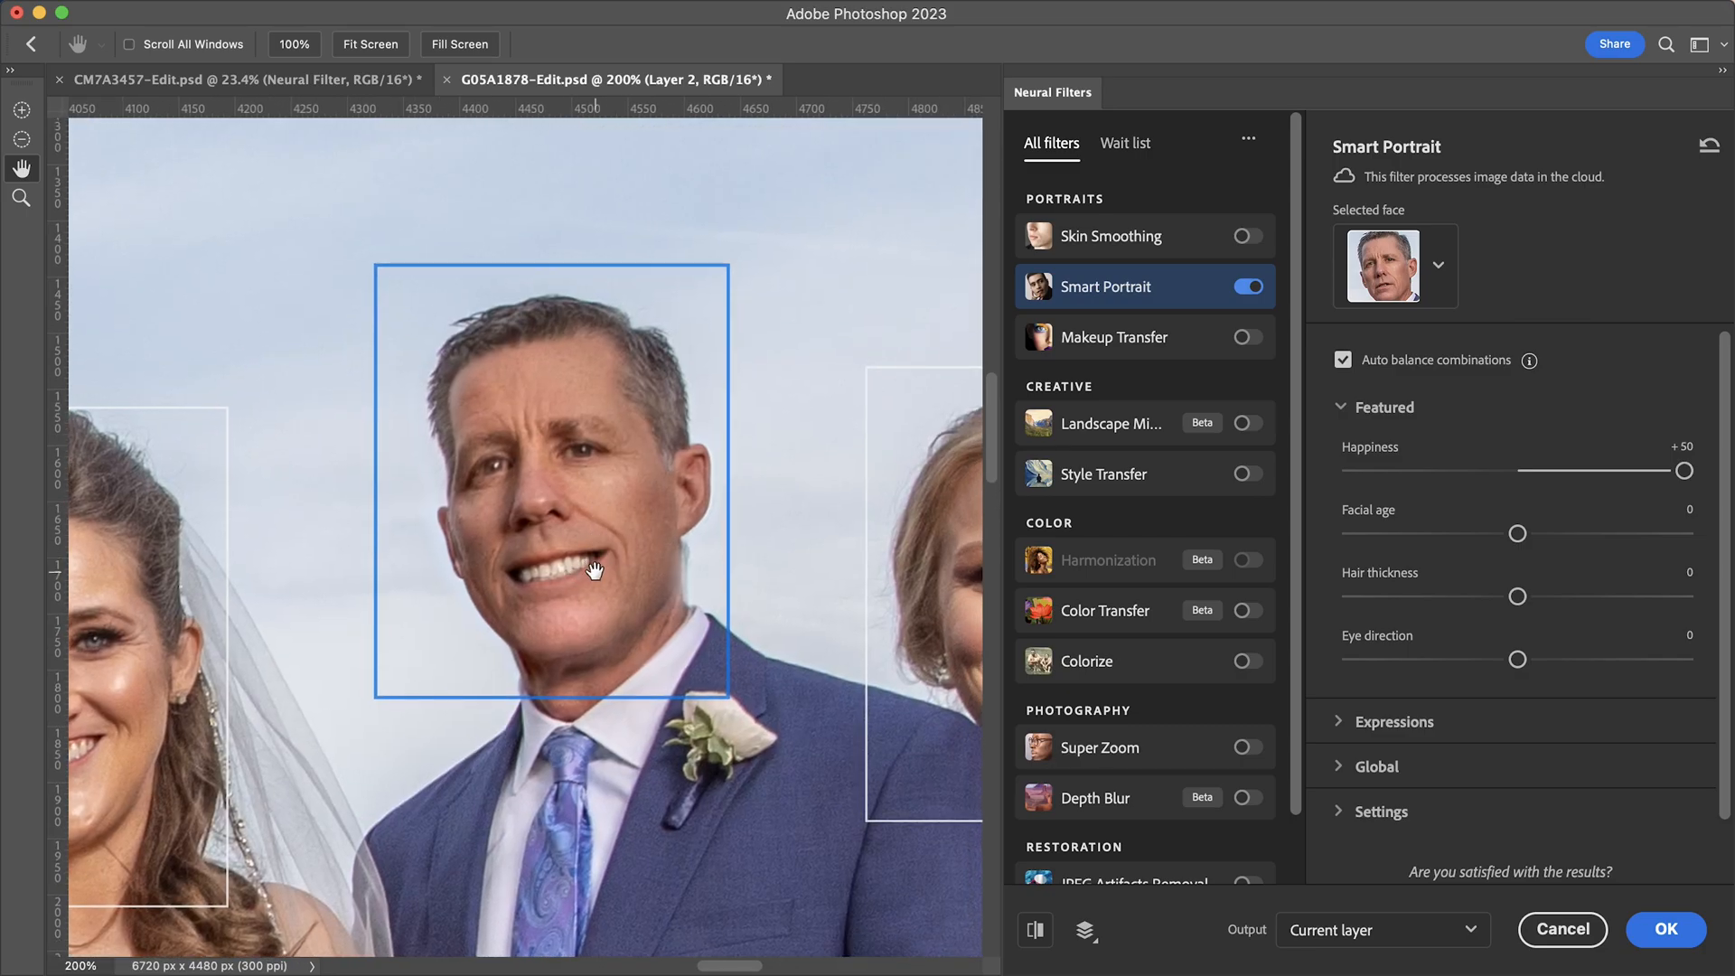
pyautogui.moveTo(592, 585)
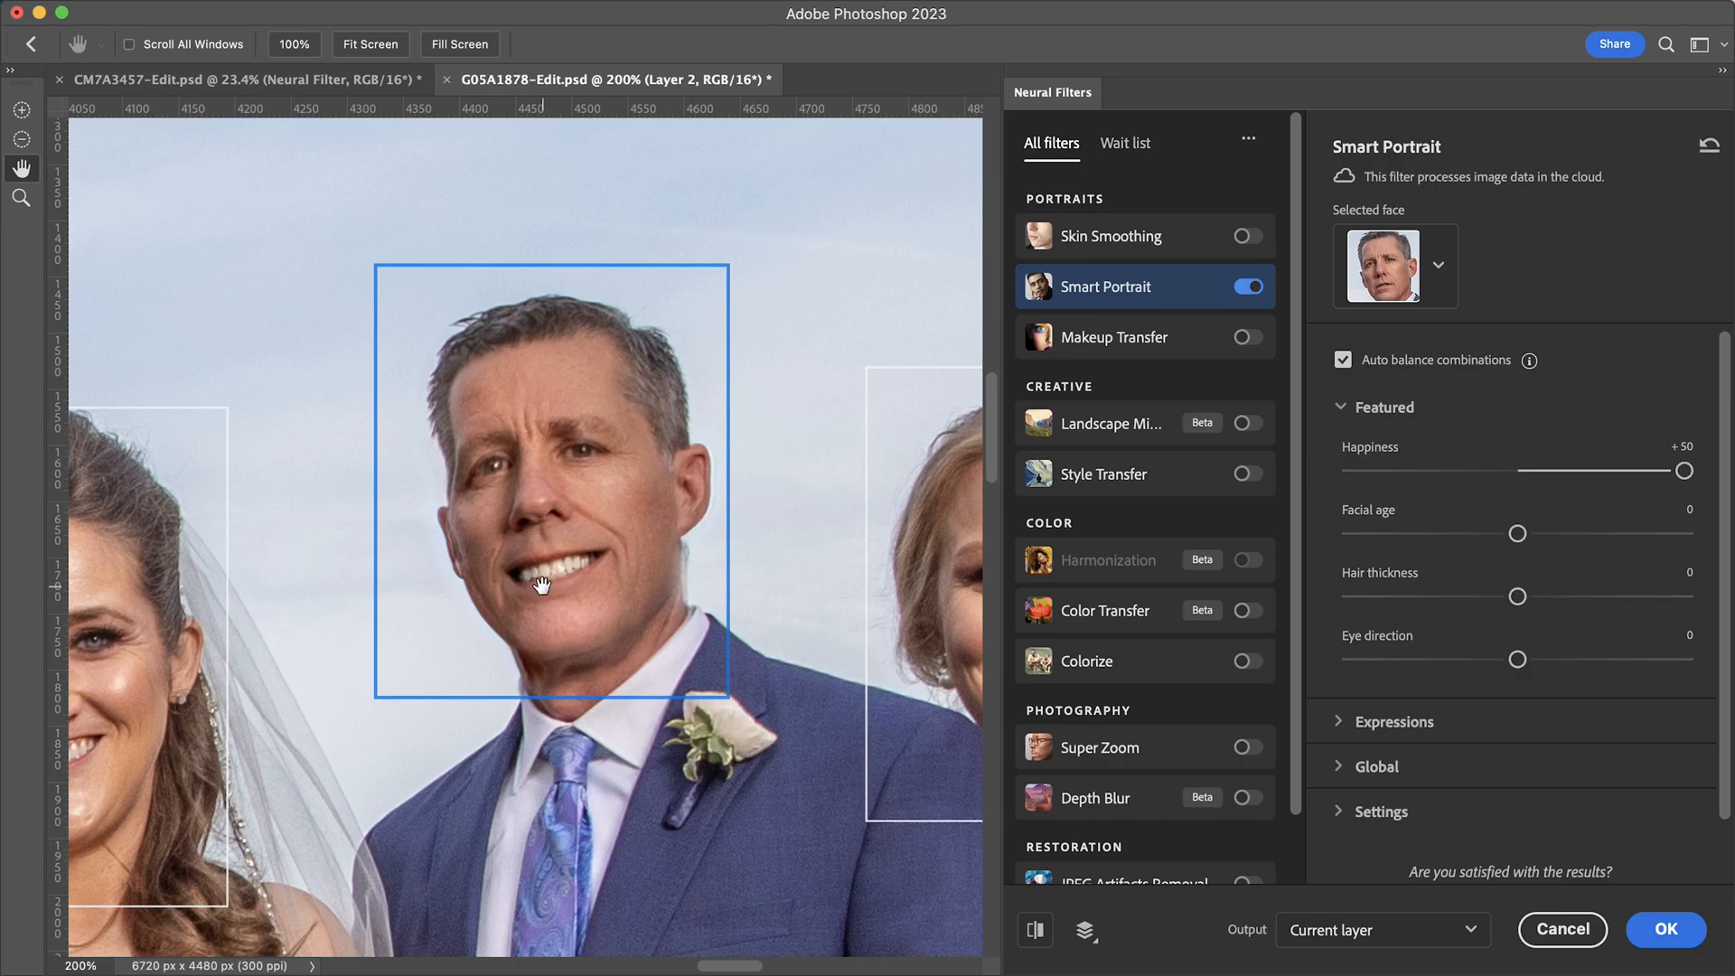
pyautogui.moveTo(466, 401)
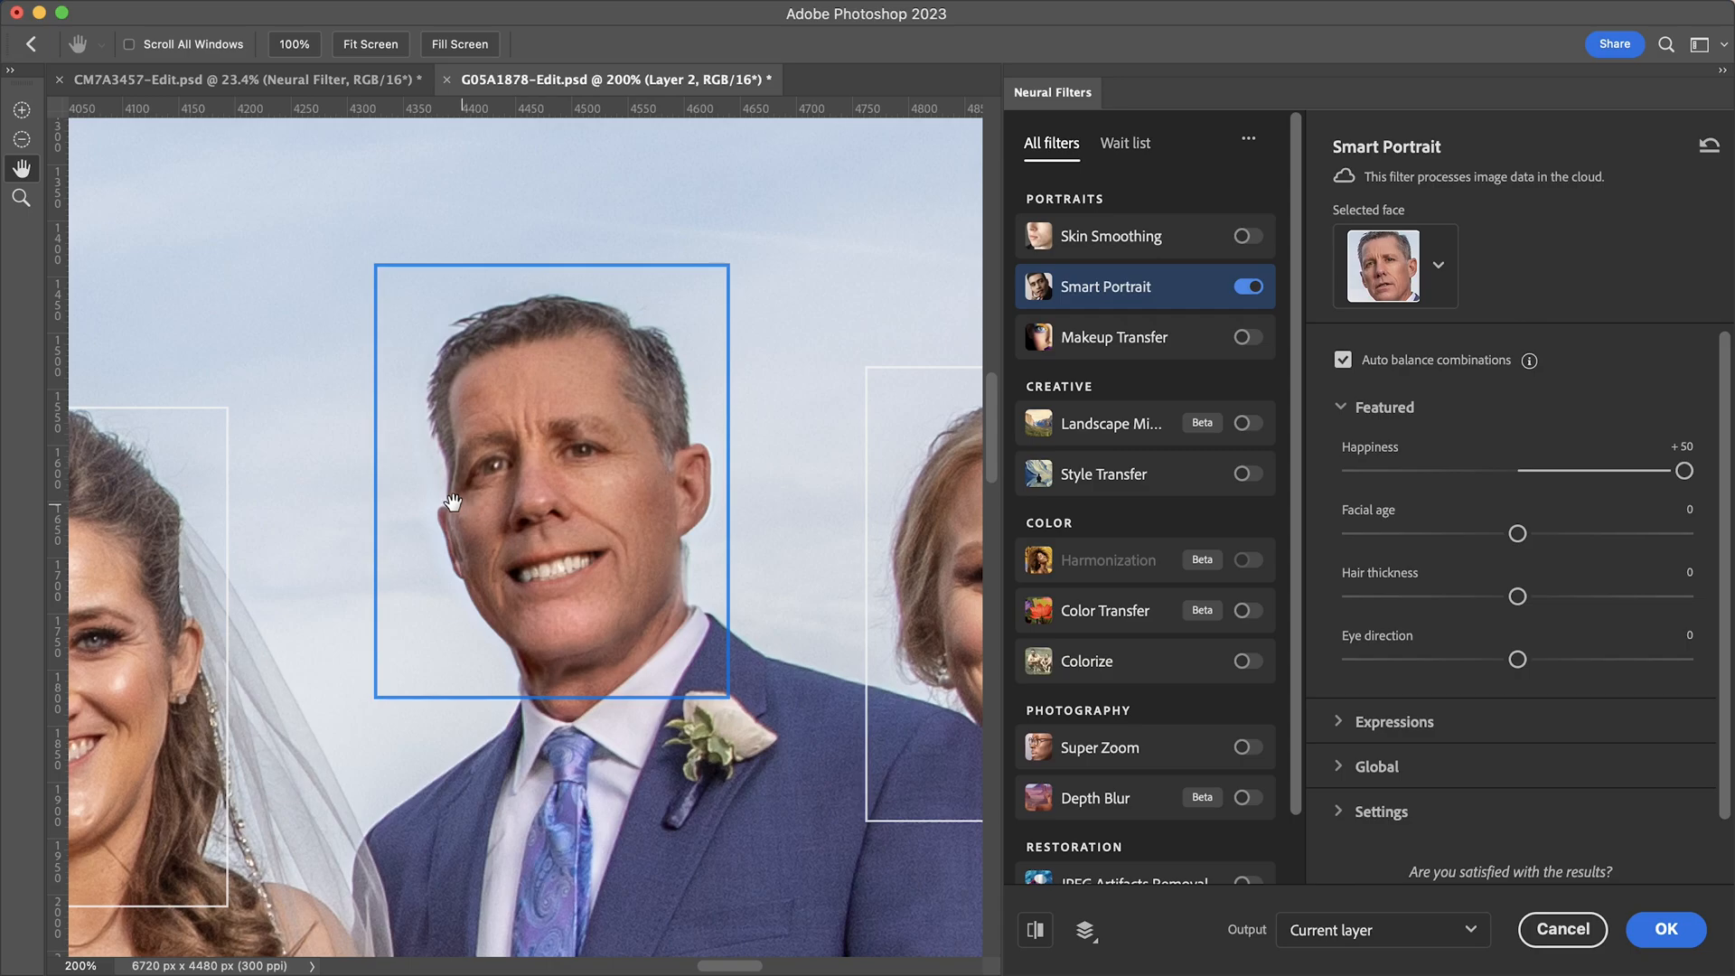
pyautogui.moveTo(499, 468)
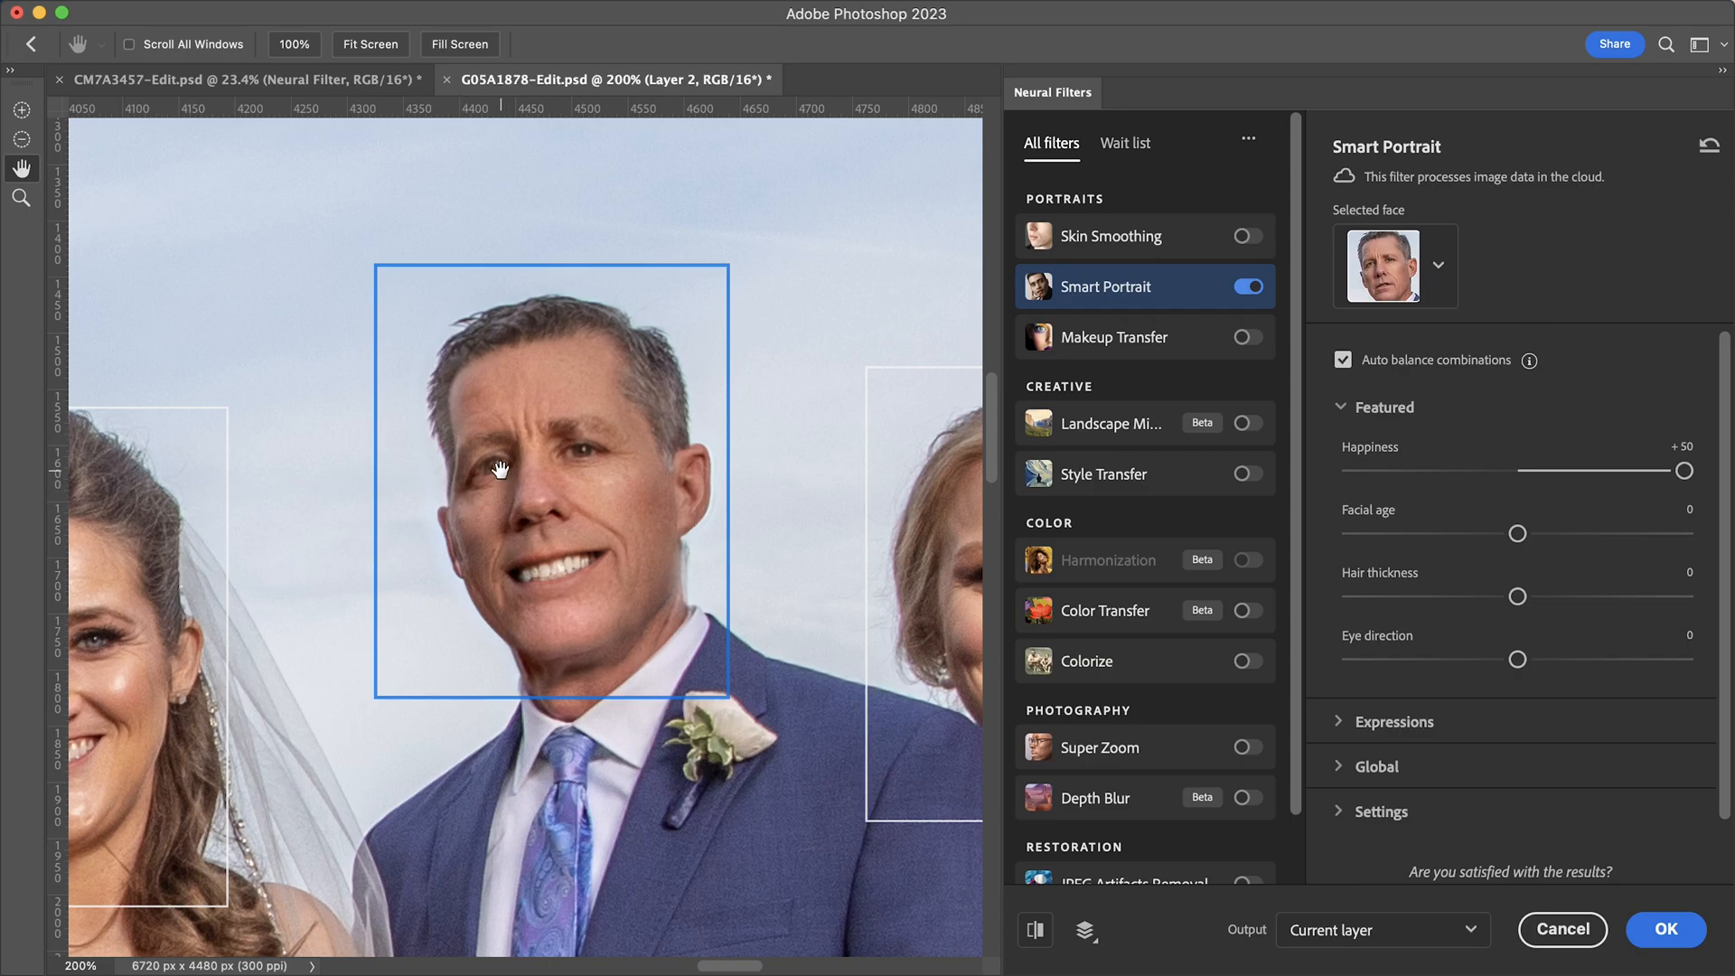
pyautogui.moveTo(634, 489)
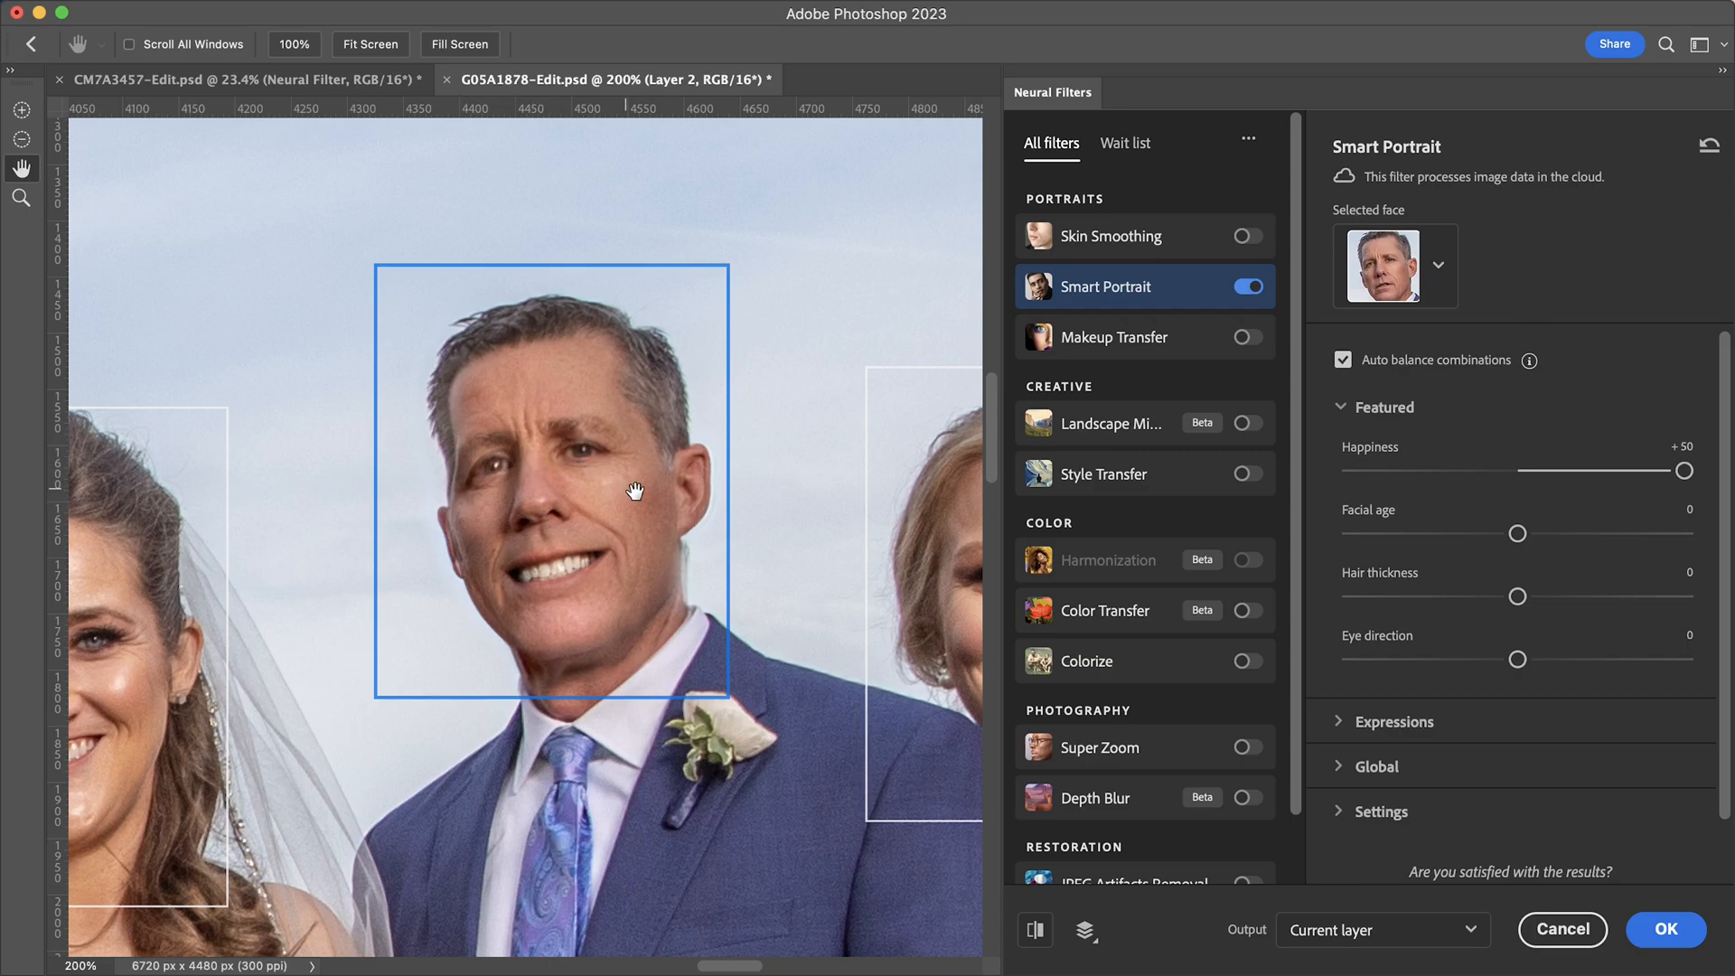
# - Ease the groom's Smart Portrait Happiness slider back and settle it at about +32
pyautogui.moveTo(1684, 470); pyautogui.dragTo(1668, 470)
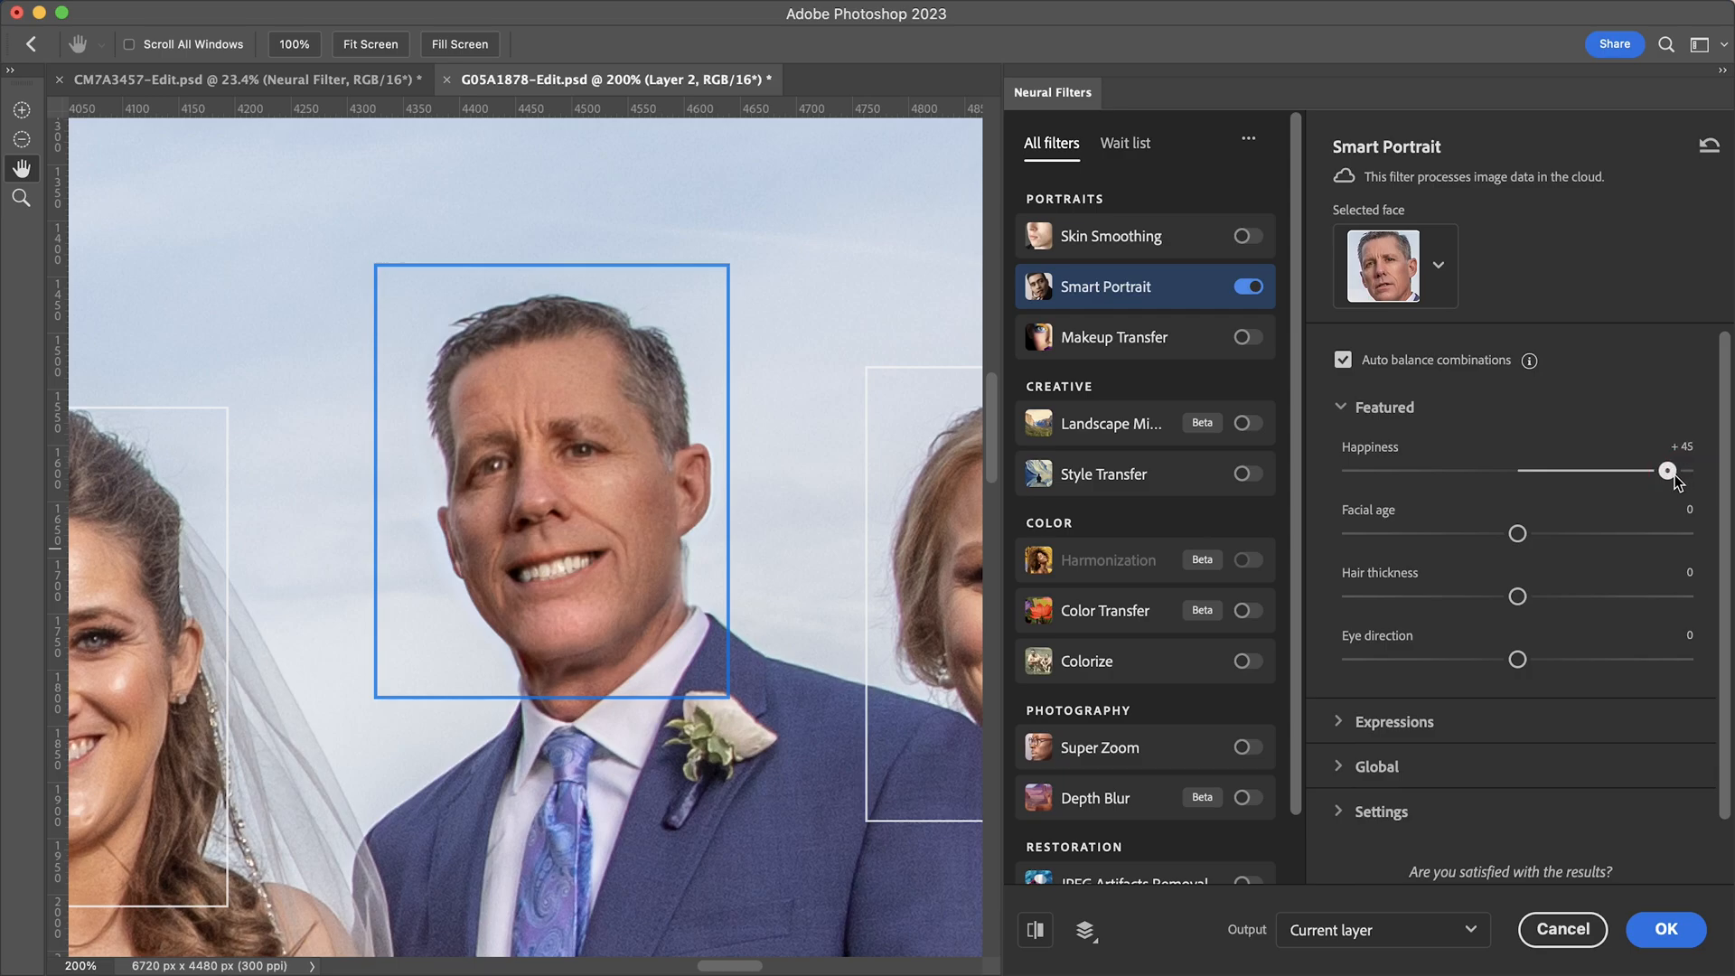
pyautogui.moveTo(1668, 469); pyautogui.dragTo(1626, 470)
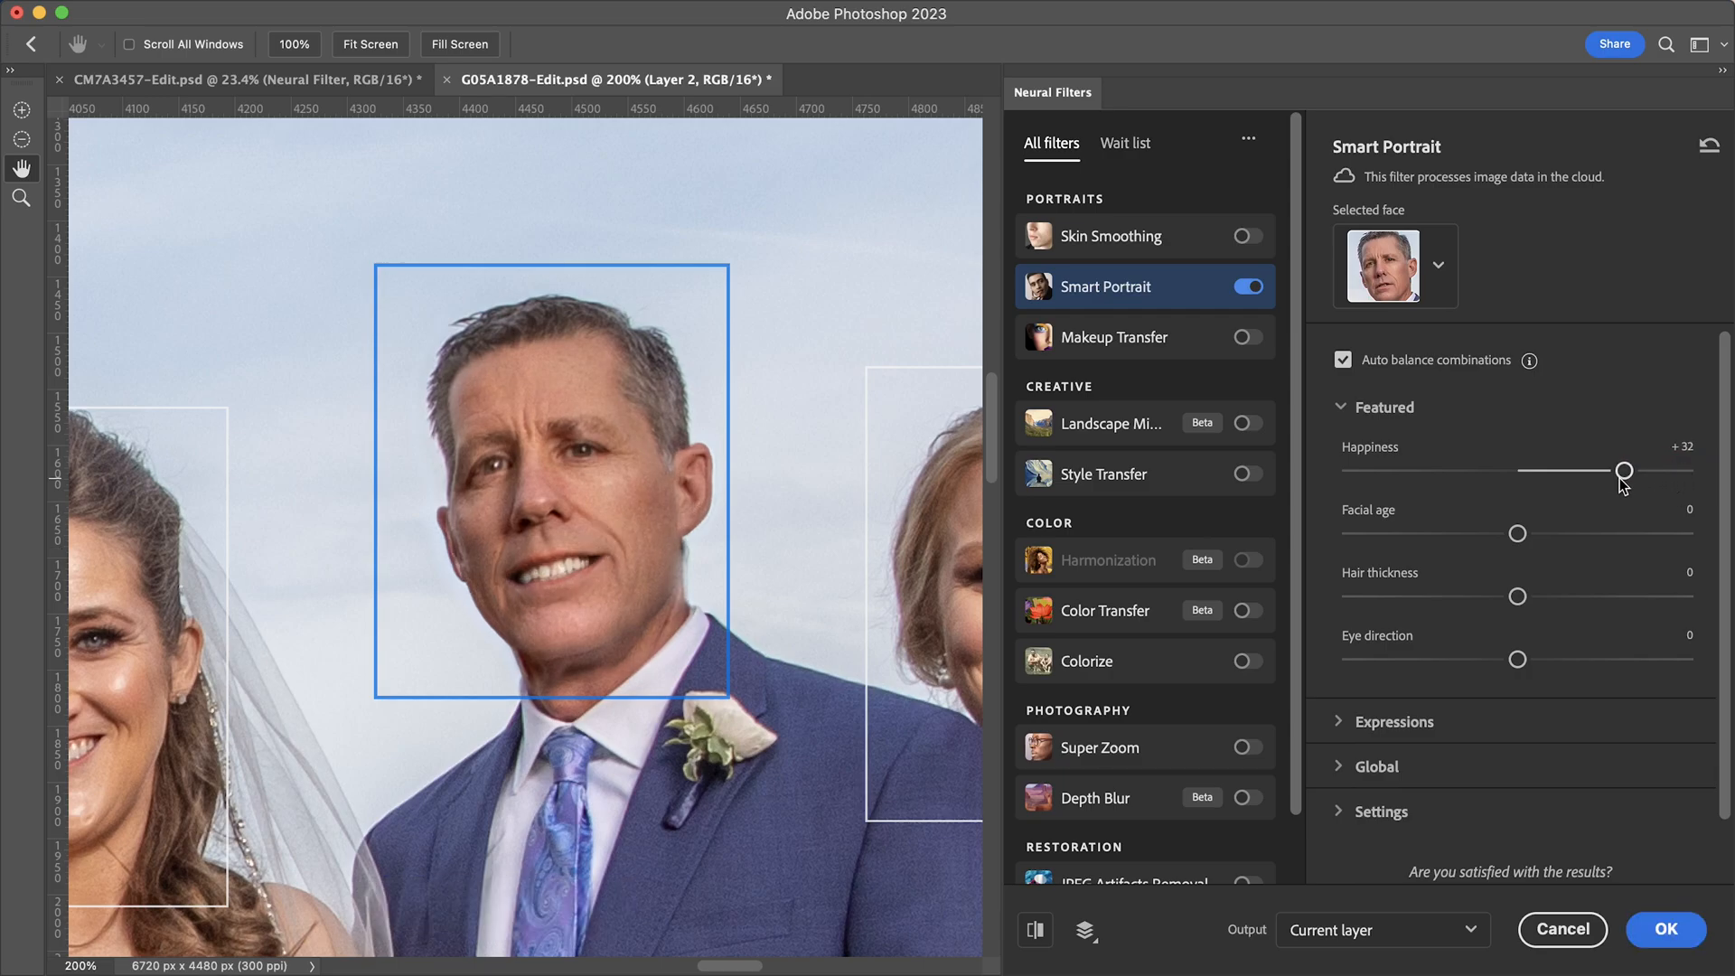
pyautogui.moveTo(1622, 469); pyautogui.dragTo(1583, 469)
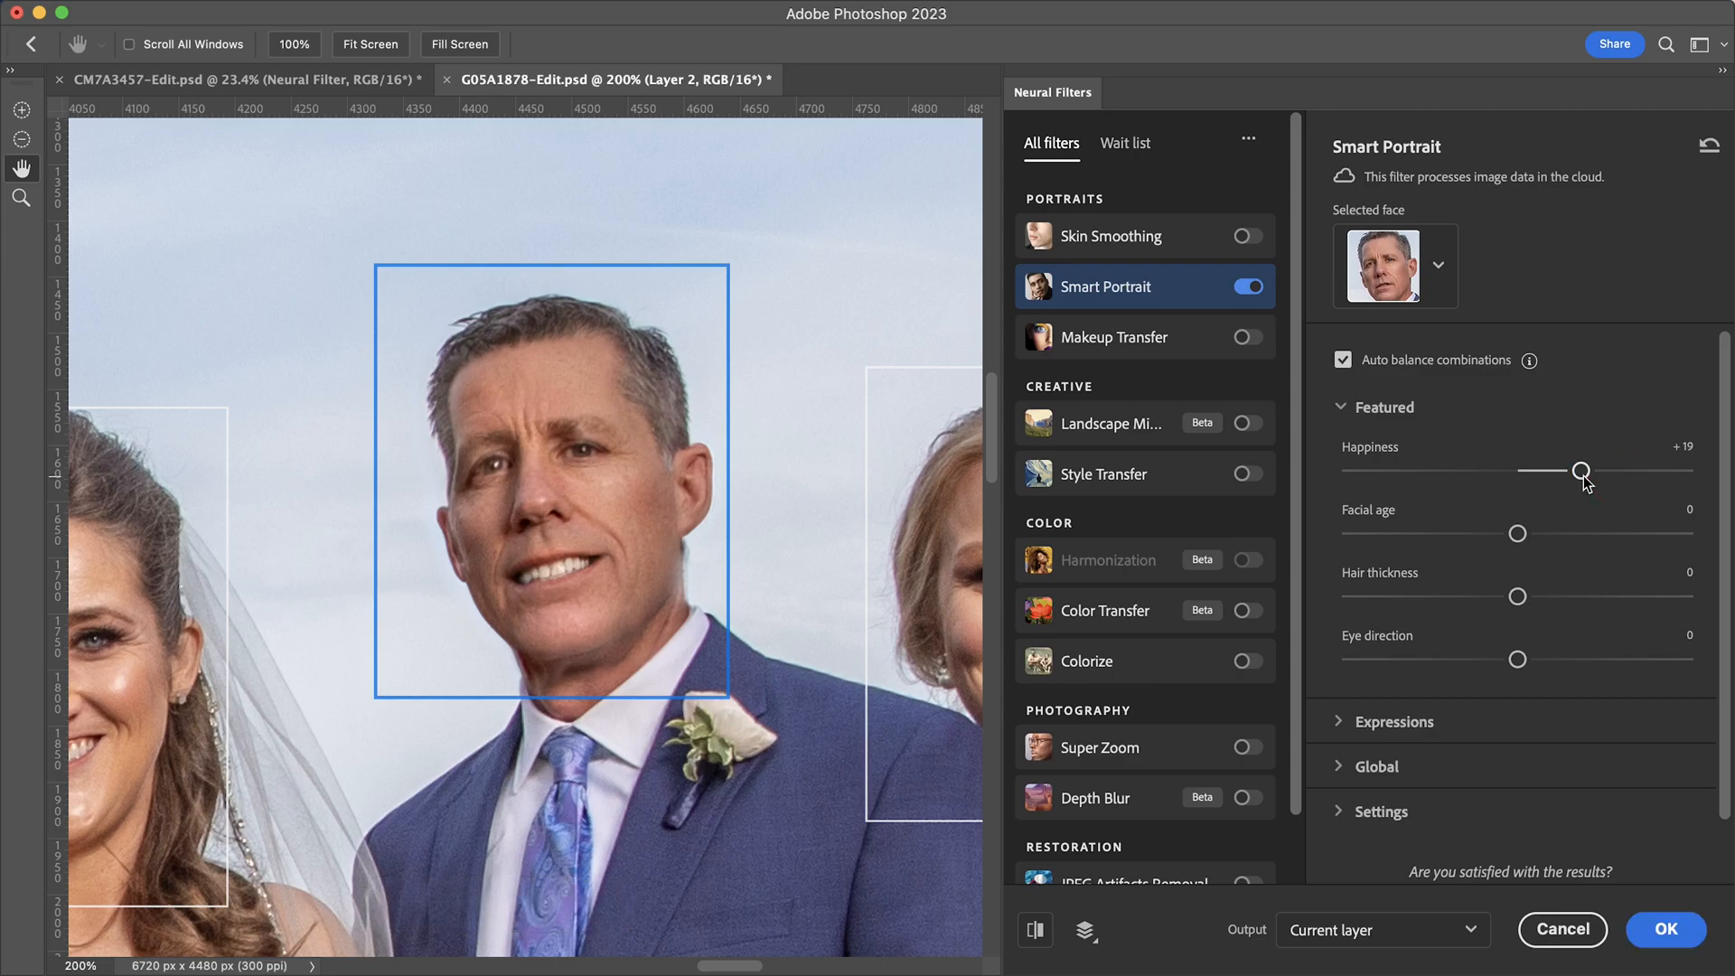
pyautogui.moveTo(1579, 470); pyautogui.dragTo(1609, 470)
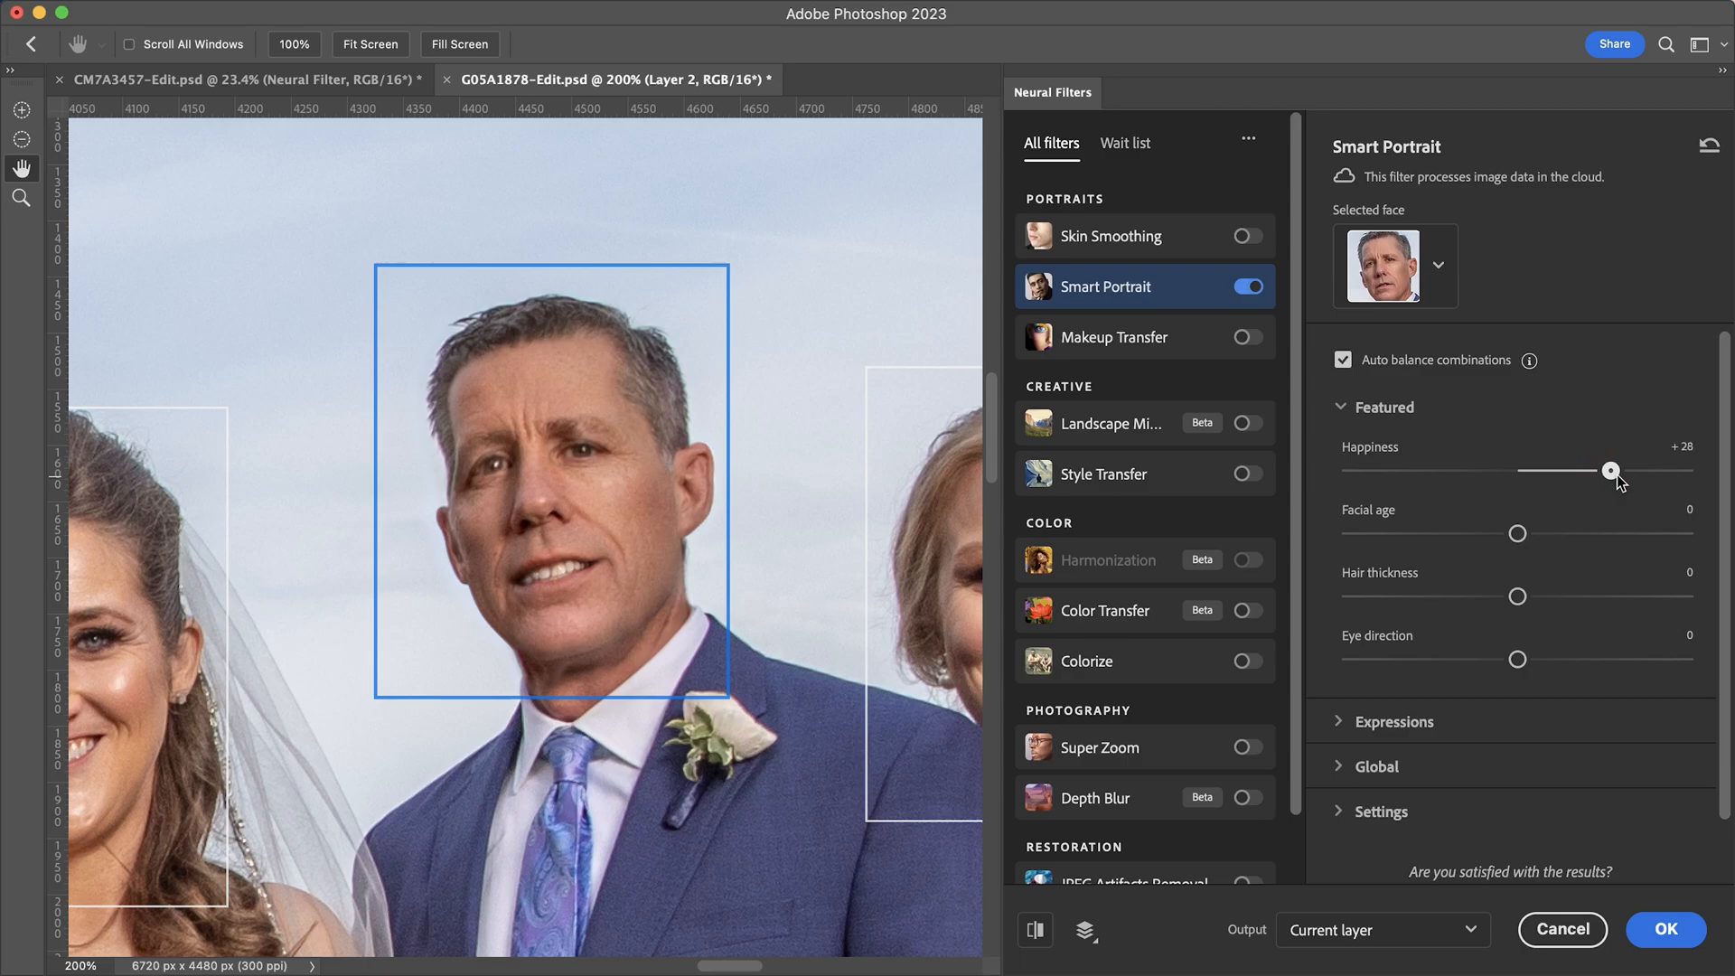
pyautogui.moveTo(1610, 472); pyautogui.dragTo(1618, 472)
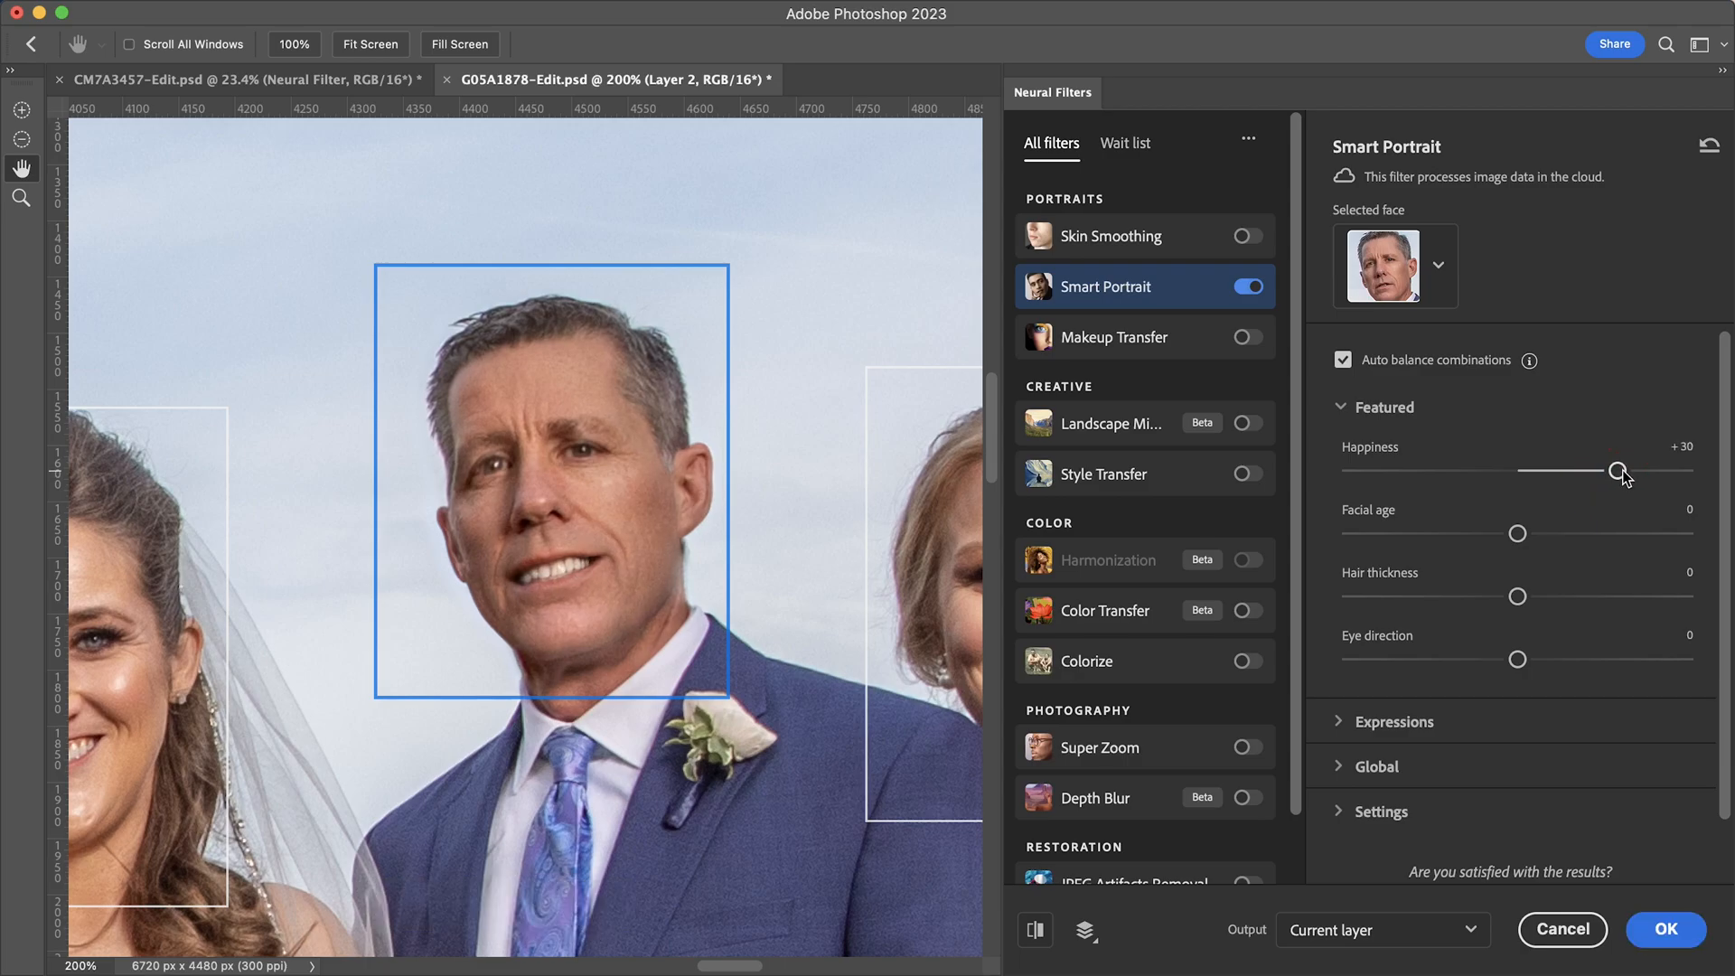
pyautogui.moveTo(1613, 470); pyautogui.dragTo(1626, 469)
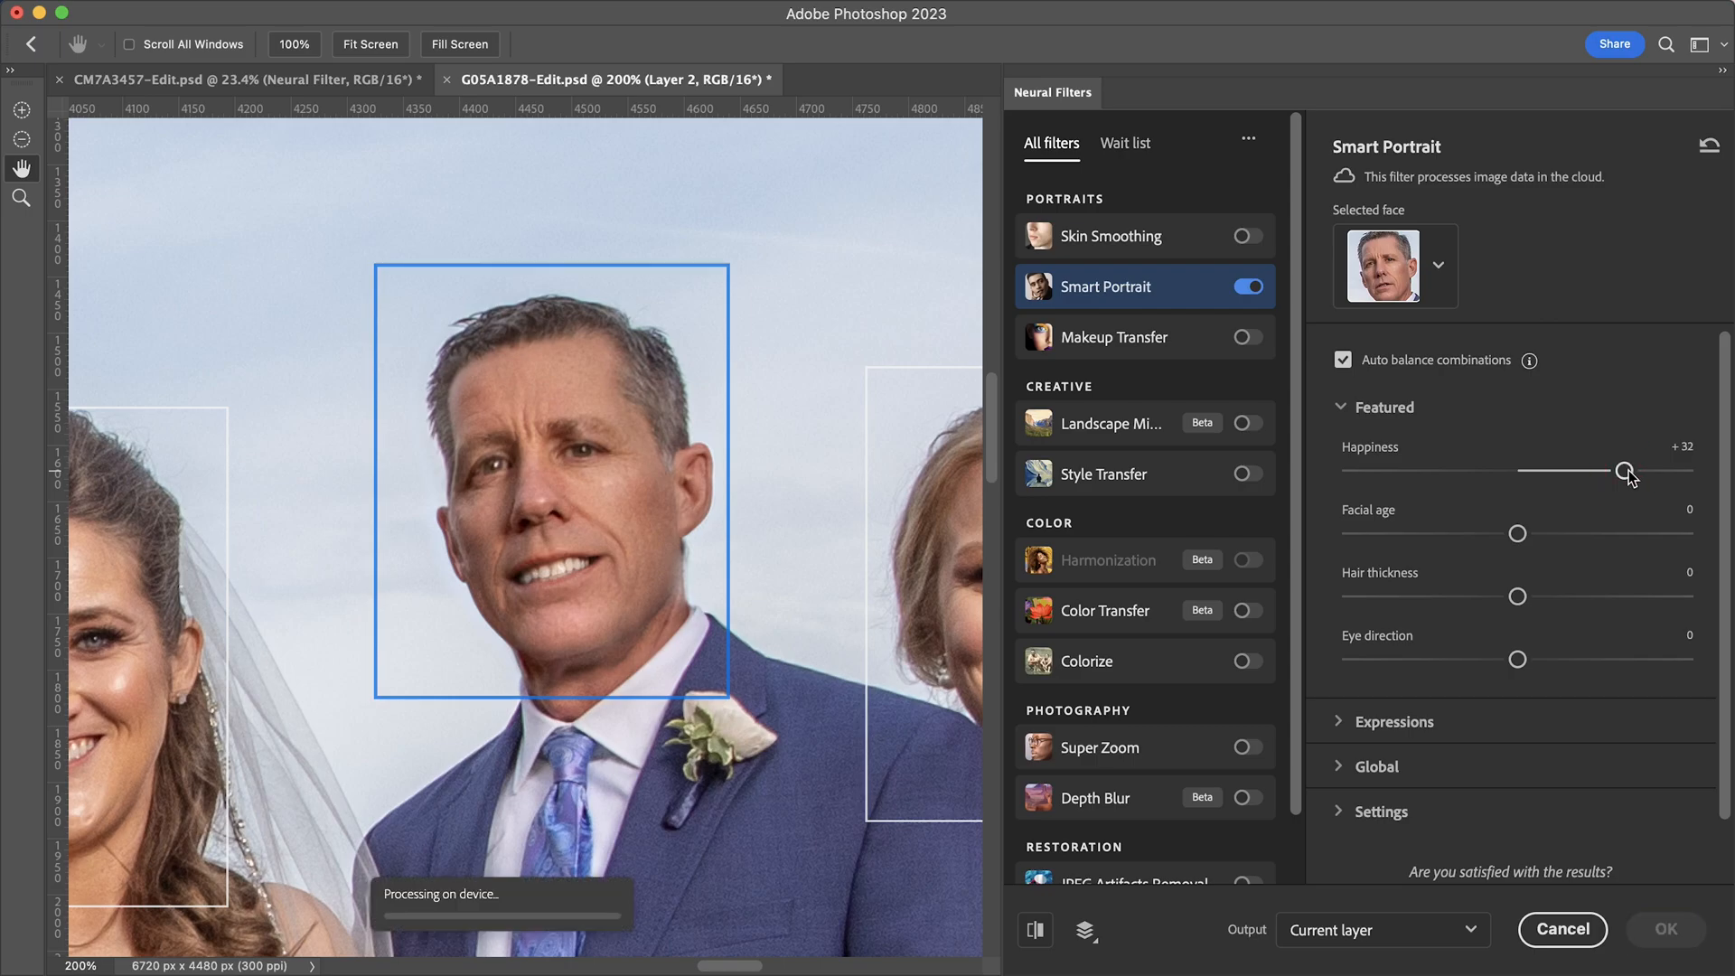